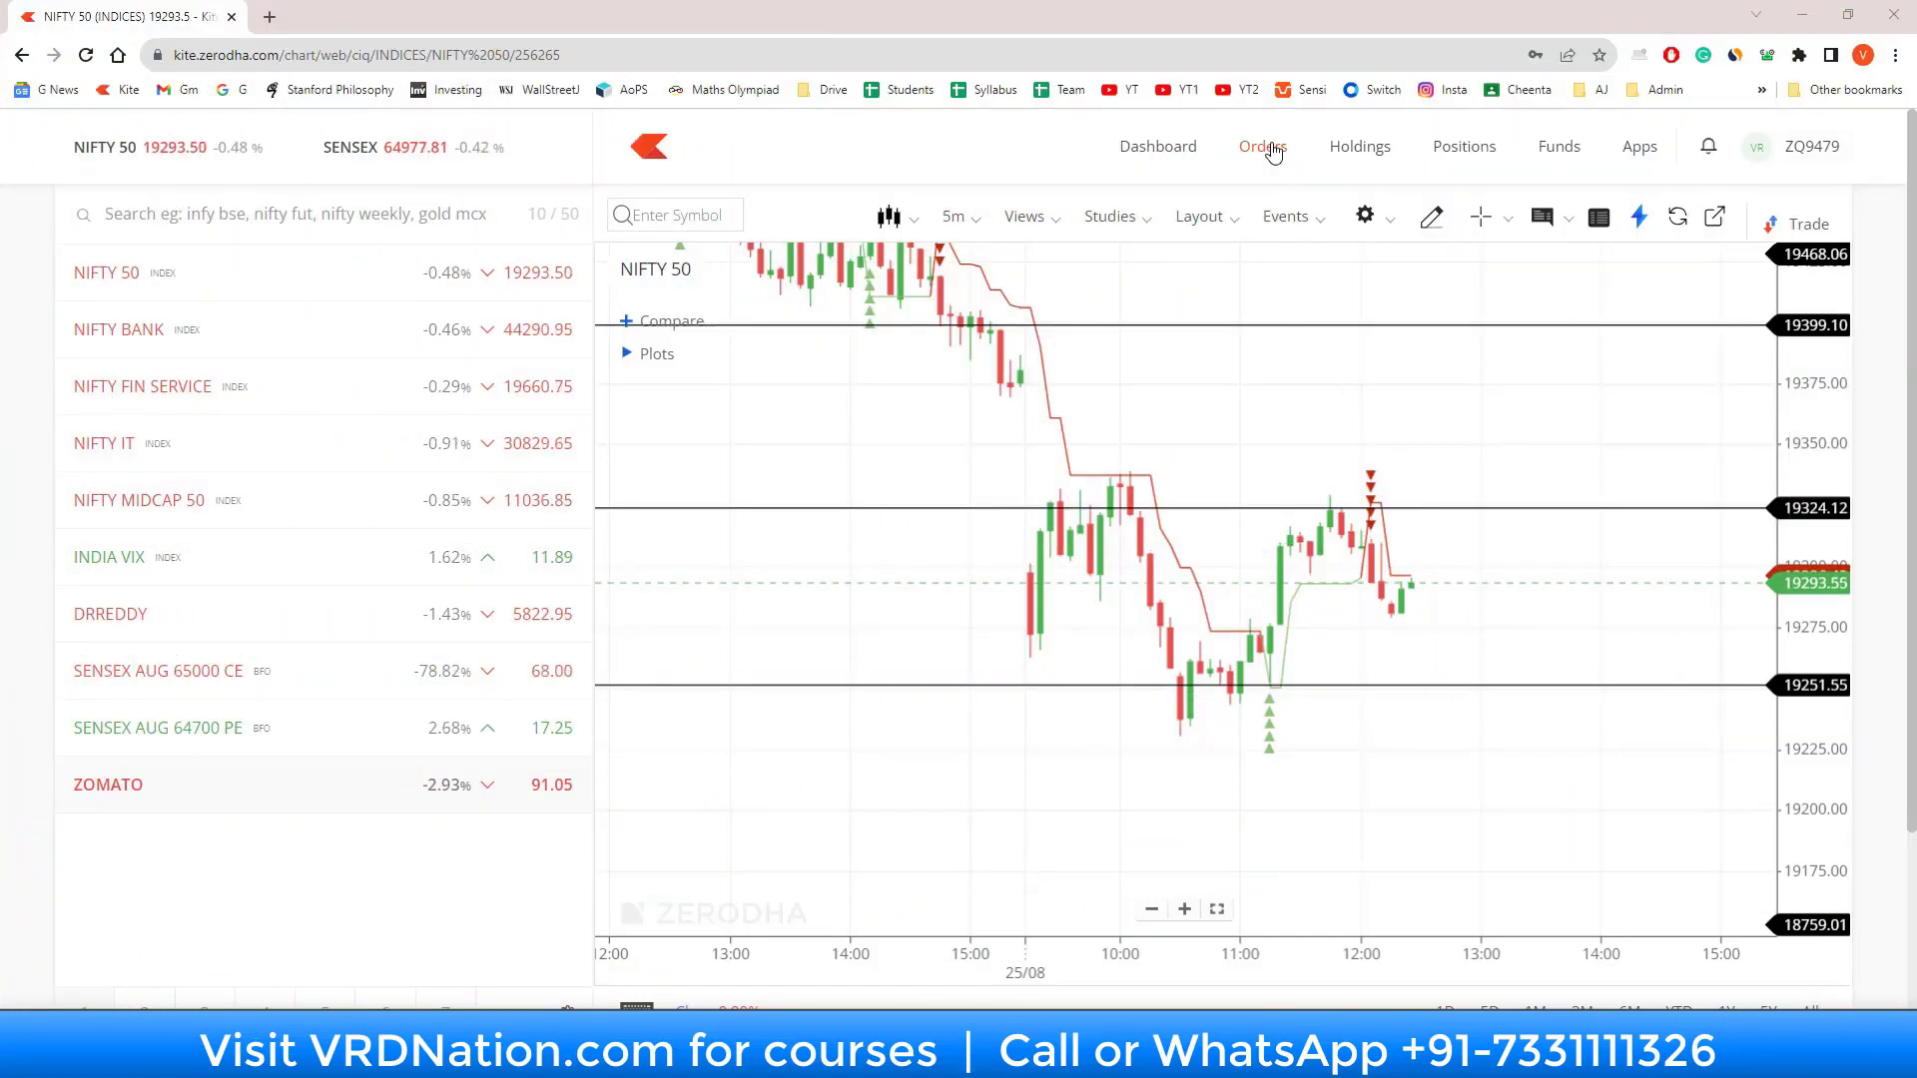
# Step: Move from the NIFTY 50 chart to the empty Alerts page under Orders
pyautogui.click(1262, 146)
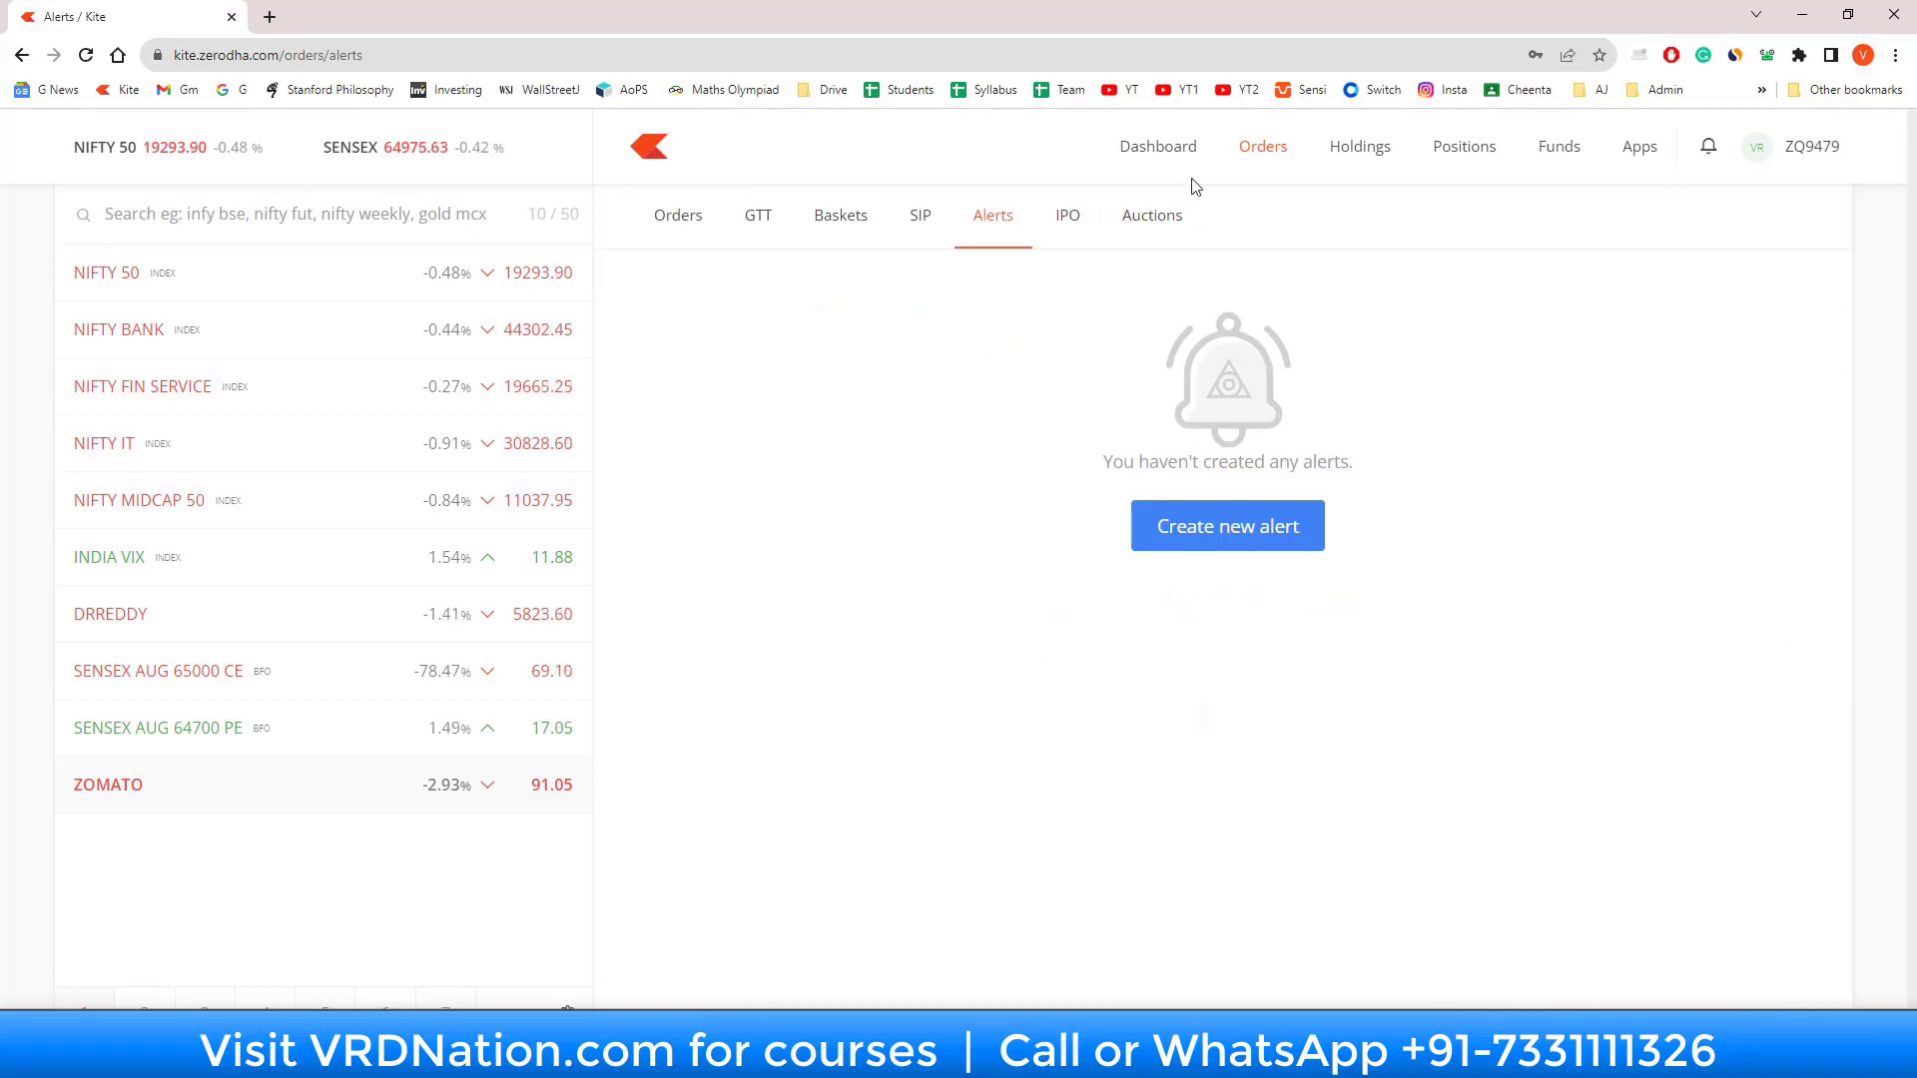
pyautogui.moveTo(1345, 410)
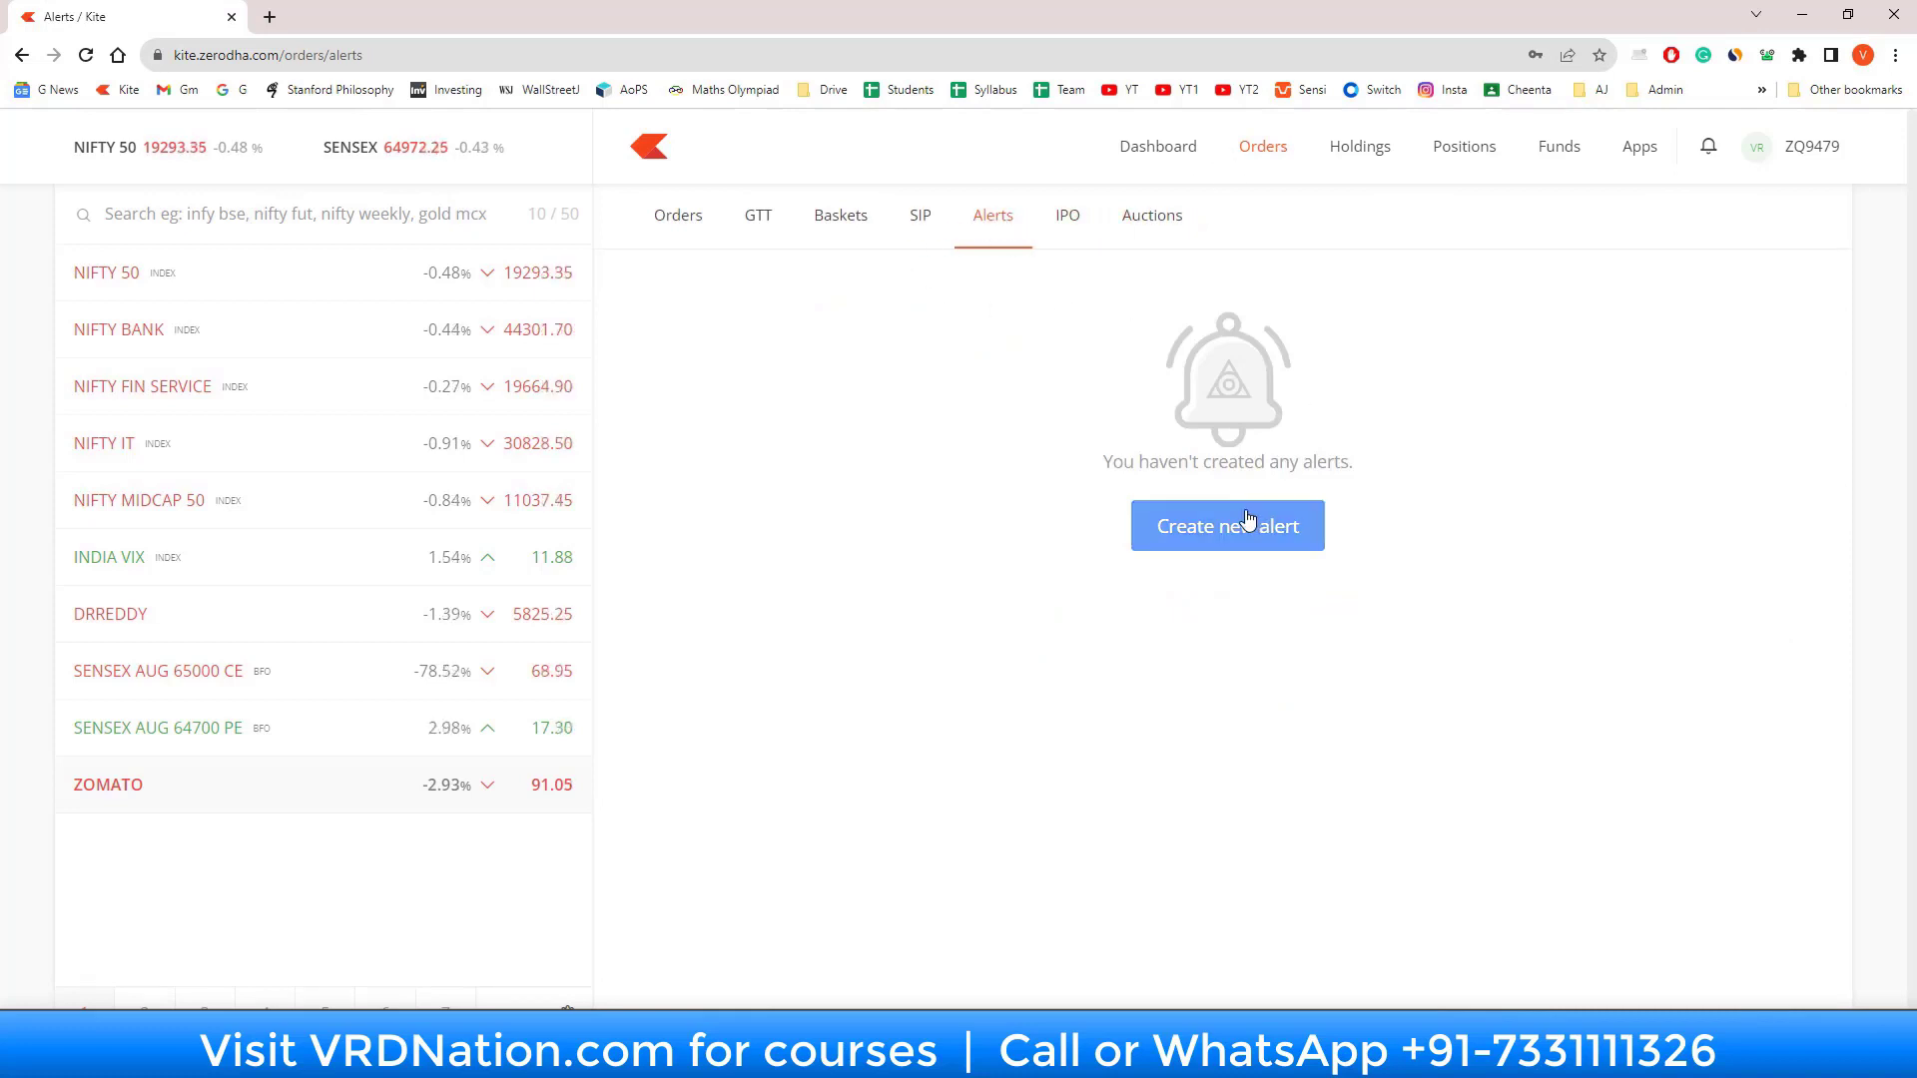
# Step: Open a blank New alert form with the Name field ready for input
pyautogui.click(1226, 526)
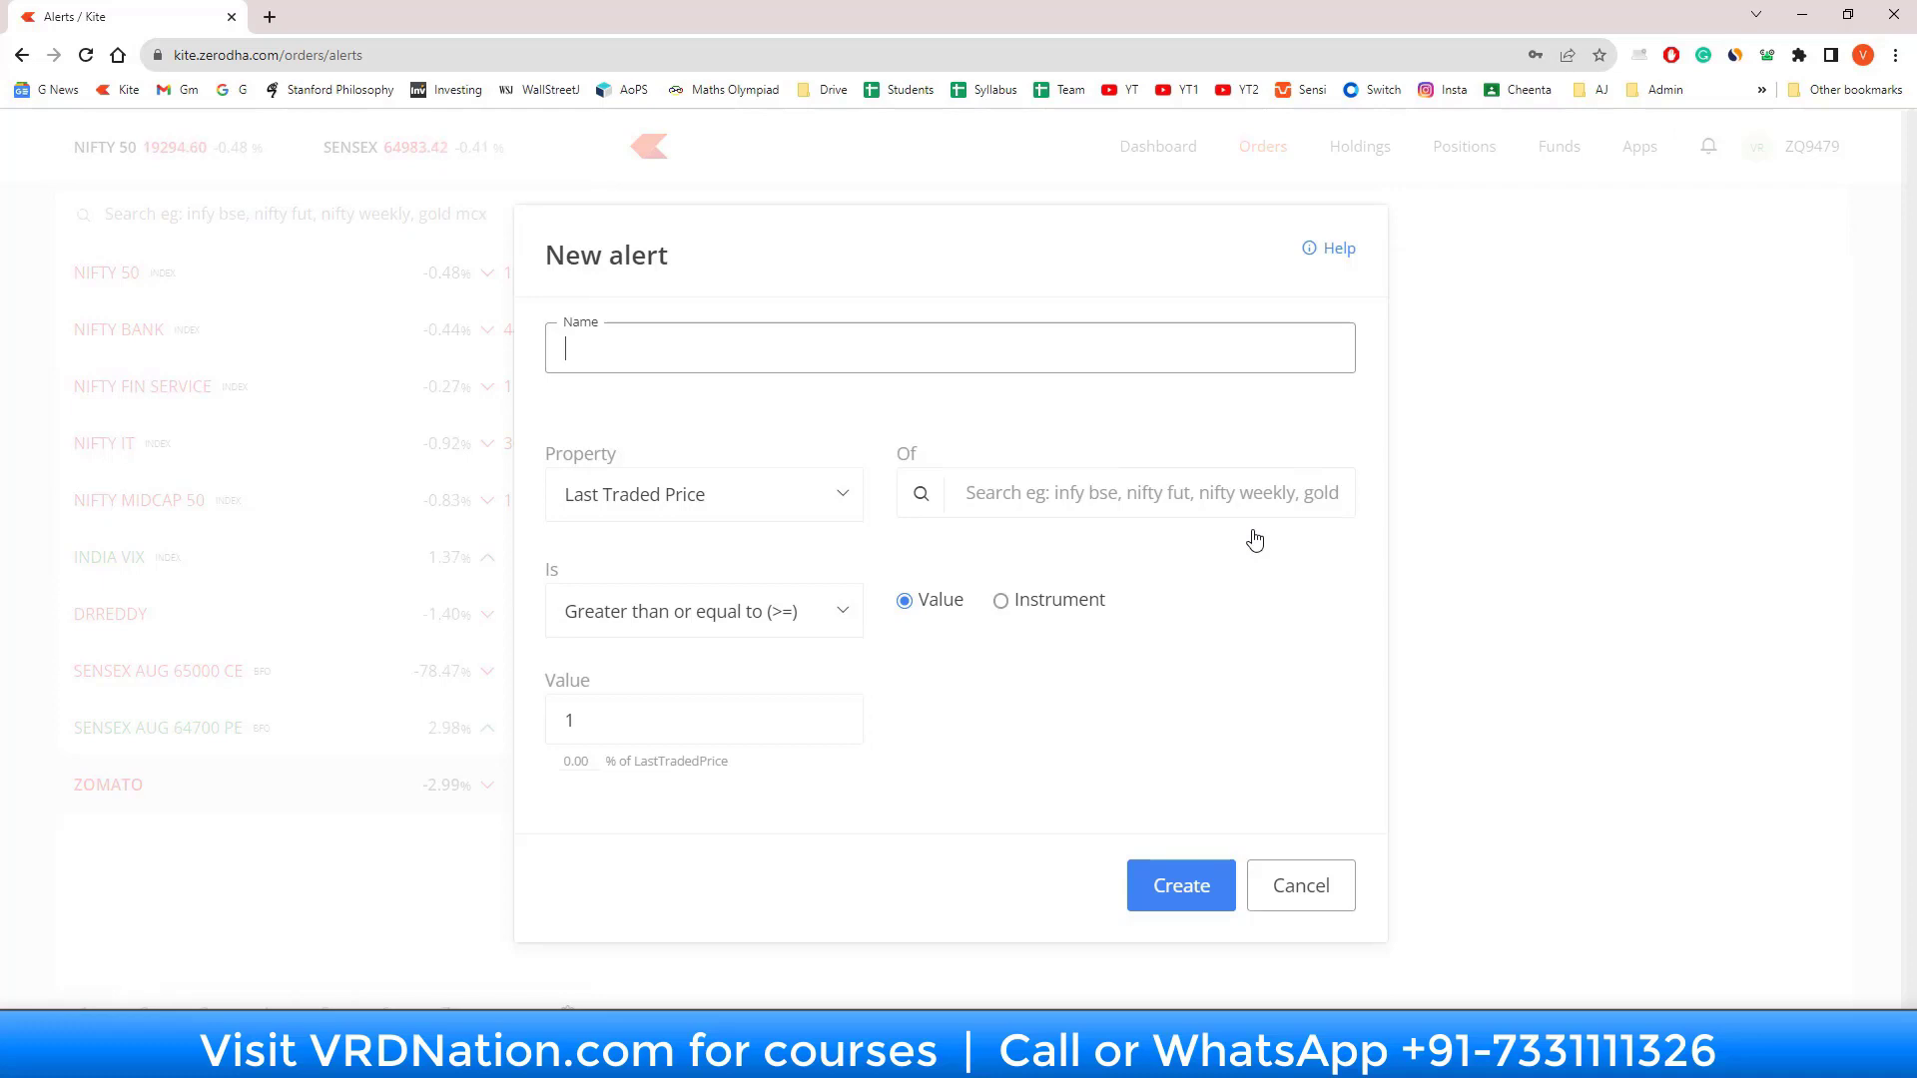
pyautogui.moveTo(1111, 638)
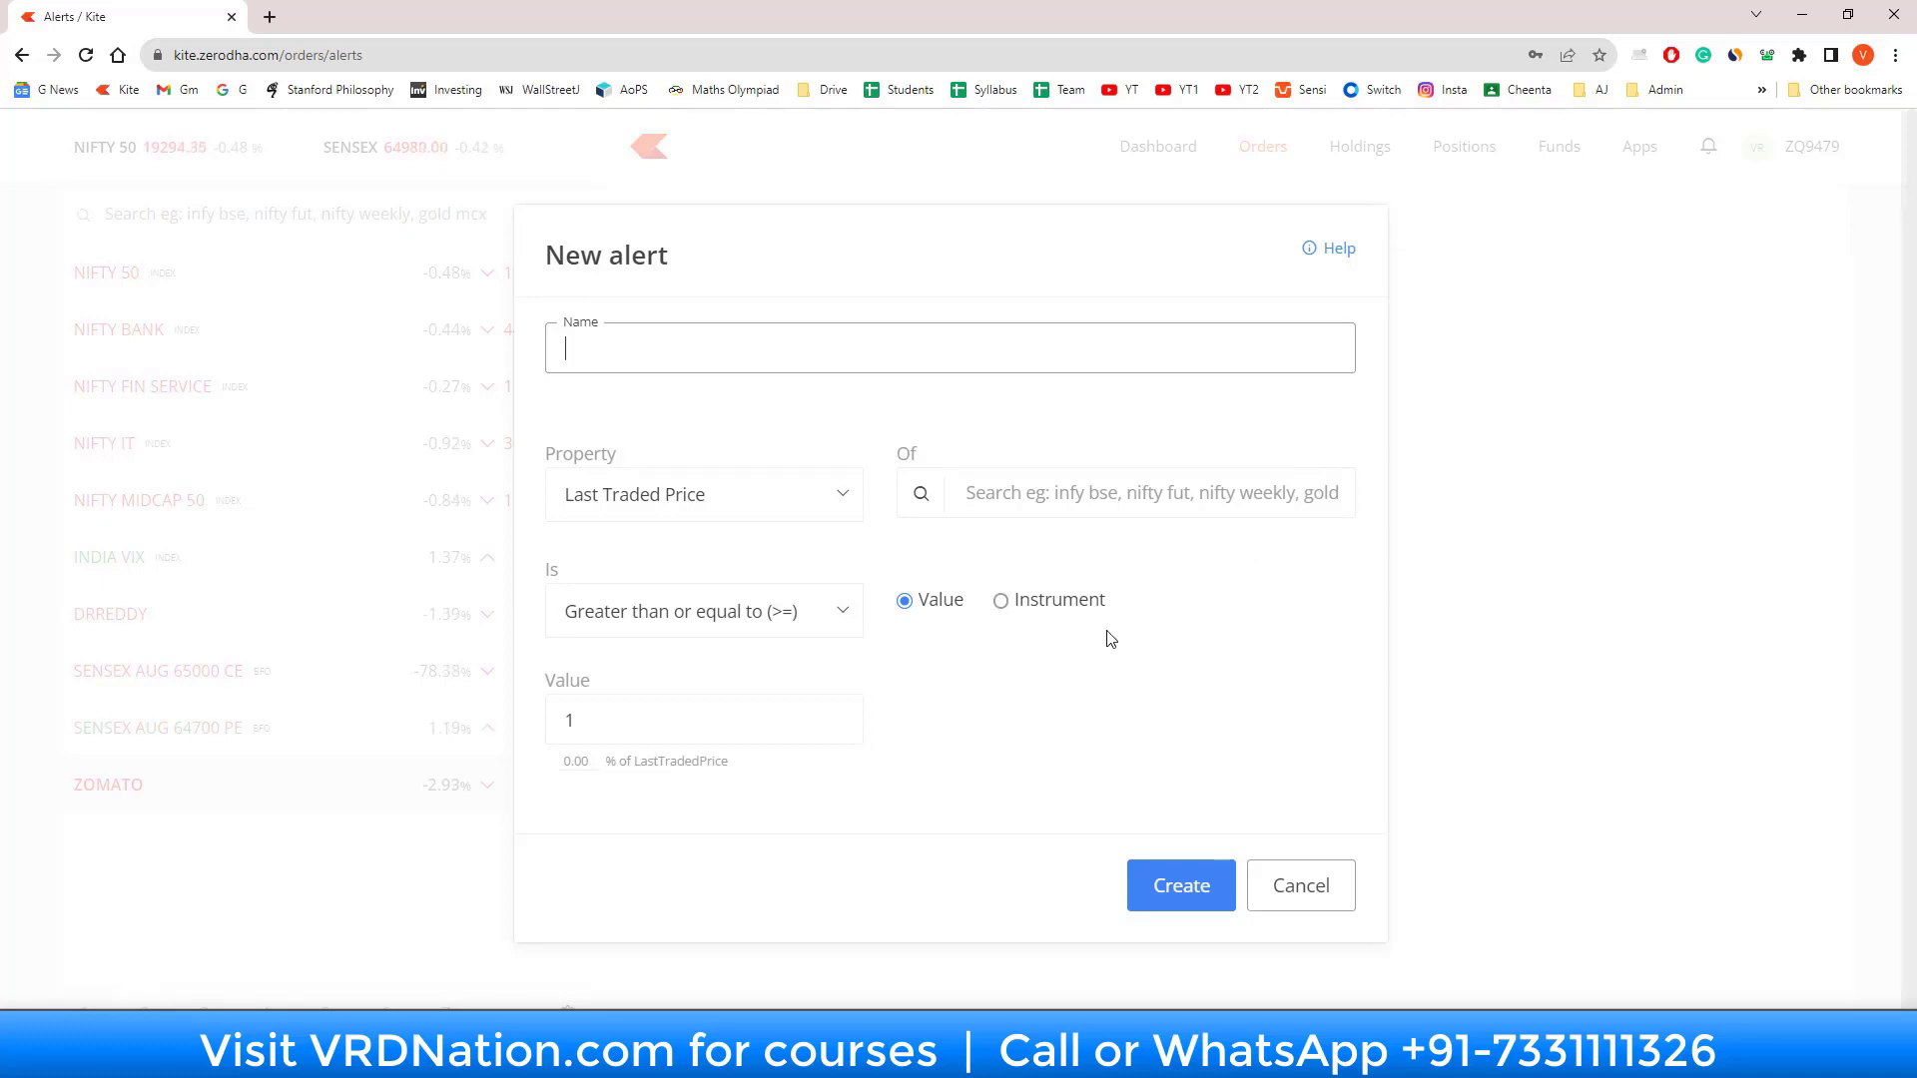
pyautogui.click(1178, 885)
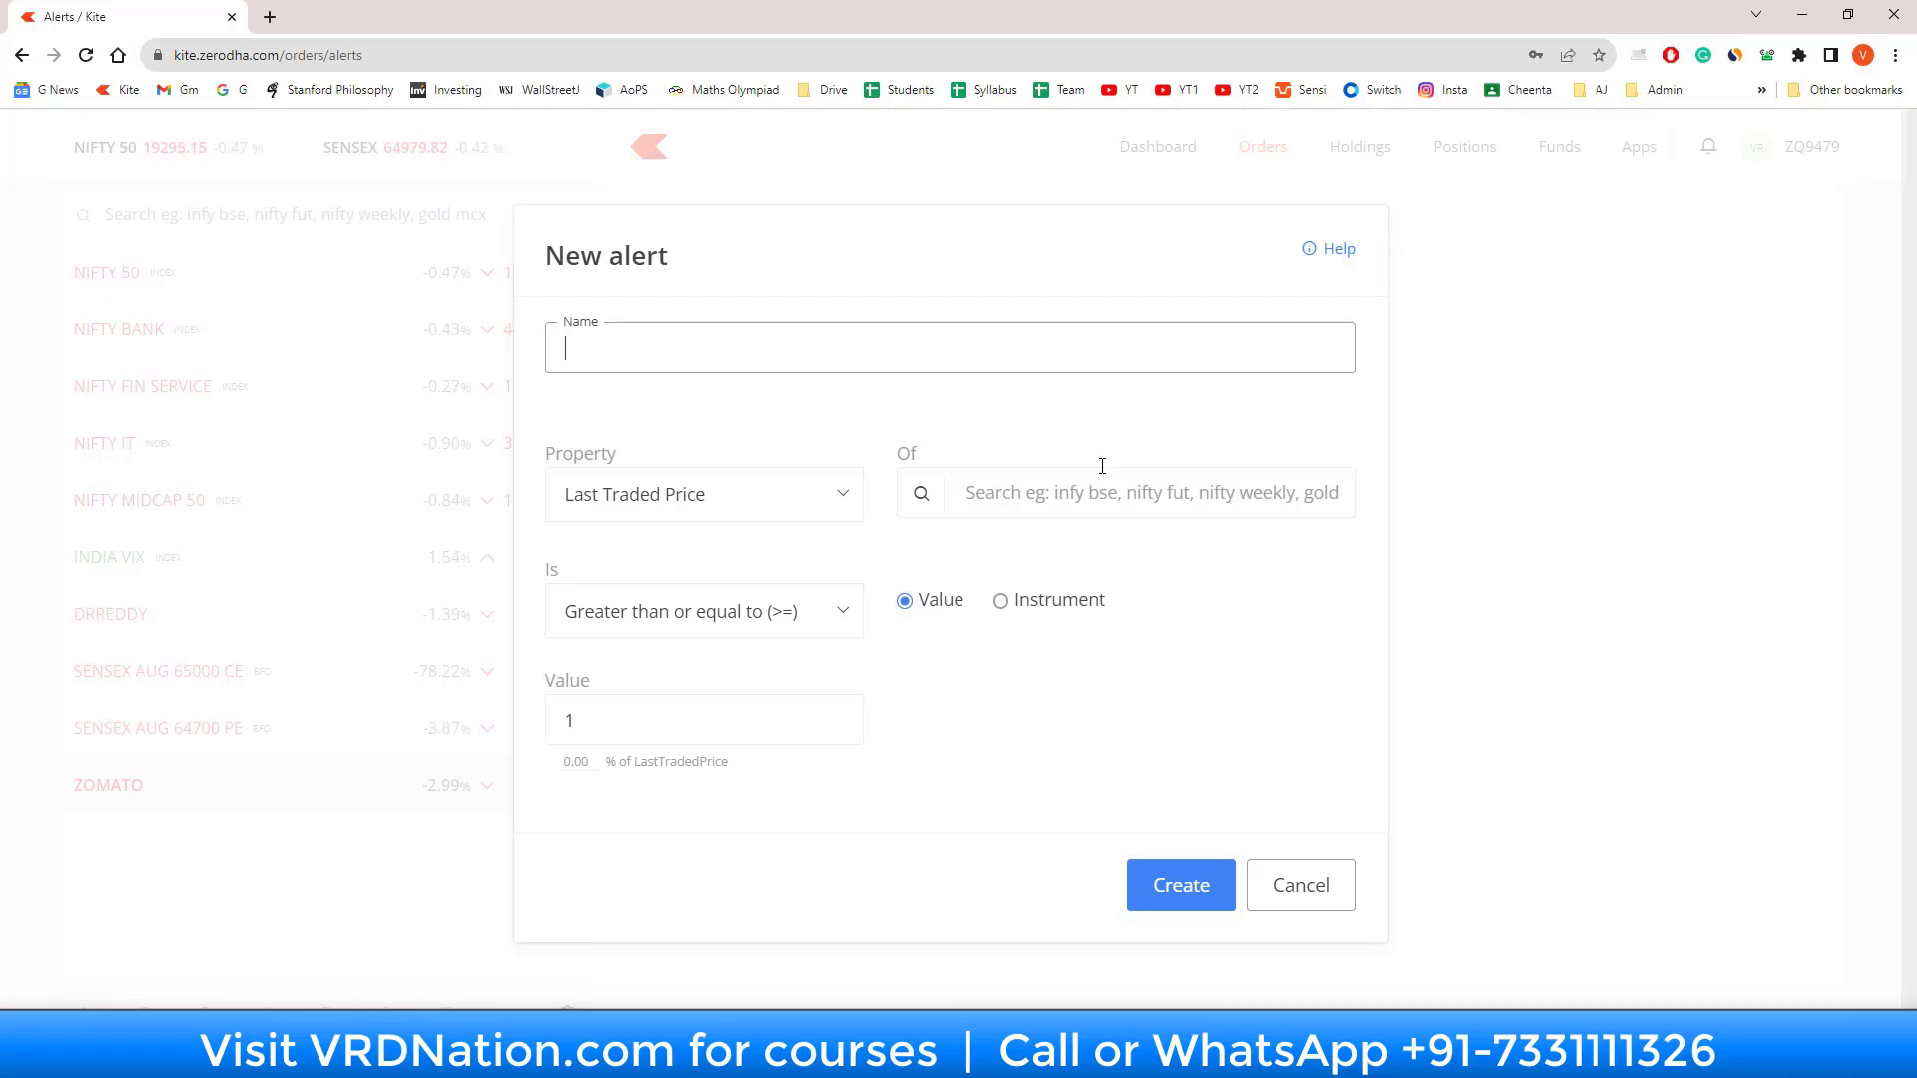
pyautogui.moveTo(1114, 472)
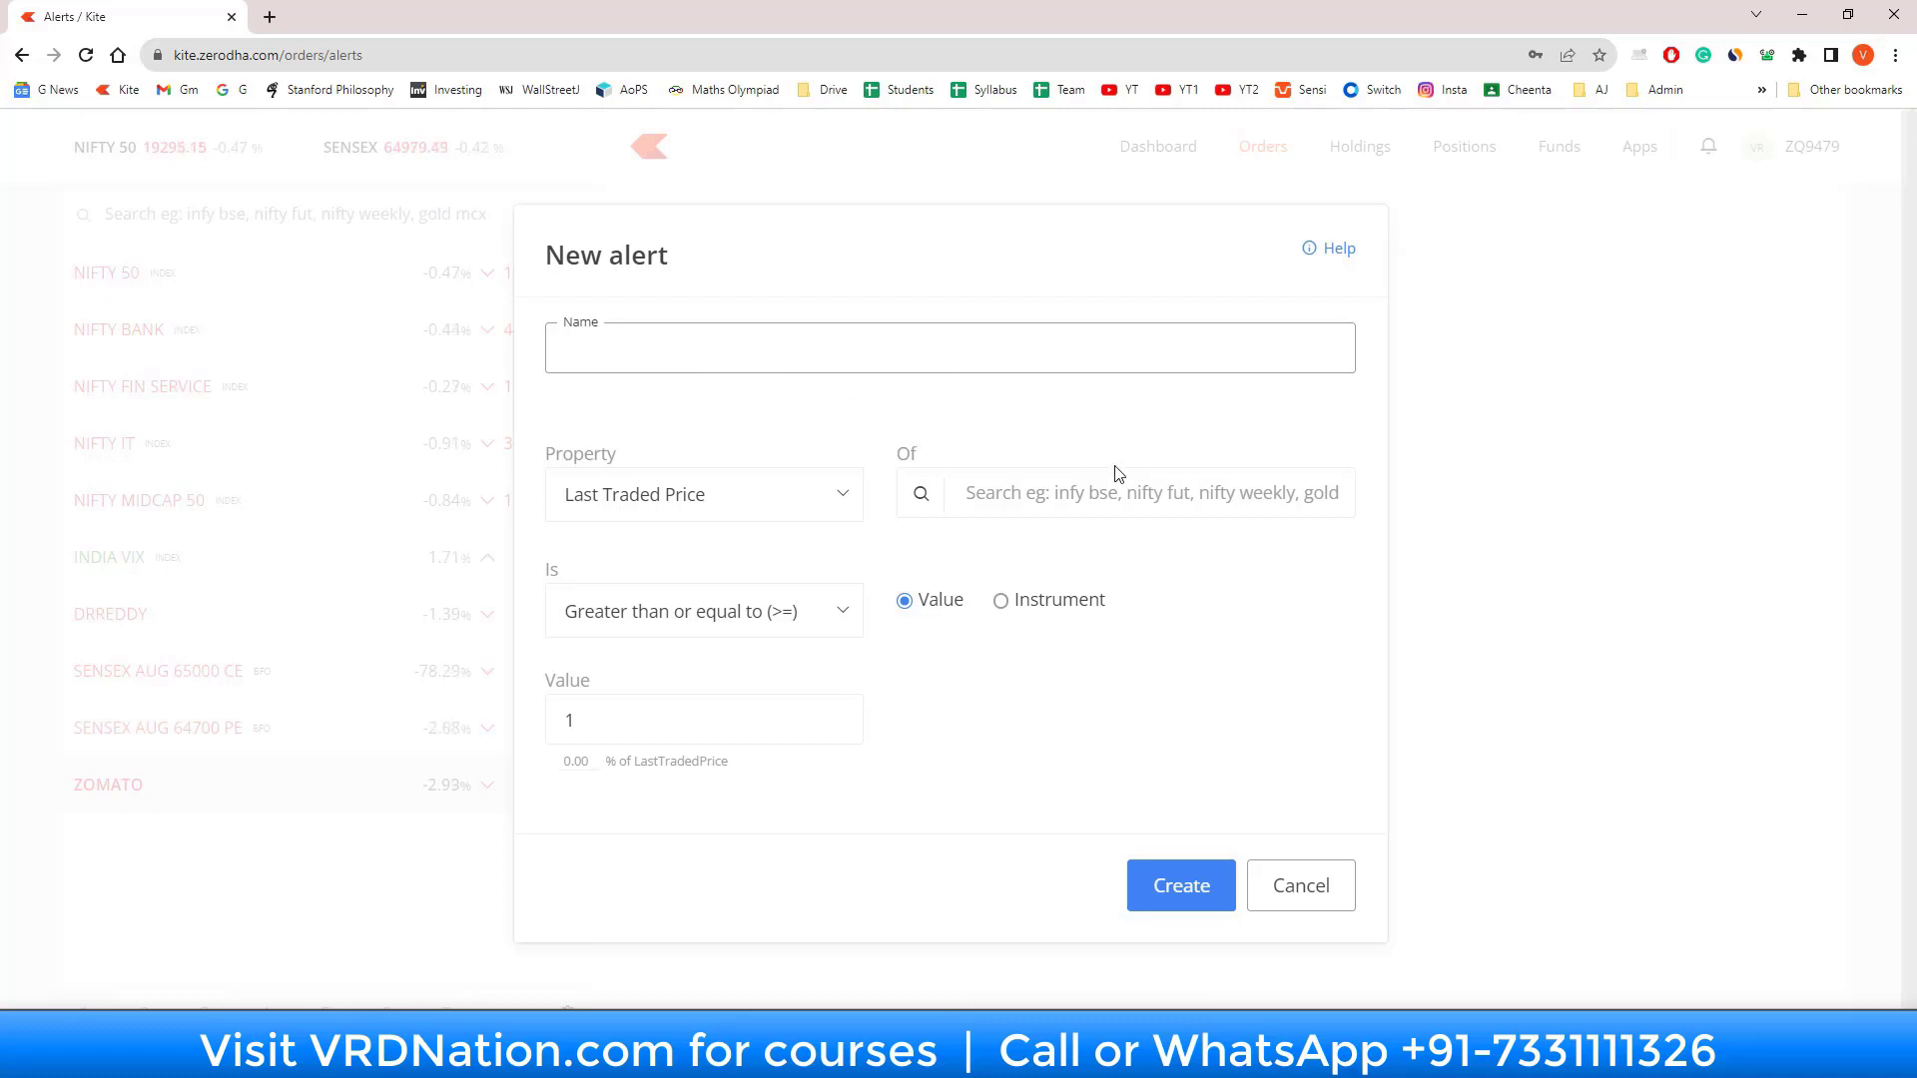
pyautogui.moveTo(1284, 784)
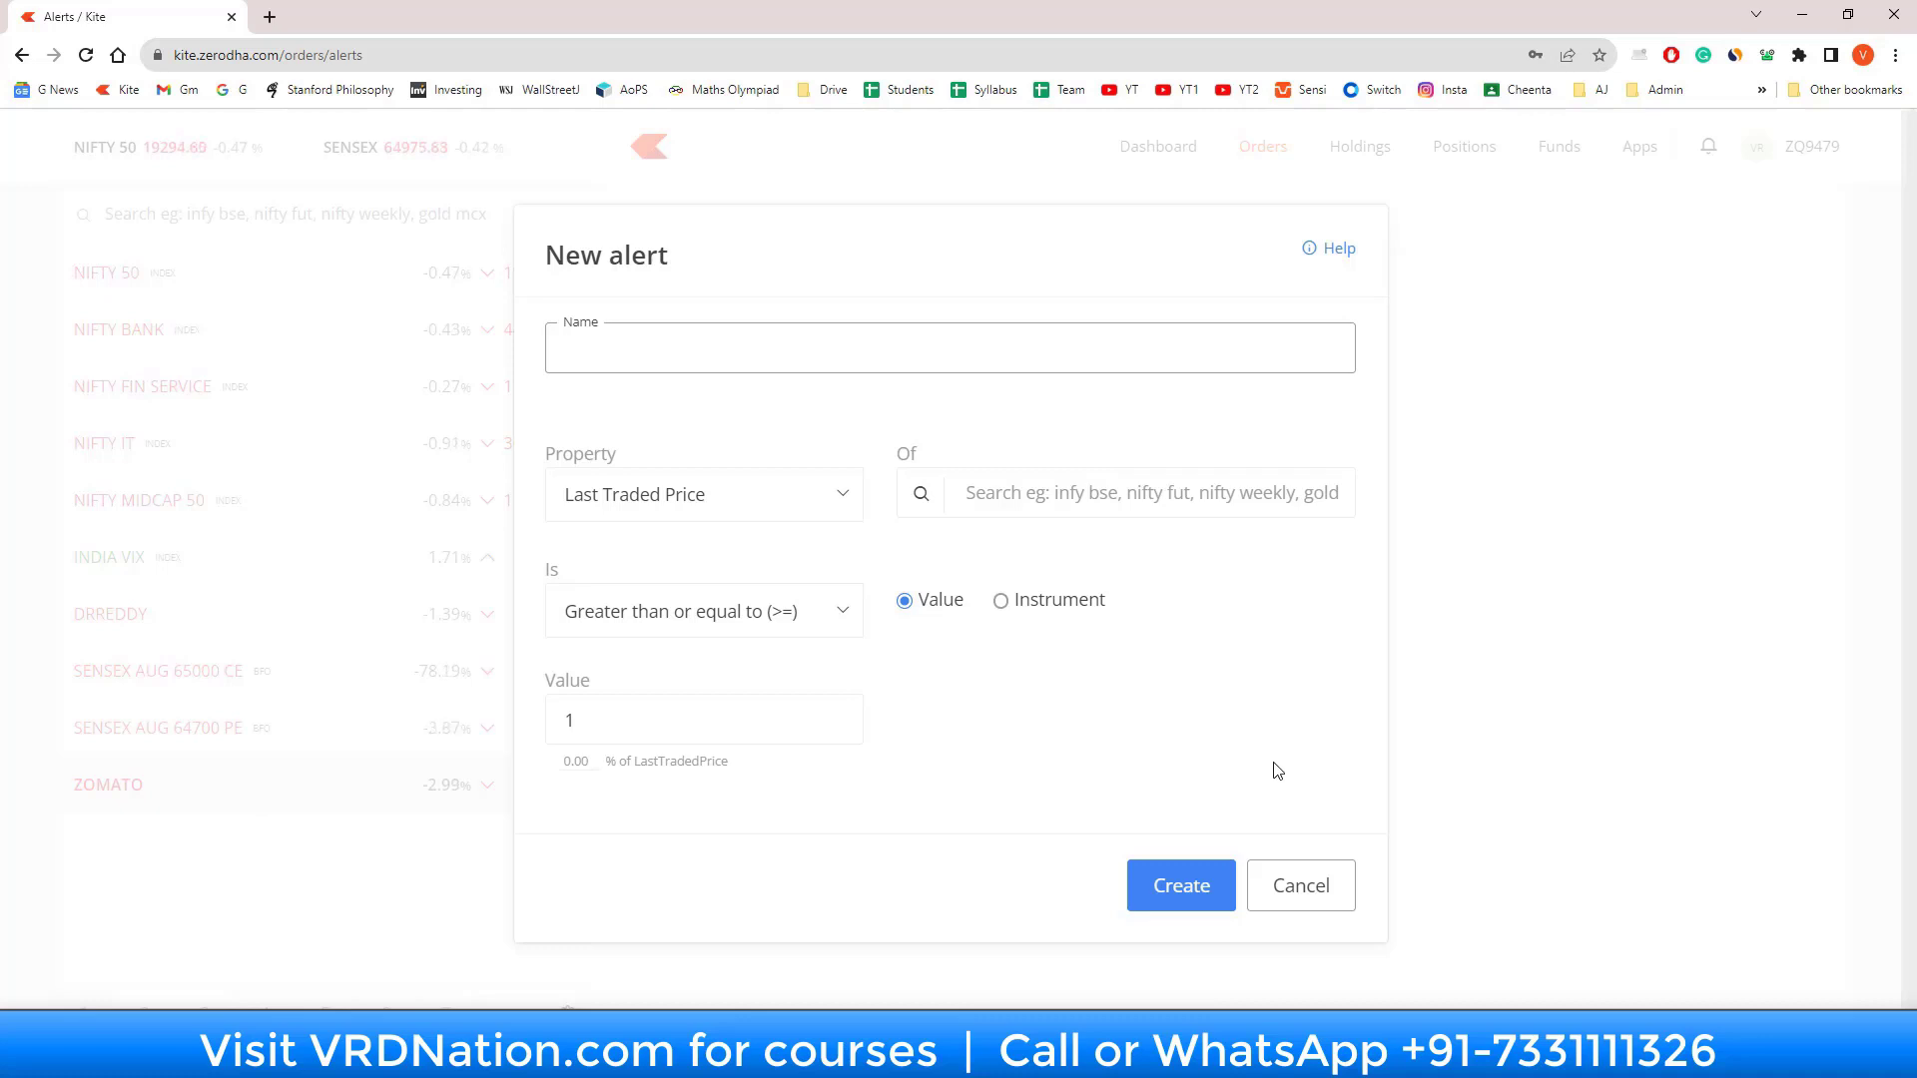
pyautogui.moveTo(1261, 718)
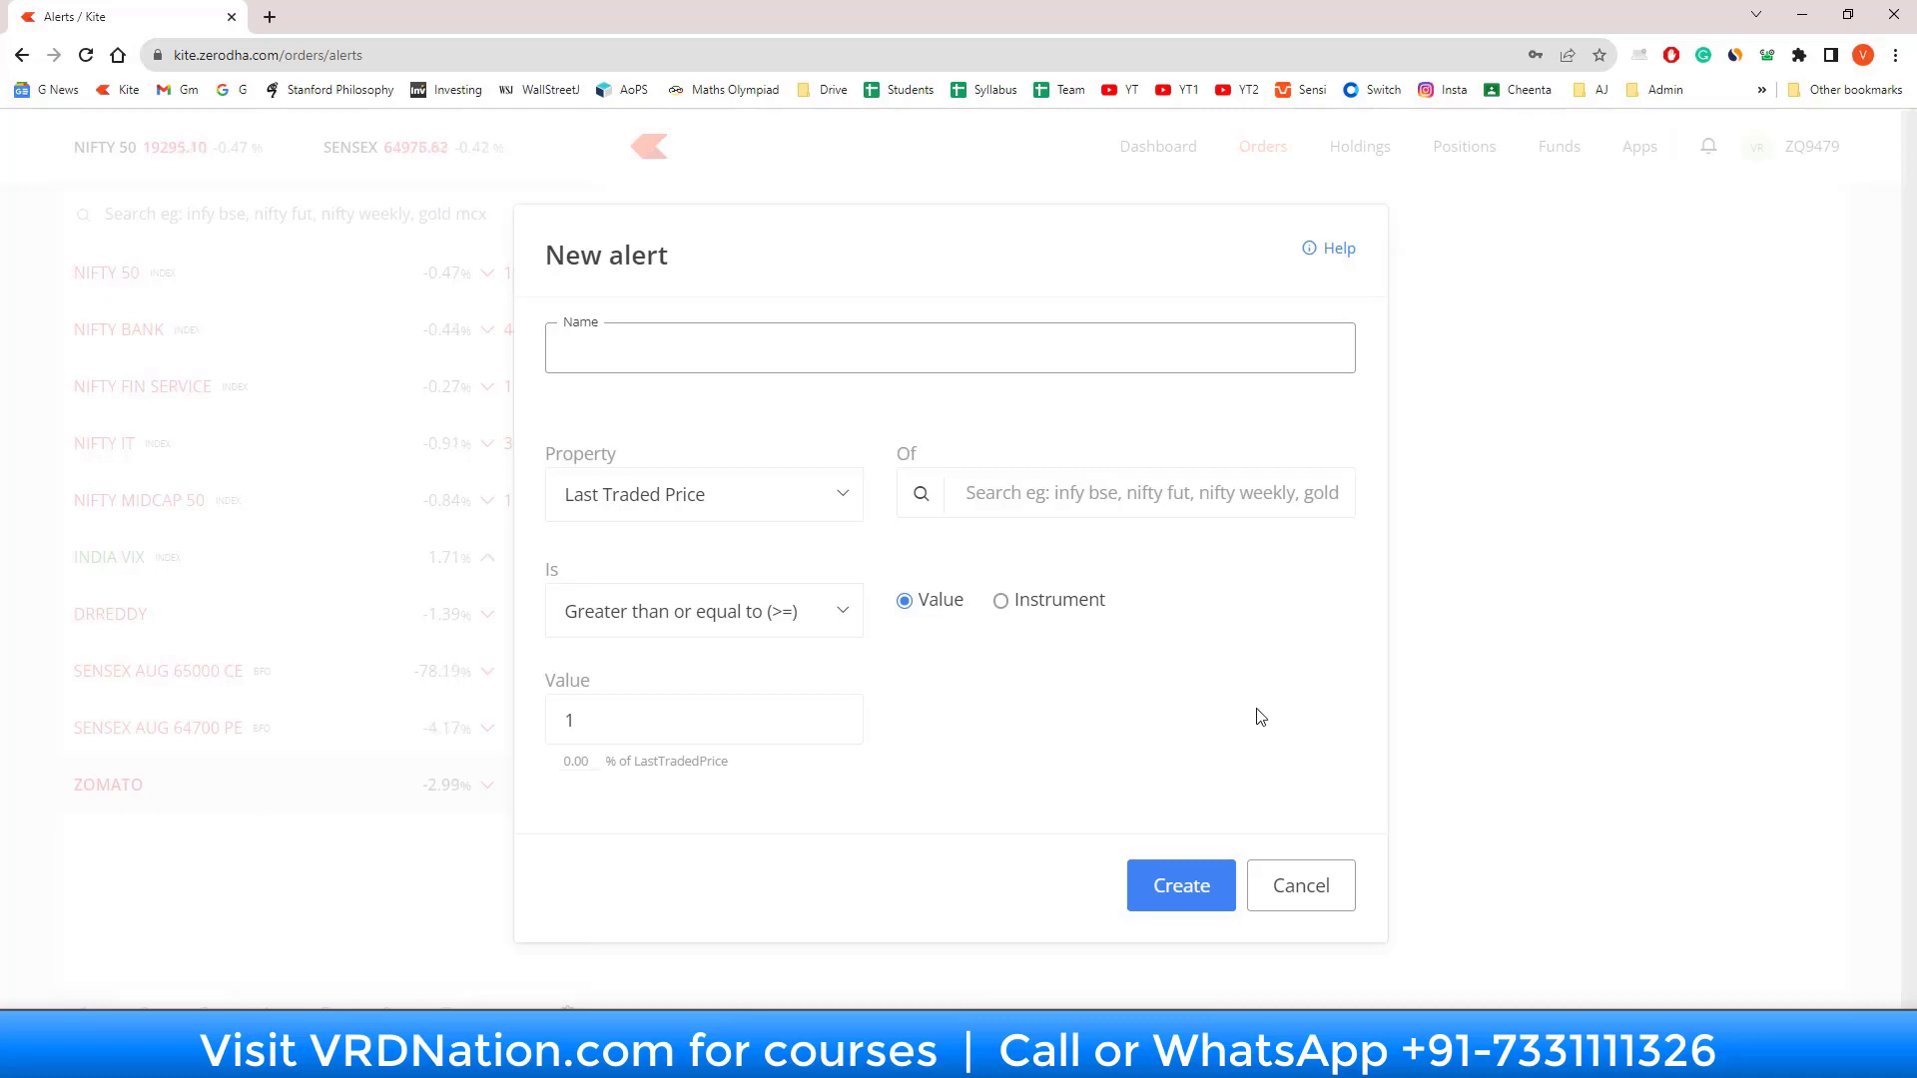
pyautogui.click(1177, 886)
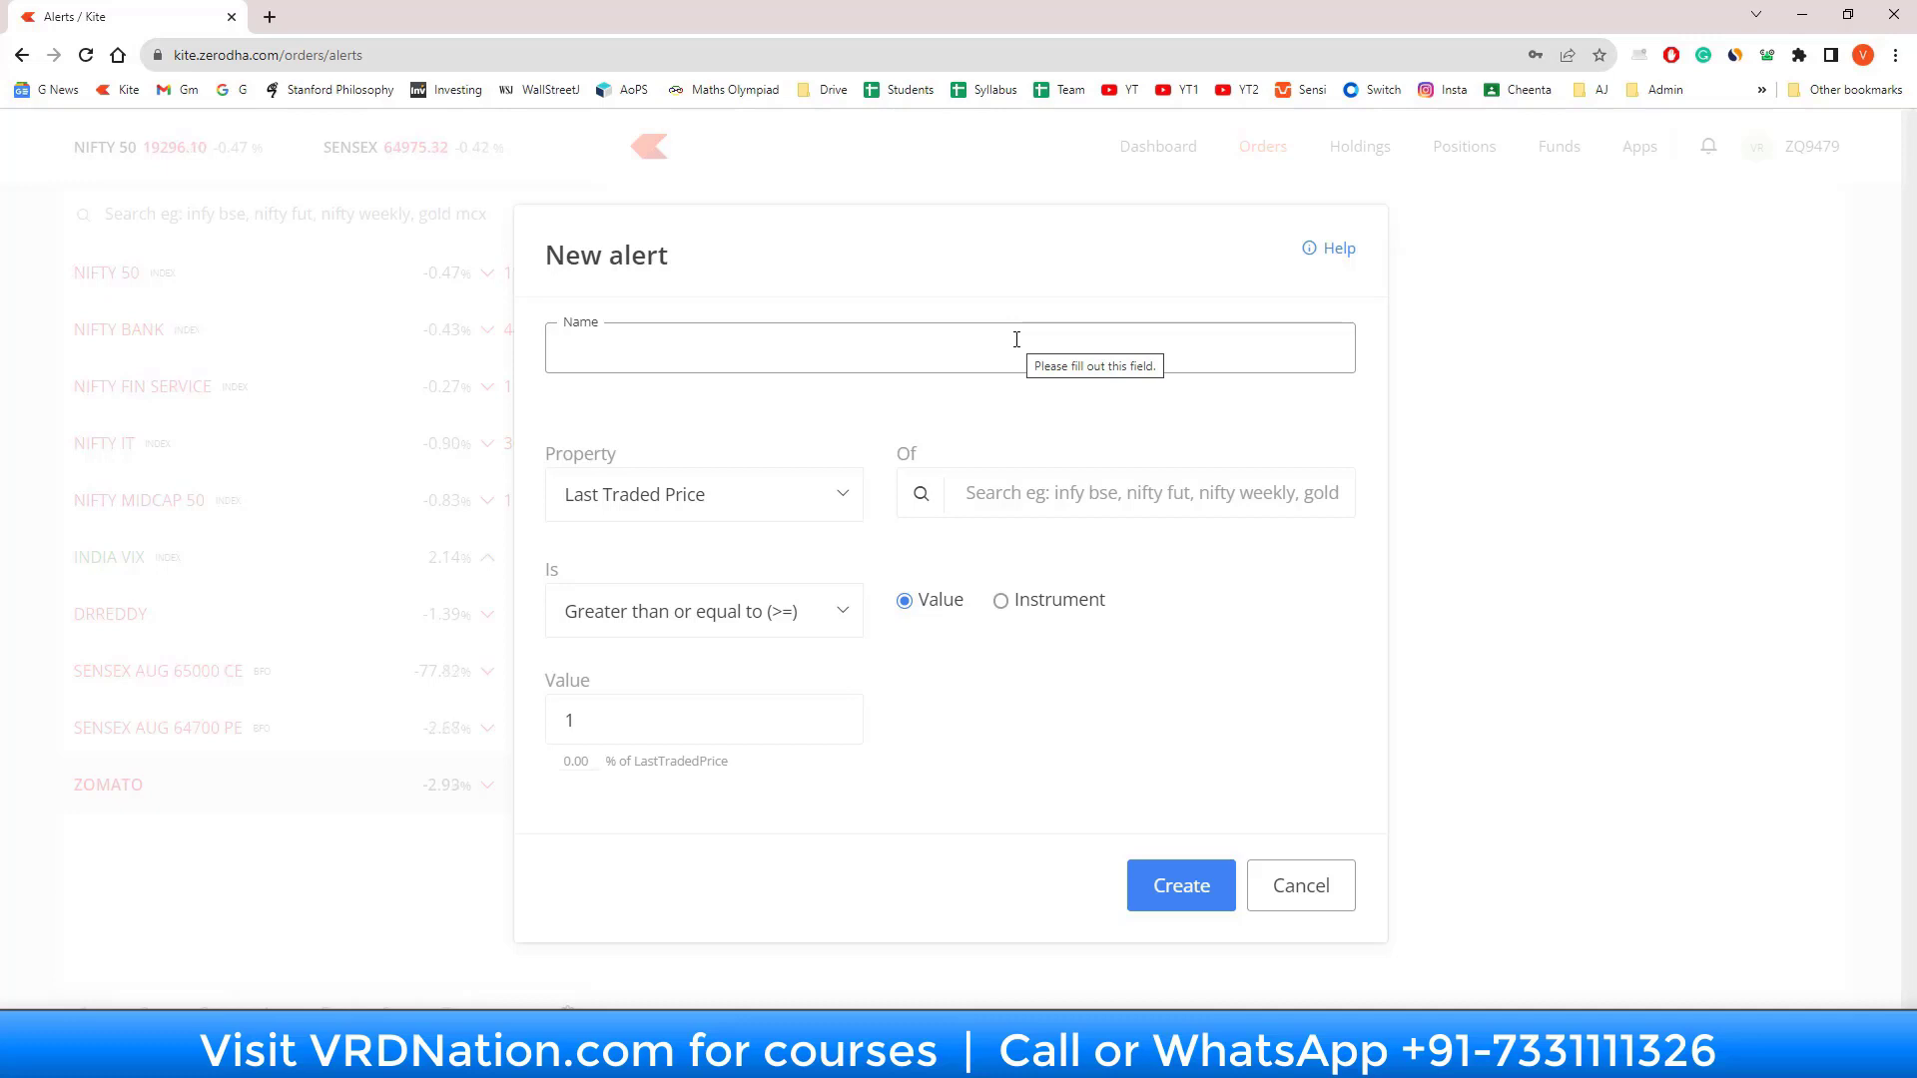
# Step: Name the alert 'Zomato > 91' and watch NSE ZOMATO last traded price at 91.05 or above
pyautogui.write('Zoma')
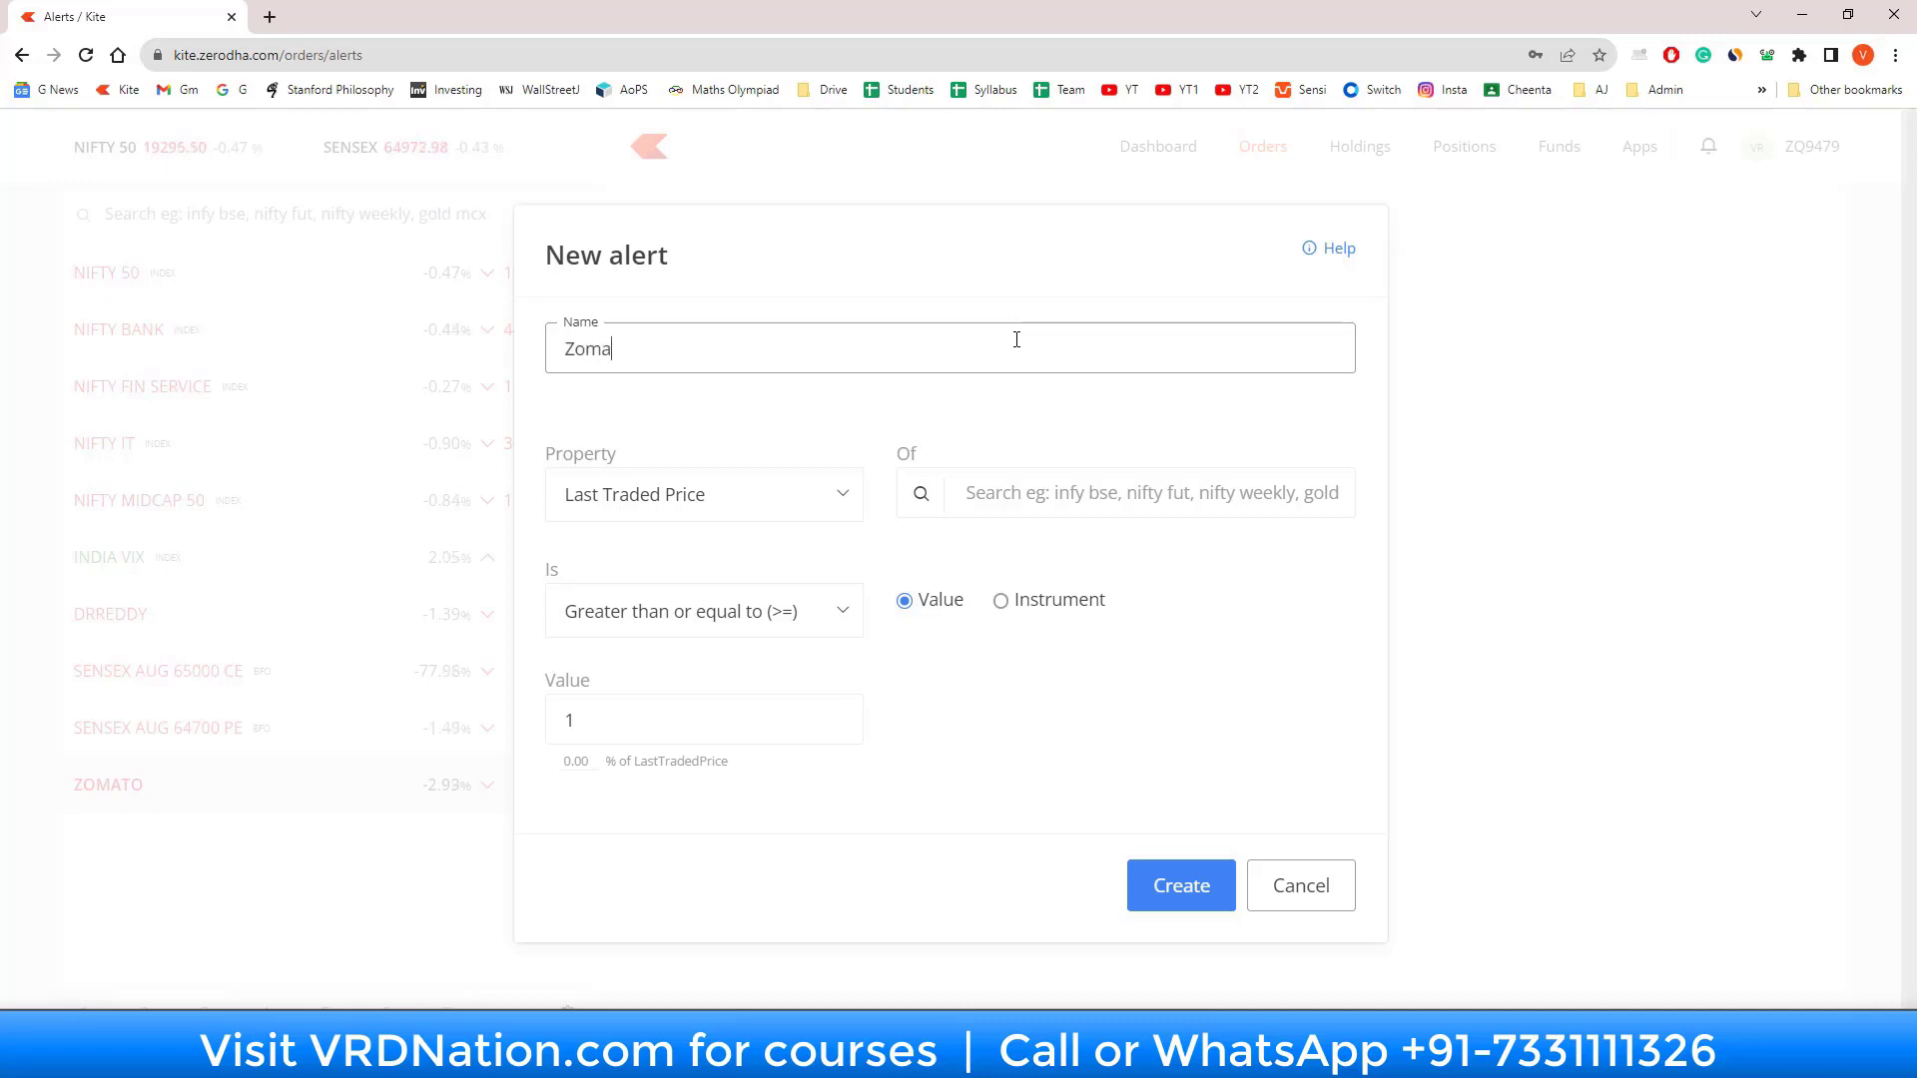
pyautogui.write('to')
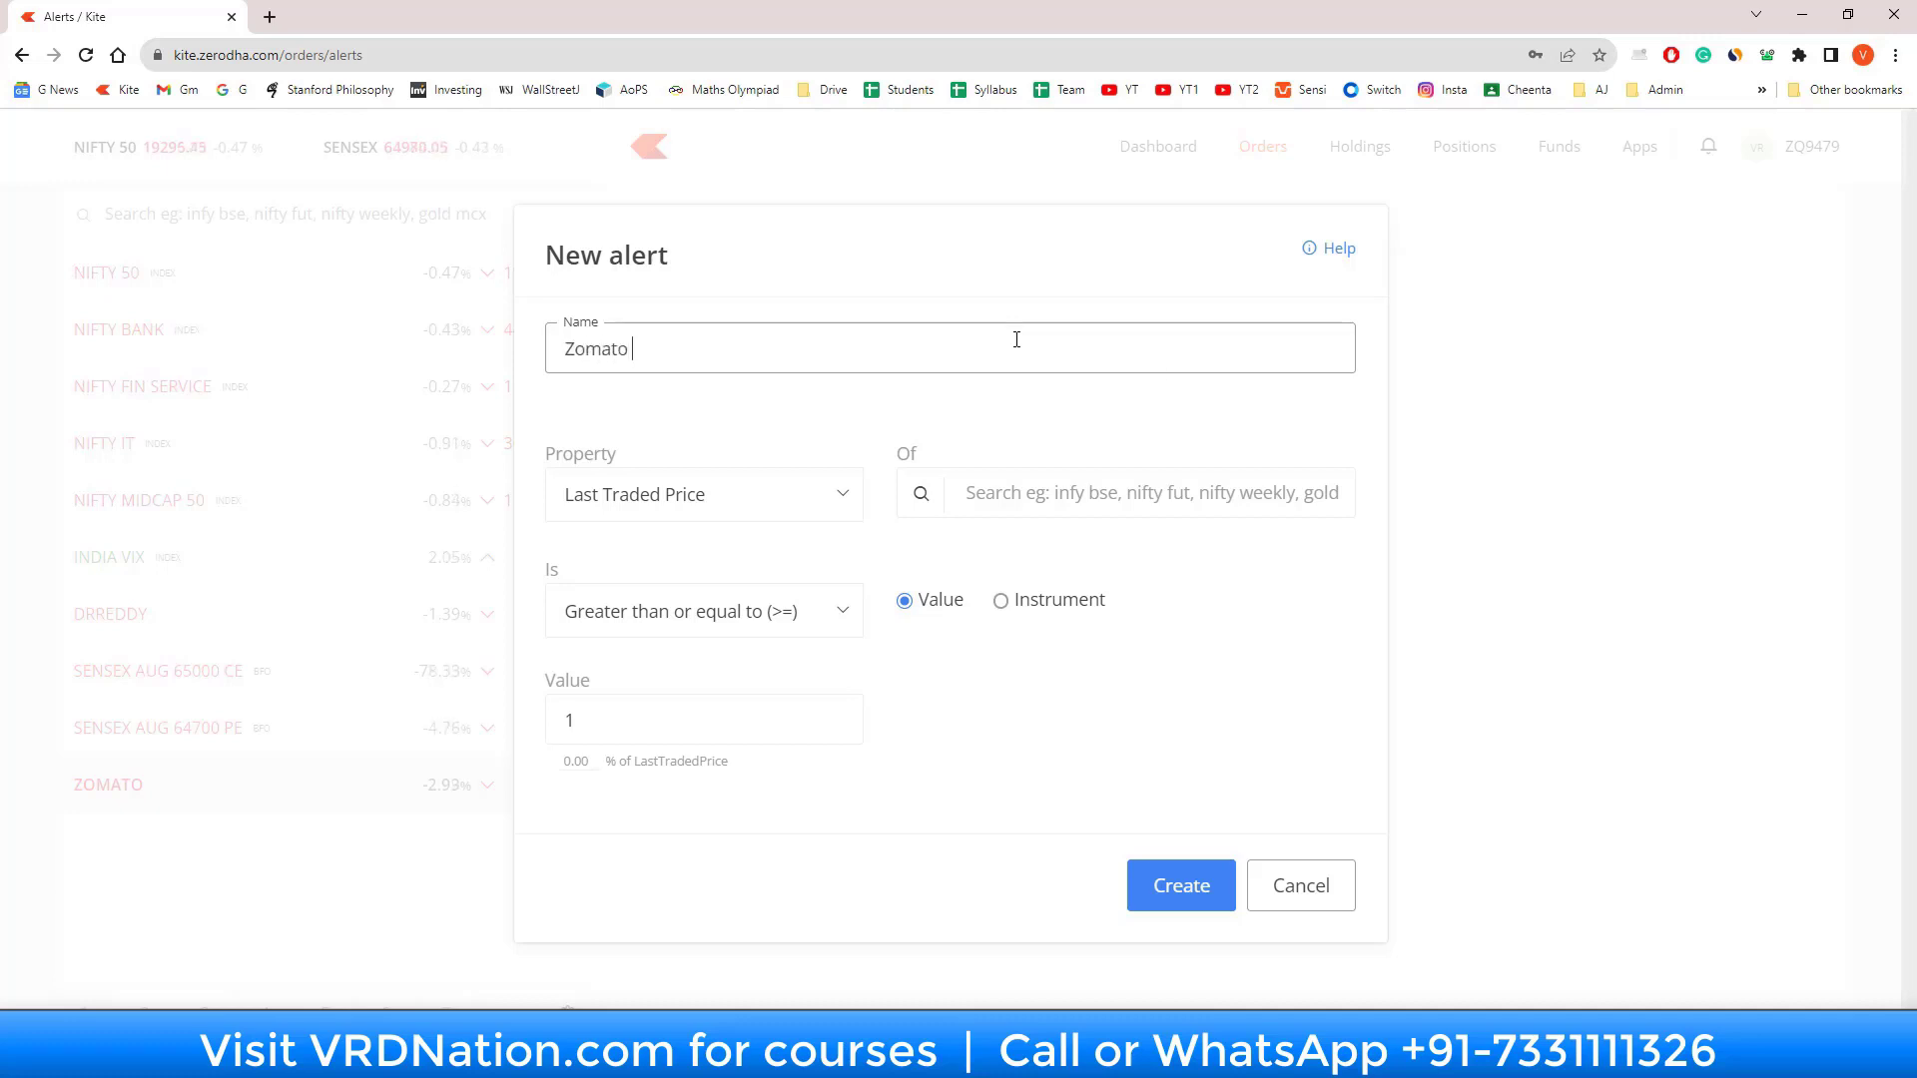
pyautogui.write('> 91')
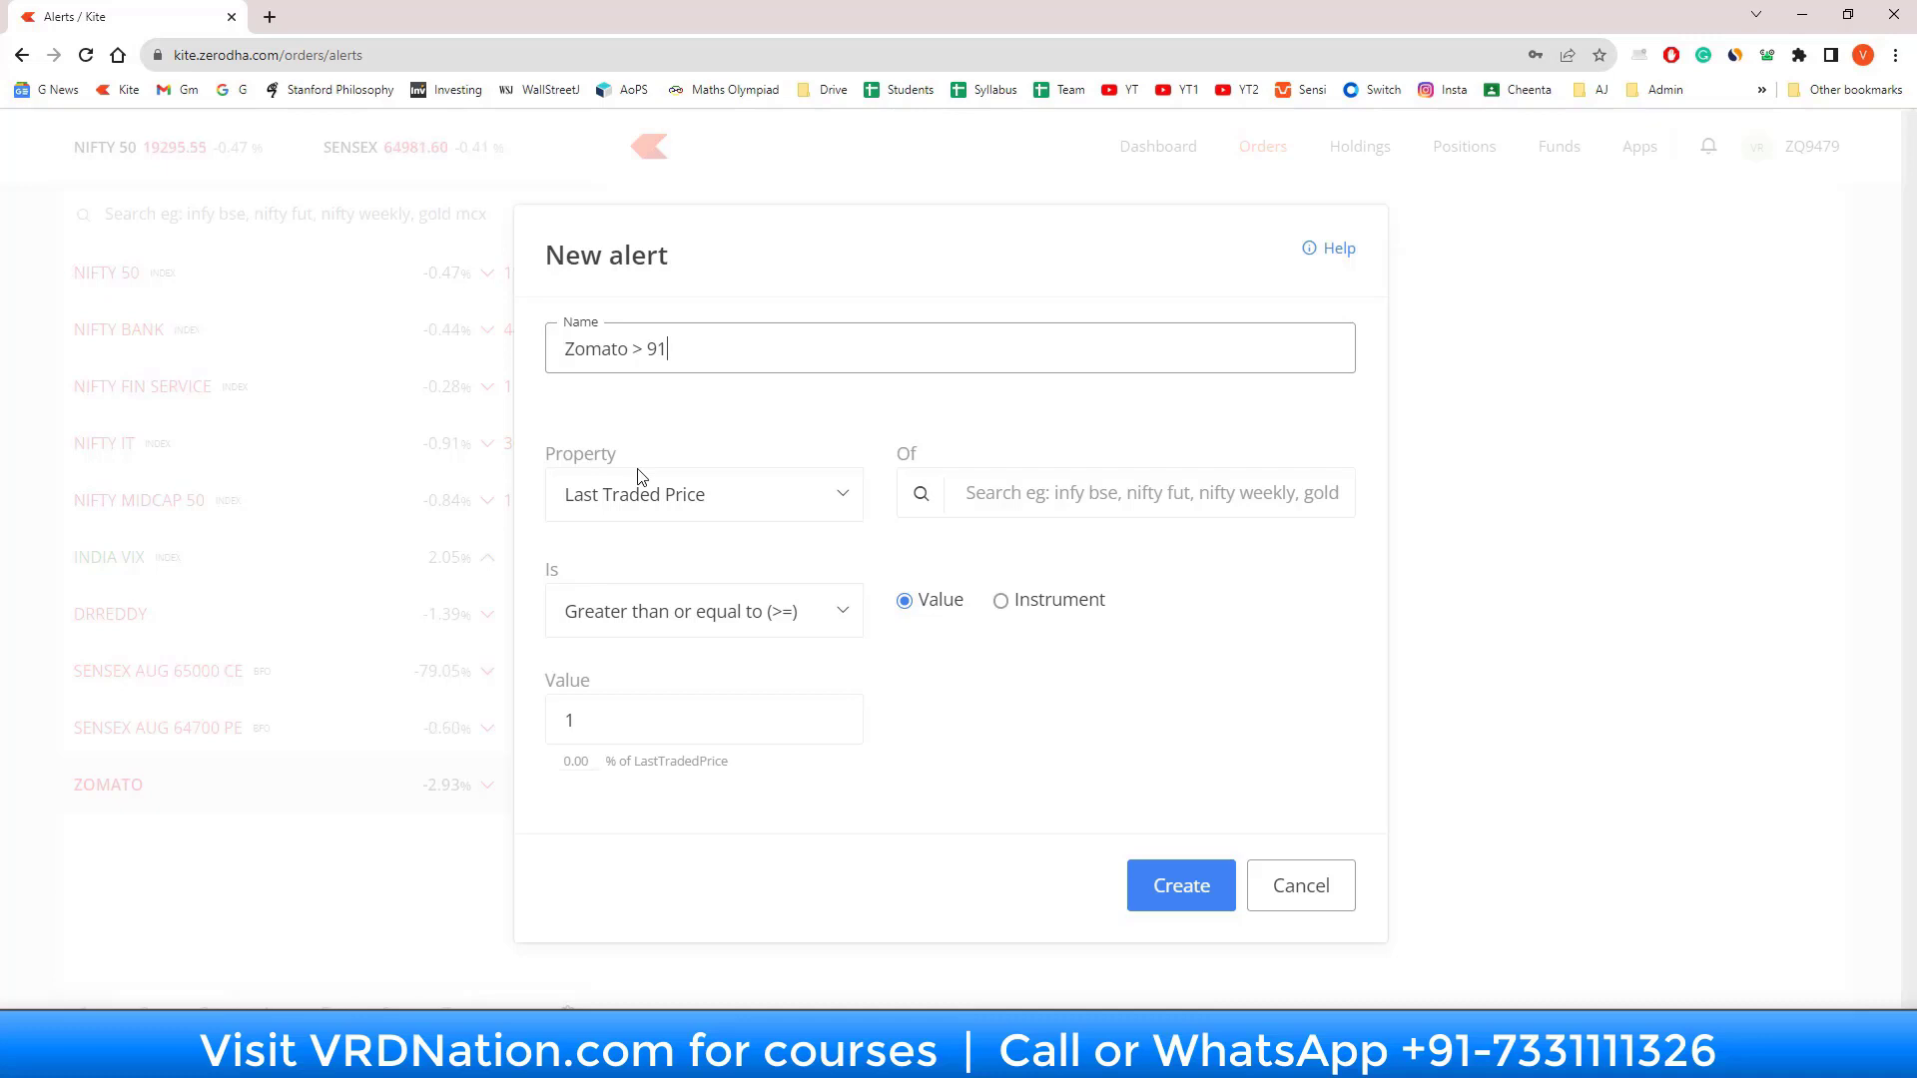
pyautogui.click(703, 494)
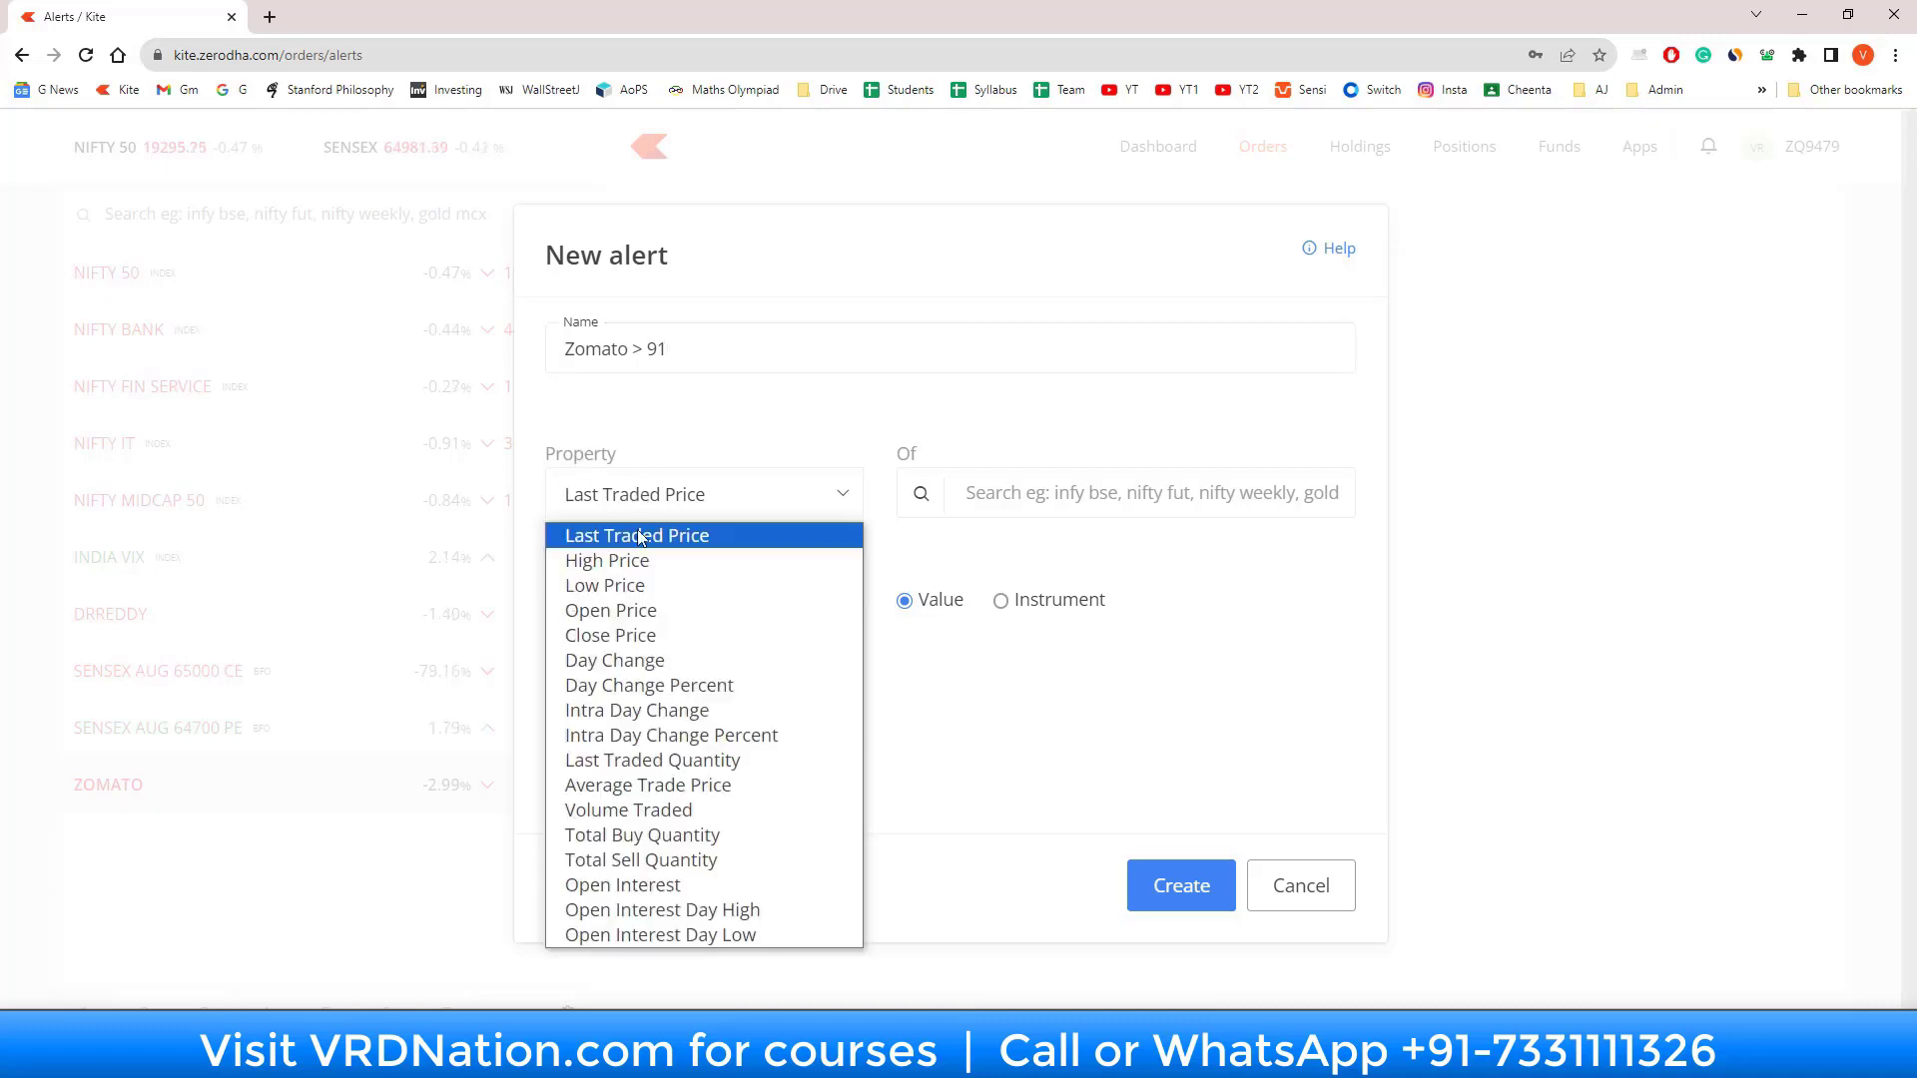
pyautogui.click(636, 534)
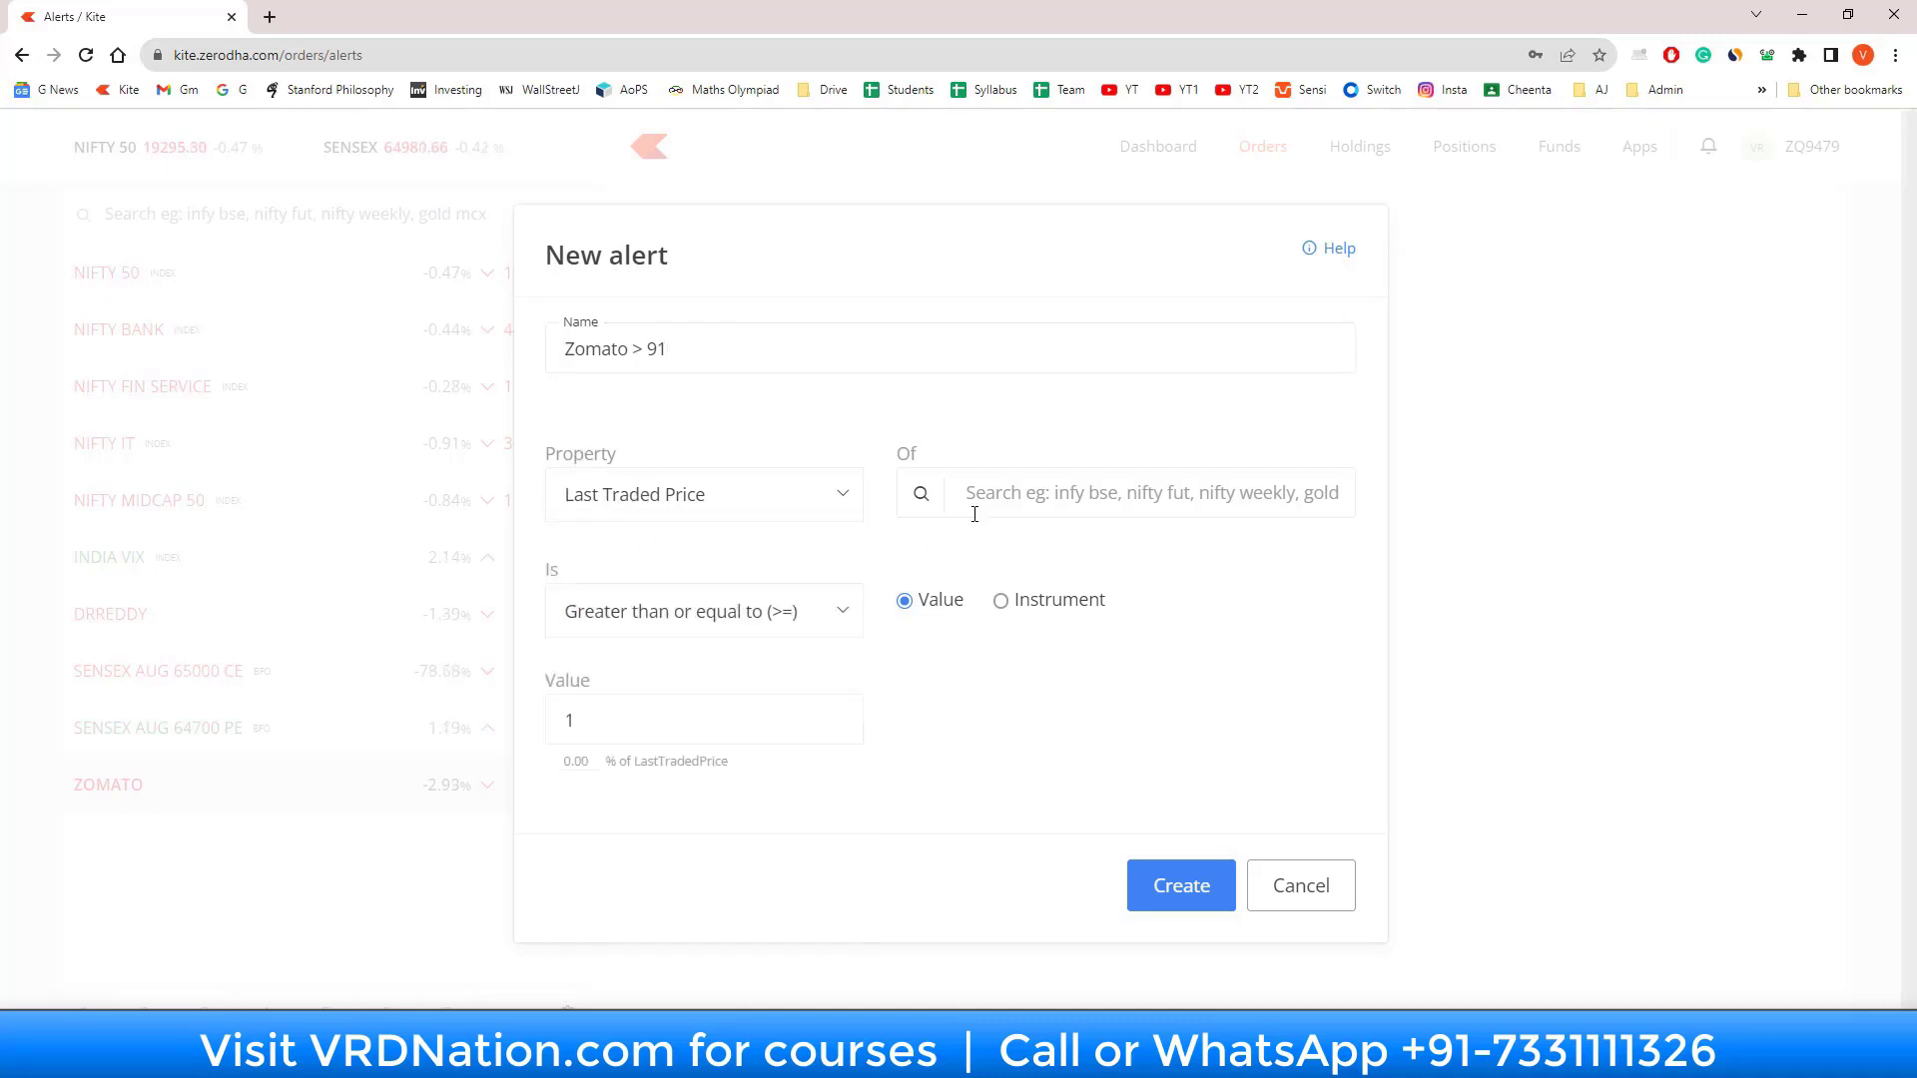
pyautogui.write('zomato')
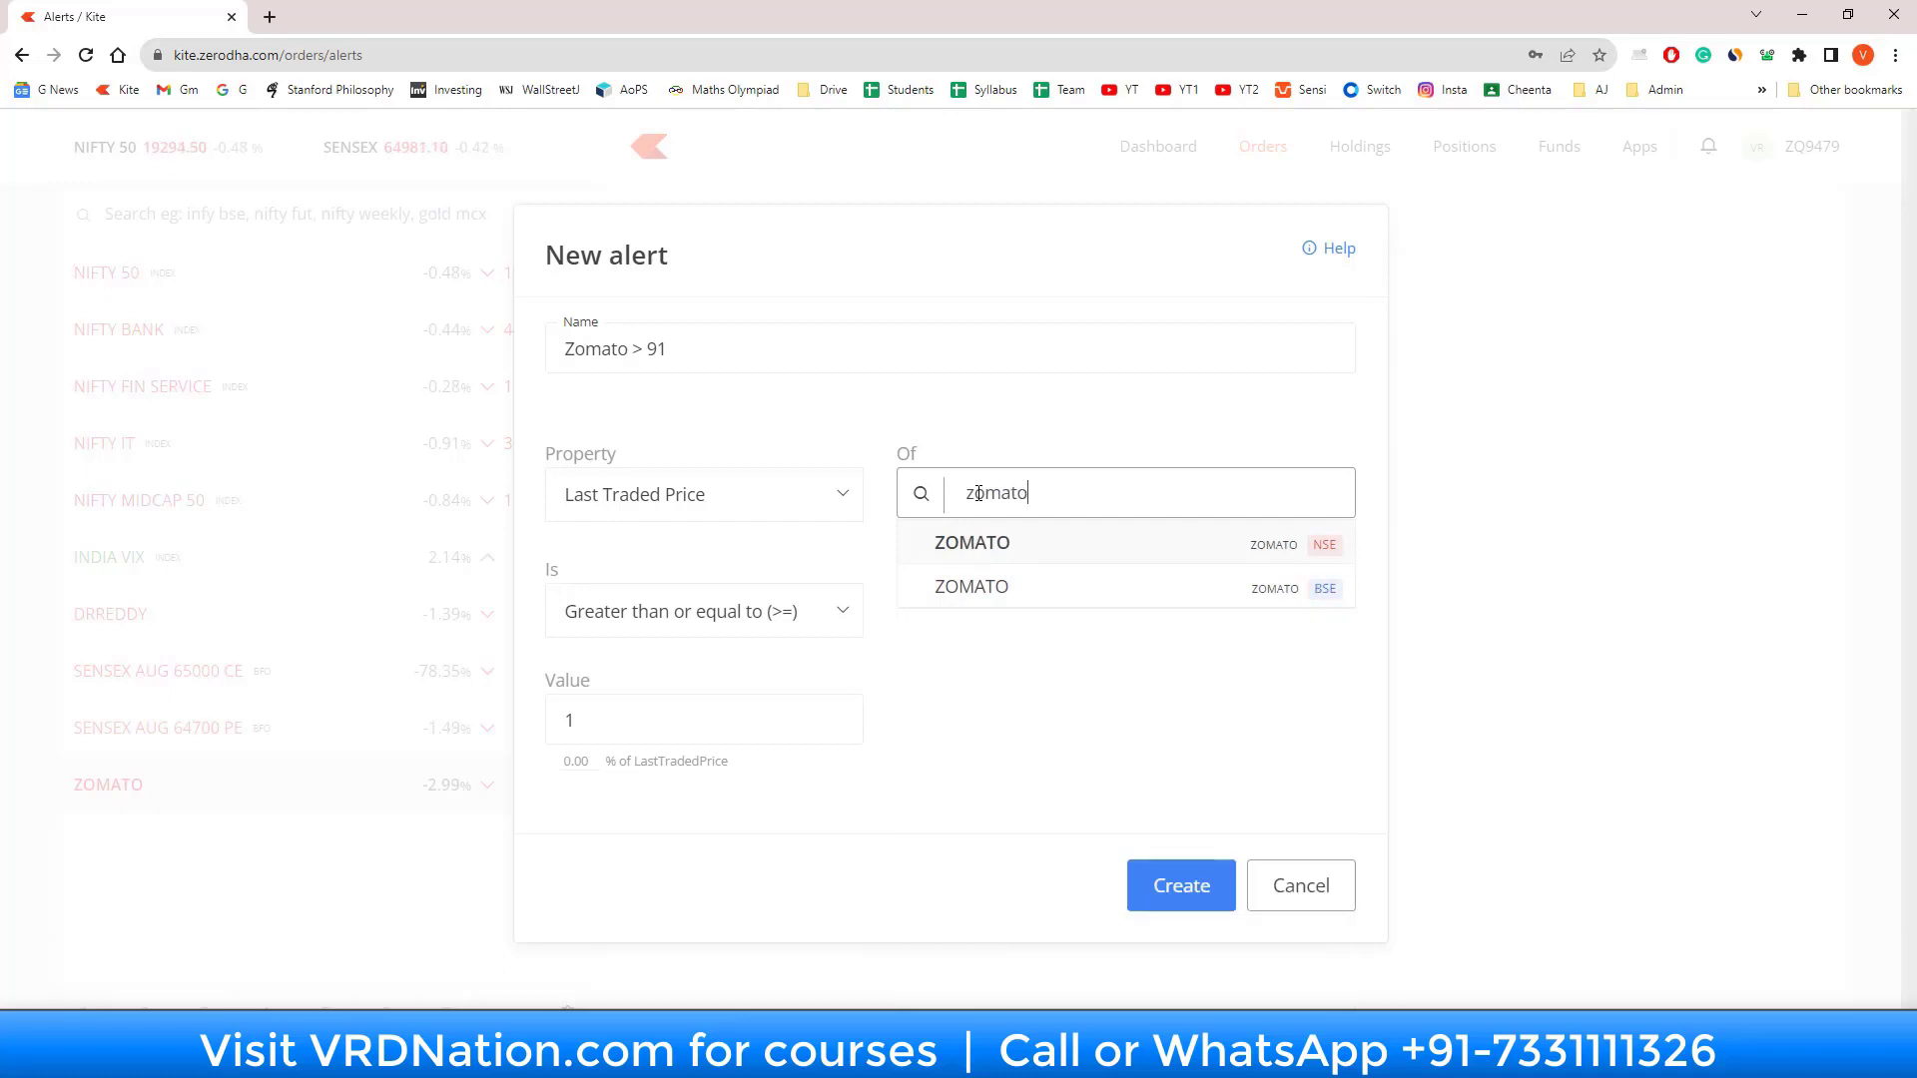
pyautogui.click(971, 544)
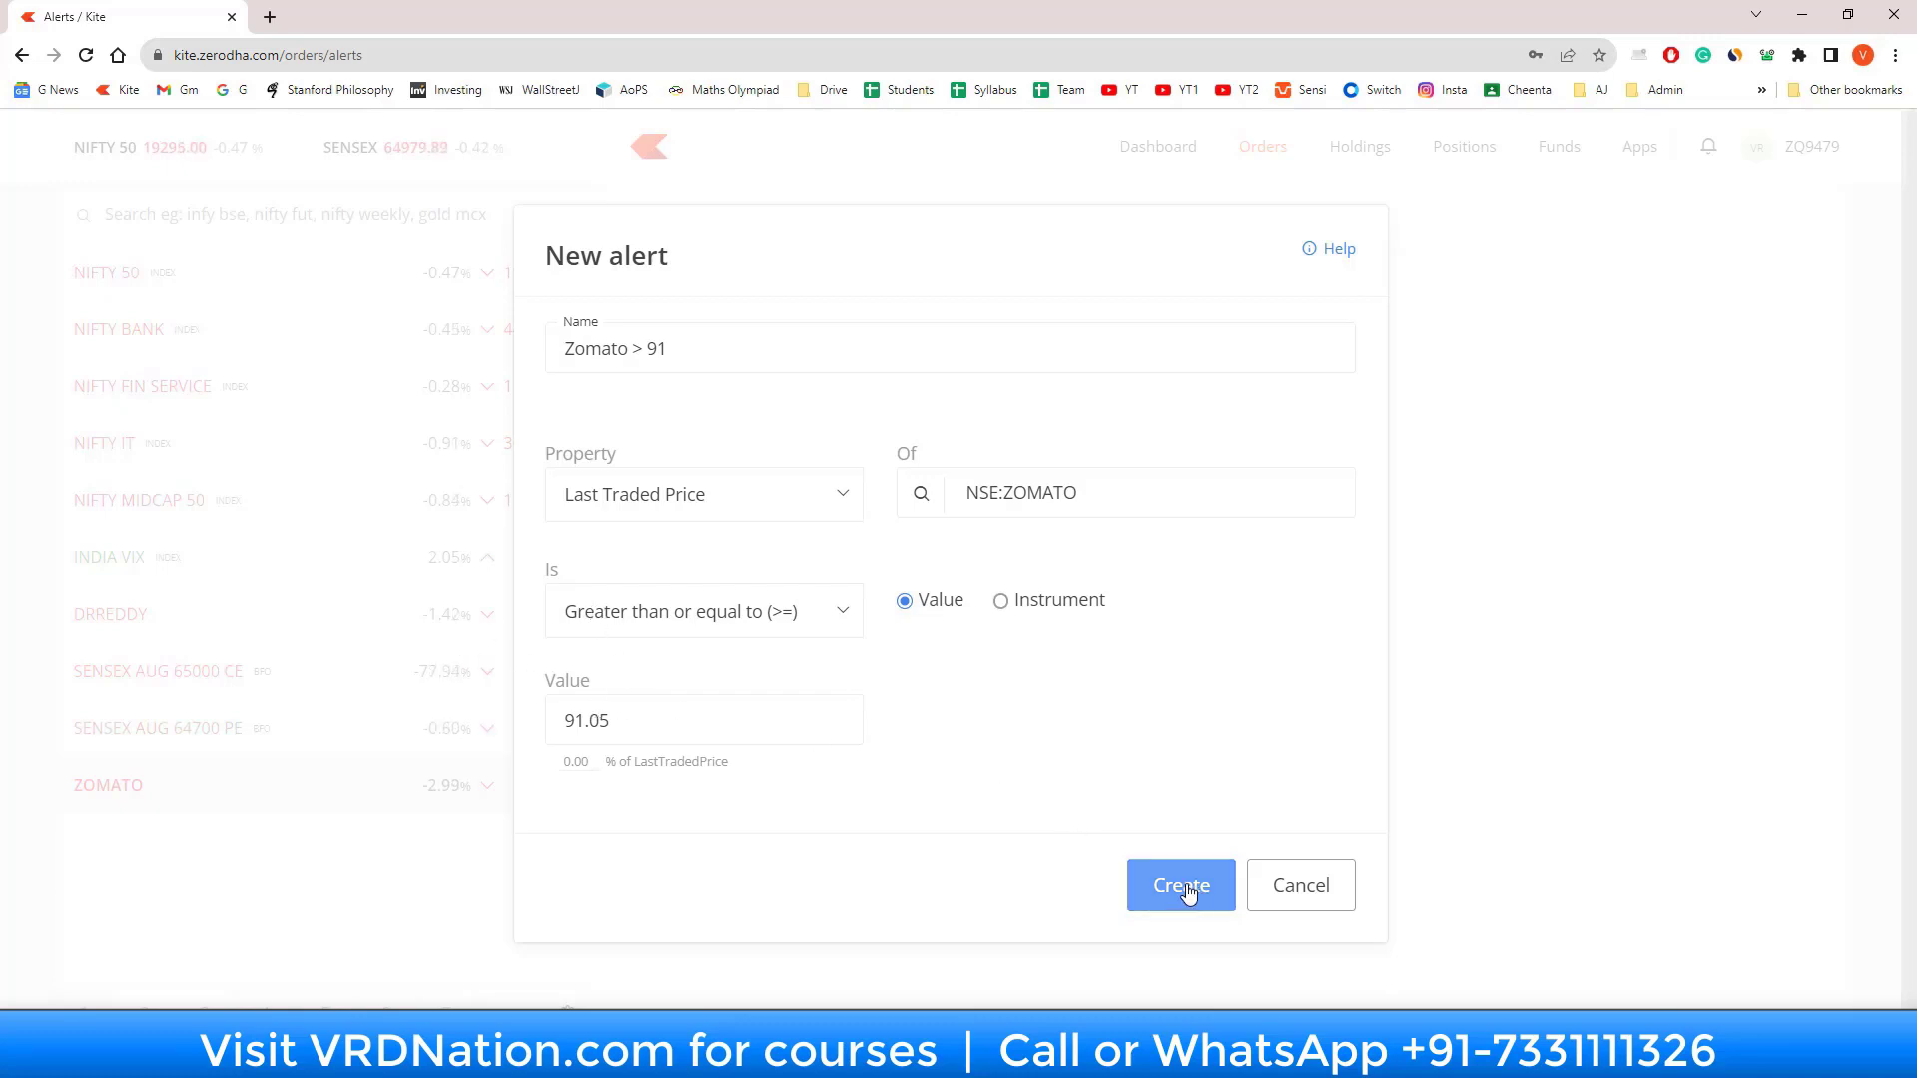
# Step: Create the enabled Zomato > 91 alert and add HDFCBANK to the marketwatch
pyautogui.click(1178, 885)
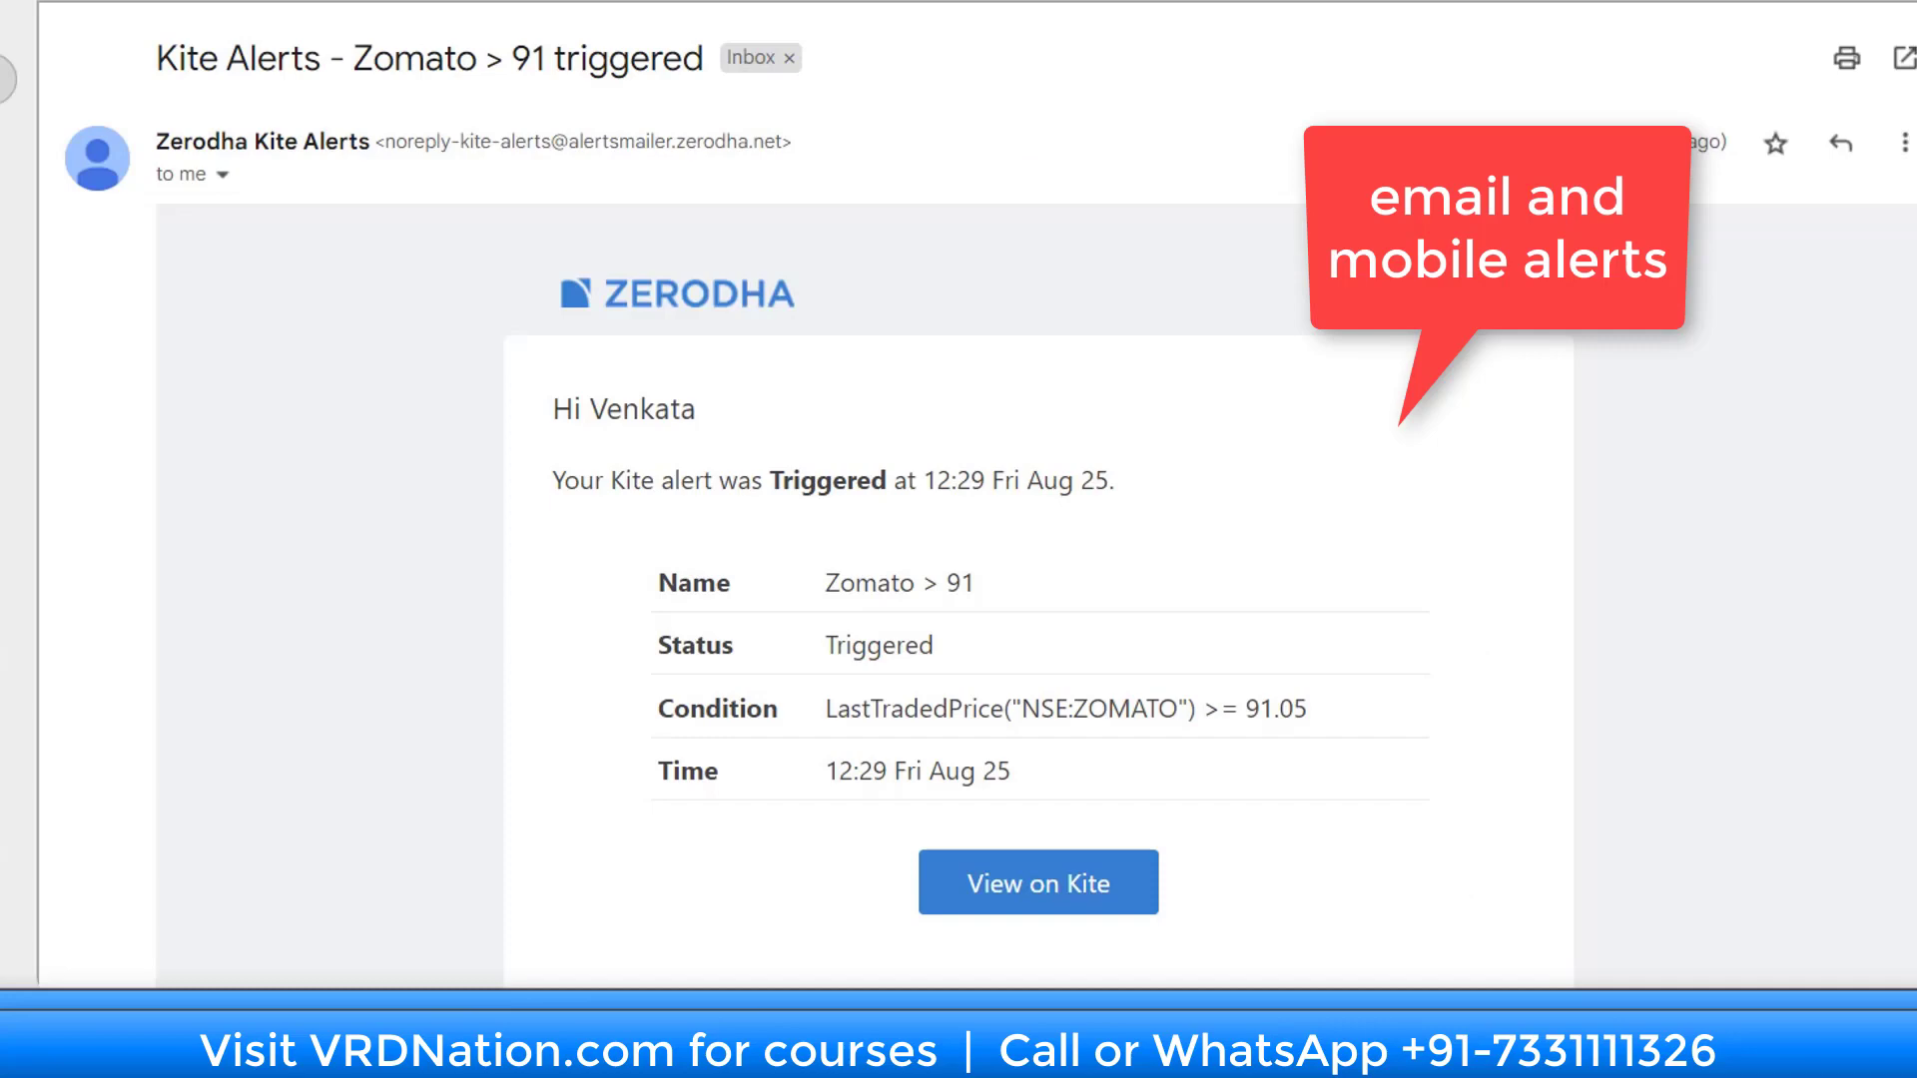
pyautogui.click(1037, 882)
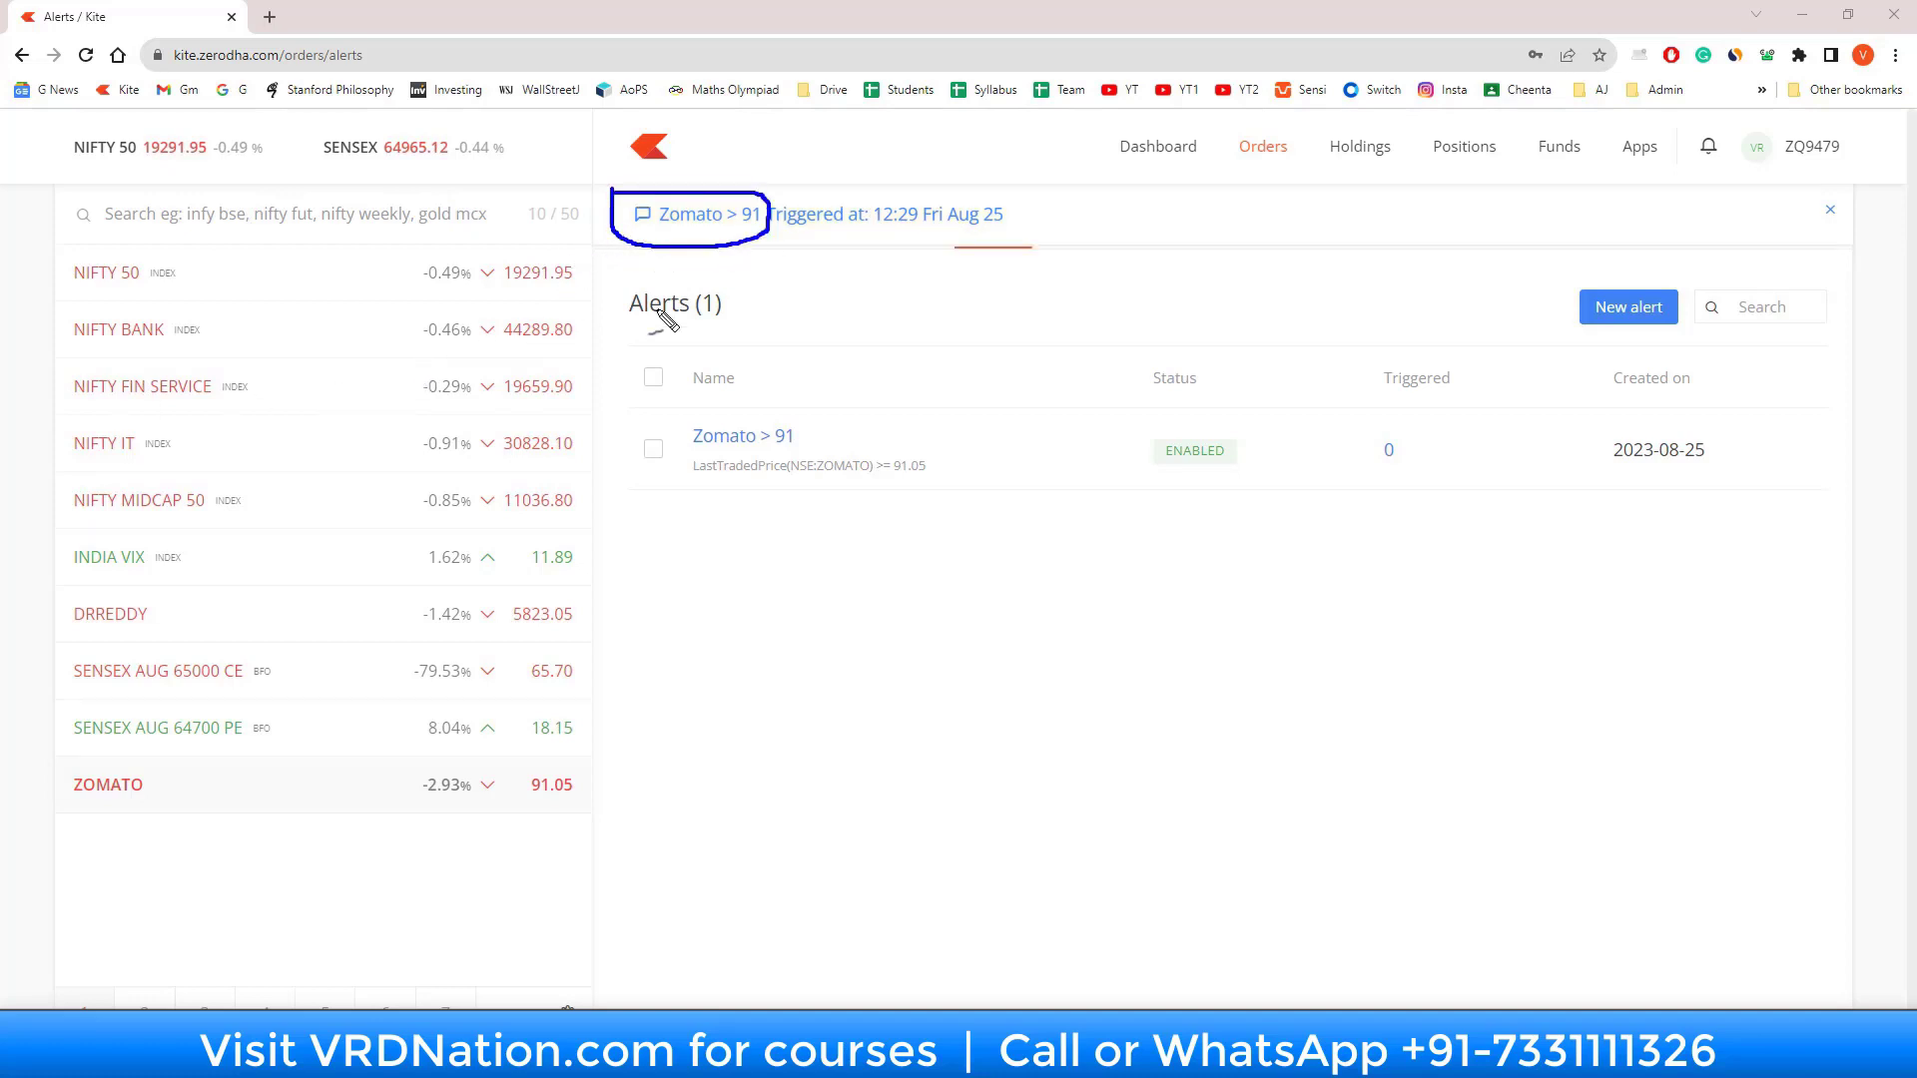
pyautogui.moveTo(783, 644)
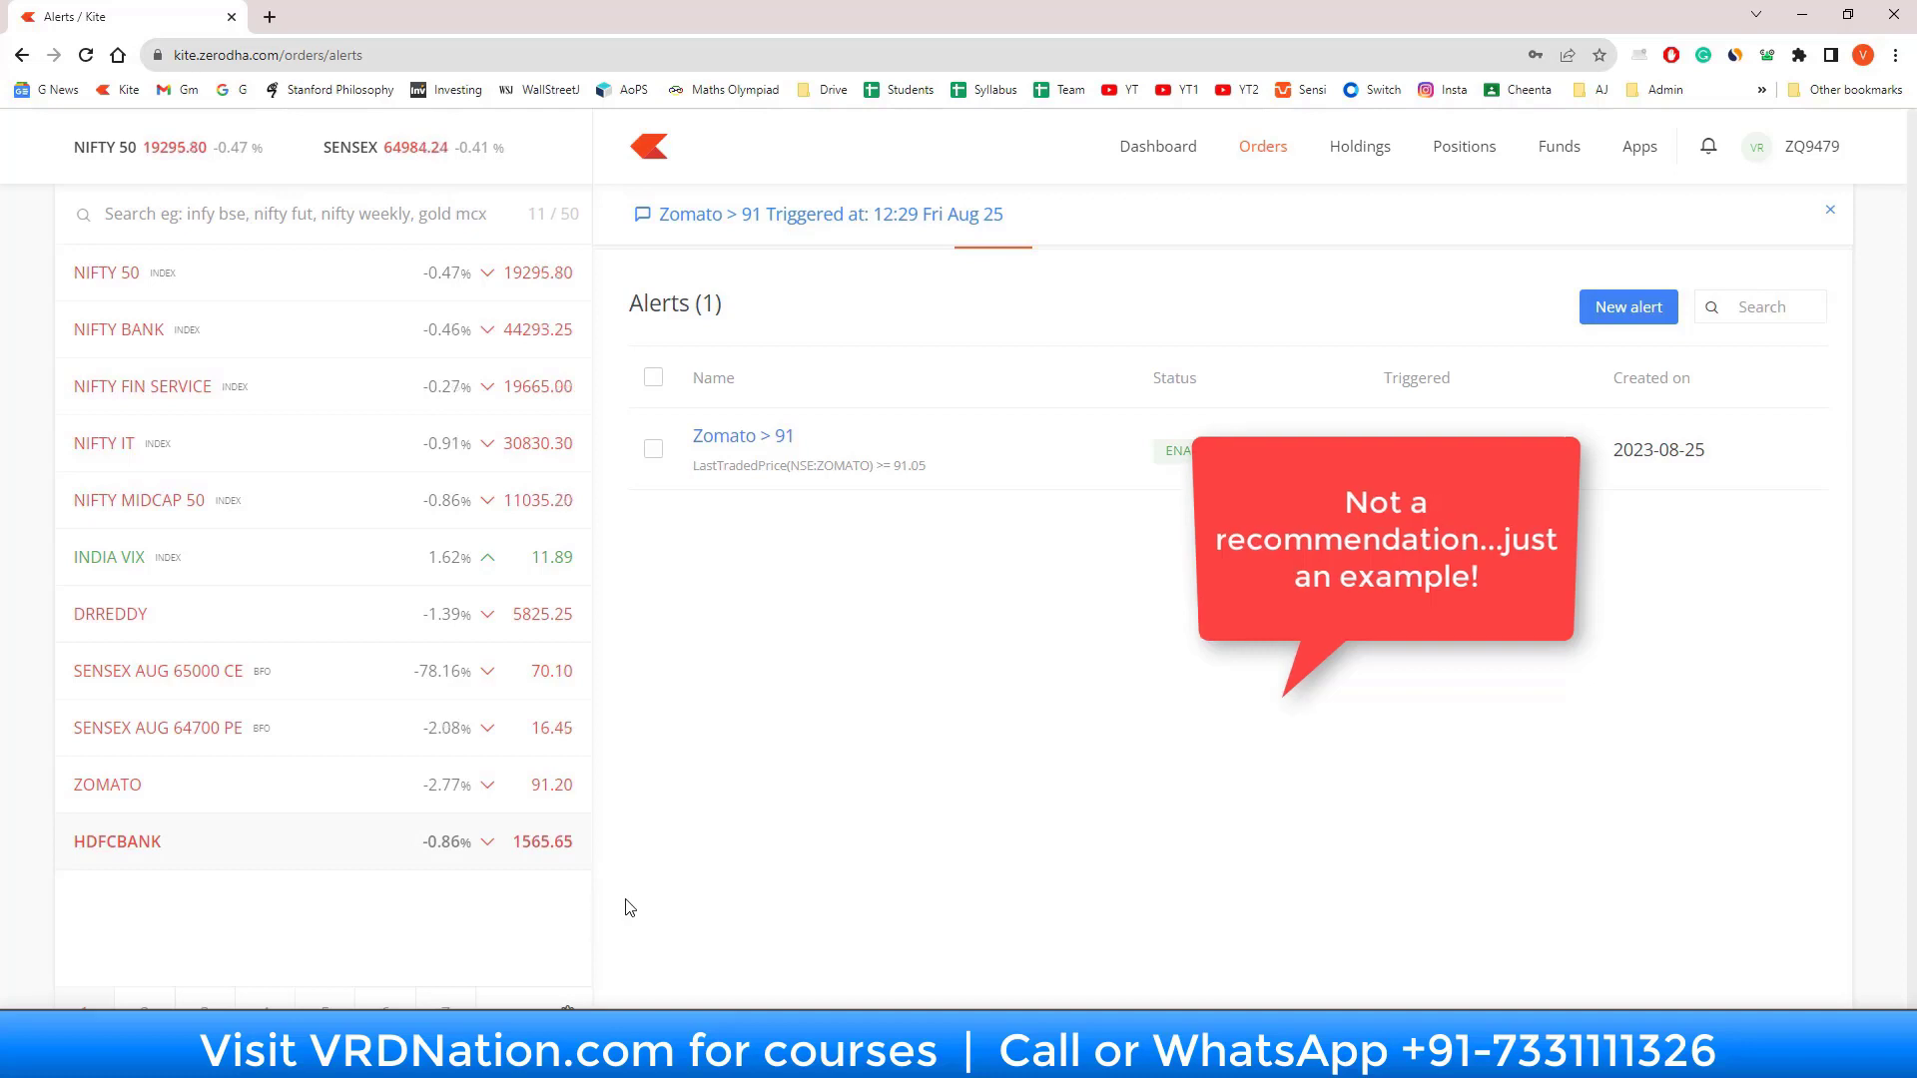
pyautogui.moveTo(534, 865)
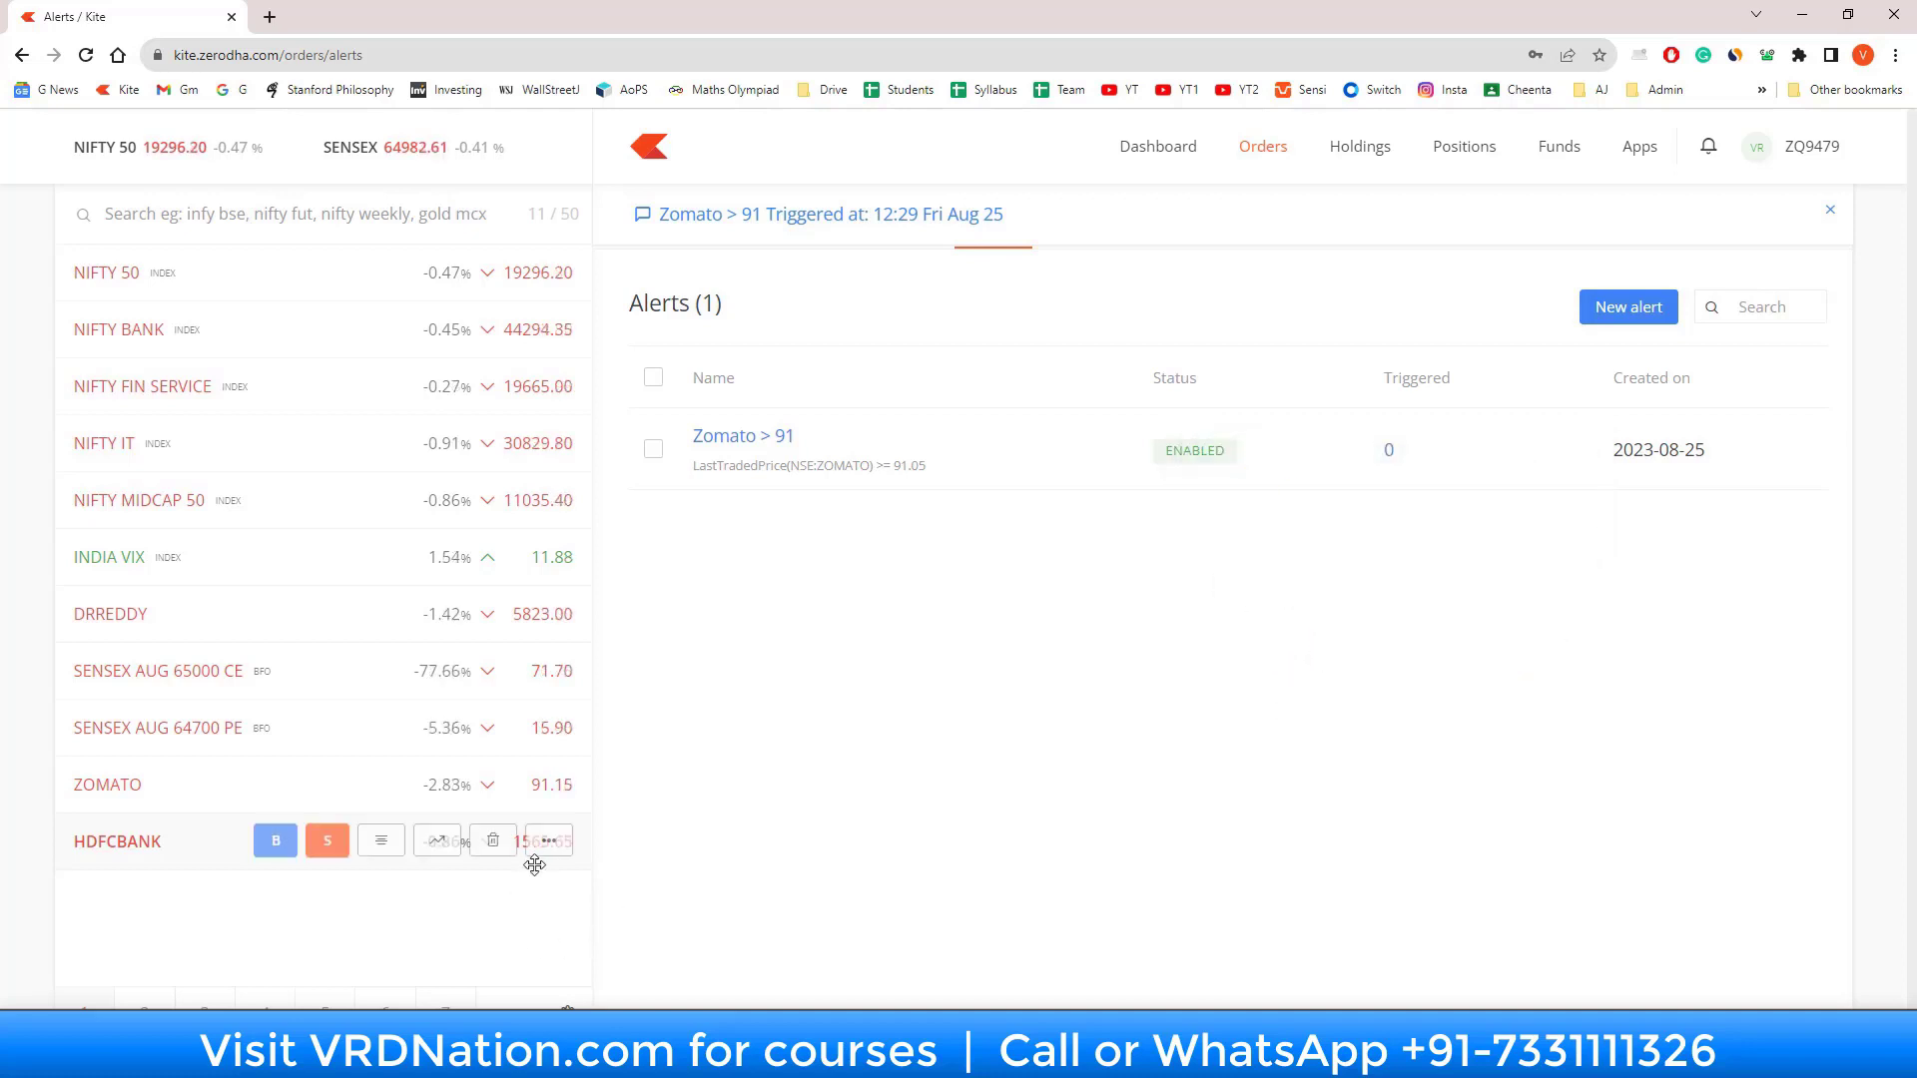
pyautogui.moveTo(789, 872)
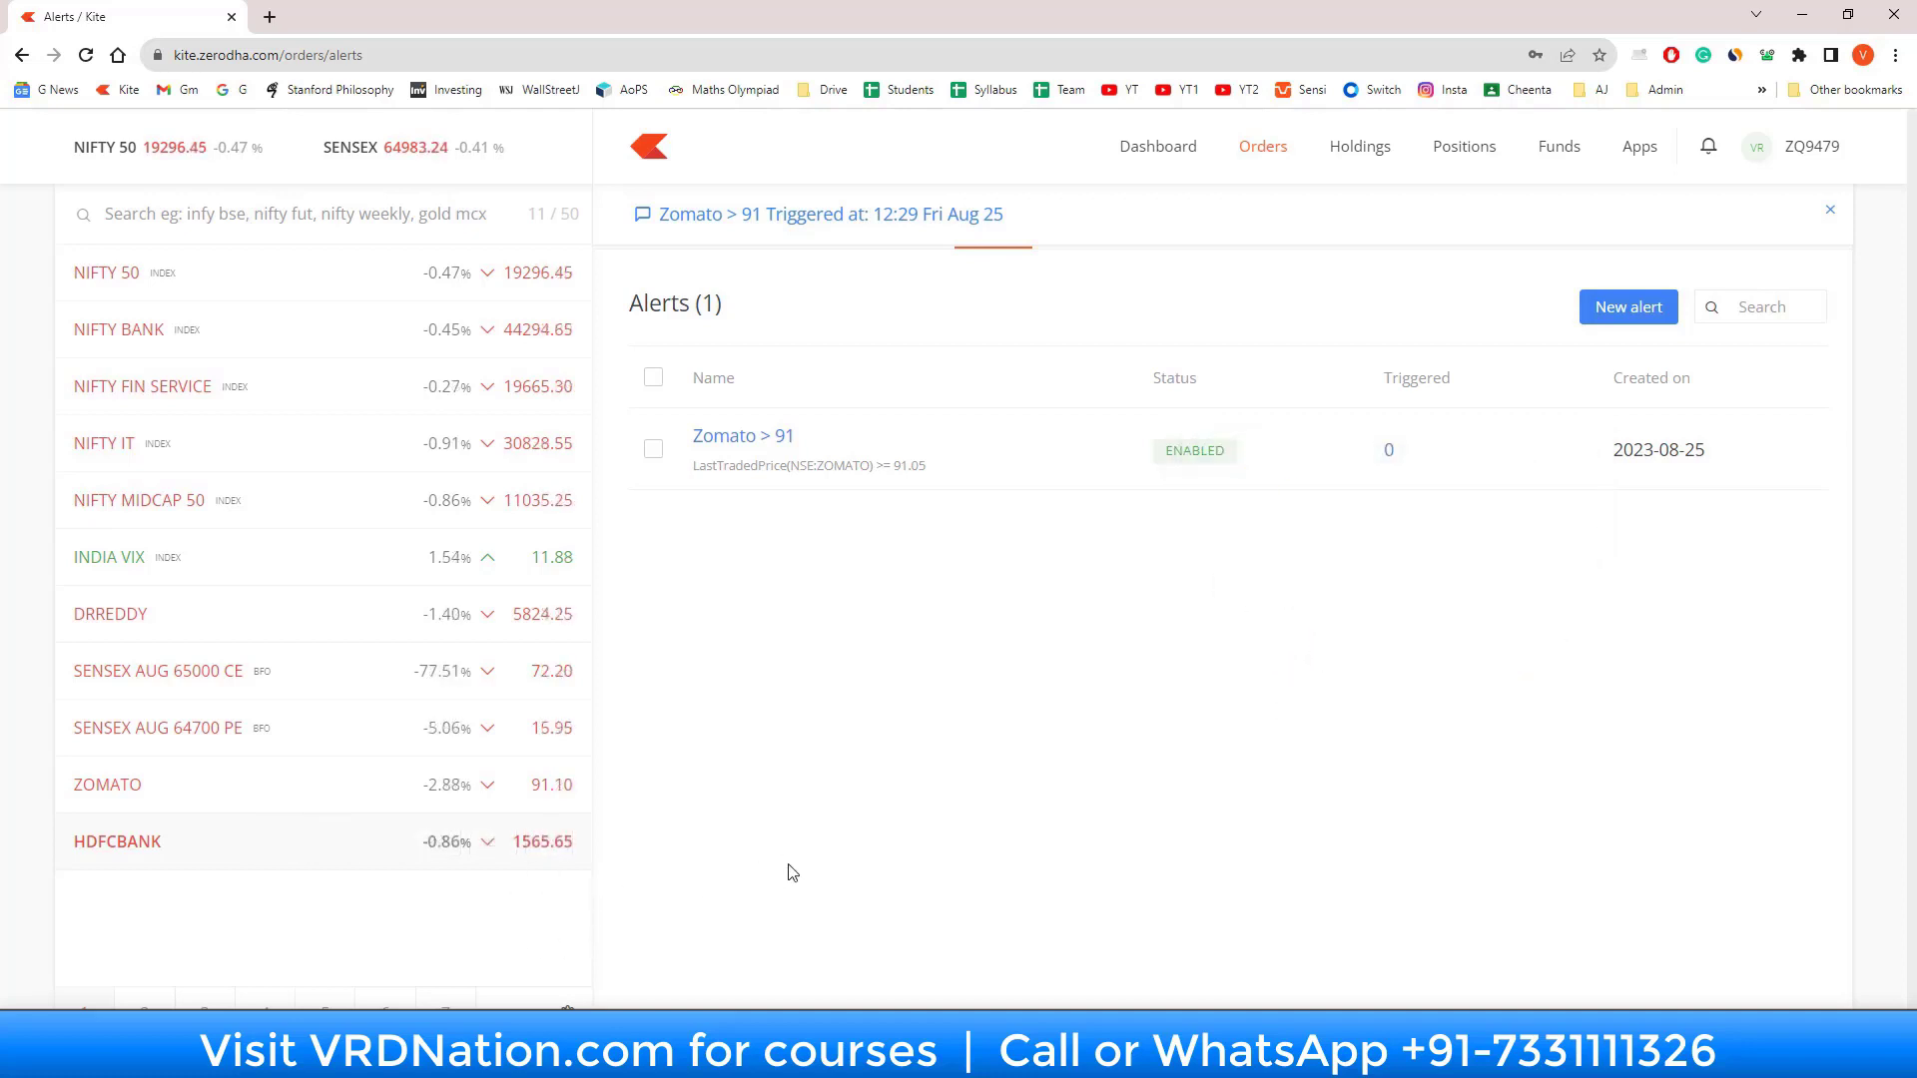
pyautogui.moveTo(1301, 753)
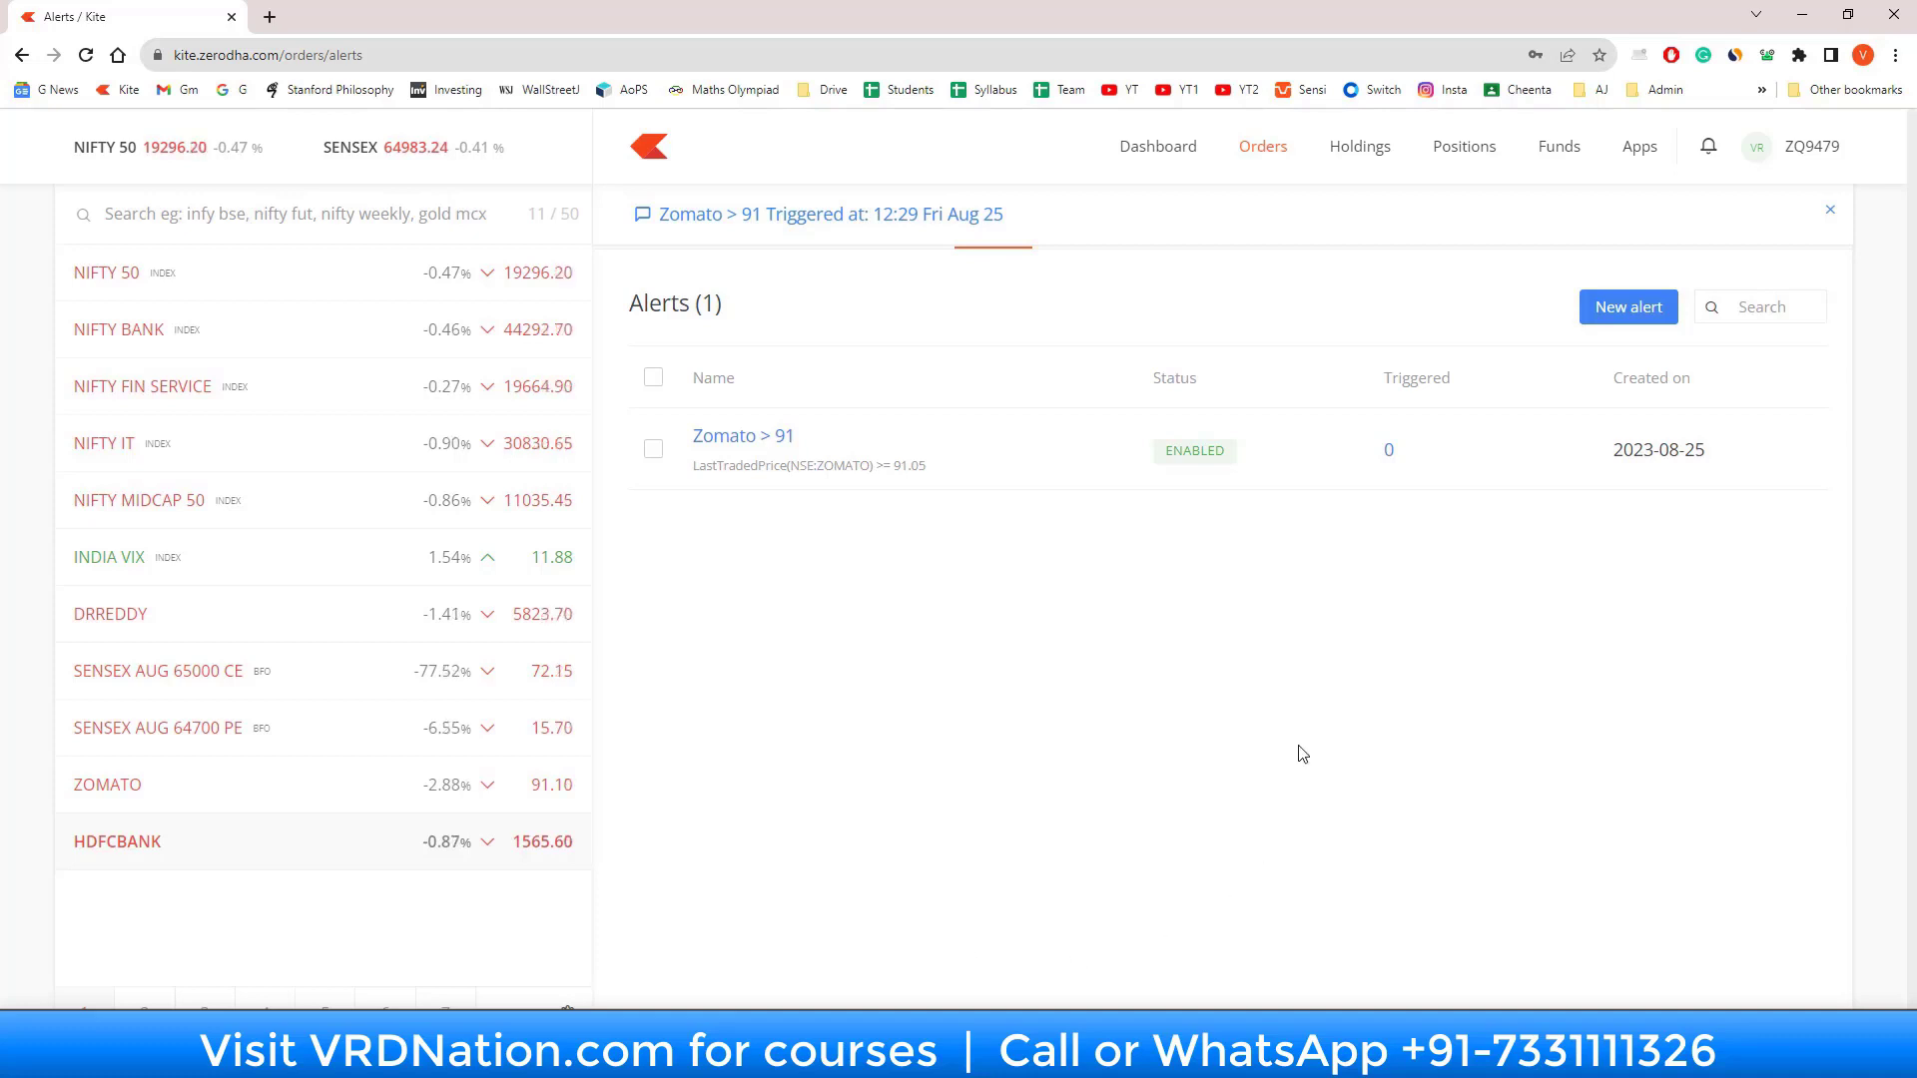
pyautogui.moveTo(1854, 356)
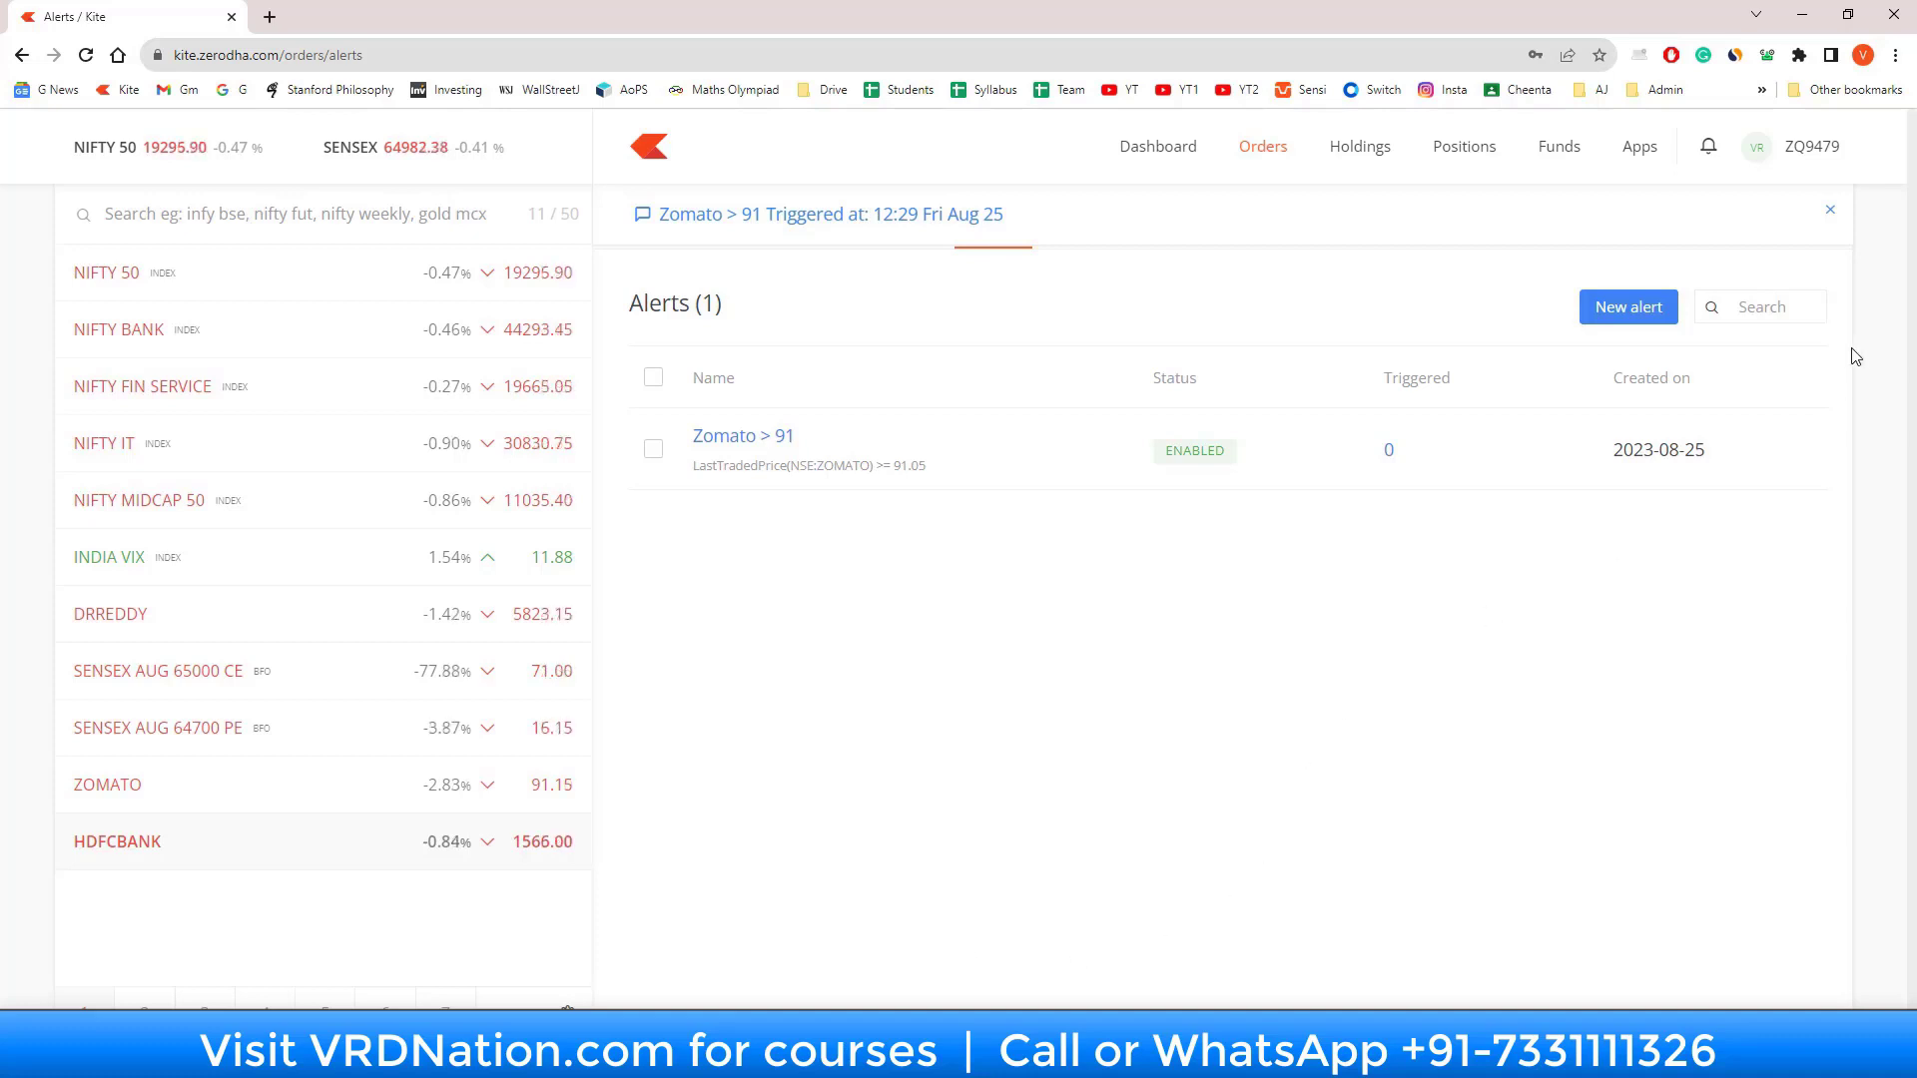
# Step: Start a second alert named 'HDFC Bank below 1300 - Accumulate'
pyautogui.click(1628, 307)
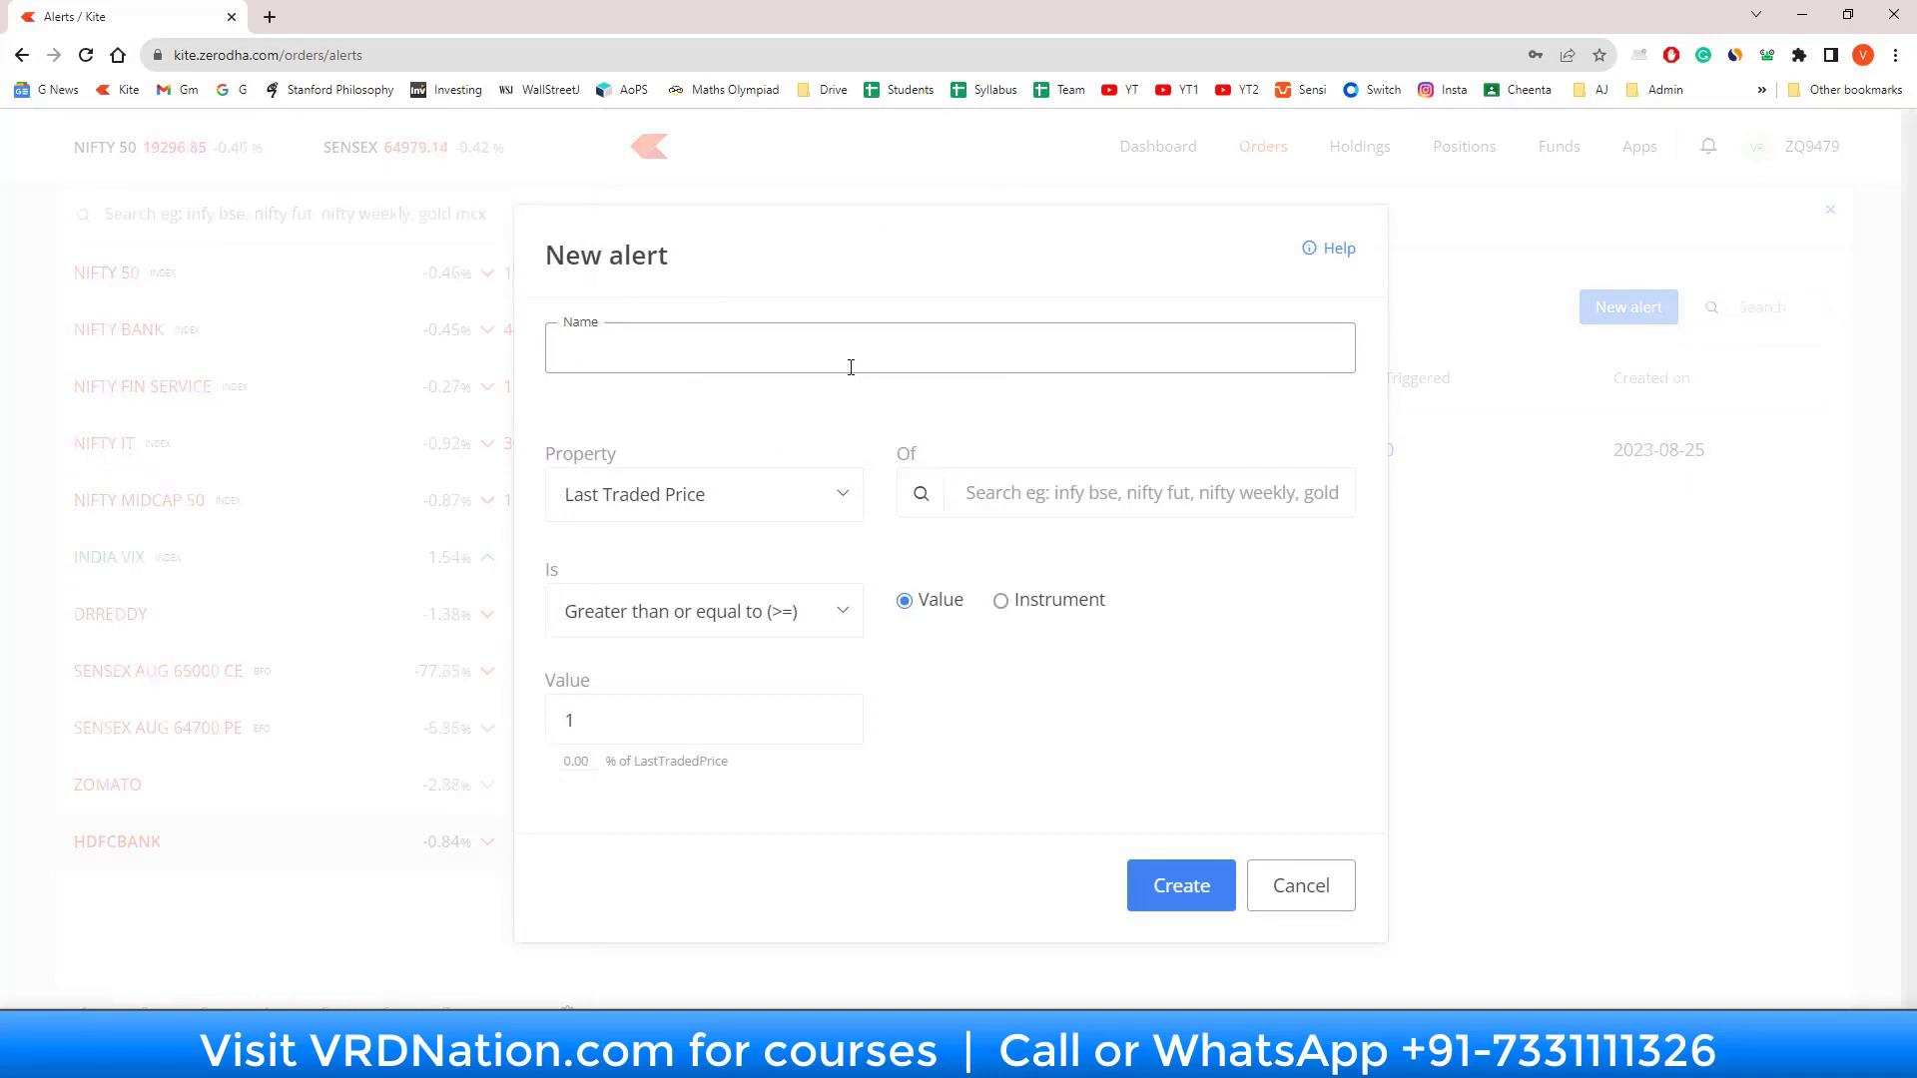
pyautogui.write('HDFC Bank below')
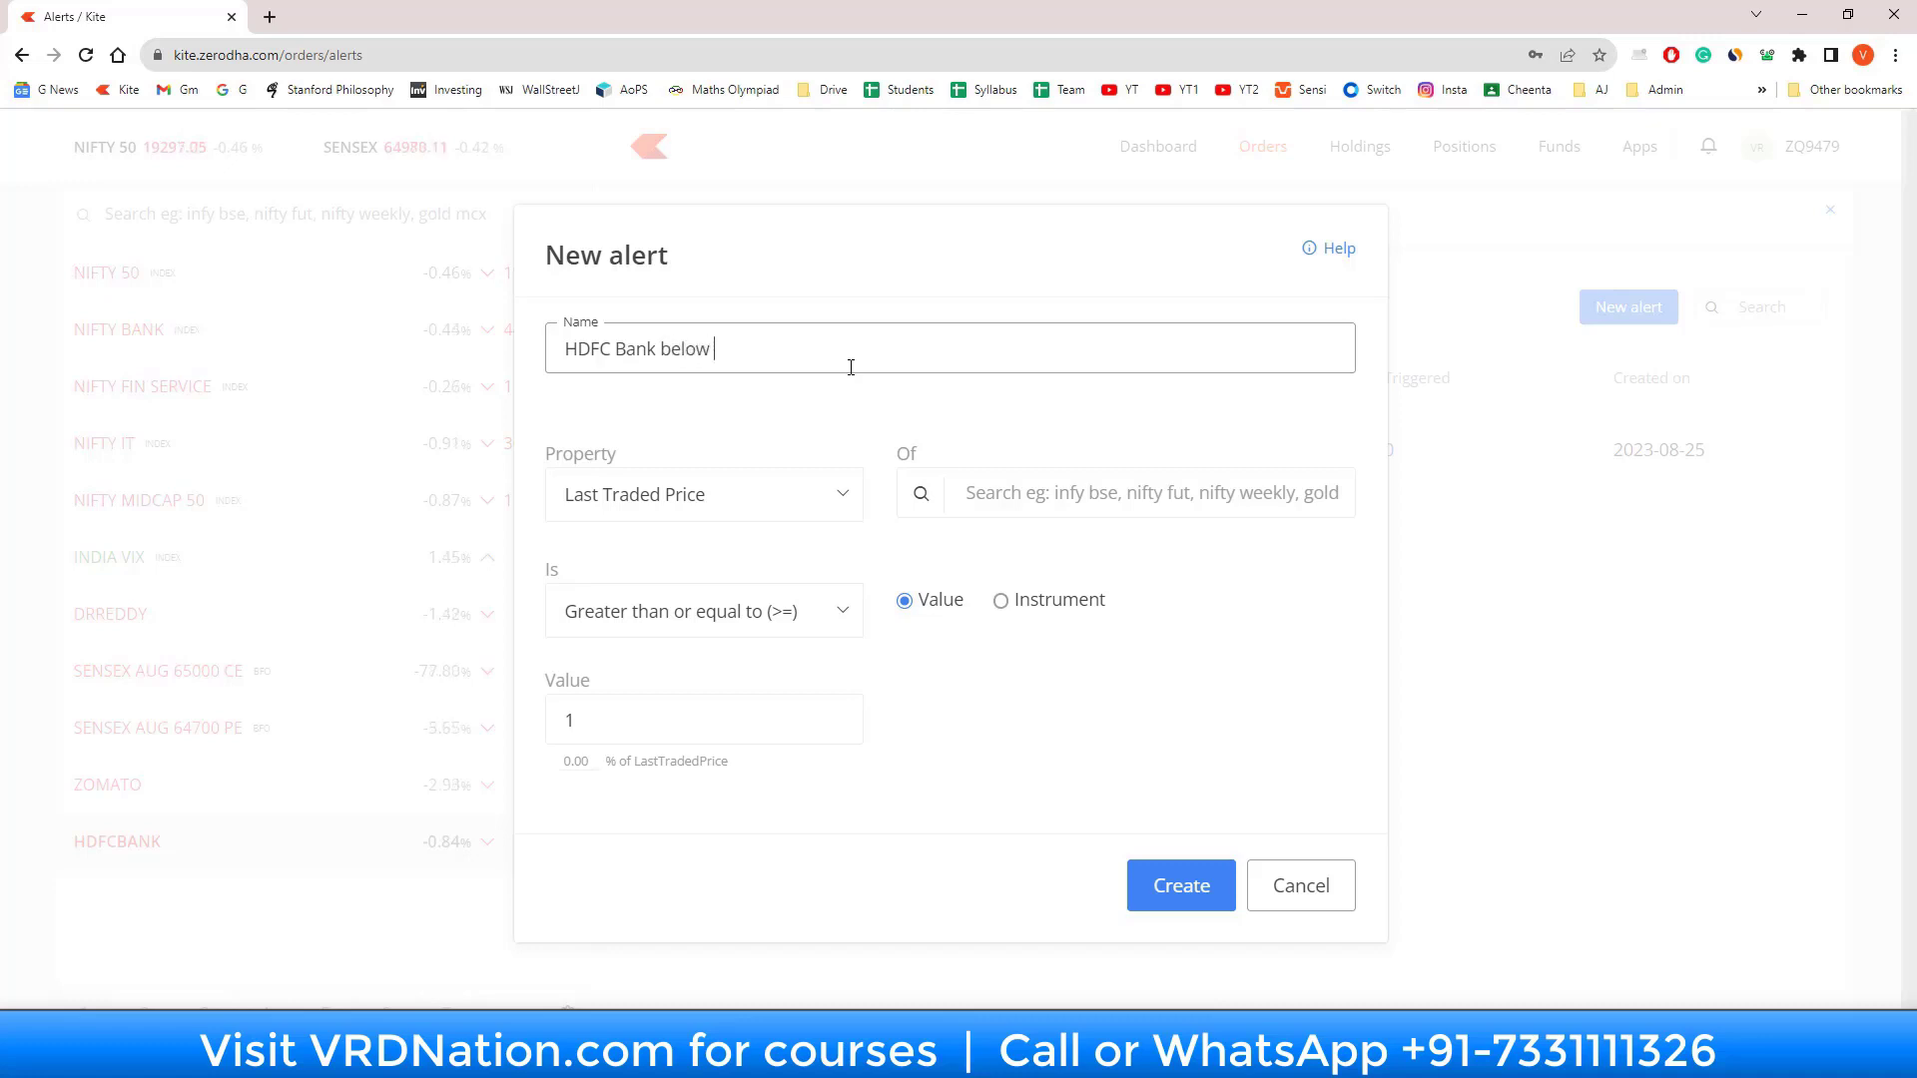
pyautogui.write('1300 -')
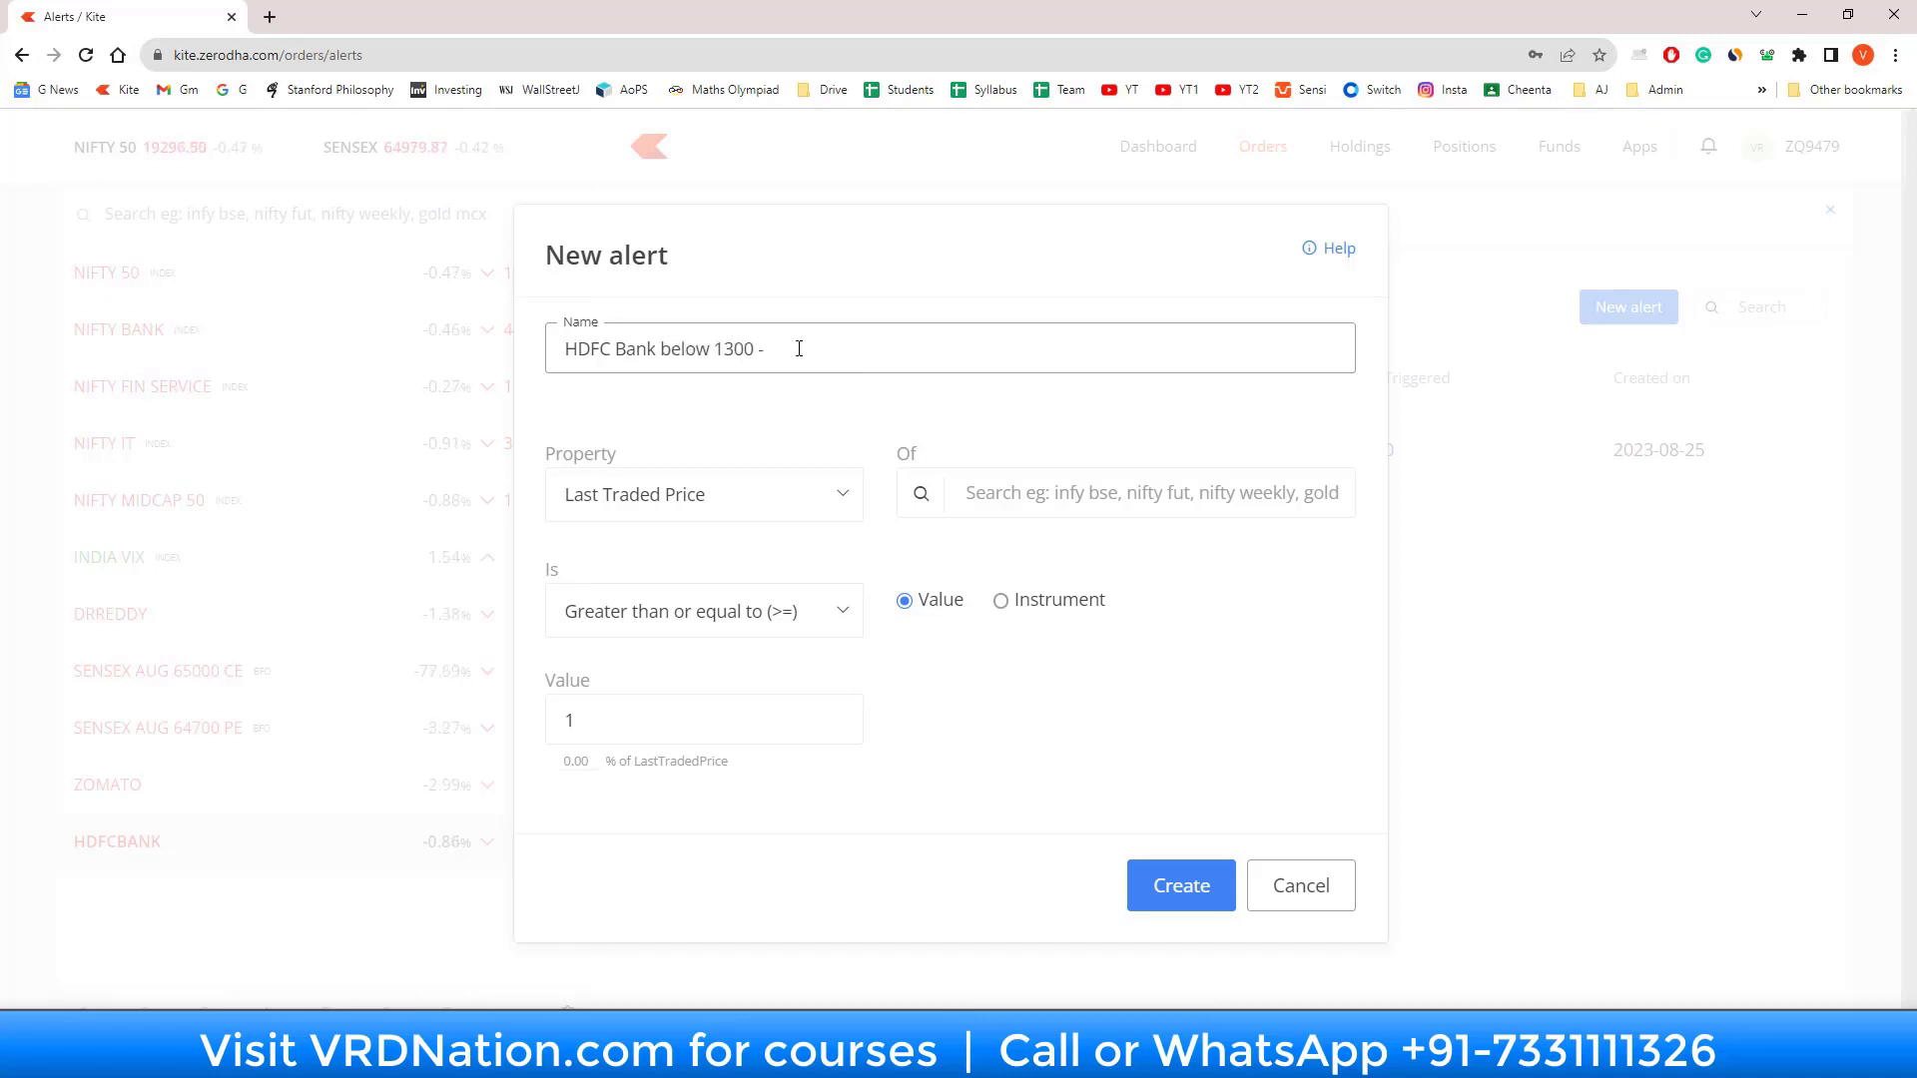
pyautogui.write('Accumulate')
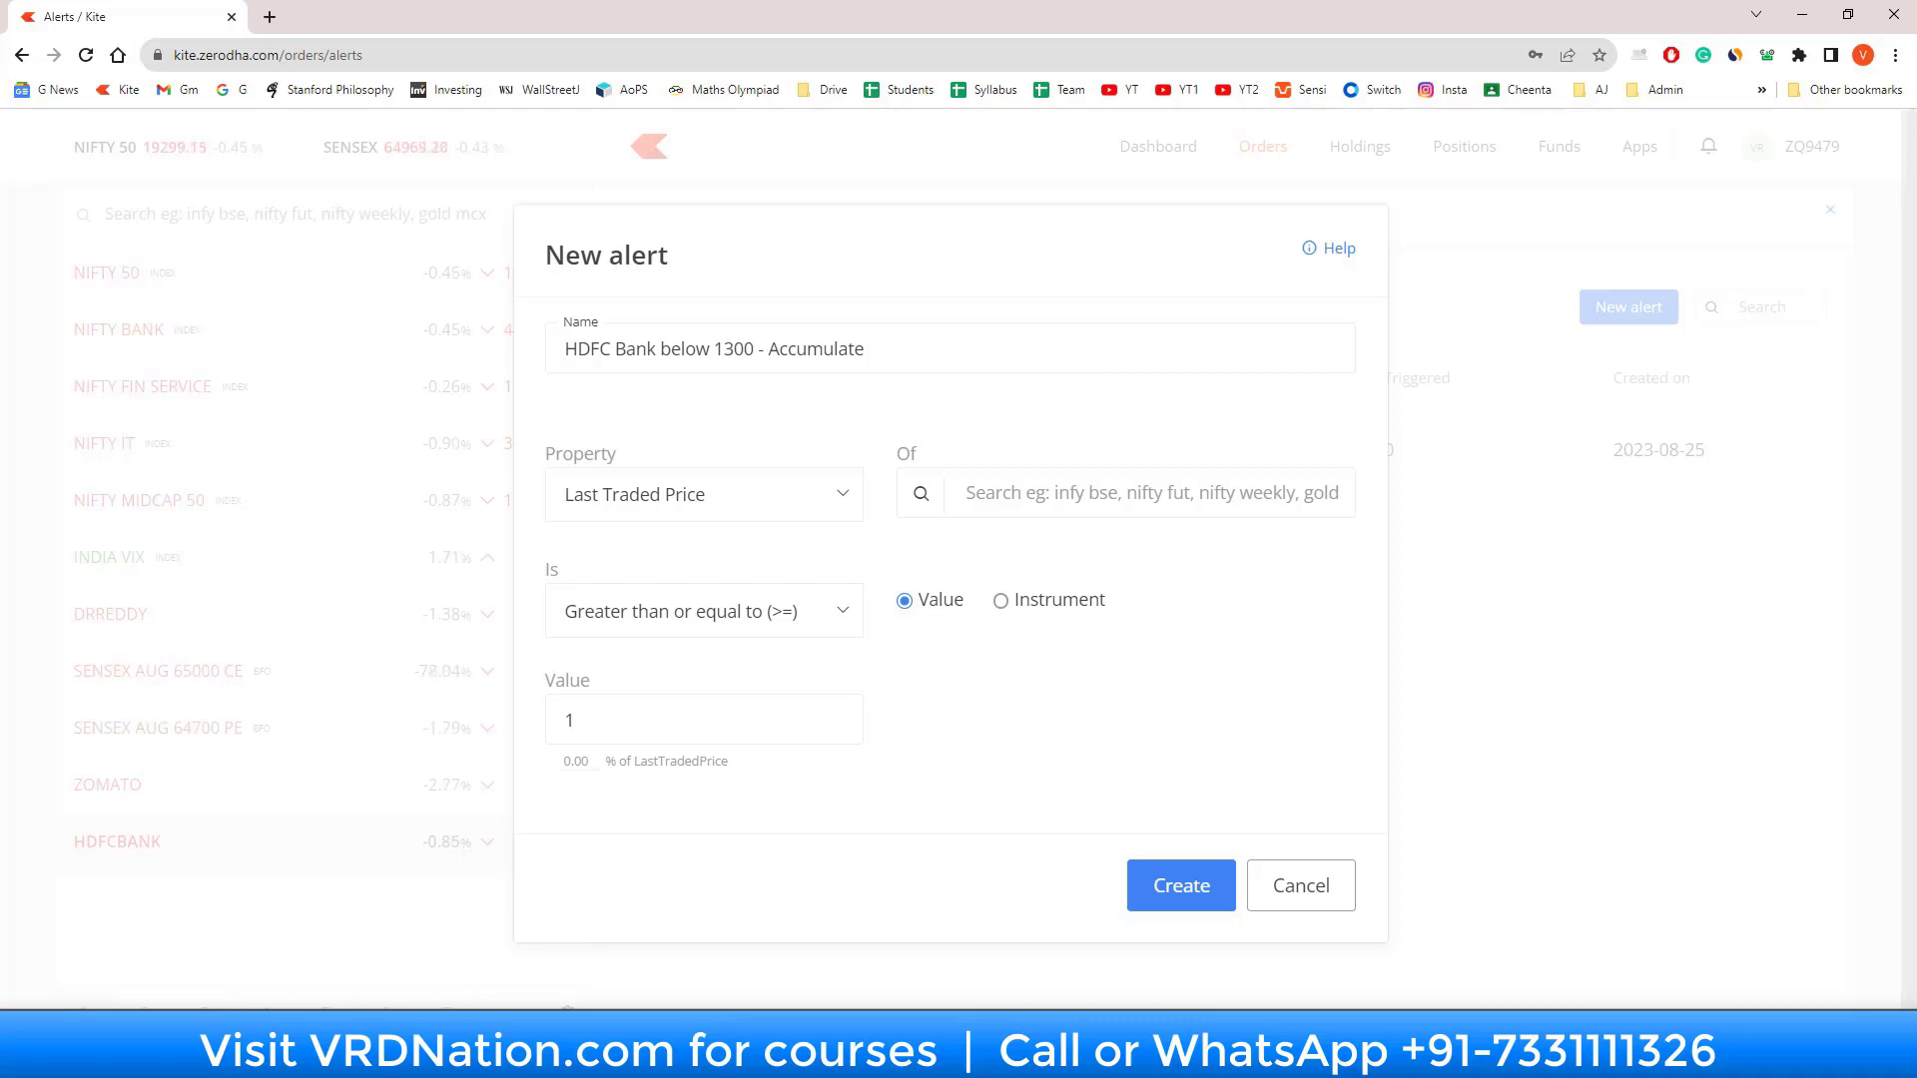
pyautogui.moveTo(796, 511)
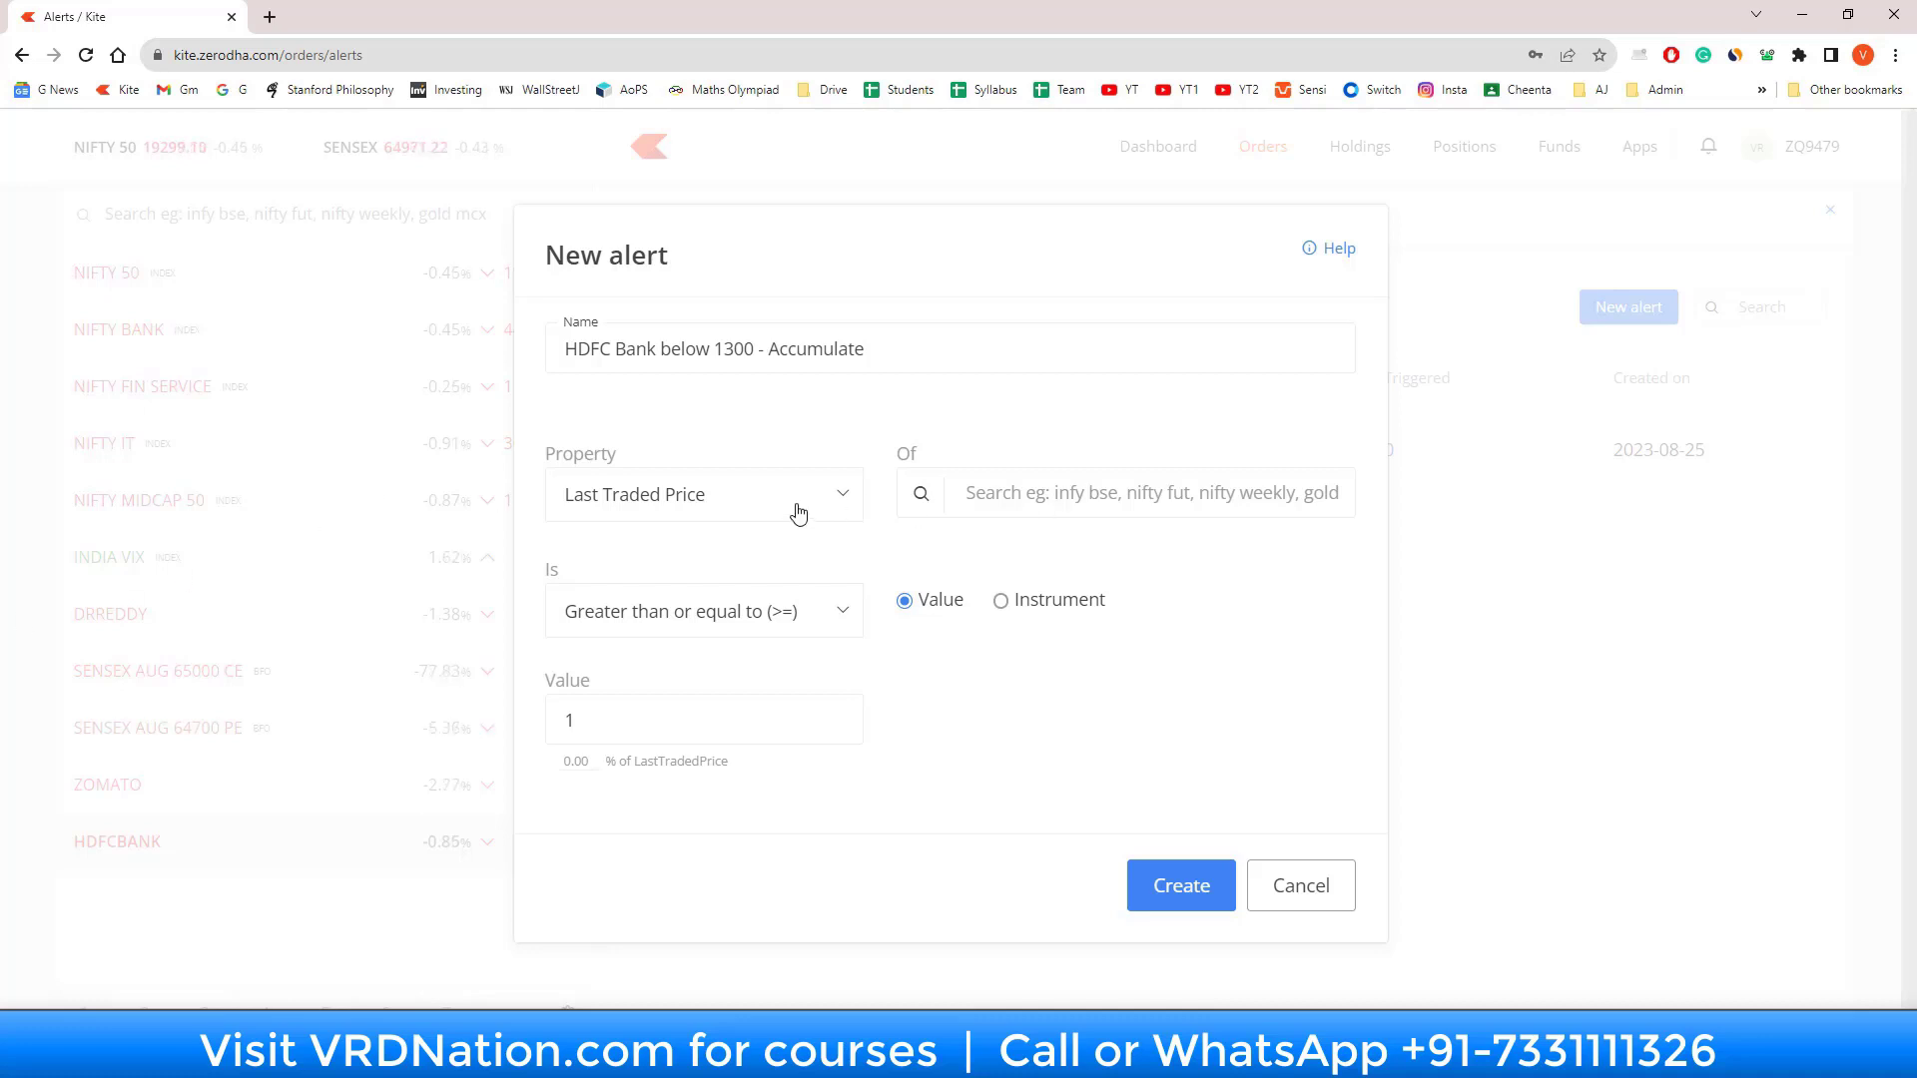
pyautogui.moveTo(687, 549)
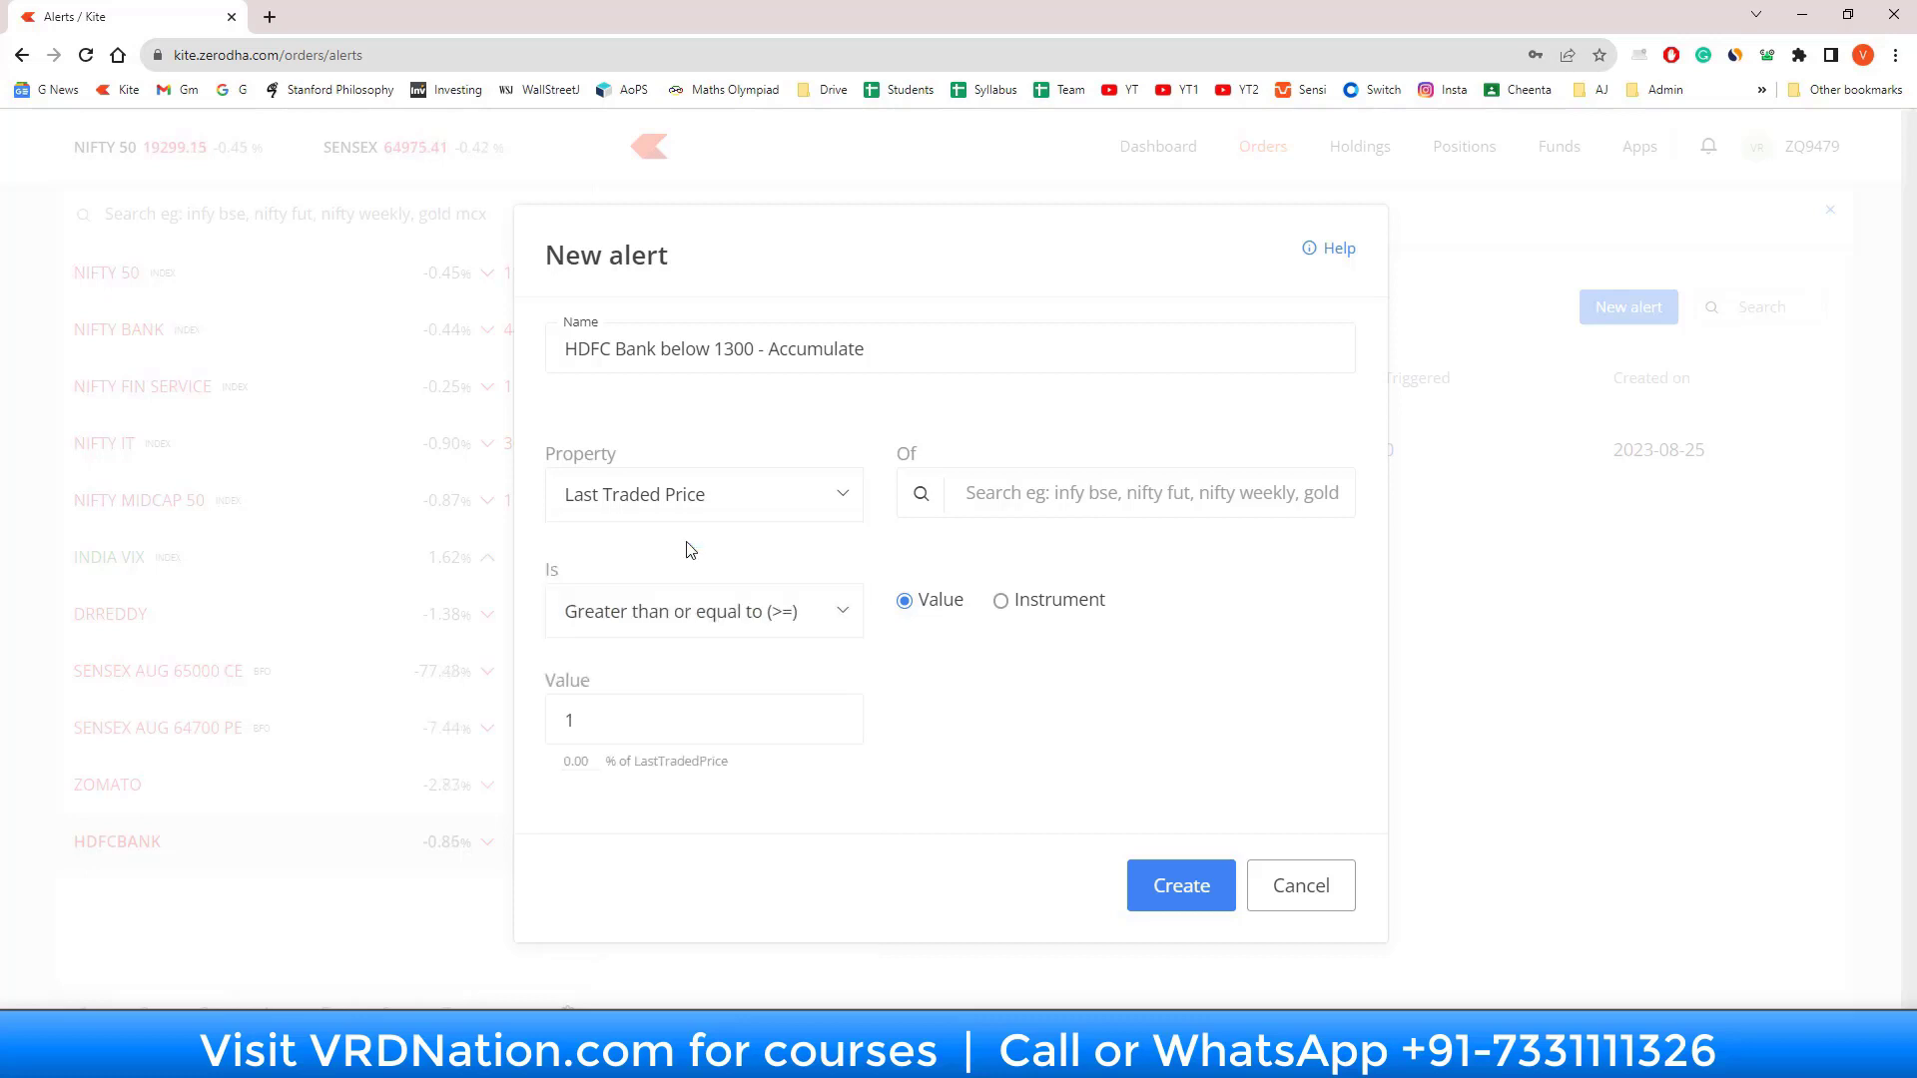
# Step: Target NSE HDFCBANK at or below 1252.72, set as -20% of last traded price
pyautogui.write('hdfc')
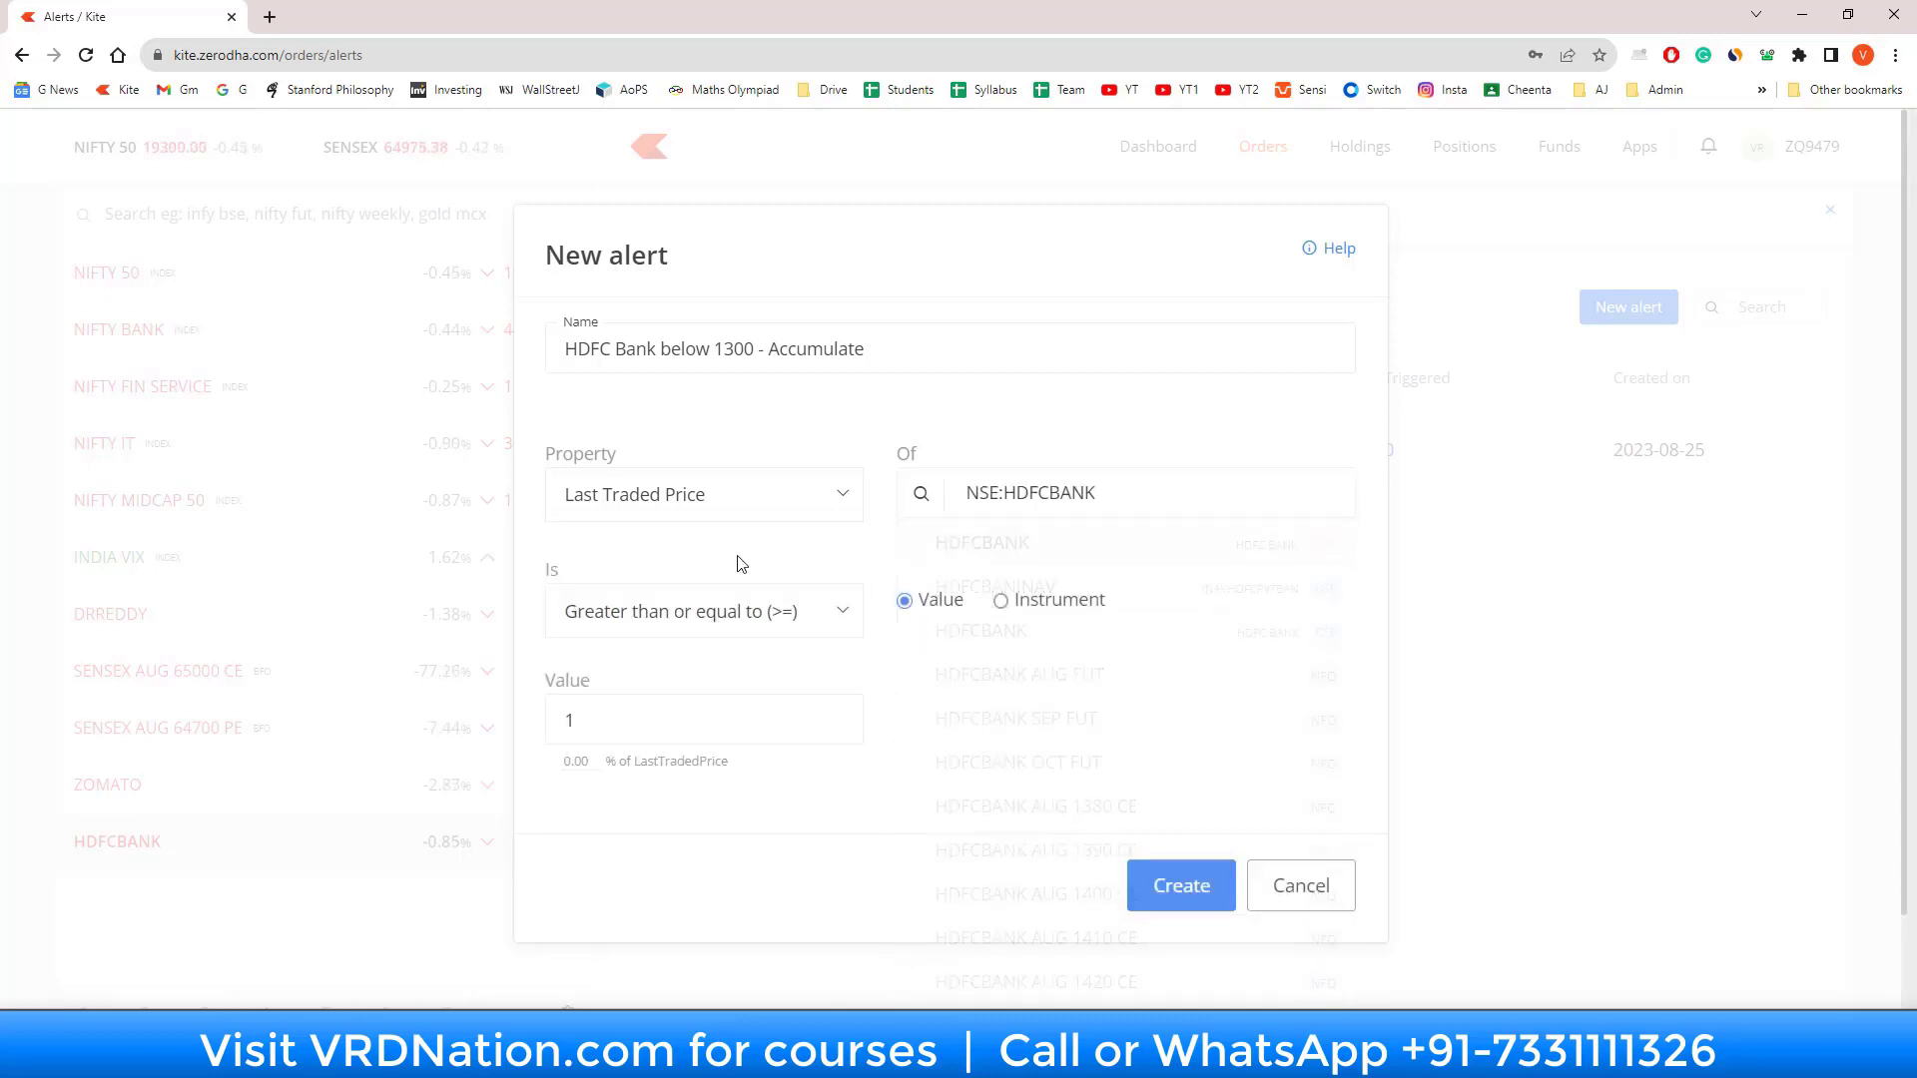
pyautogui.click(703, 611)
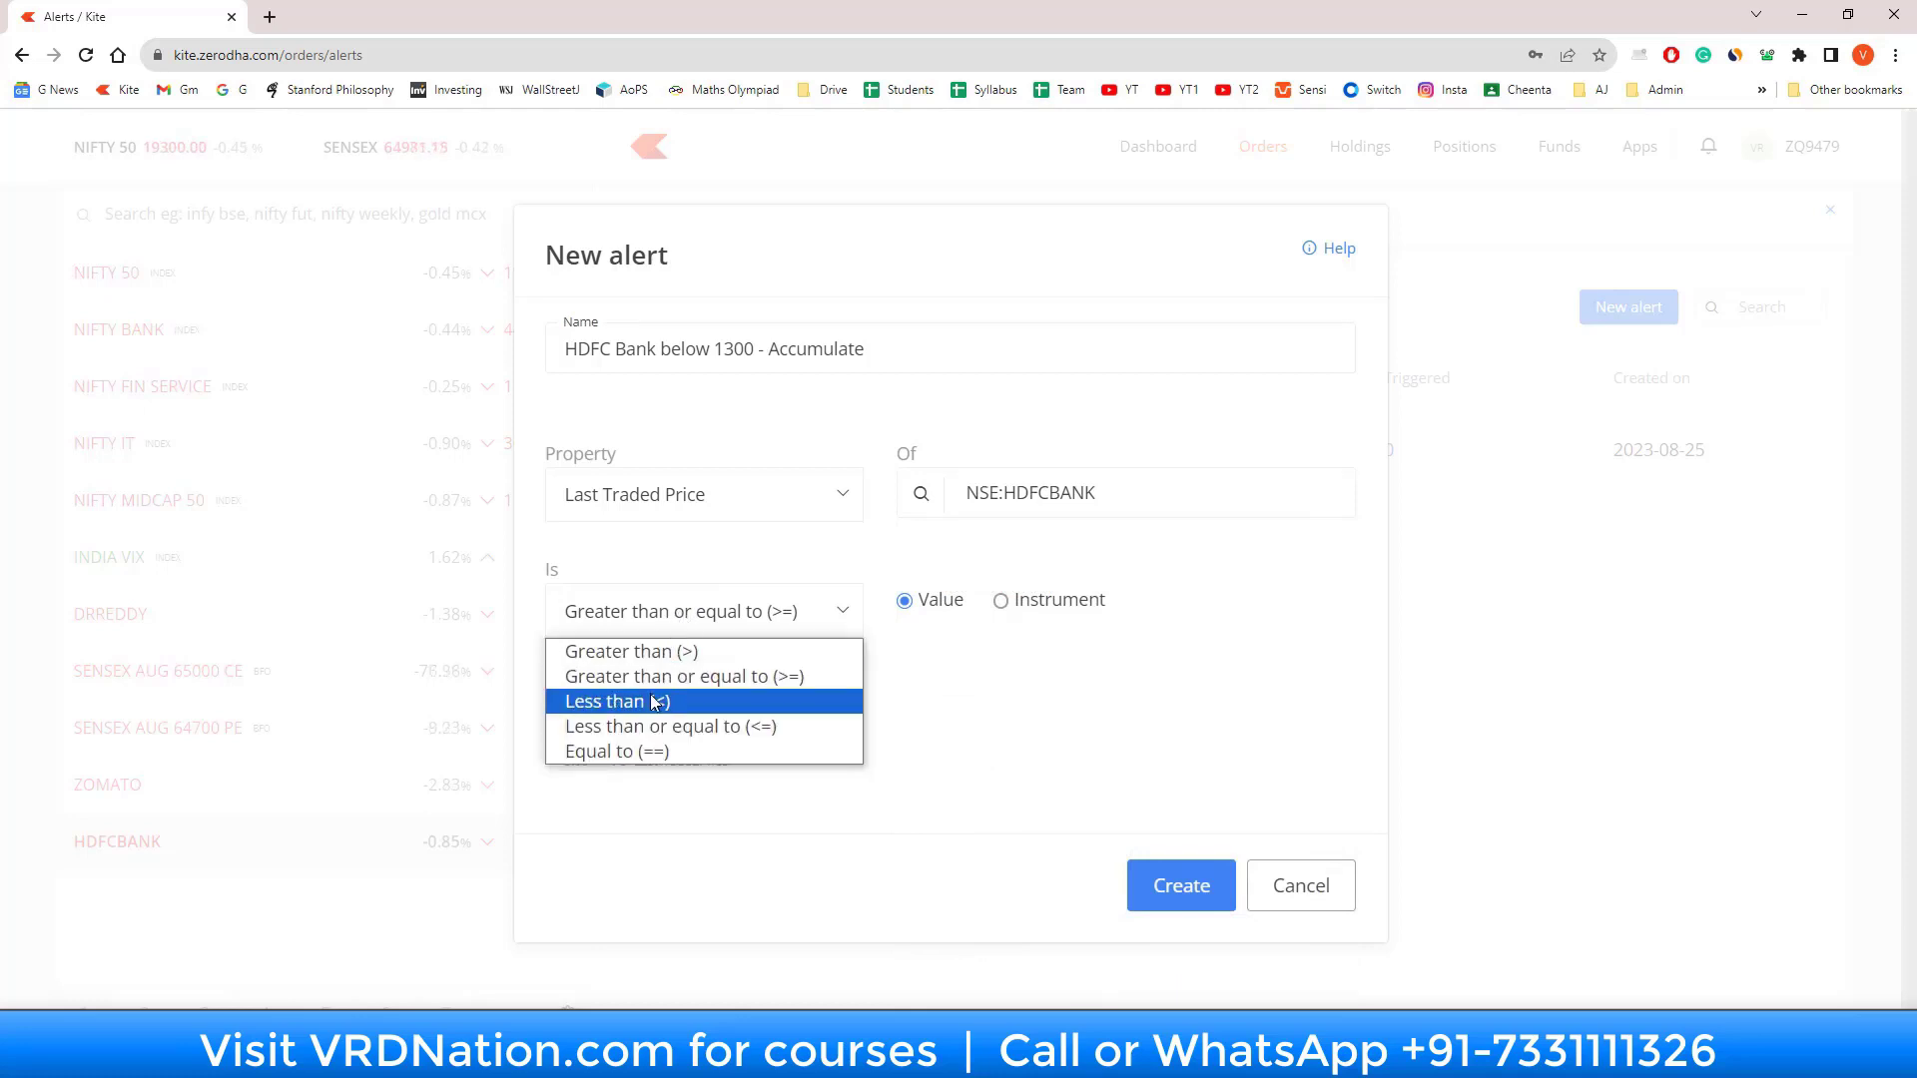
pyautogui.click(669, 725)
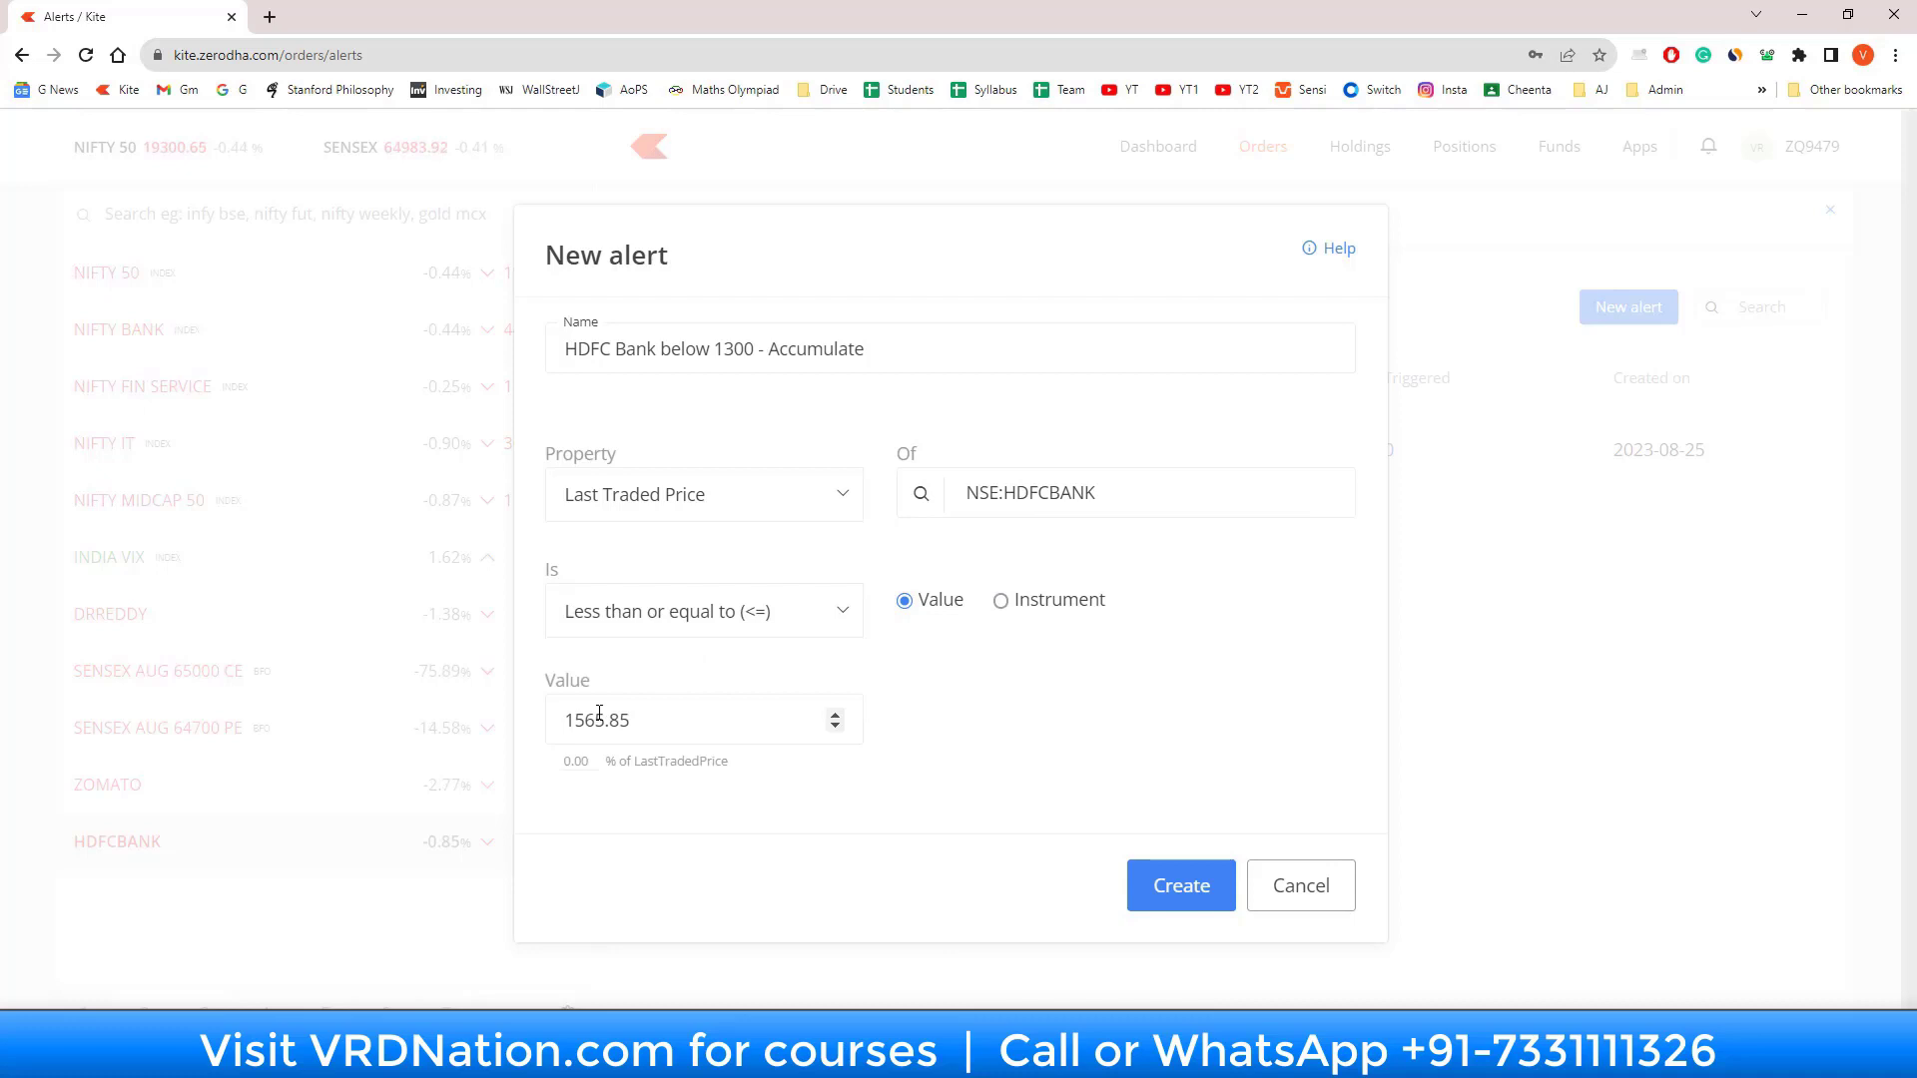
pyautogui.write('1300')
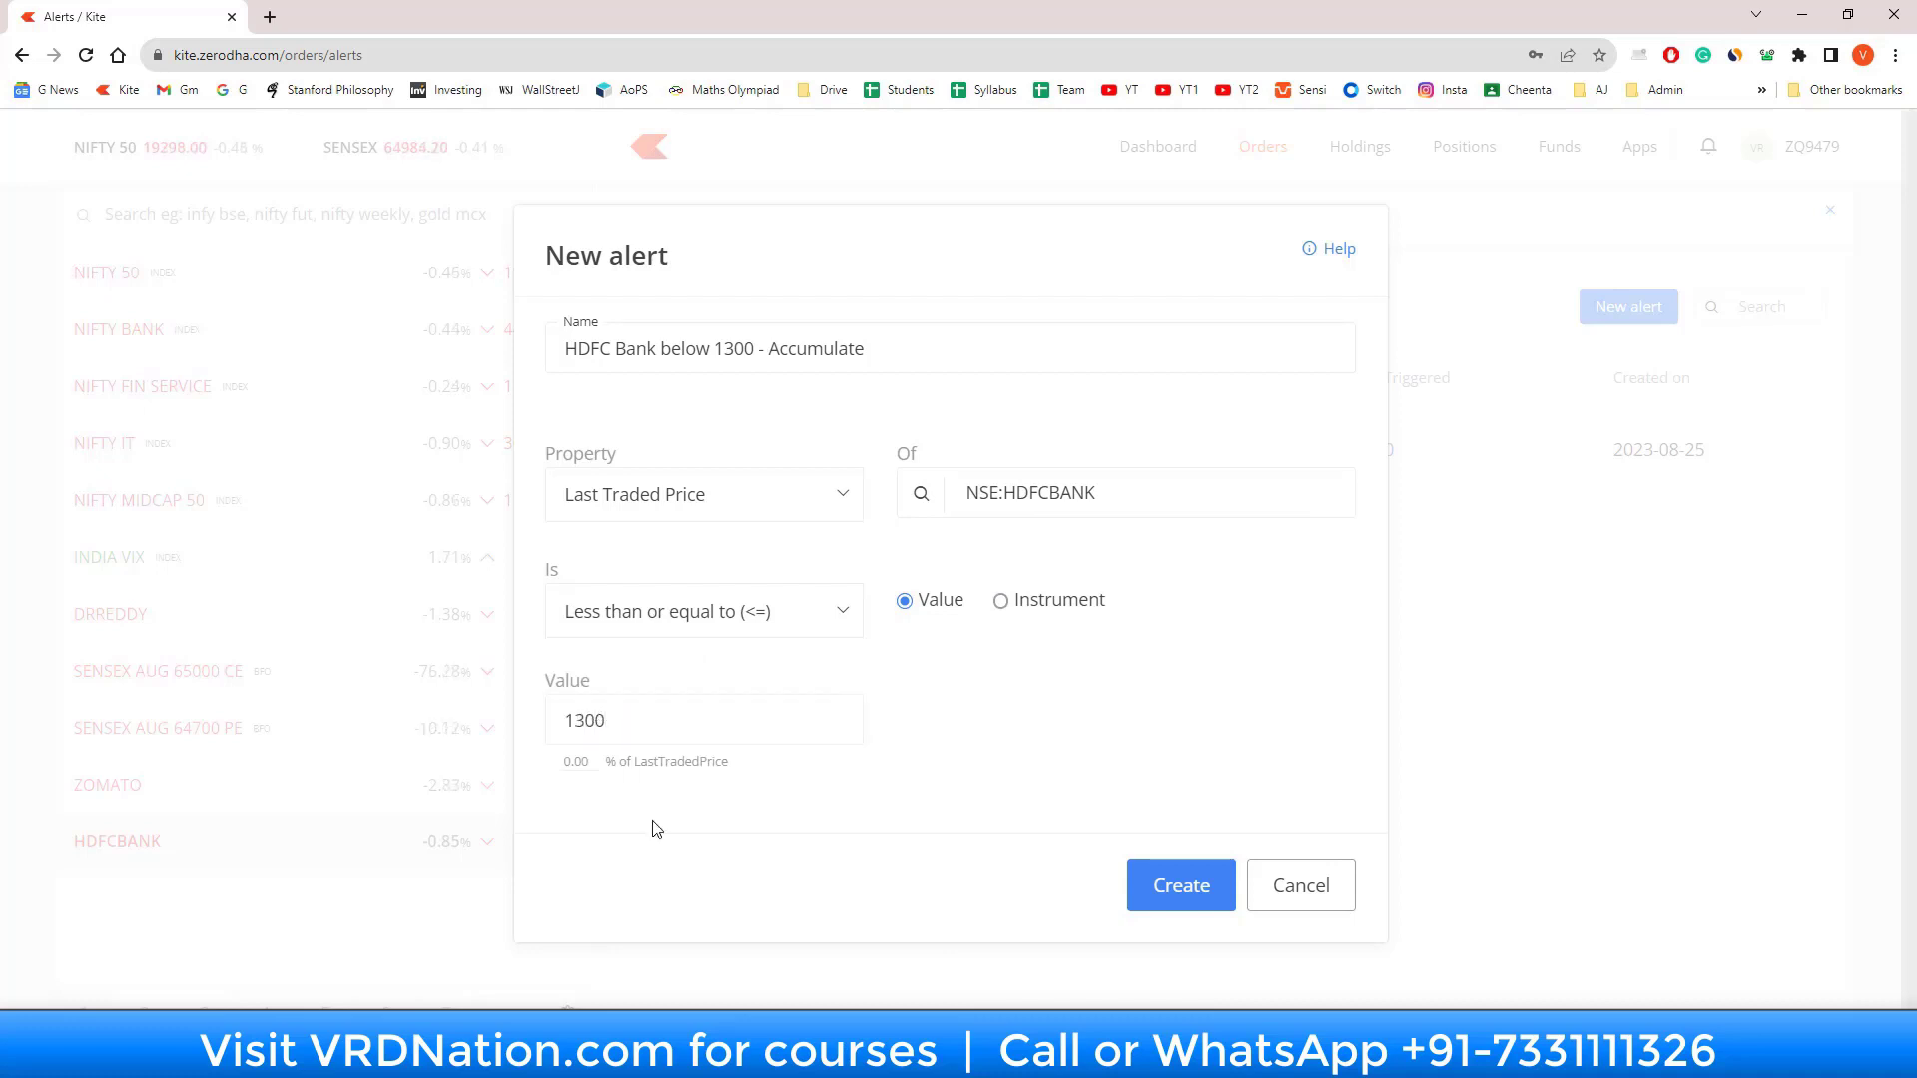
pyautogui.click(703, 719)
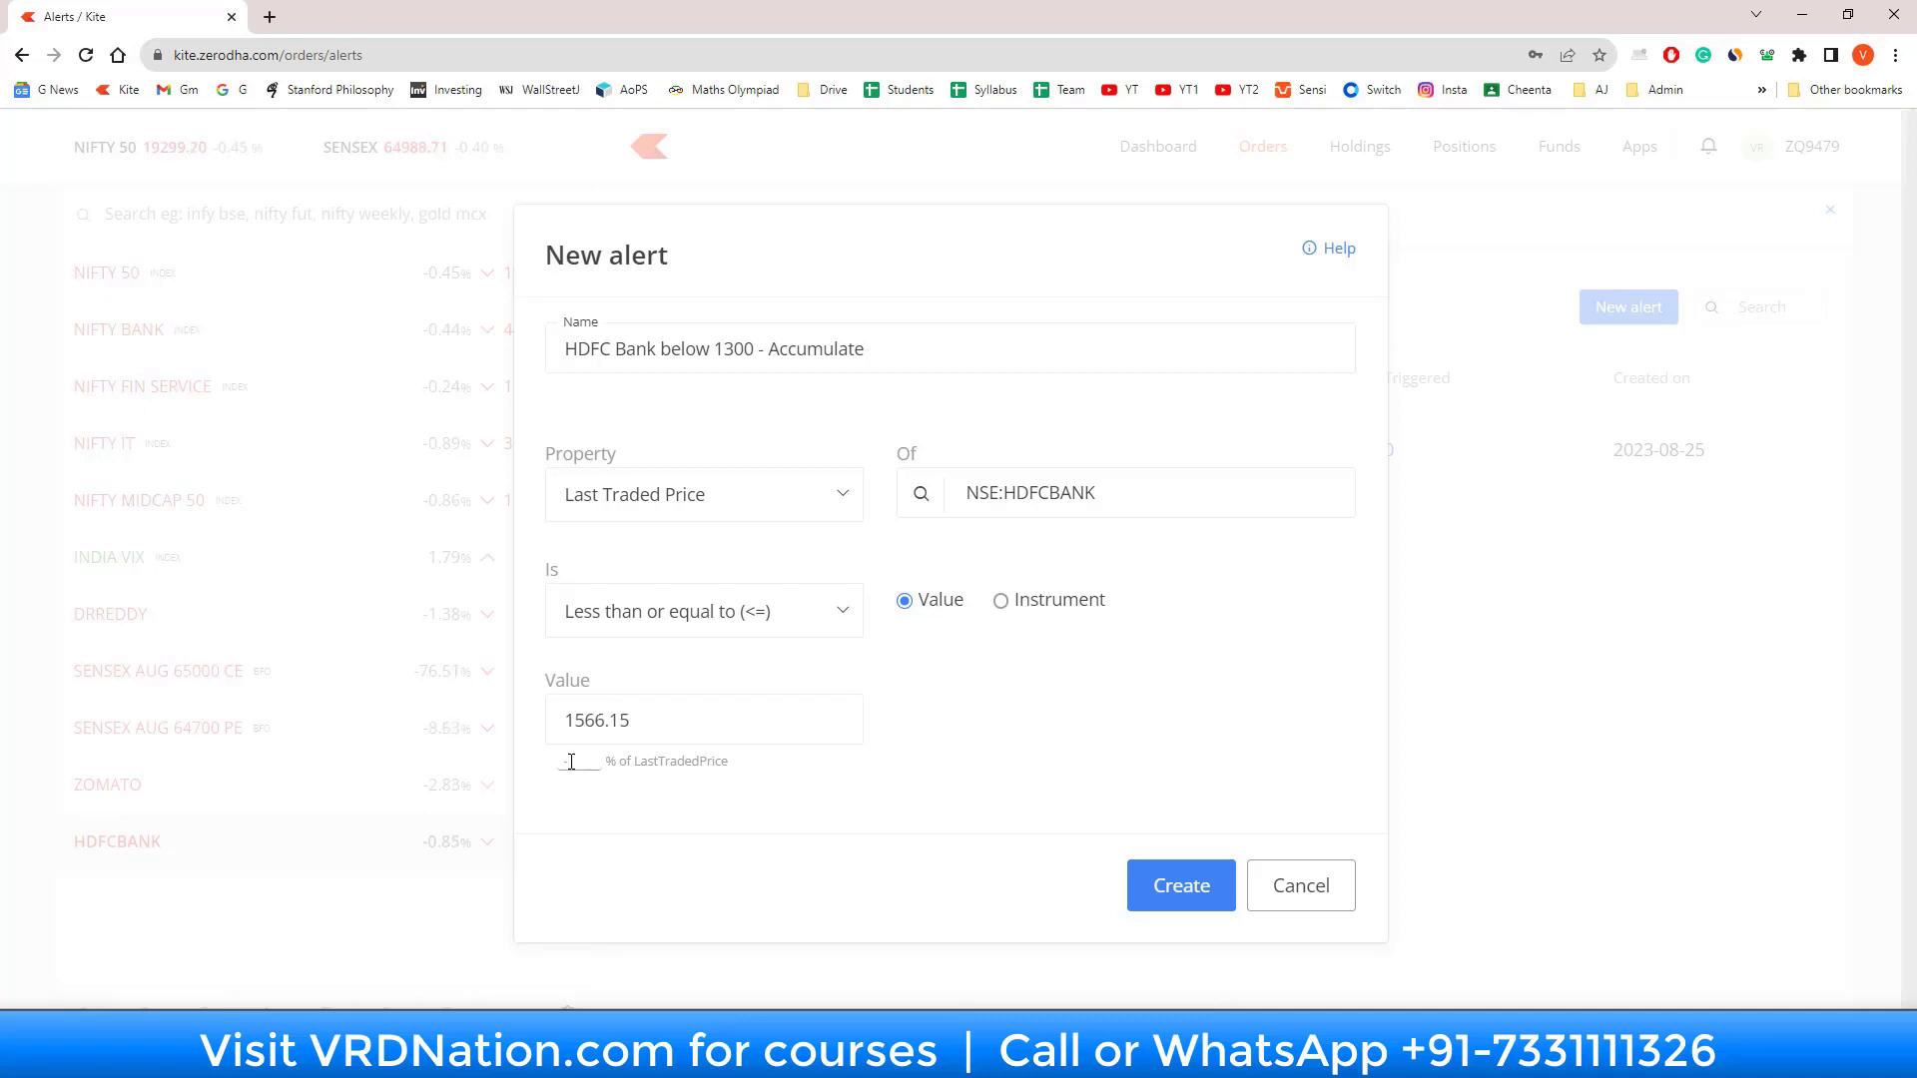
pyautogui.write('-20')
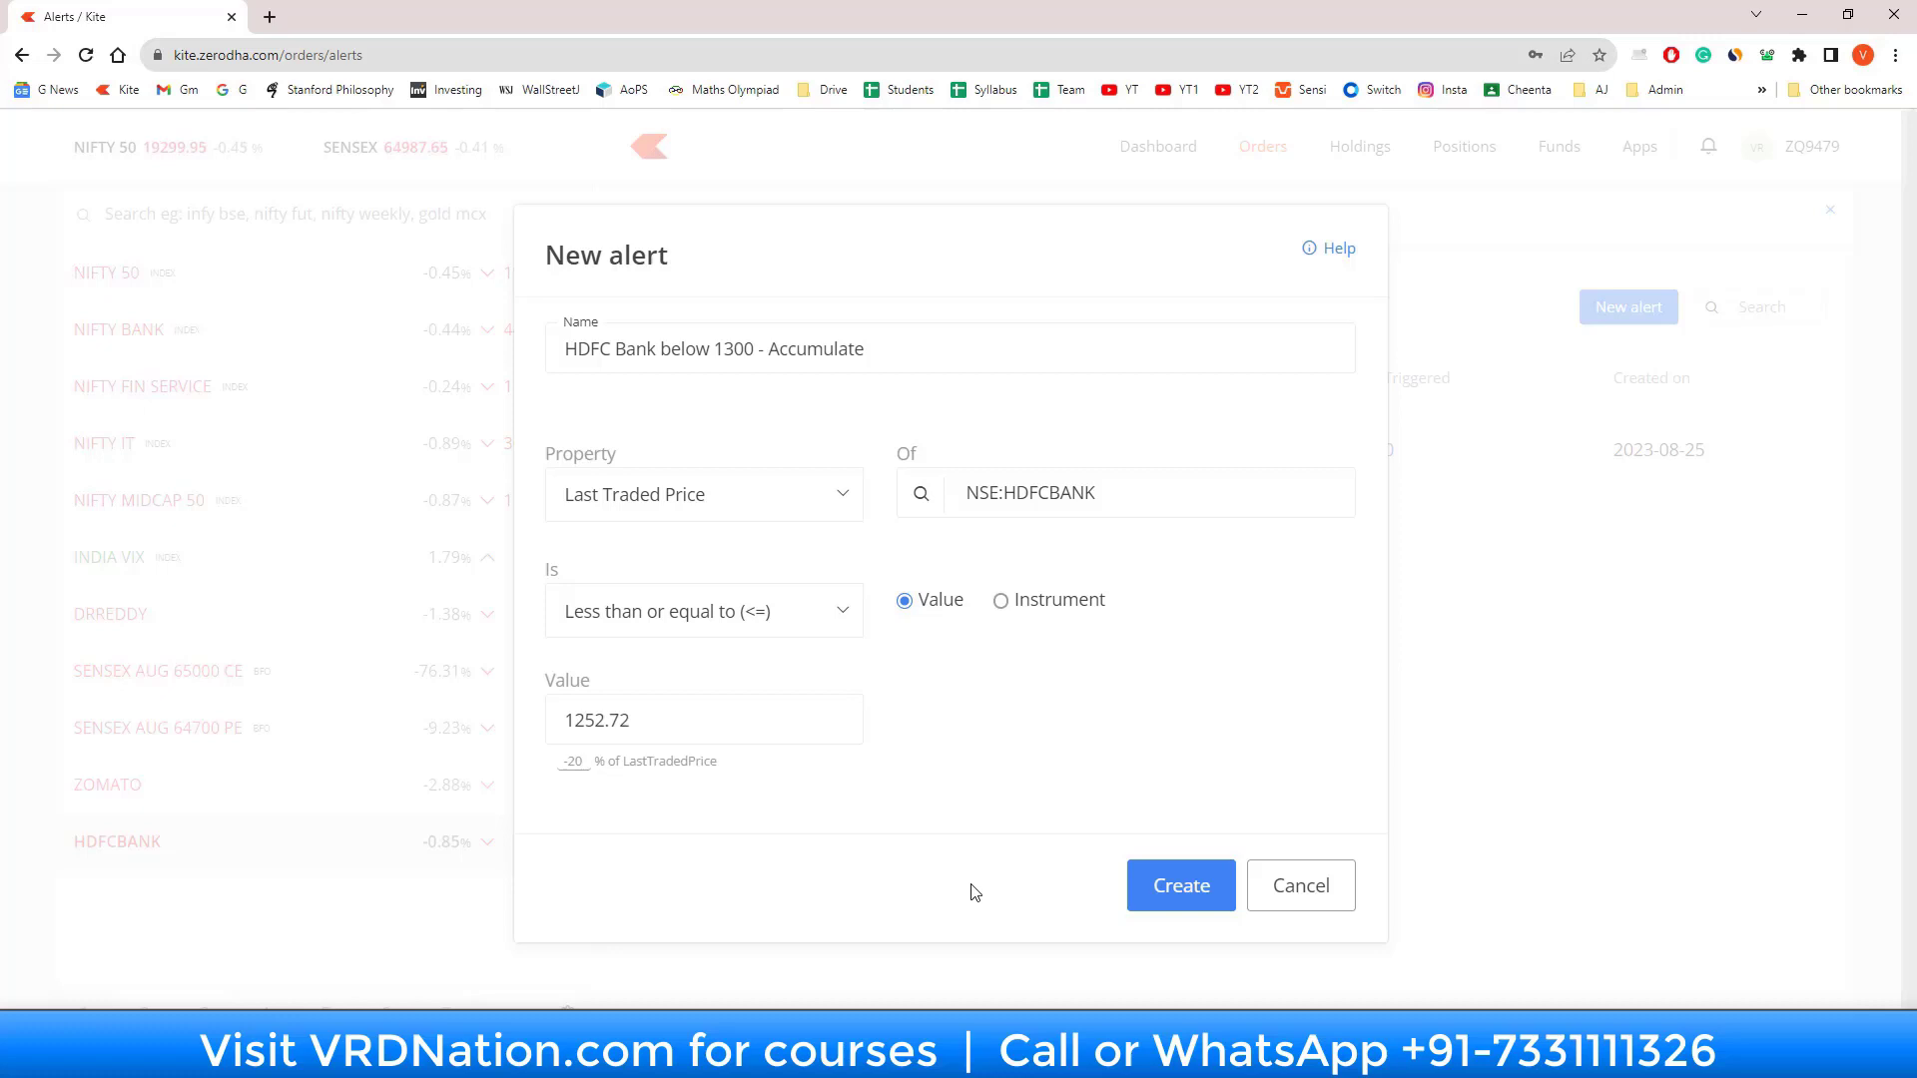
pyautogui.moveTo(604, 746)
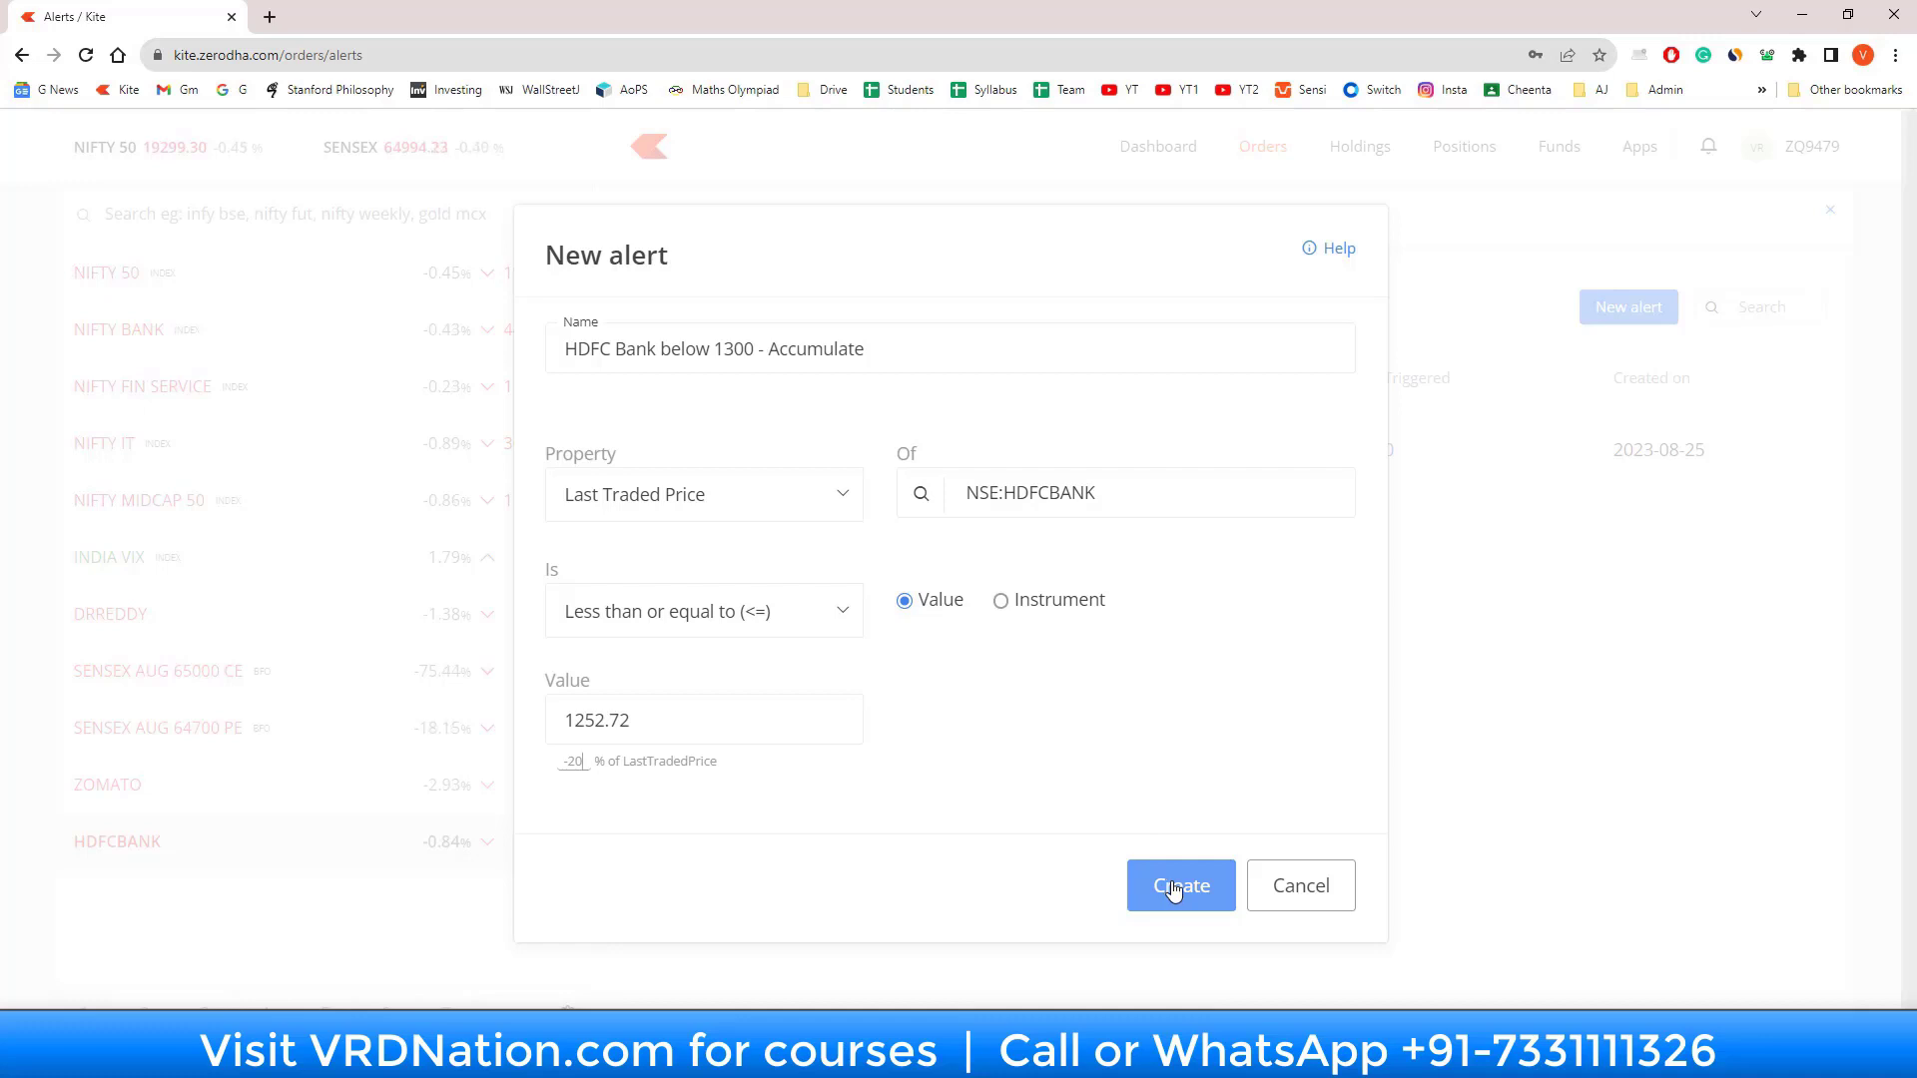
# Step: Create the HDFC Bank alert and view its Edit, Disable and Delete options
pyautogui.click(1178, 886)
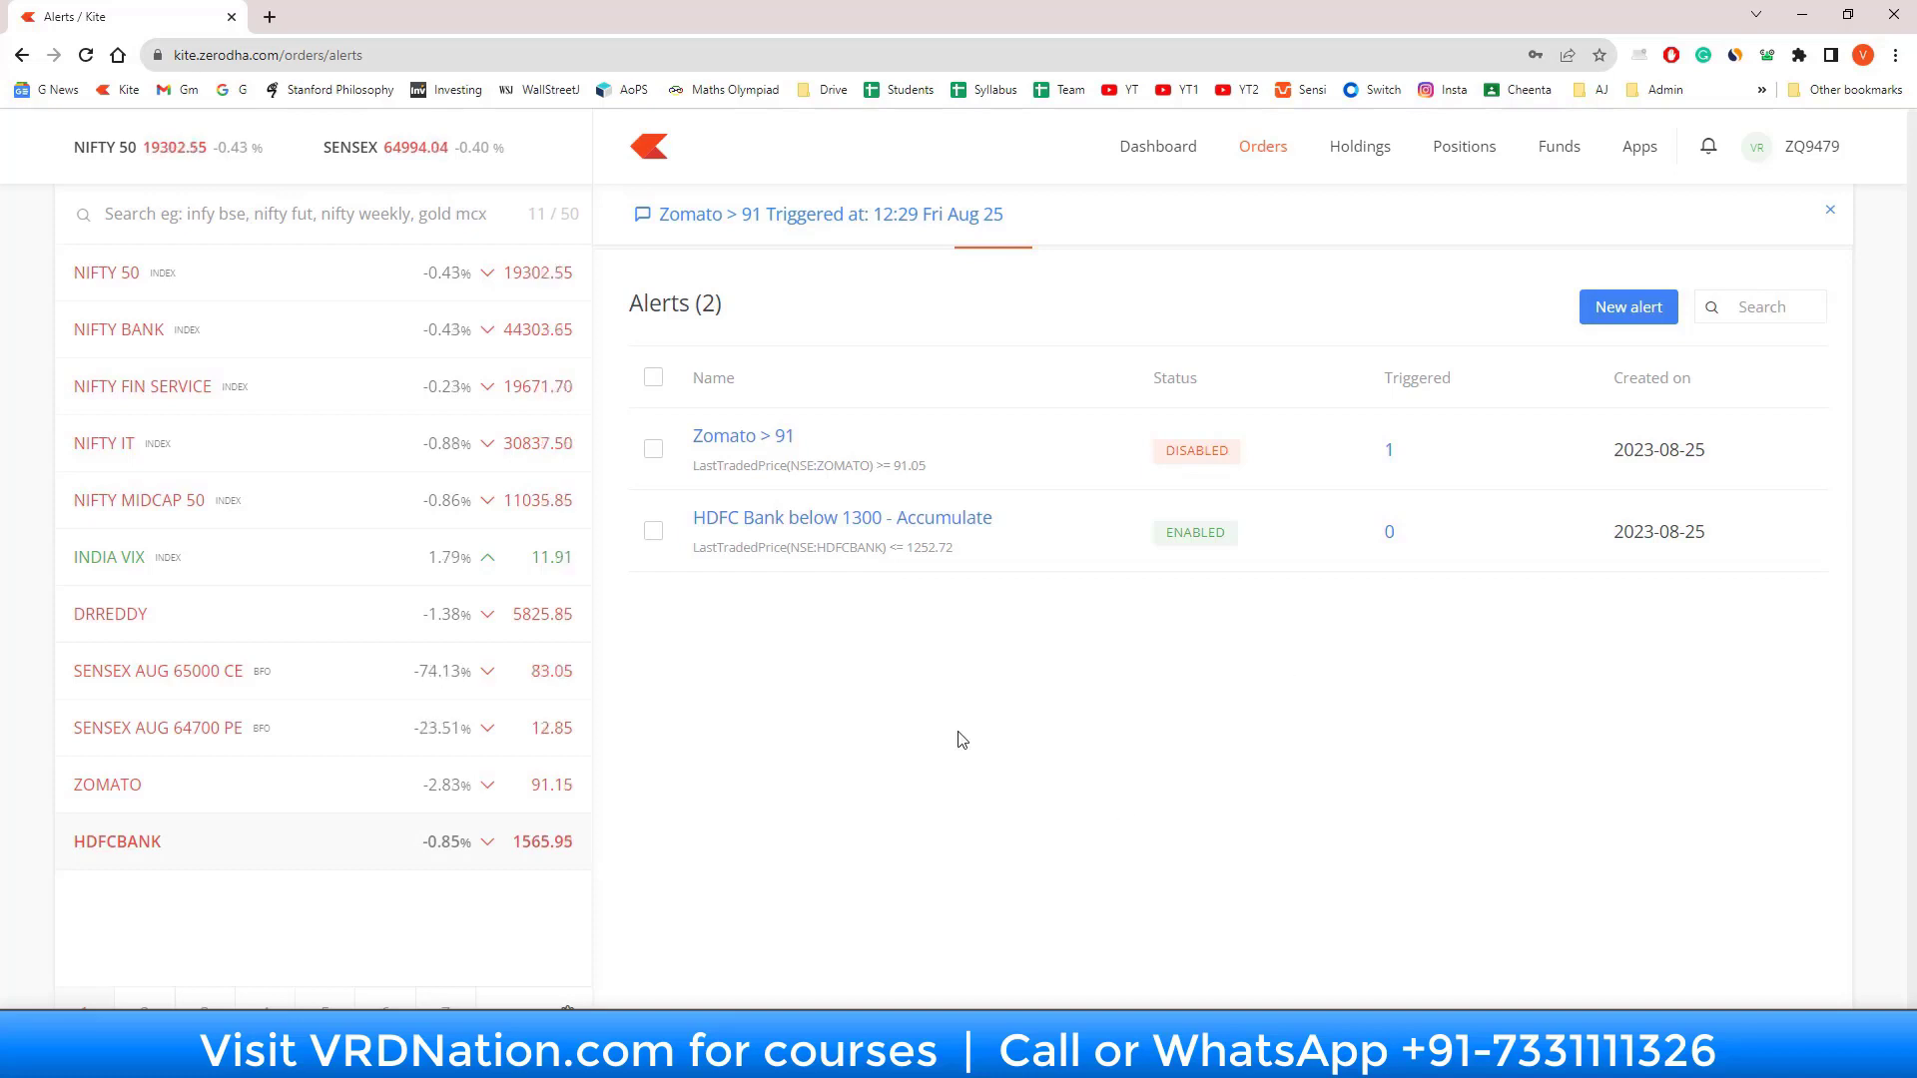
pyautogui.moveTo(826, 447)
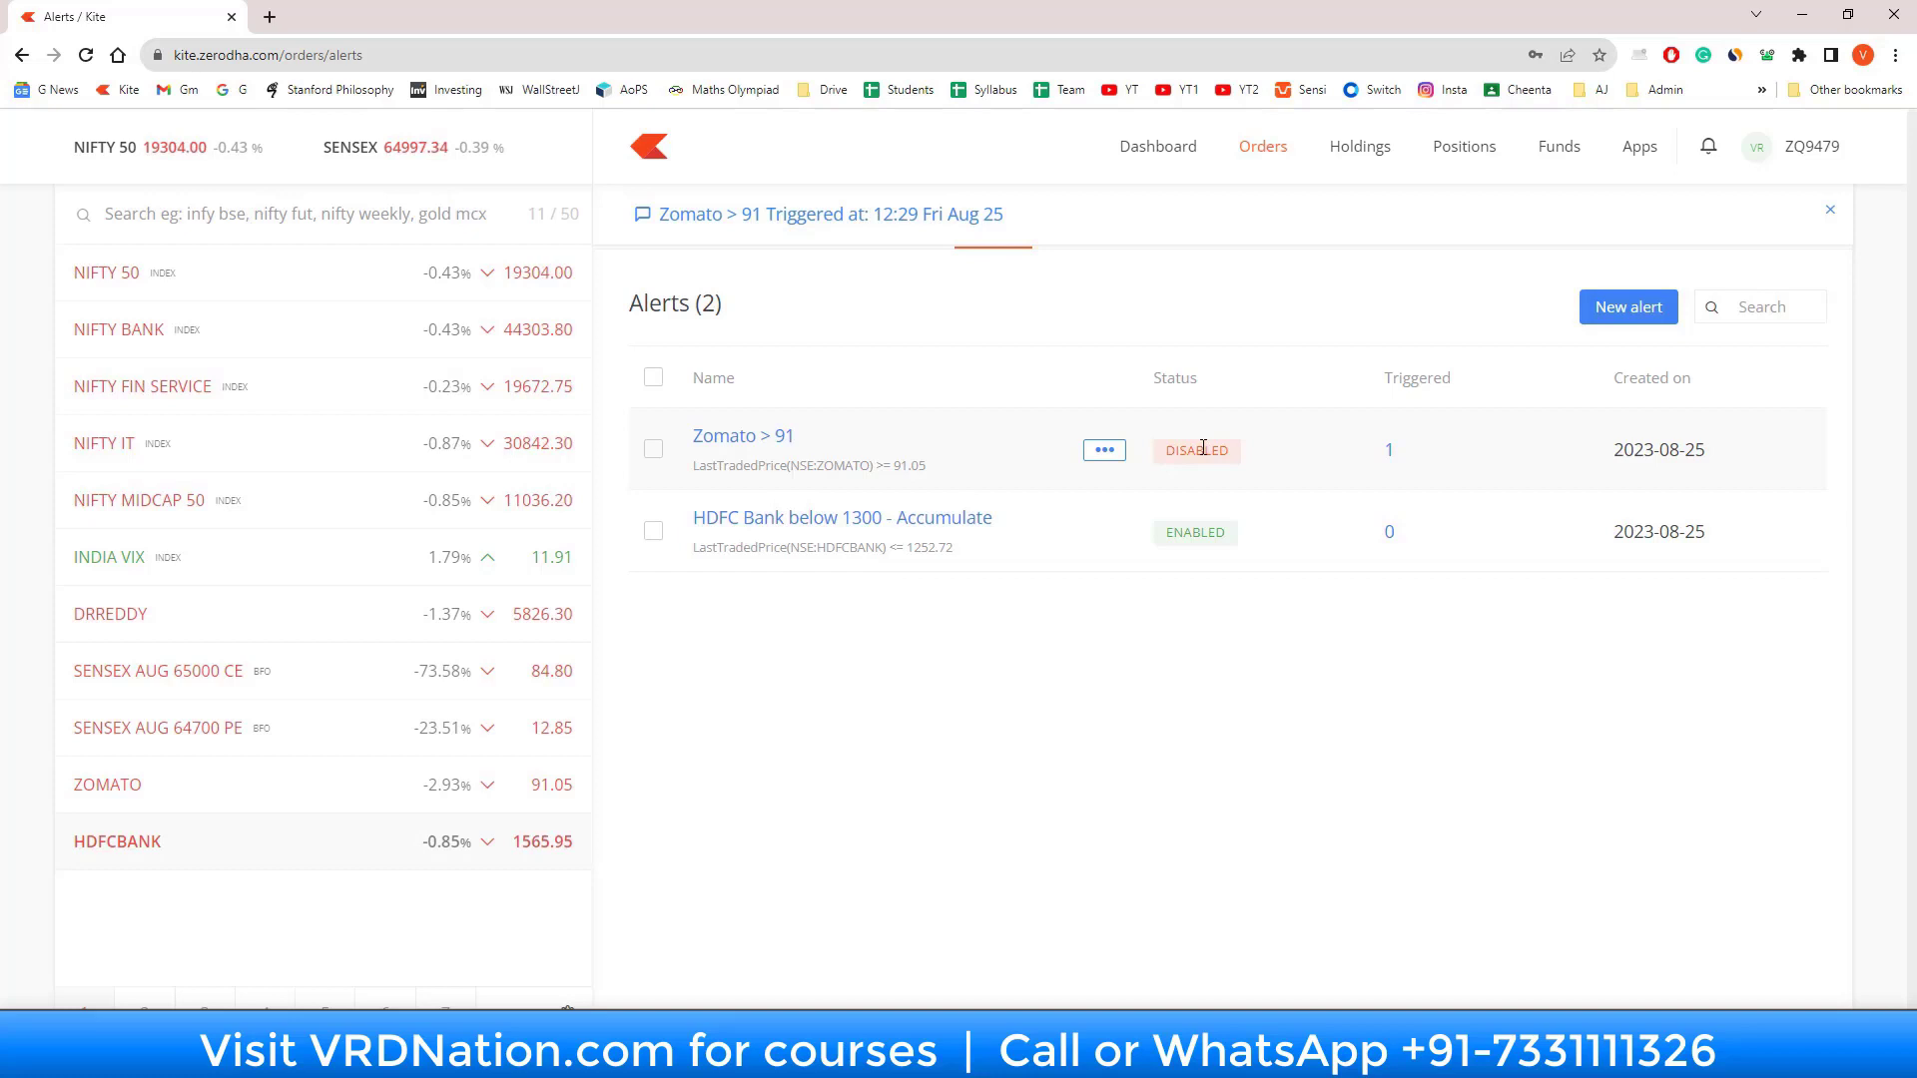
pyautogui.moveTo(1198, 920)
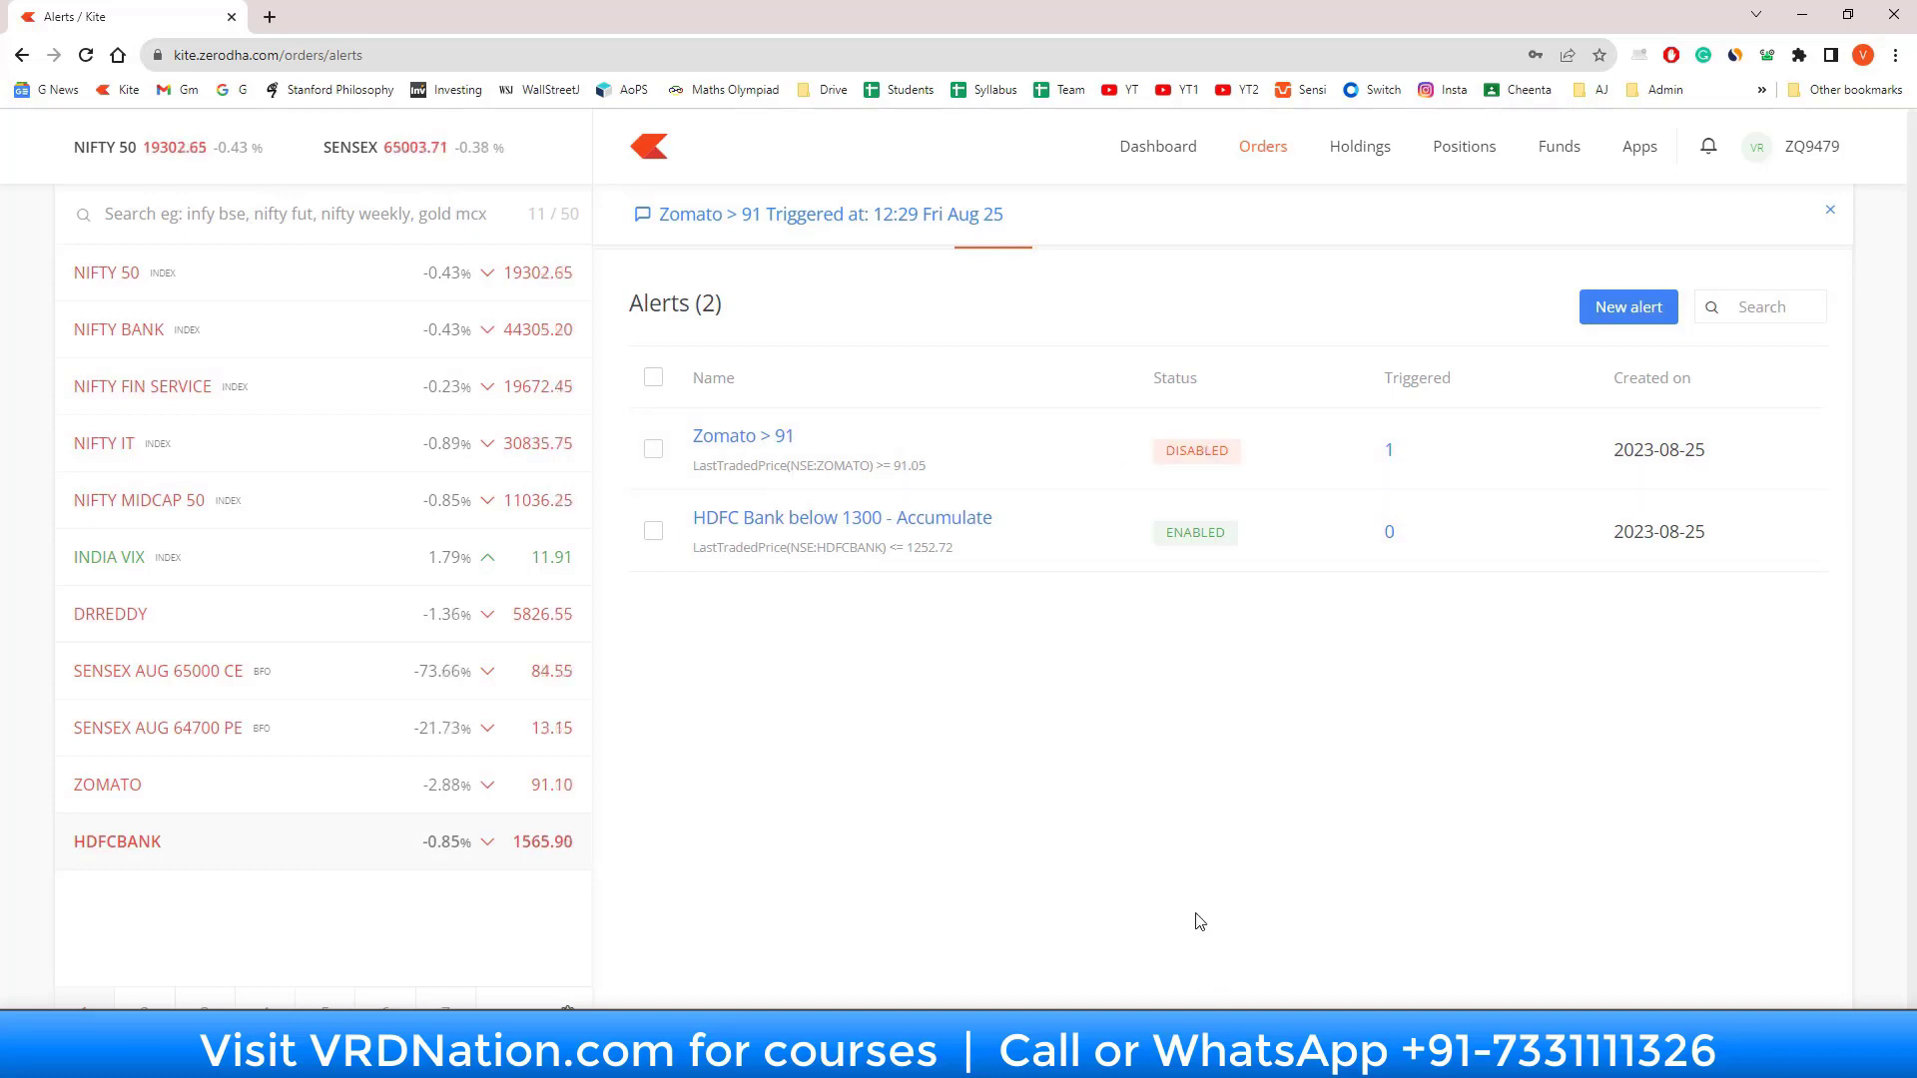
pyautogui.moveTo(704, 238)
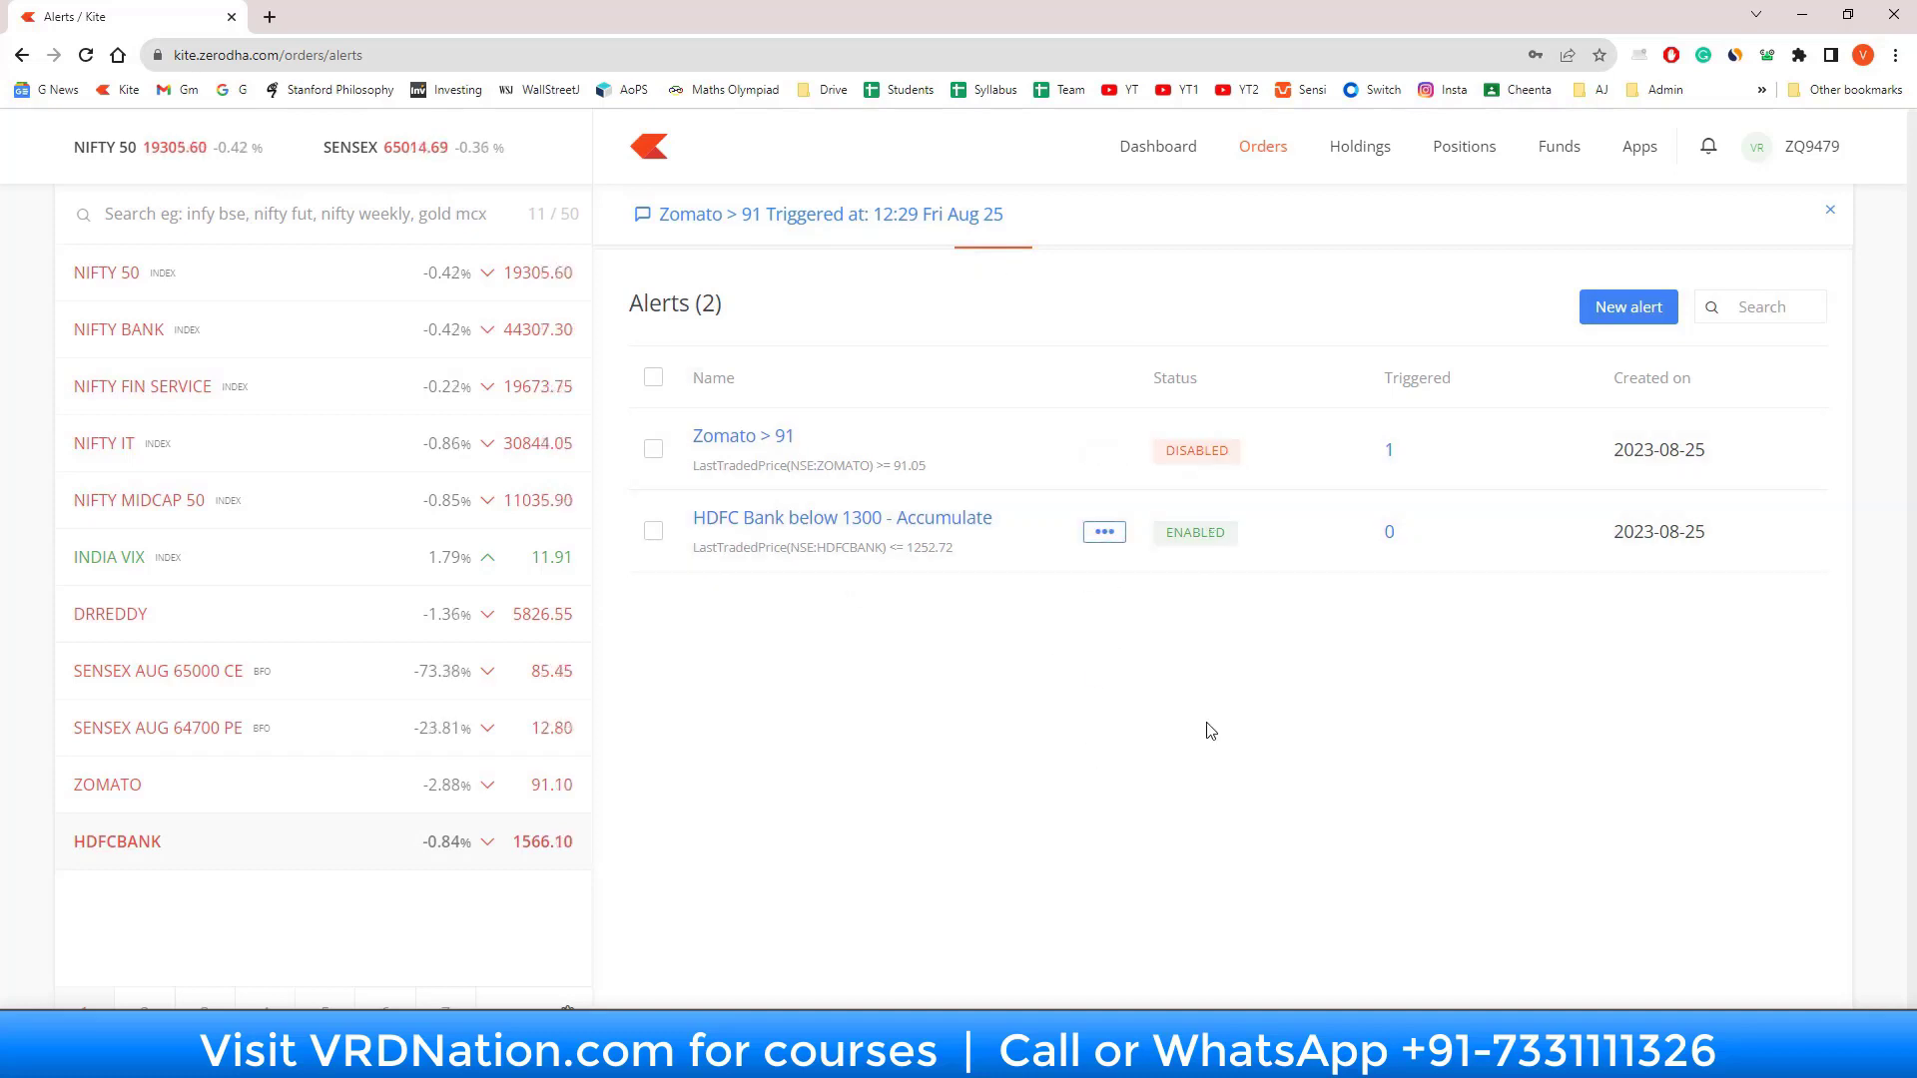
pyautogui.moveTo(1102, 532)
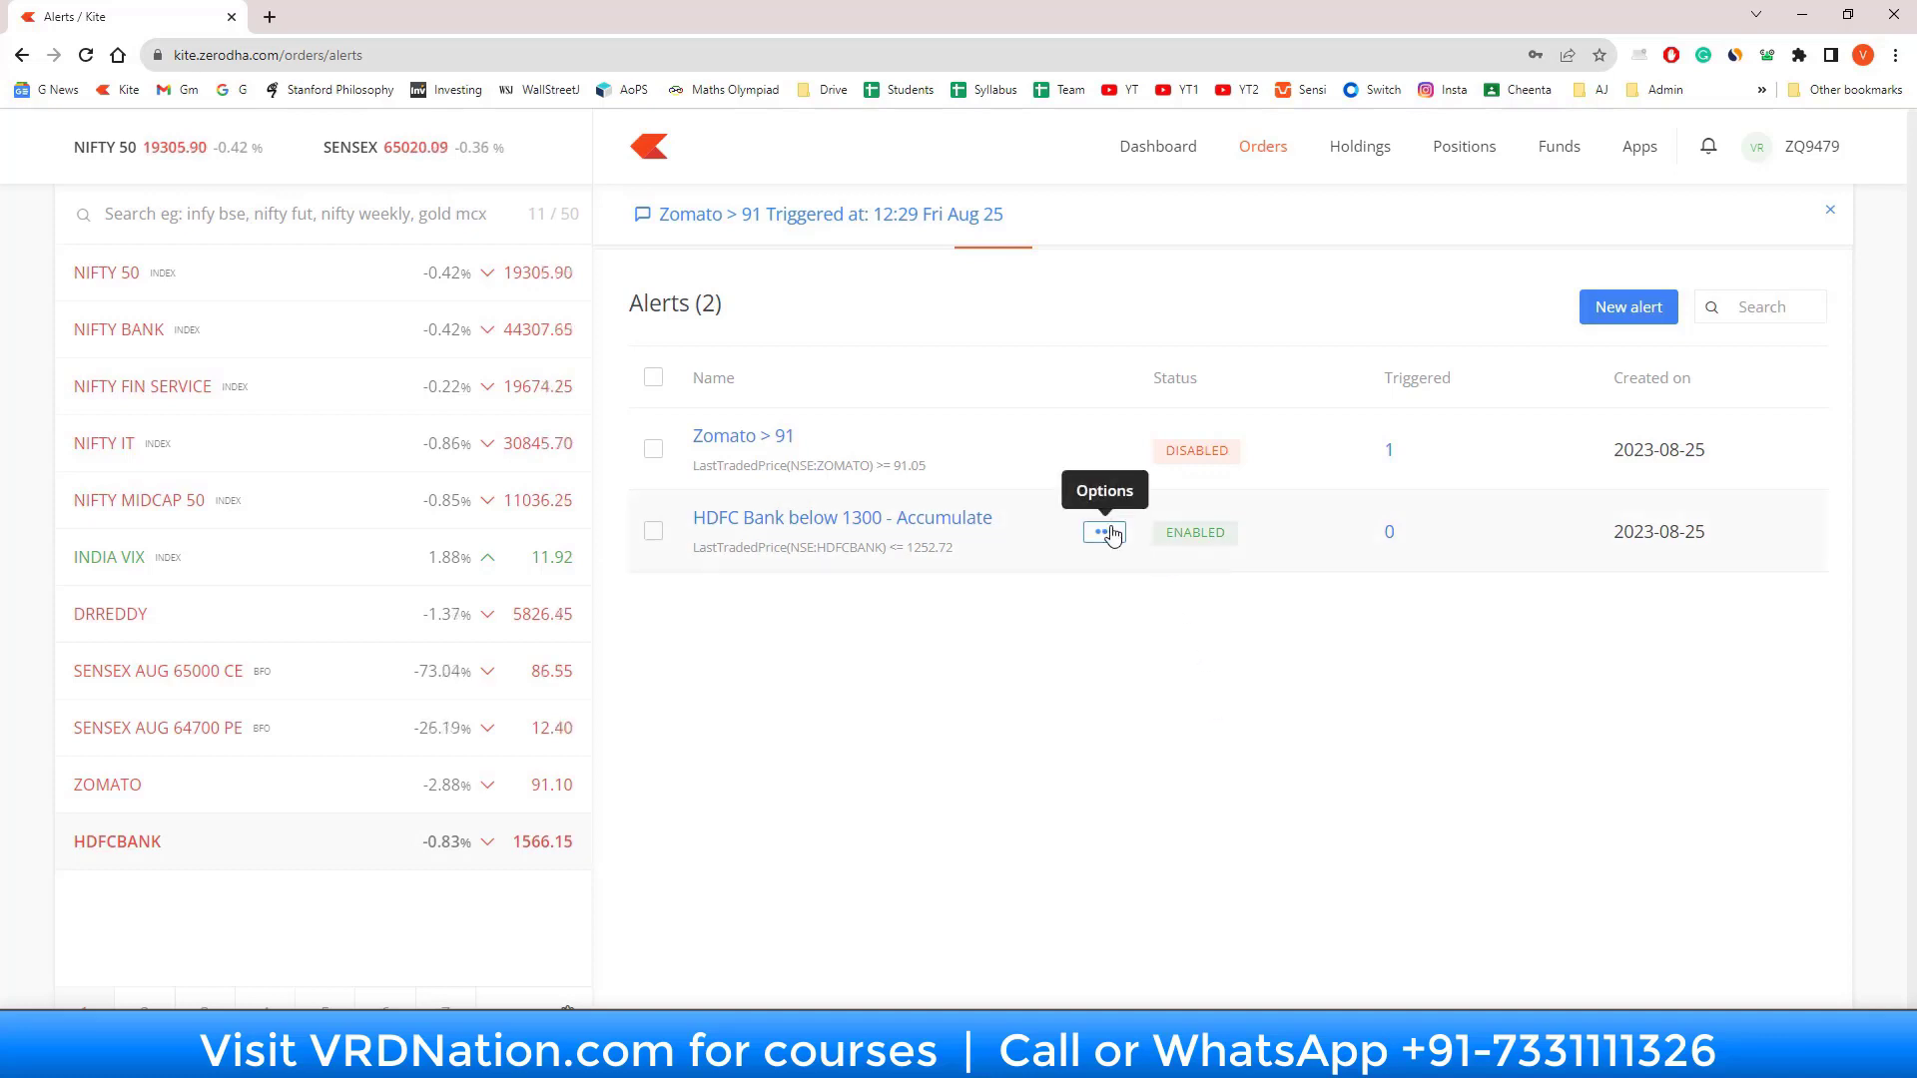
pyautogui.click(1102, 532)
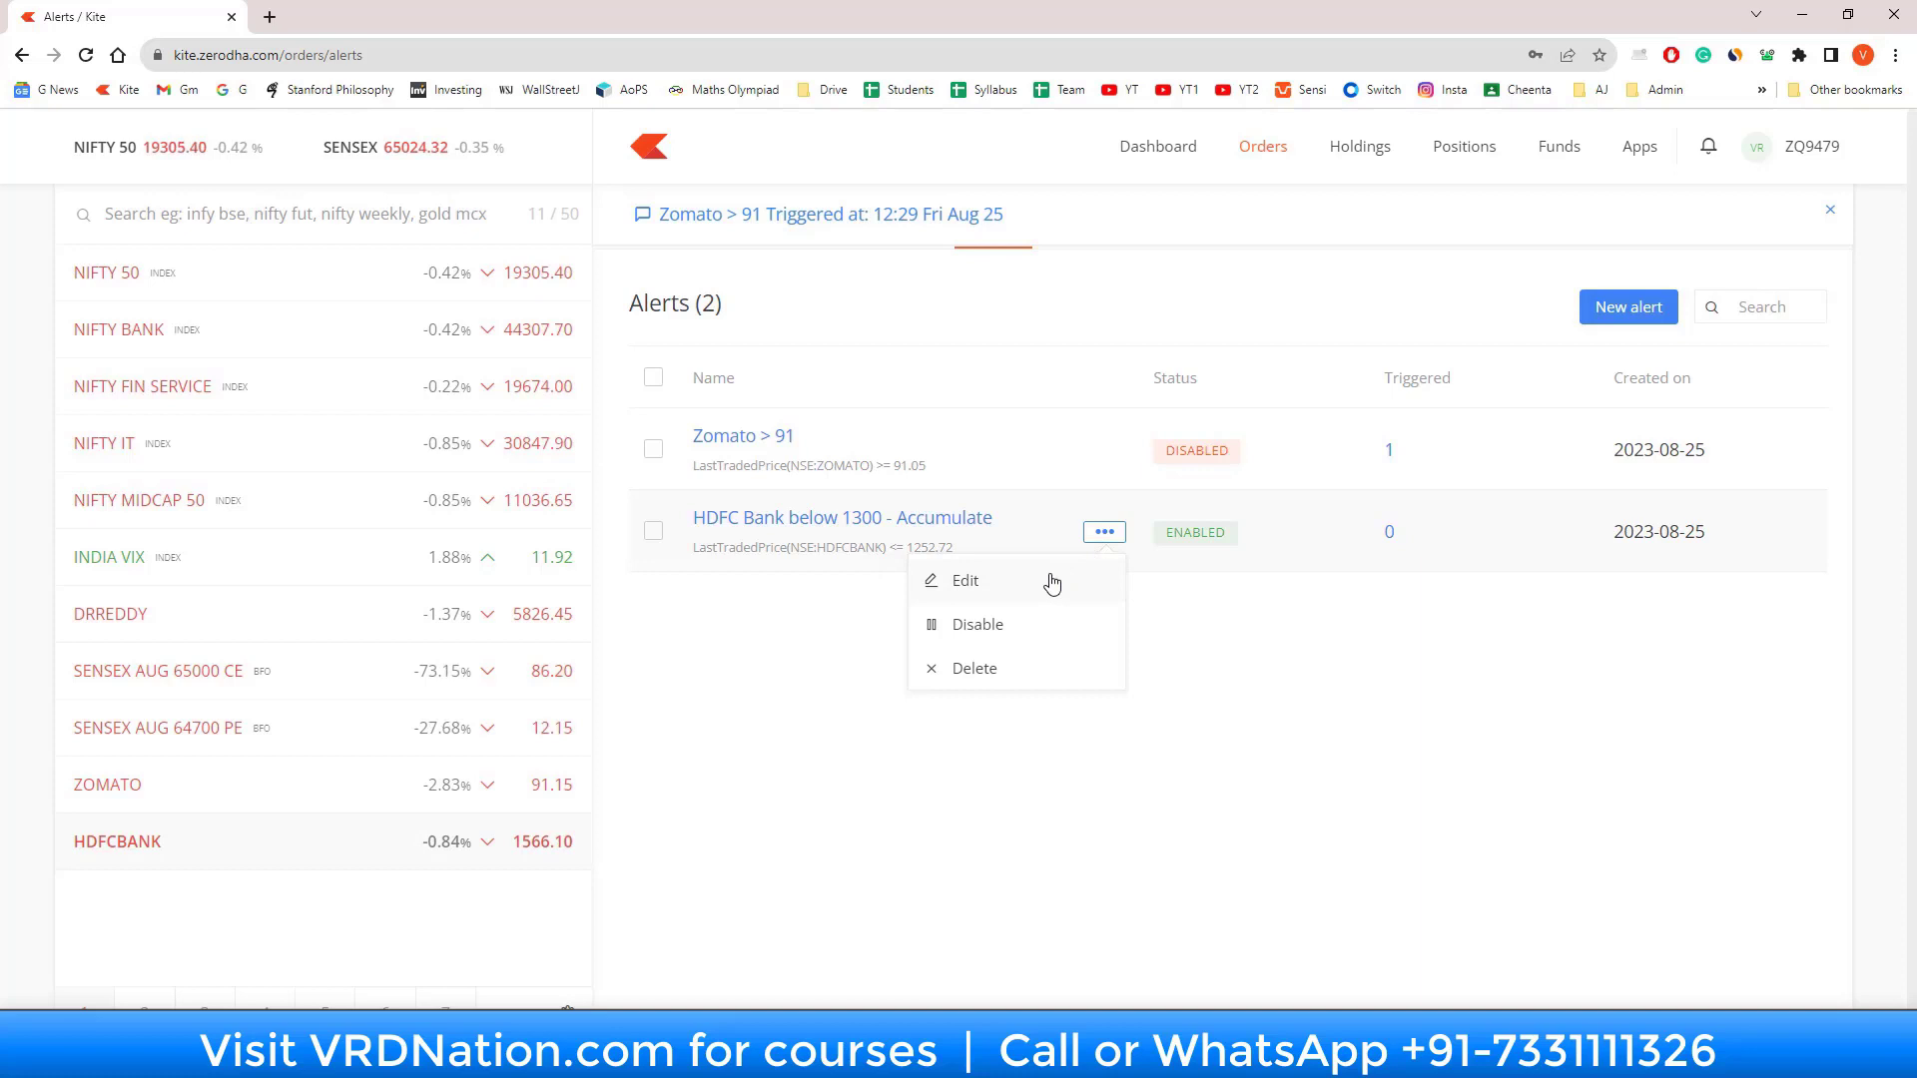
pyautogui.click(965, 581)
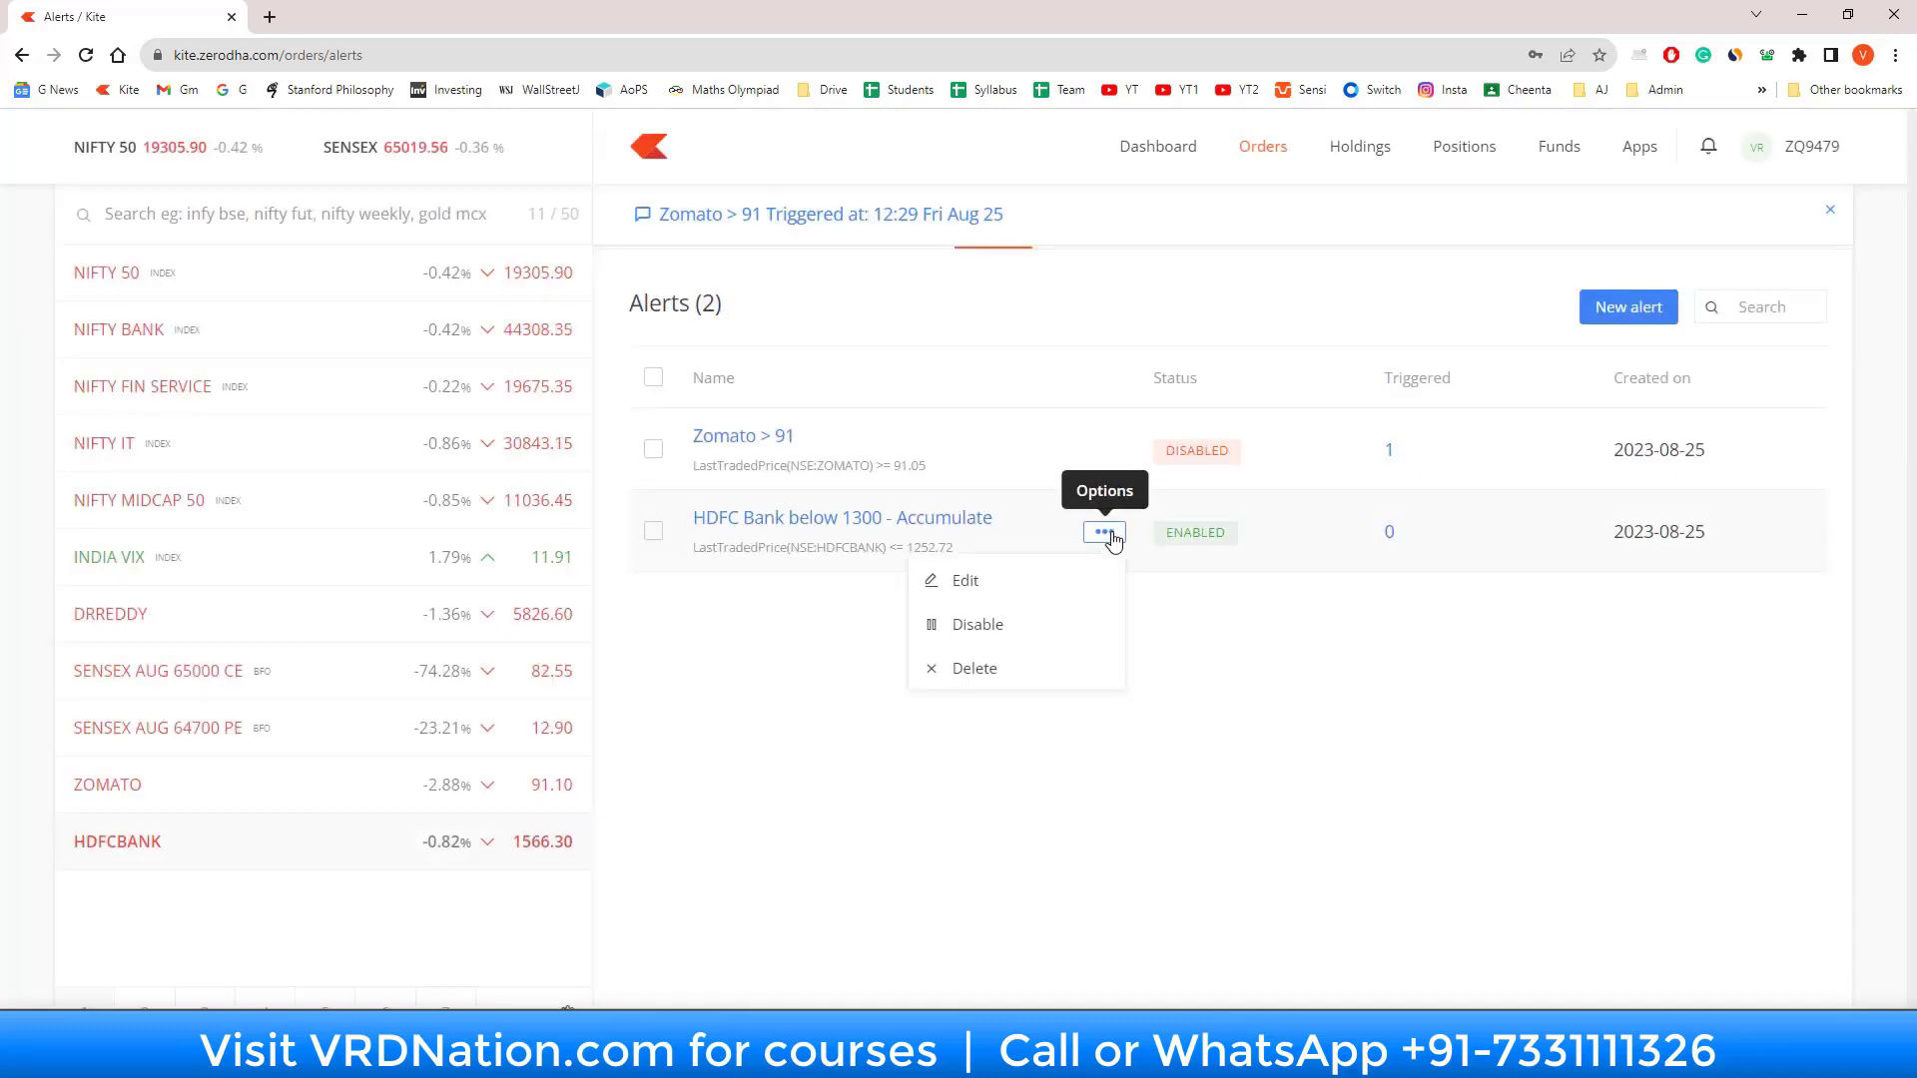
pyautogui.moveTo(1014, 627)
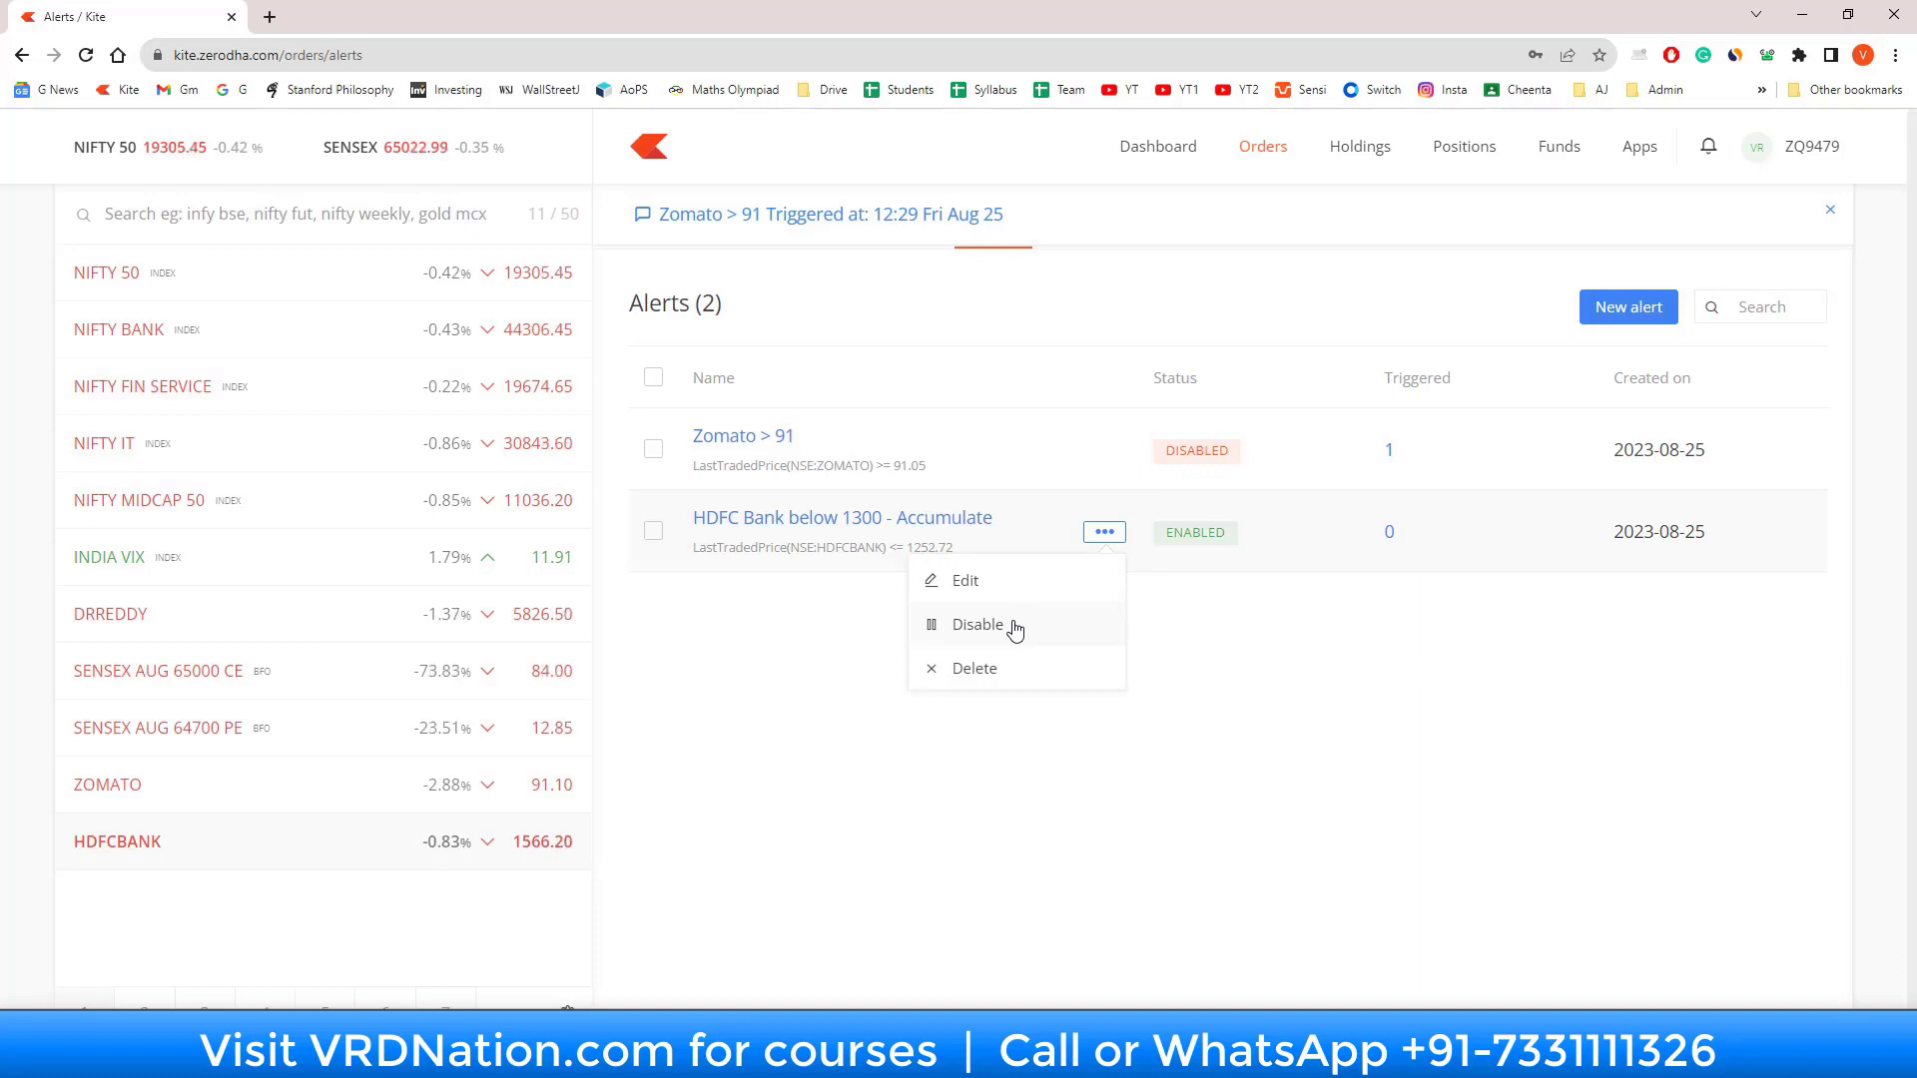
pyautogui.moveTo(1005, 664)
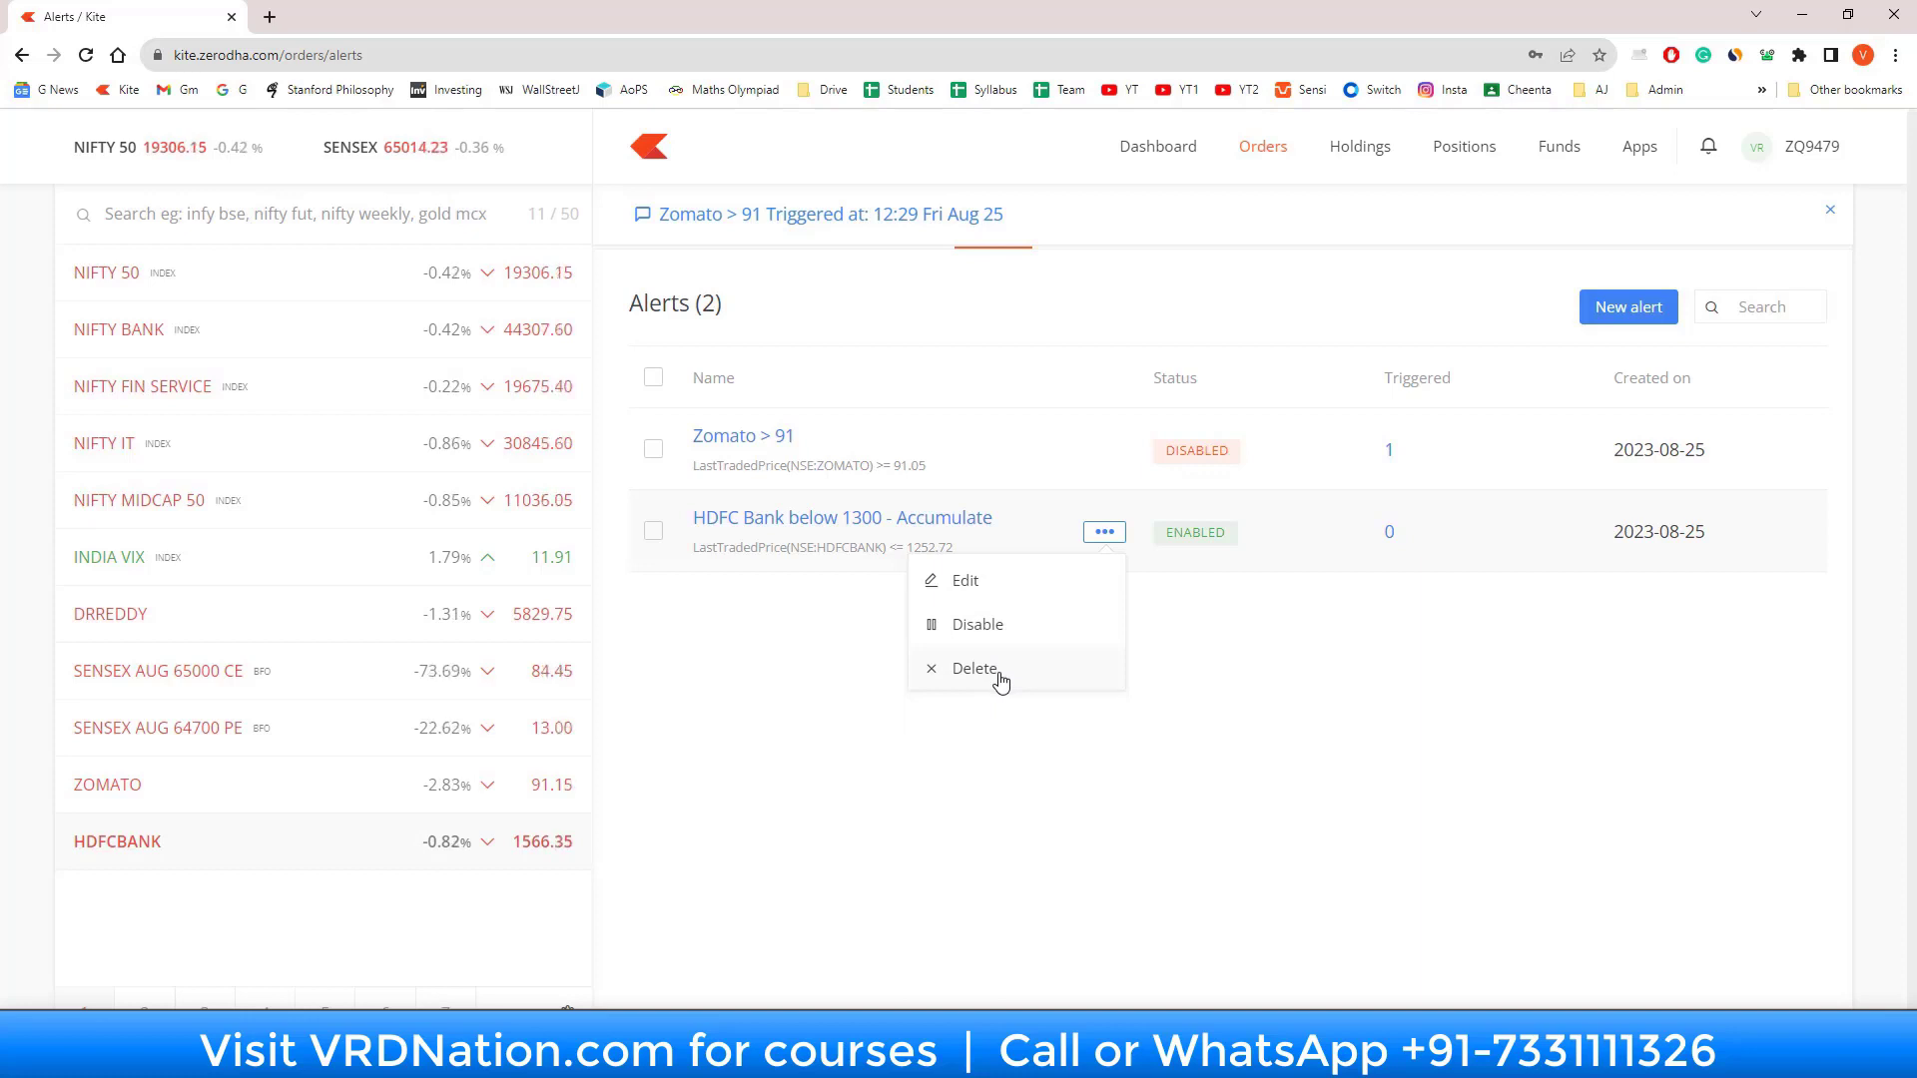
pyautogui.click(997, 785)
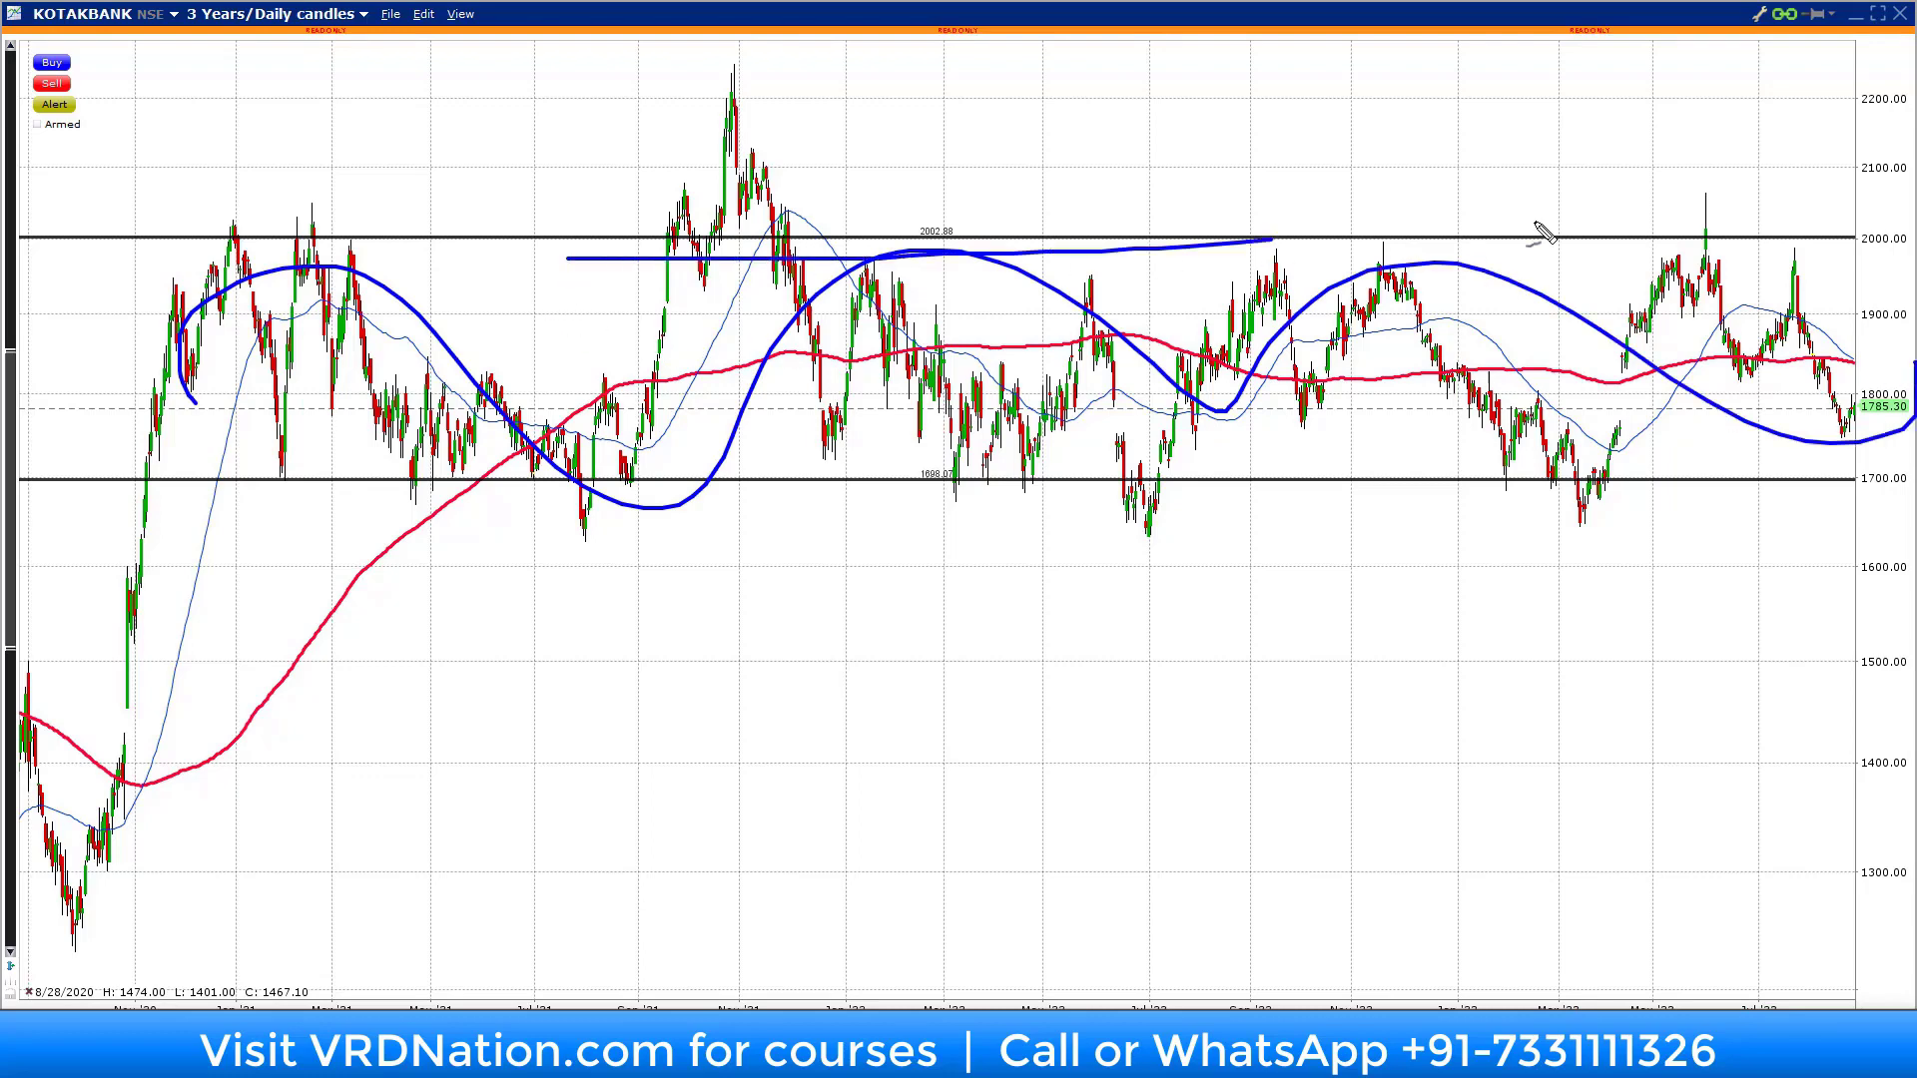
pyautogui.moveTo(1271, 242); pyautogui.dragTo(1834, 238)
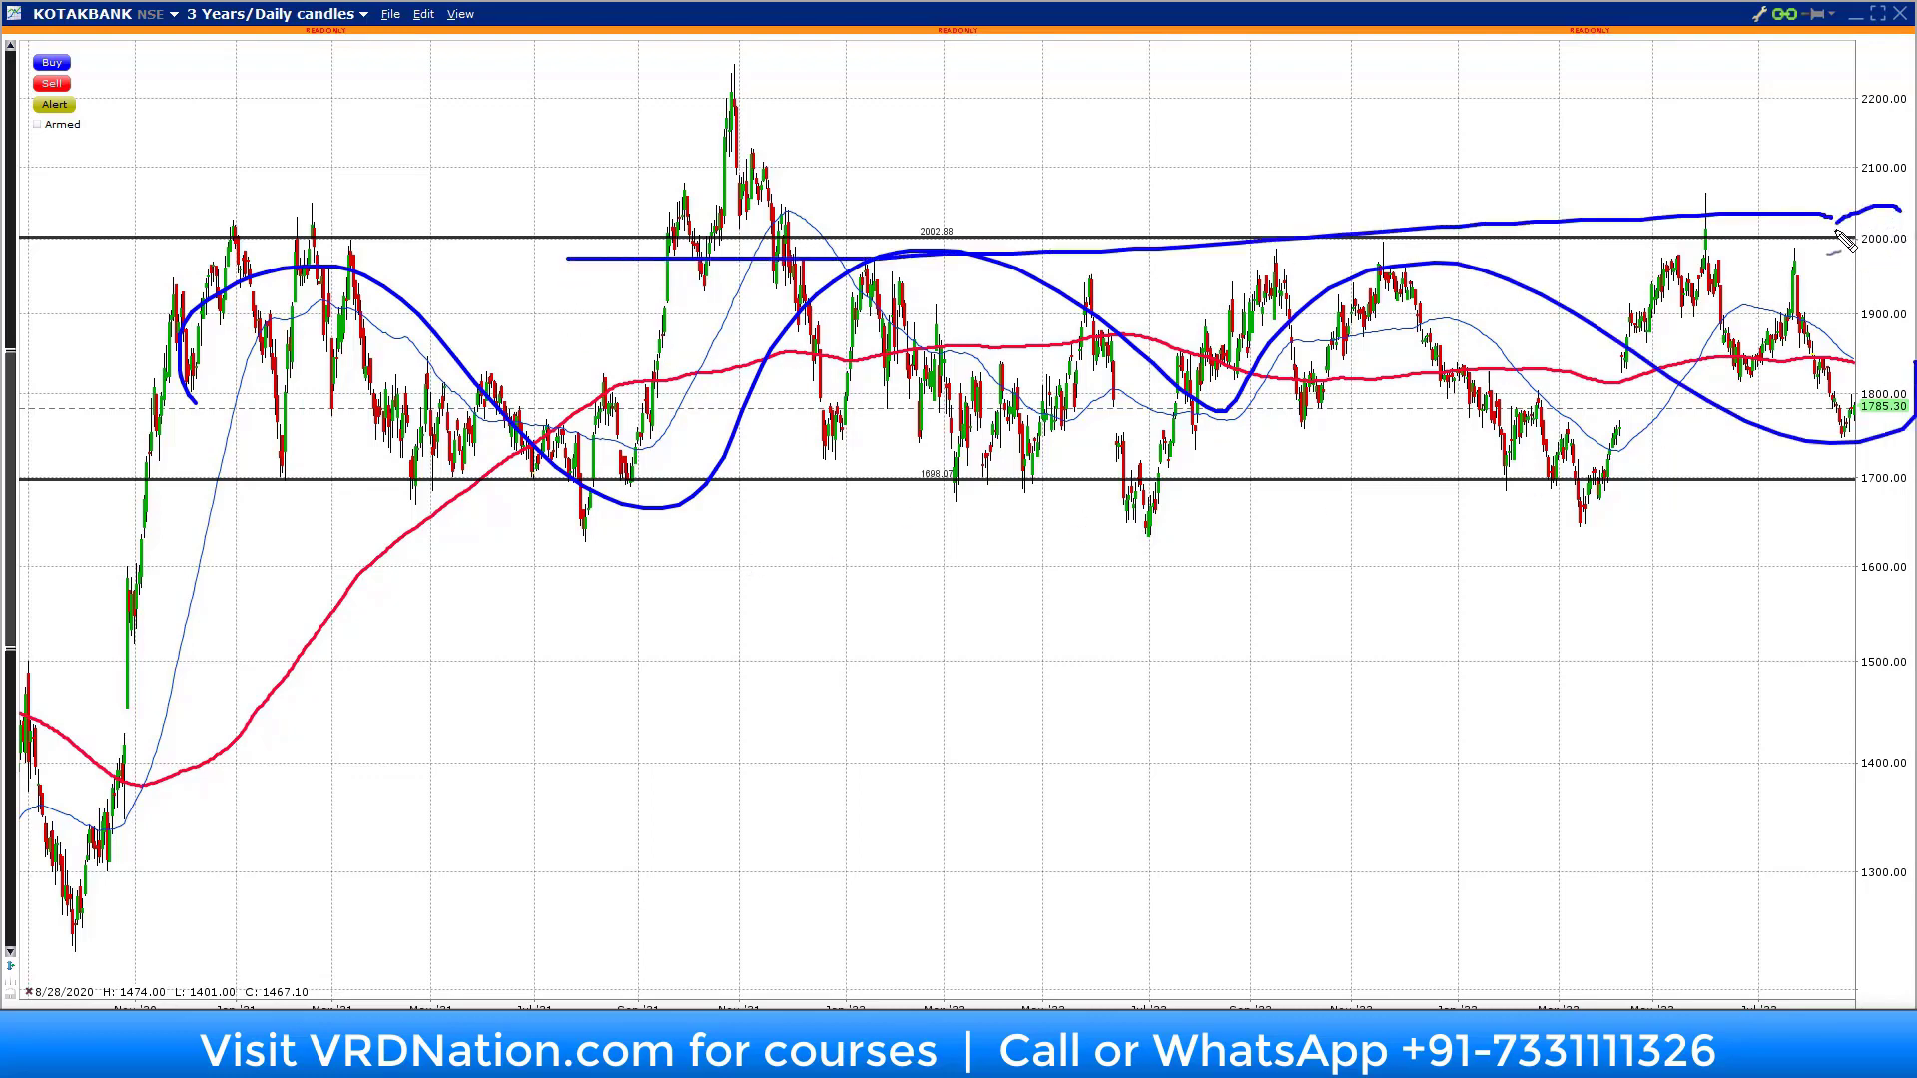
pyautogui.moveTo(1852, 213); pyautogui.dragTo(1889, 257)
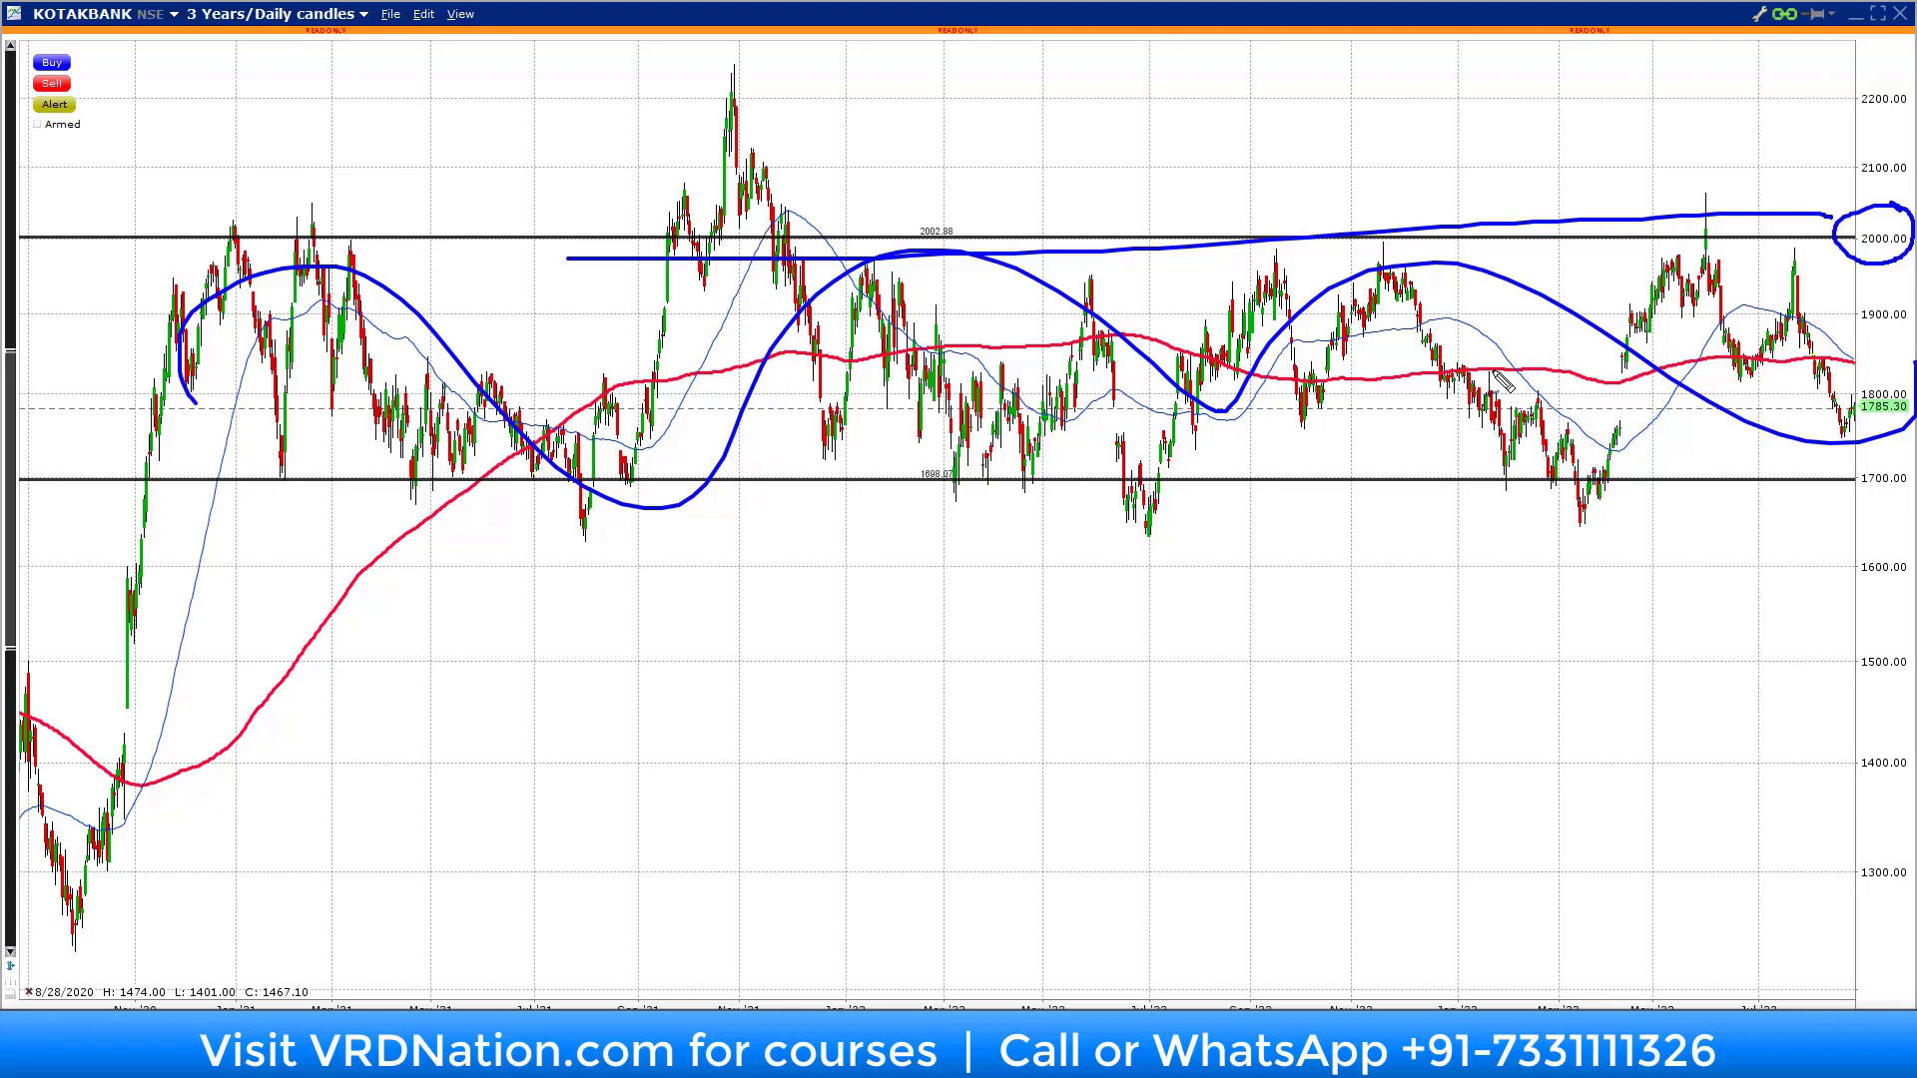
pyautogui.moveTo(1767, 288)
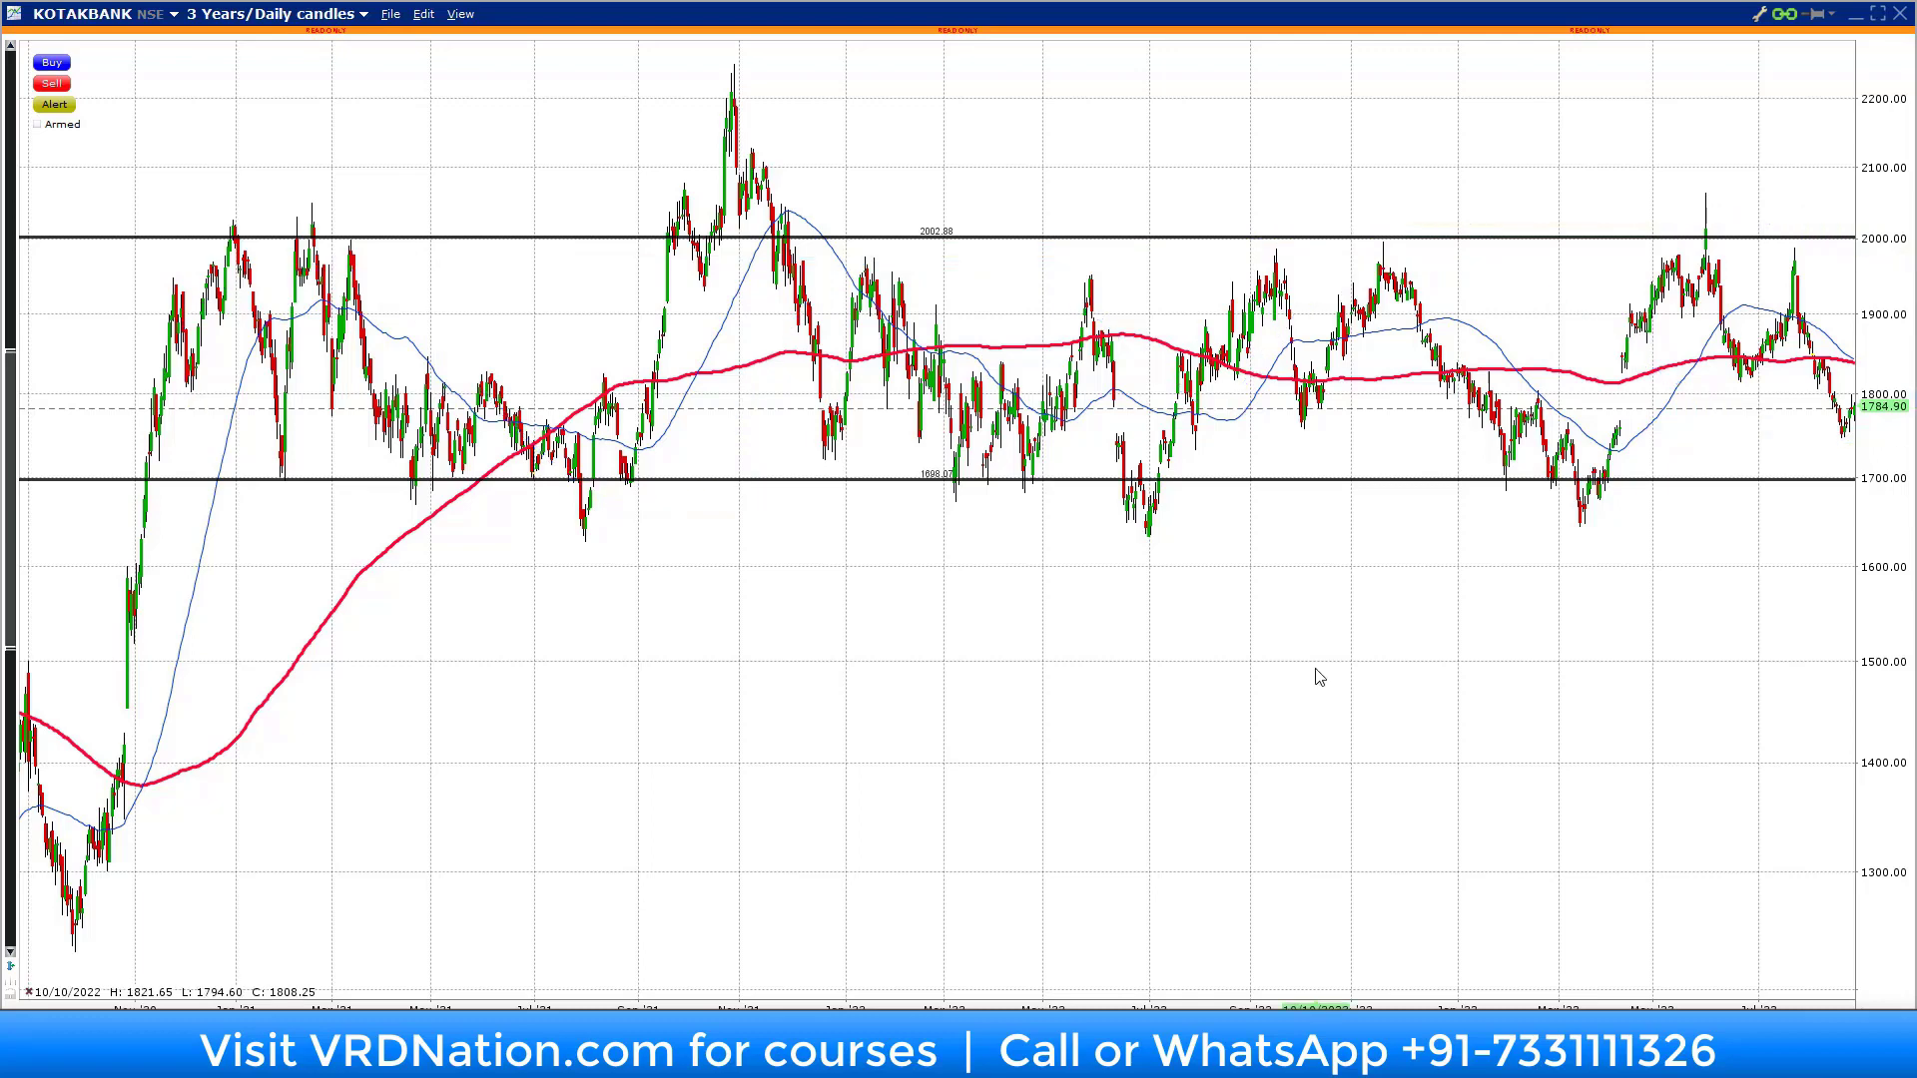
pyautogui.moveTo(1308, 672)
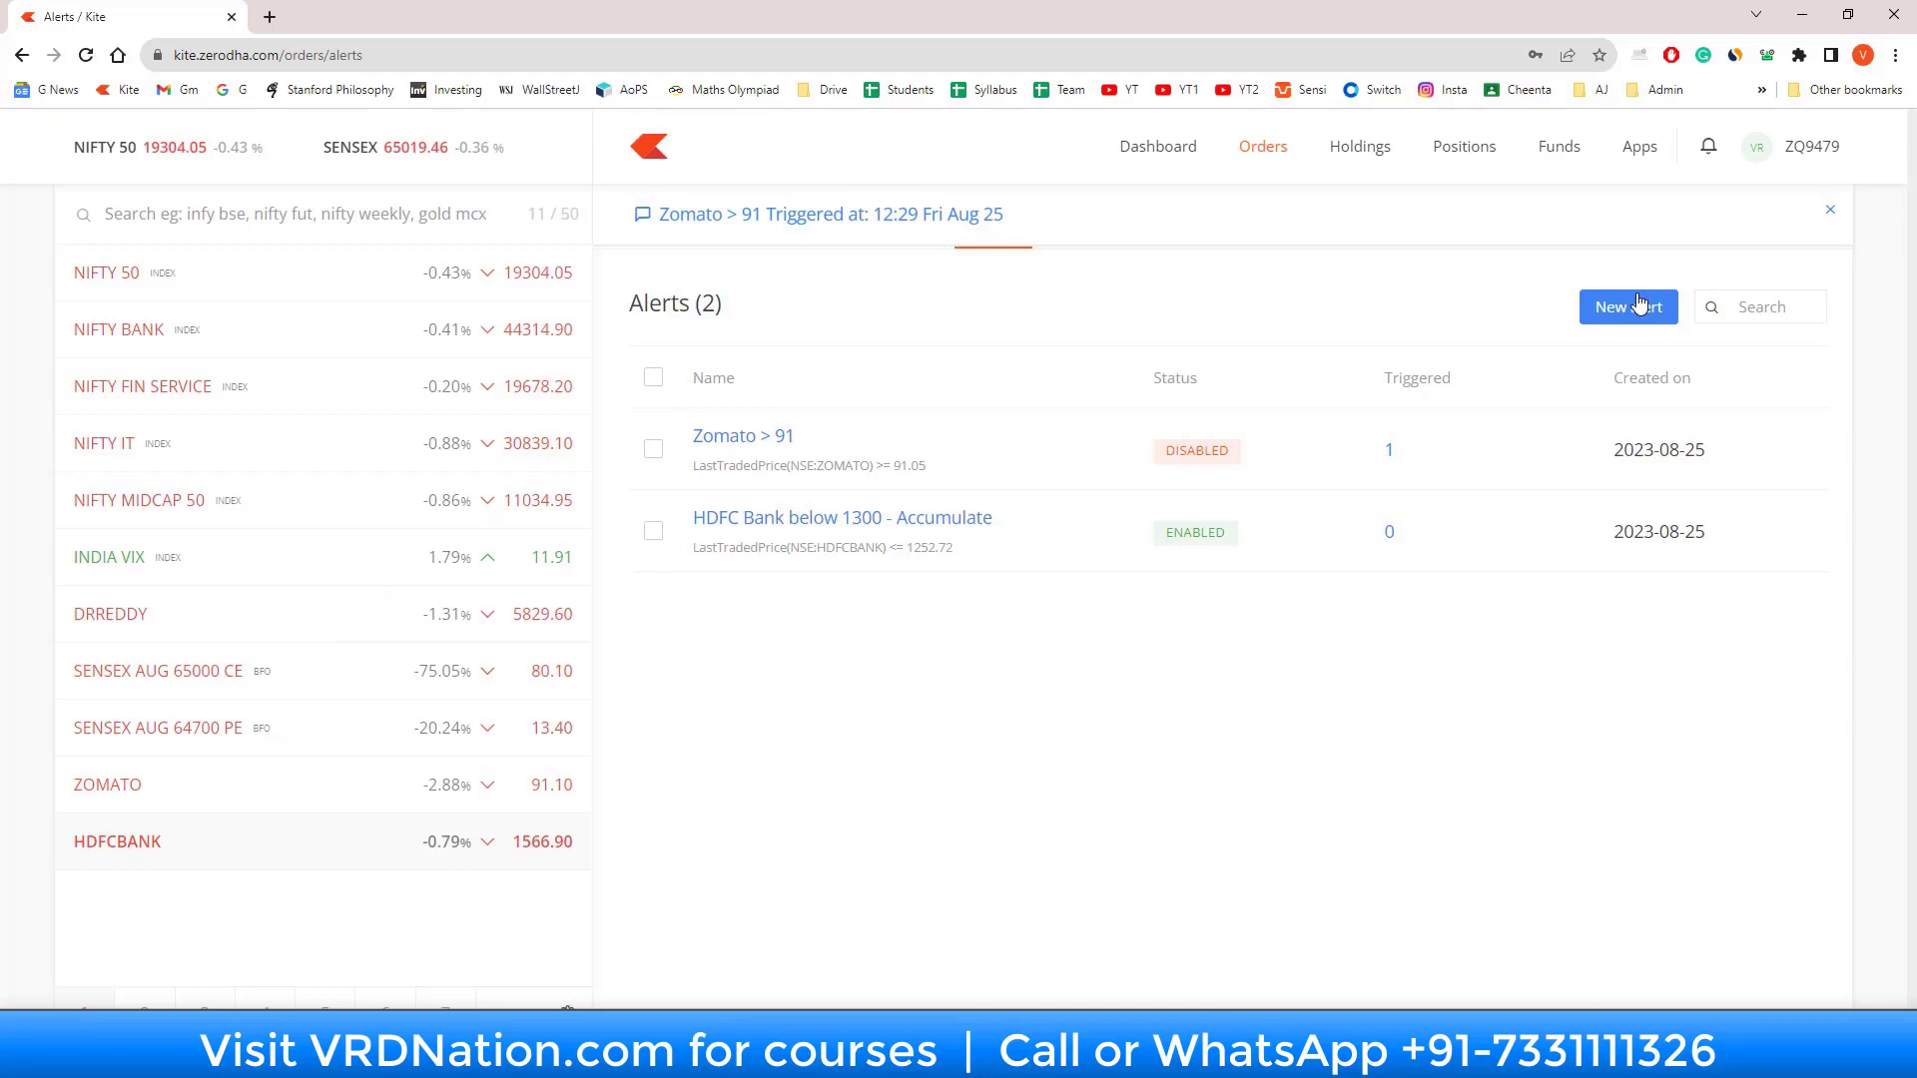
# Step: Start a new alert named 'Kotak Bank - Breakout!'
pyautogui.click(1628, 307)
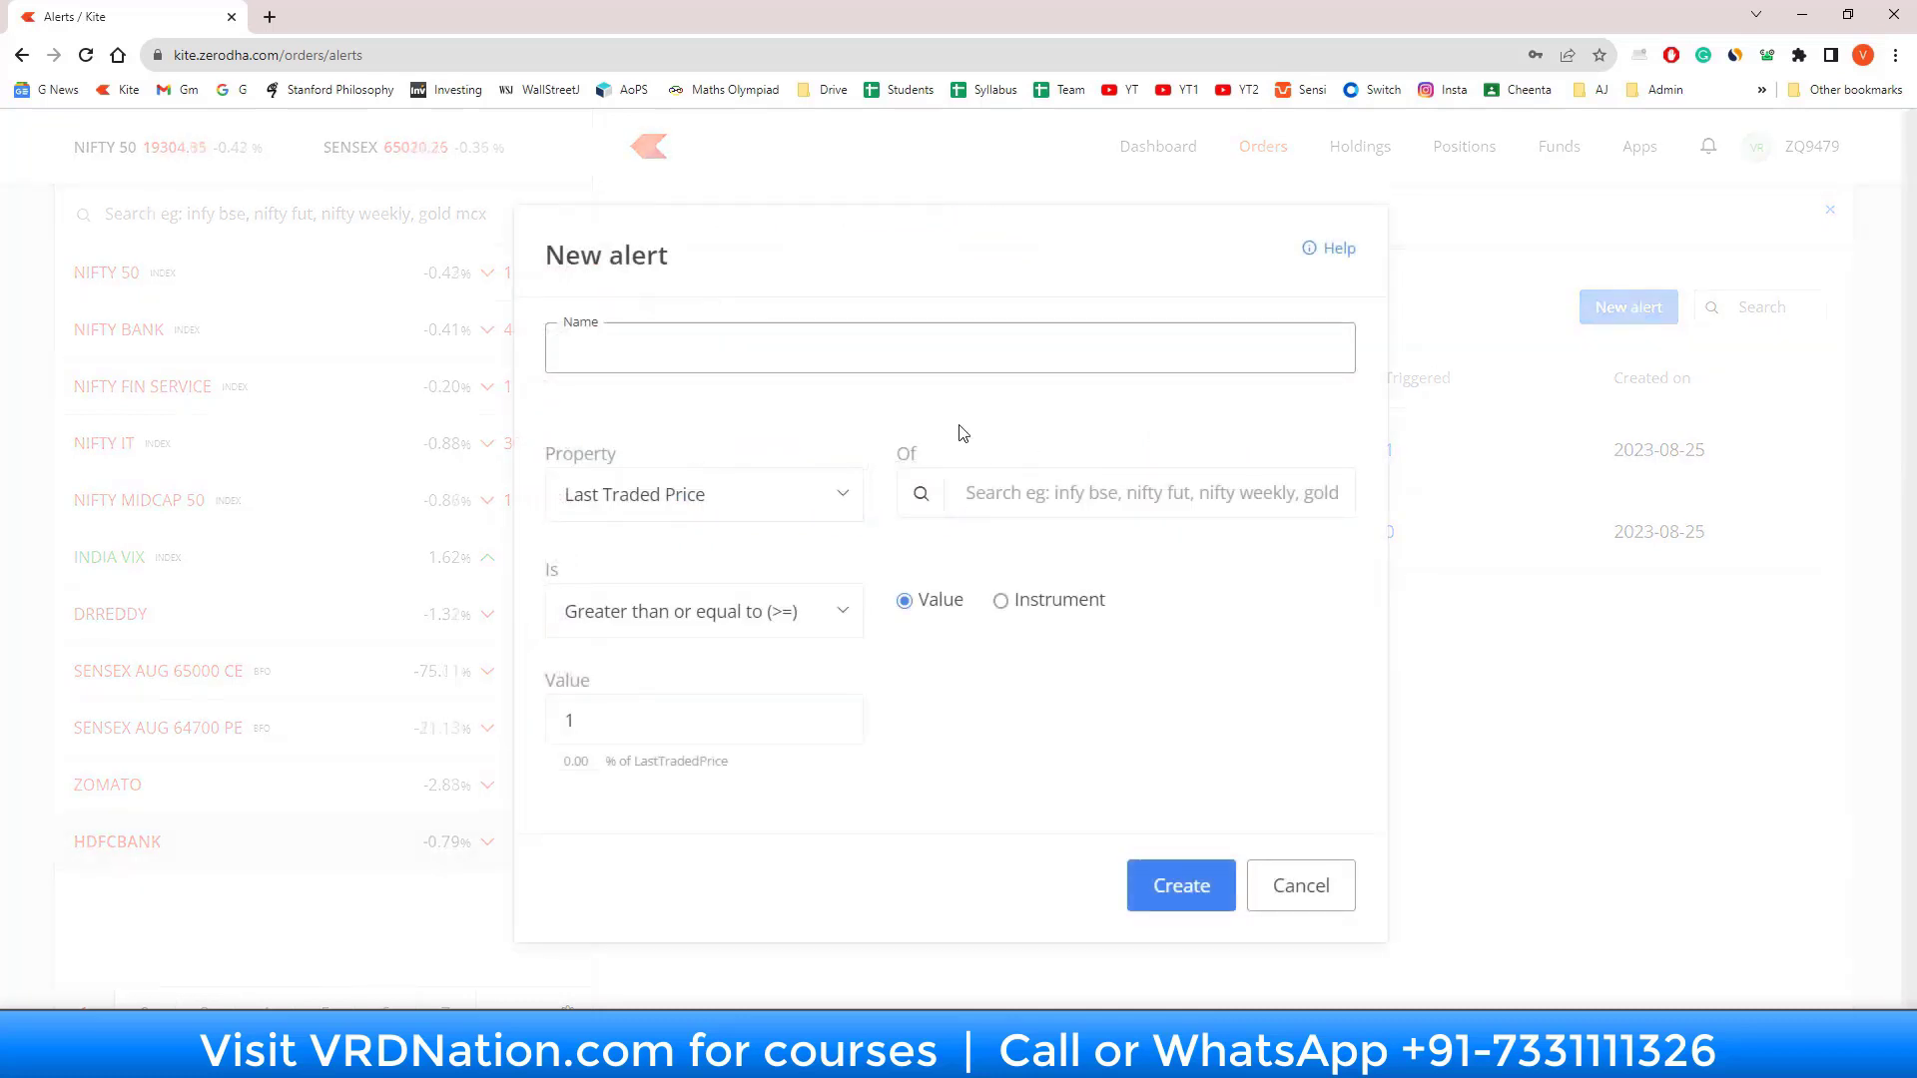
pyautogui.write('Kotak Bak')
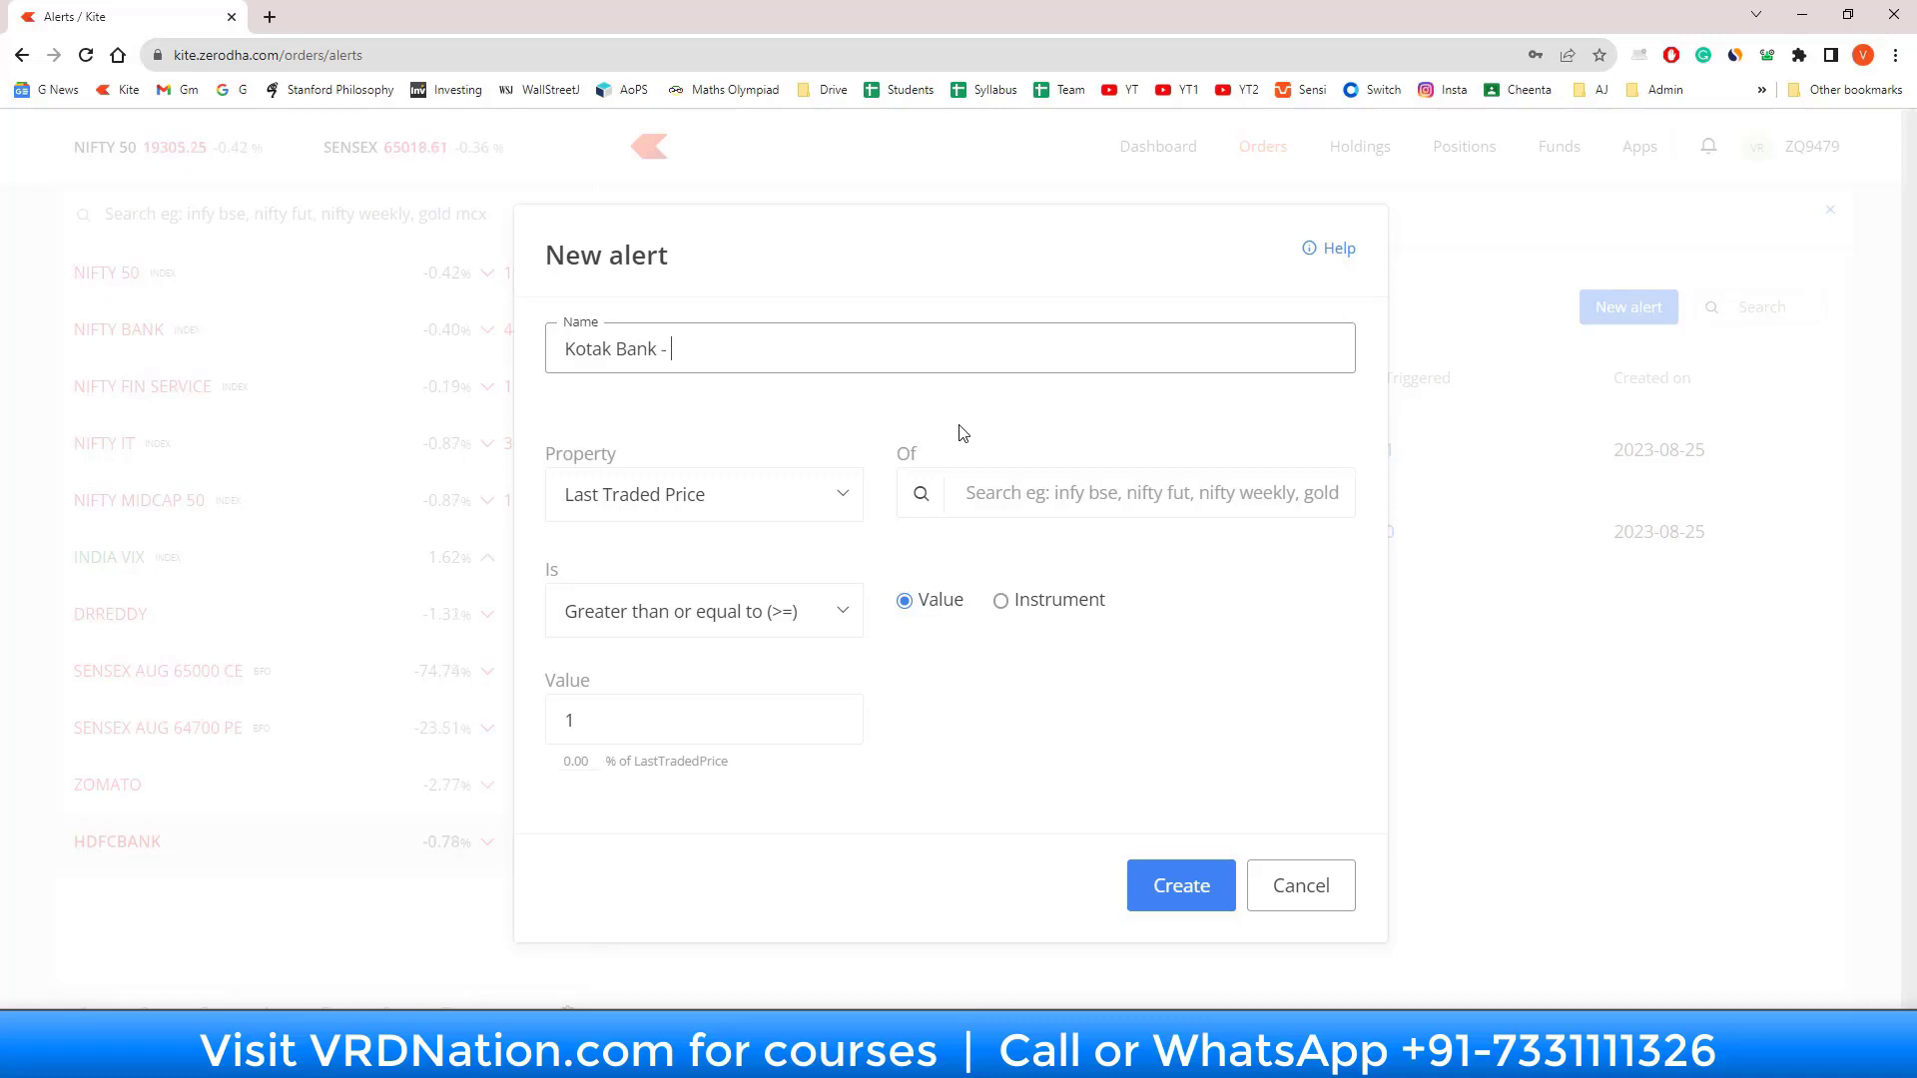
pyautogui.write('Breakout!')
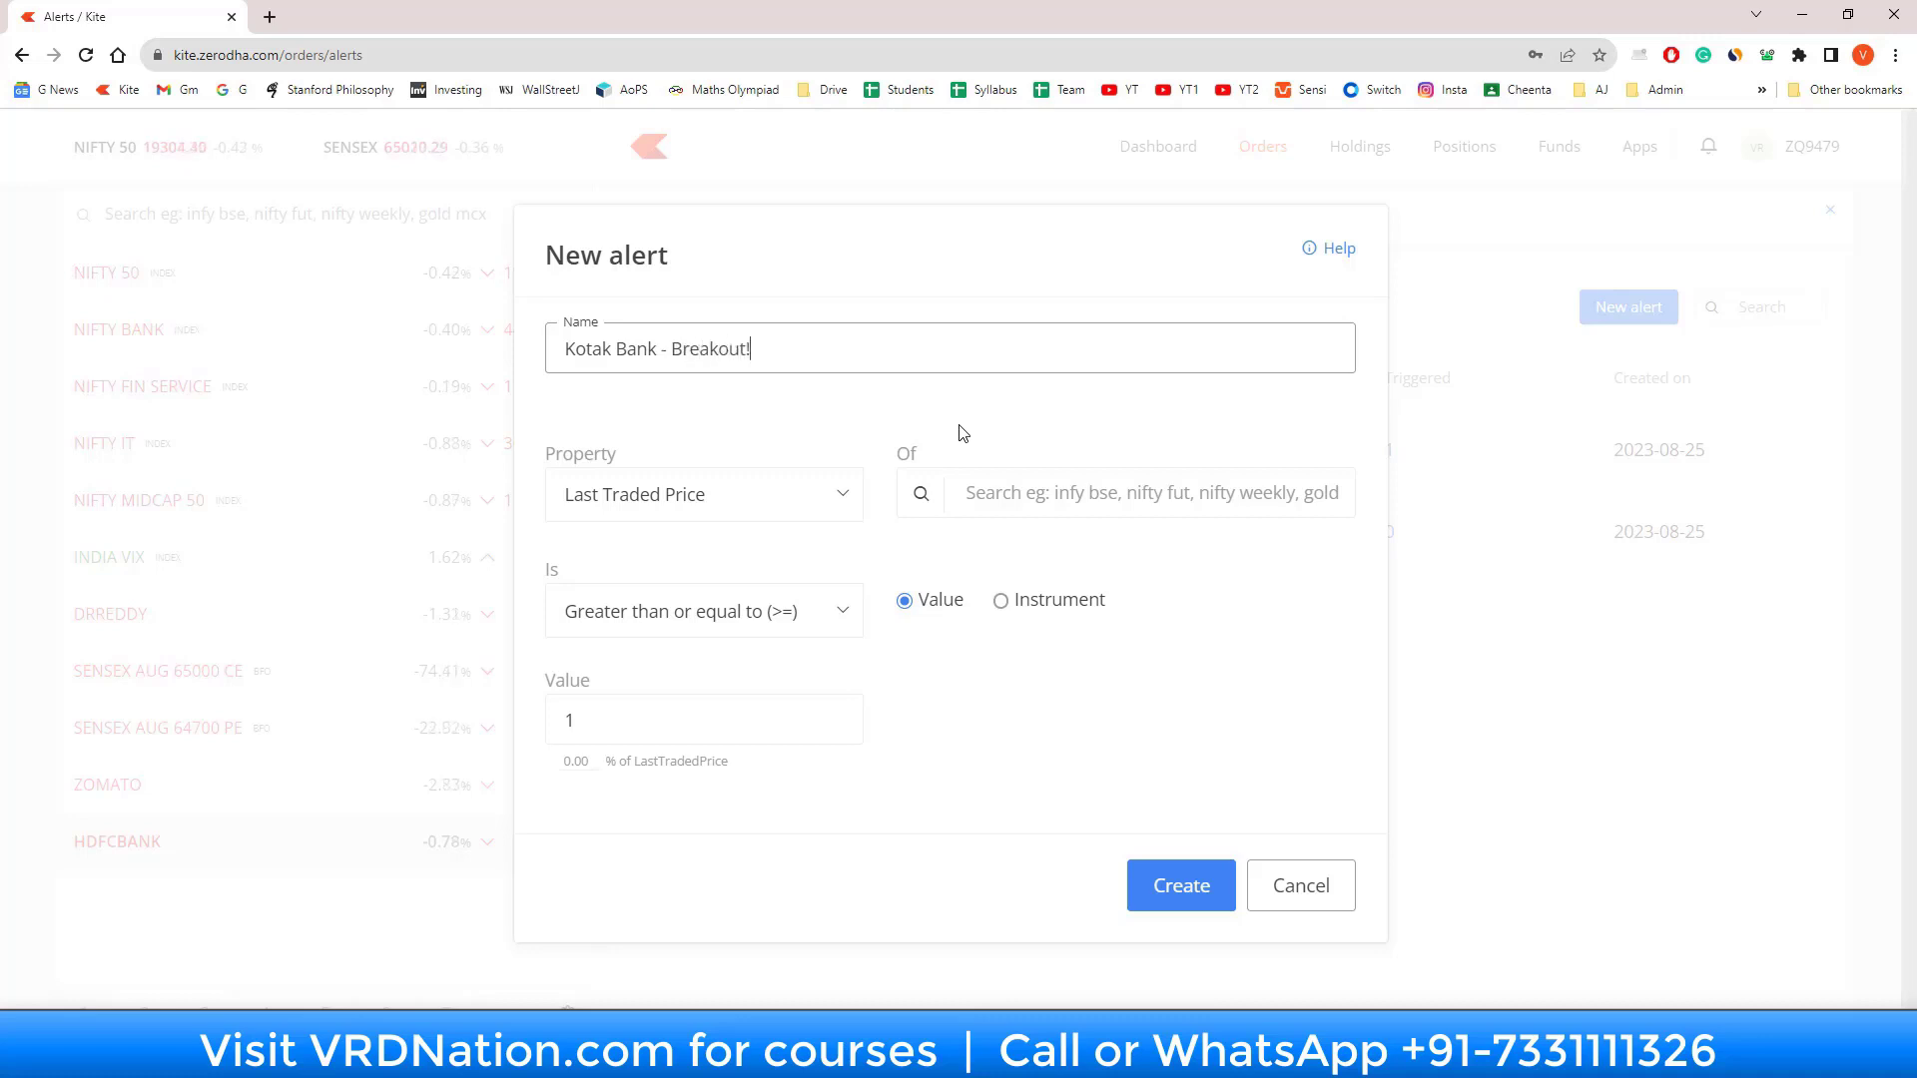
pyautogui.moveTo(758, 420)
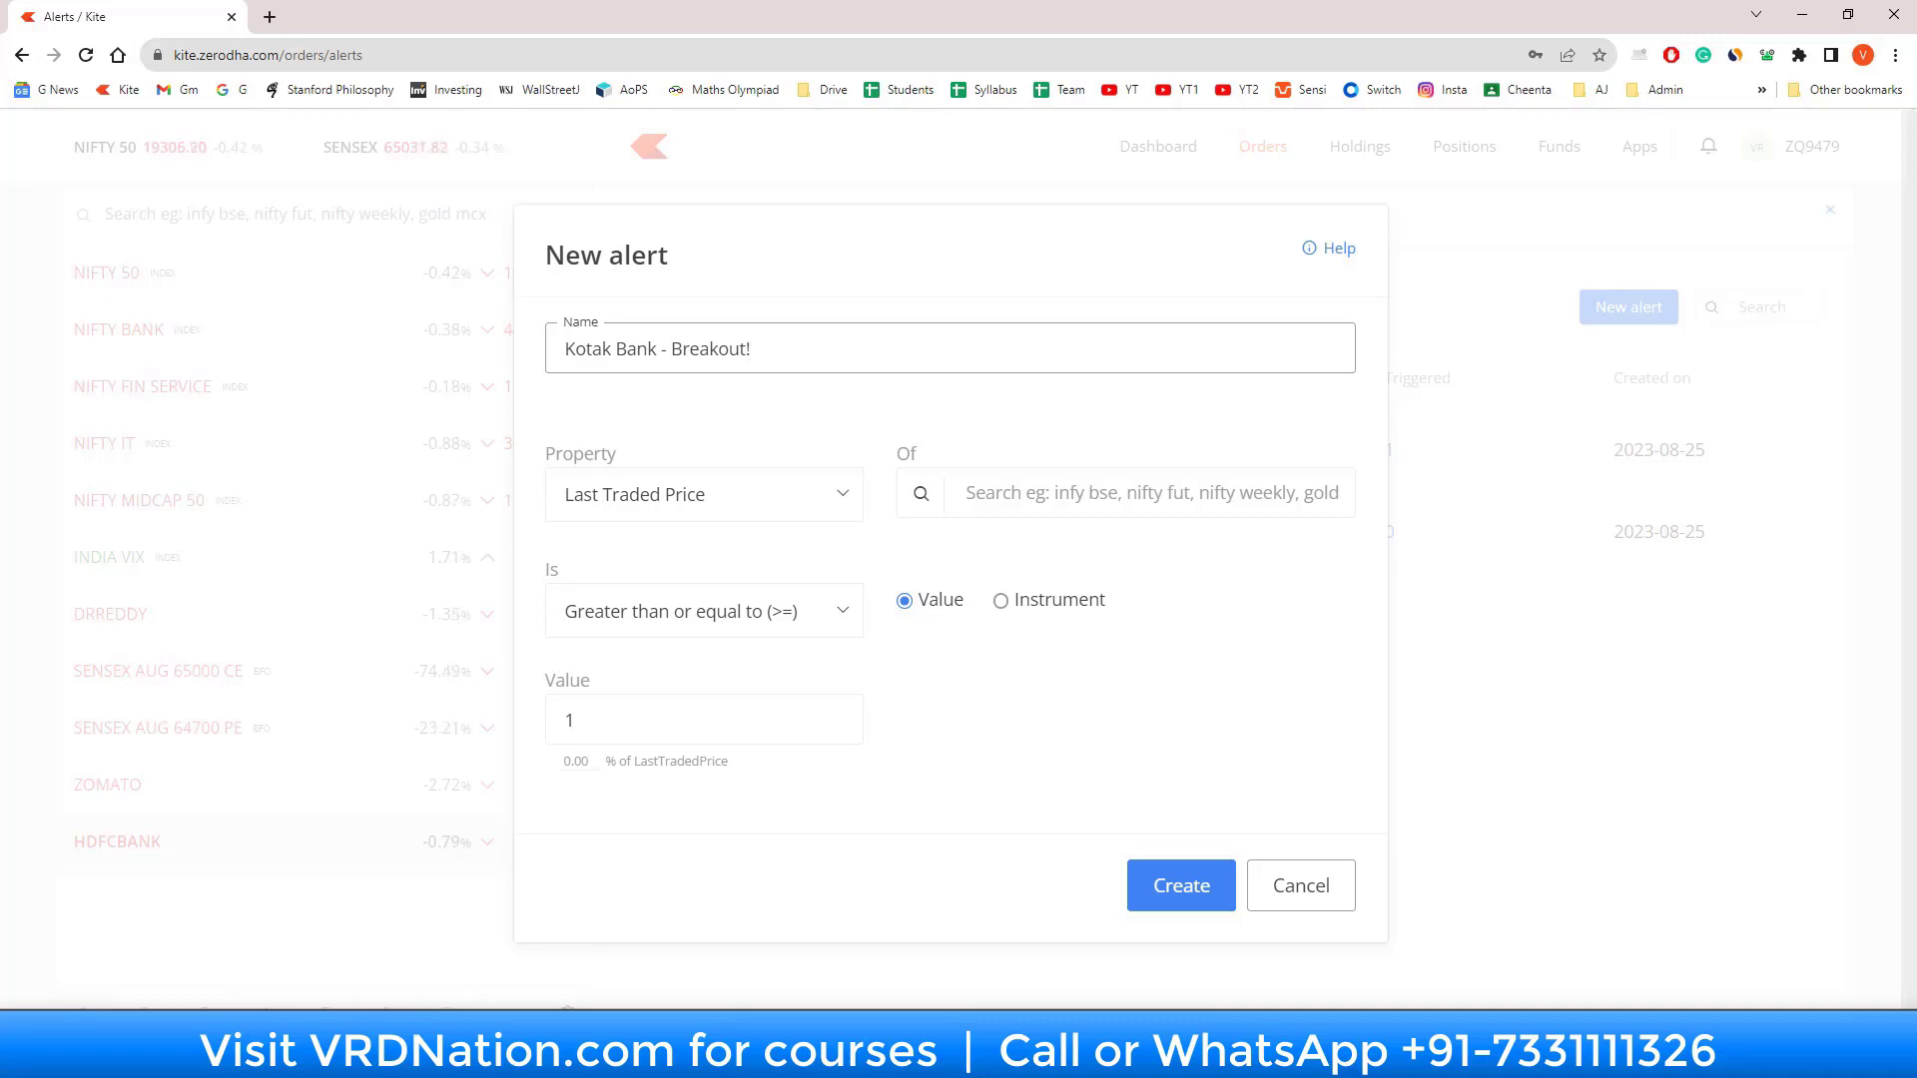
pyautogui.moveTo(720, 501)
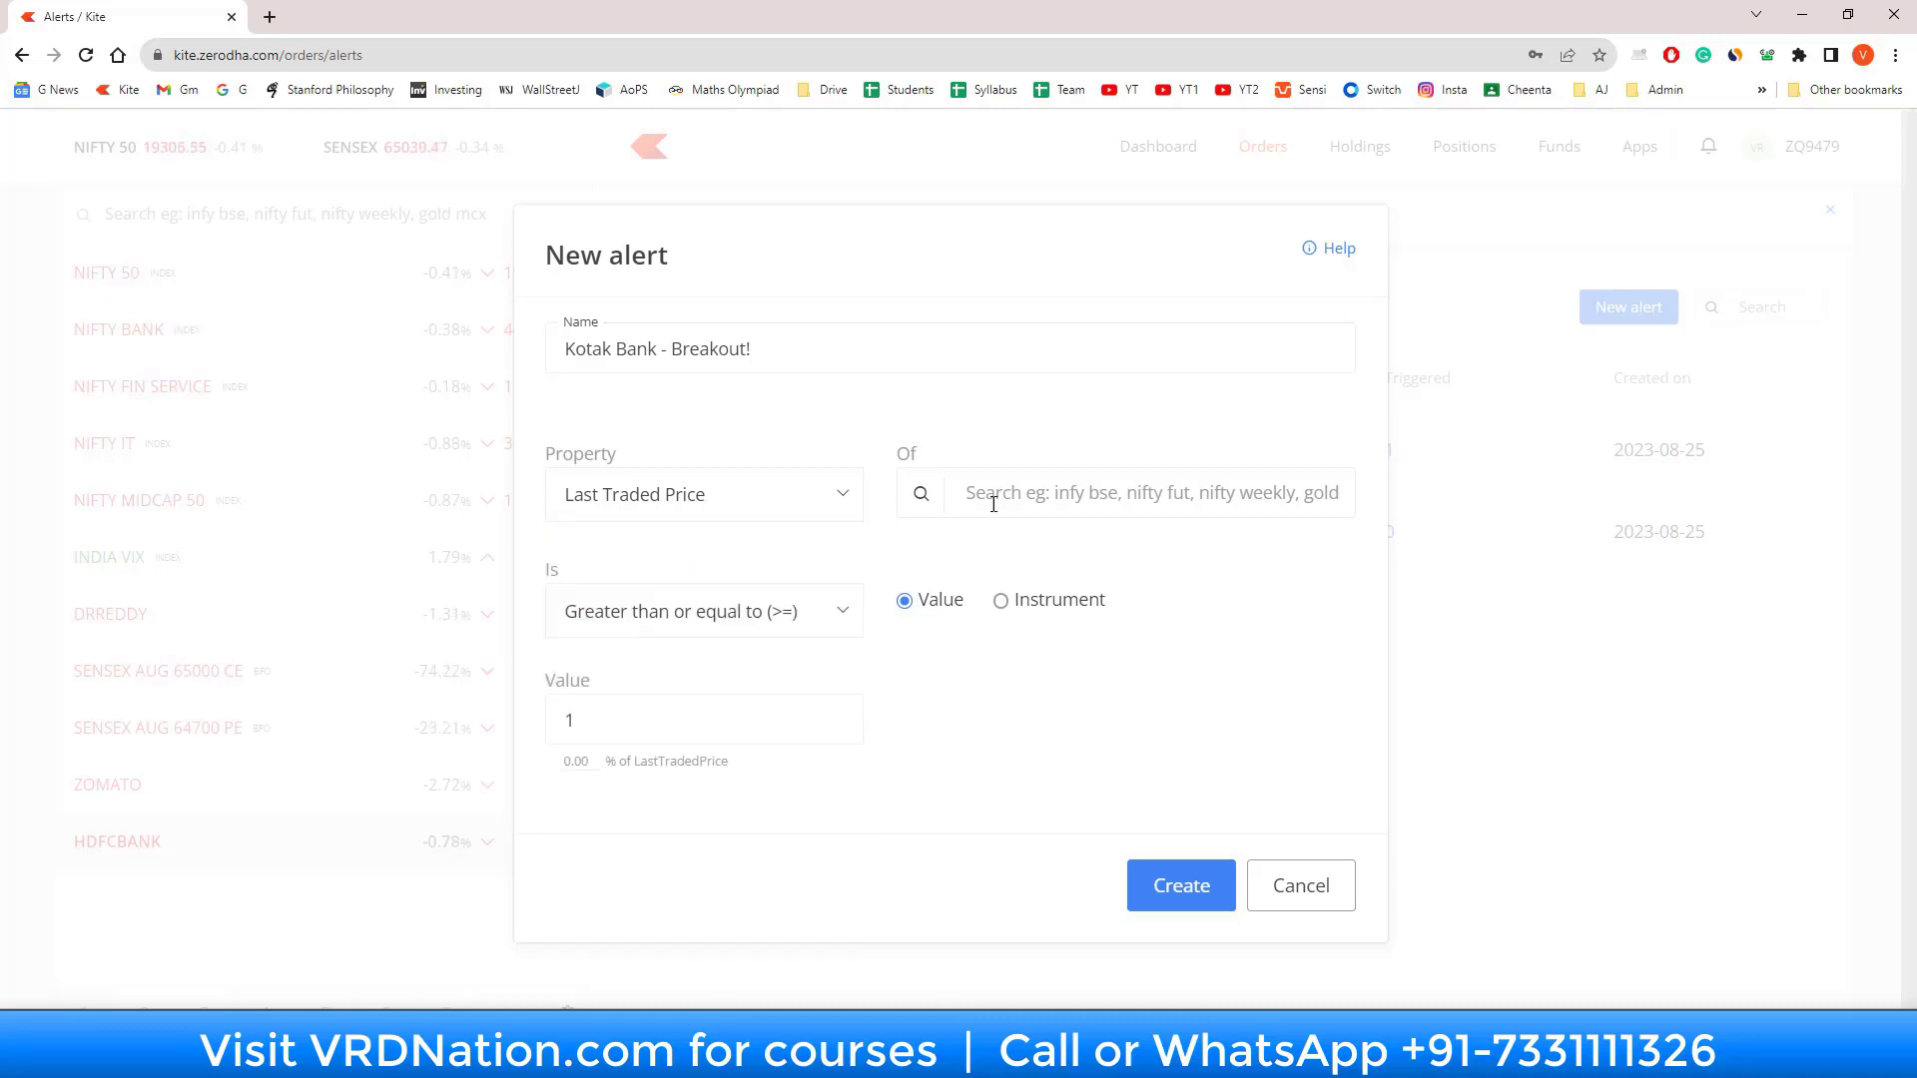
# Step: Target NSE KOTAKBANK at 2000 or higher and create the alert
pyautogui.write('k')
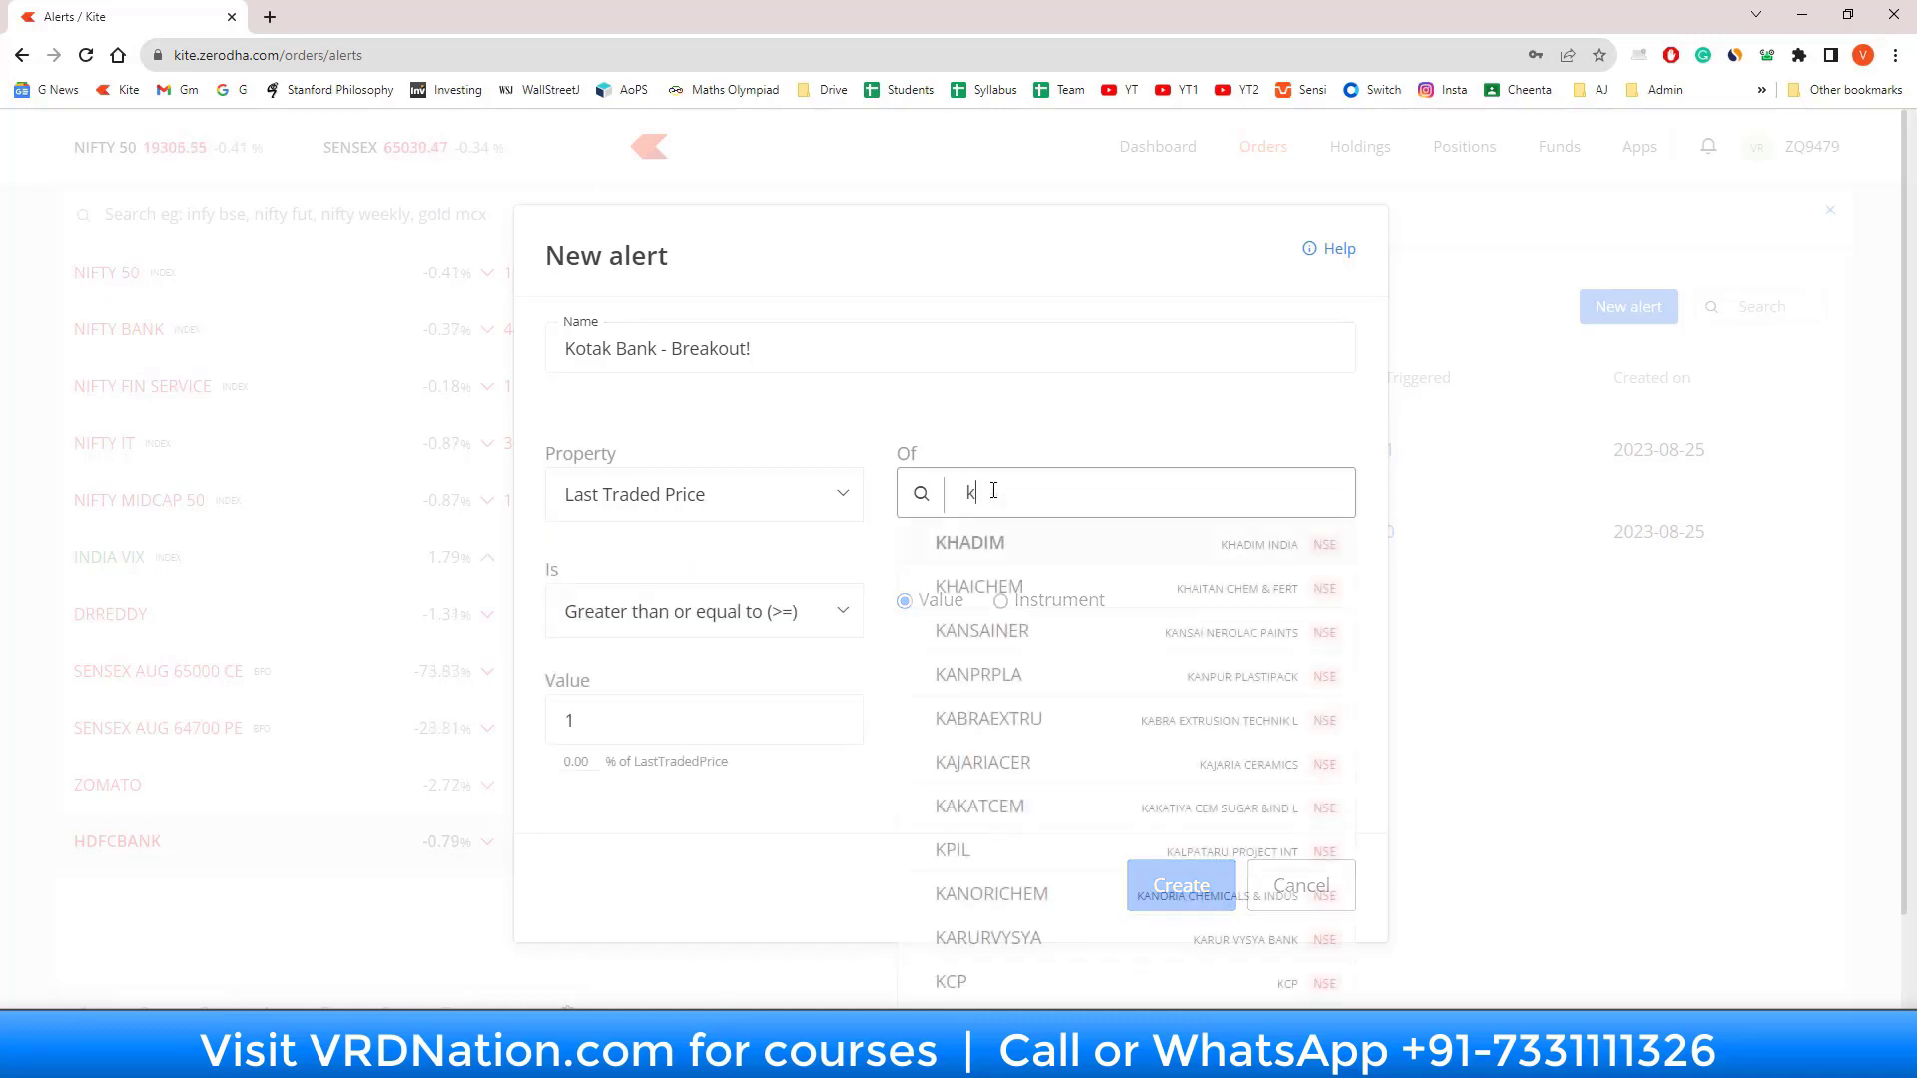
pyautogui.write('otakban')
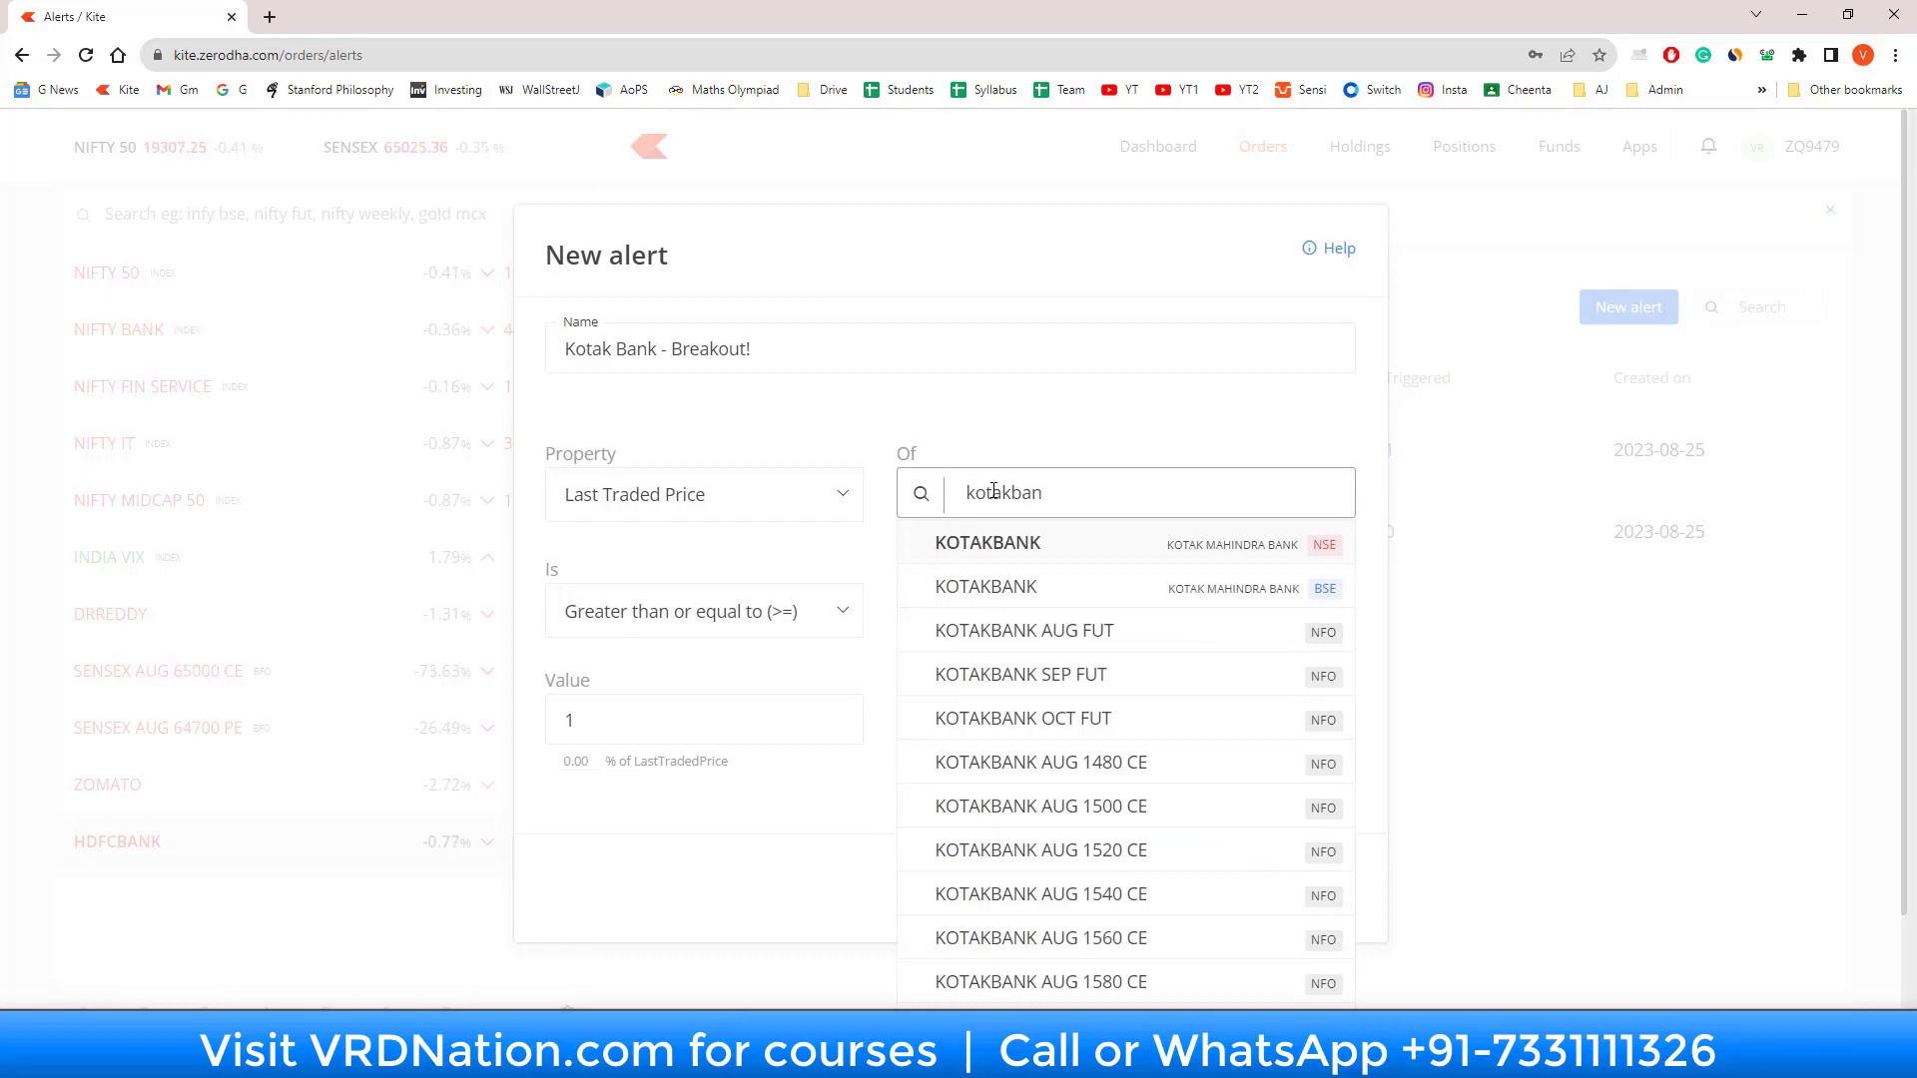
pyautogui.click(985, 543)
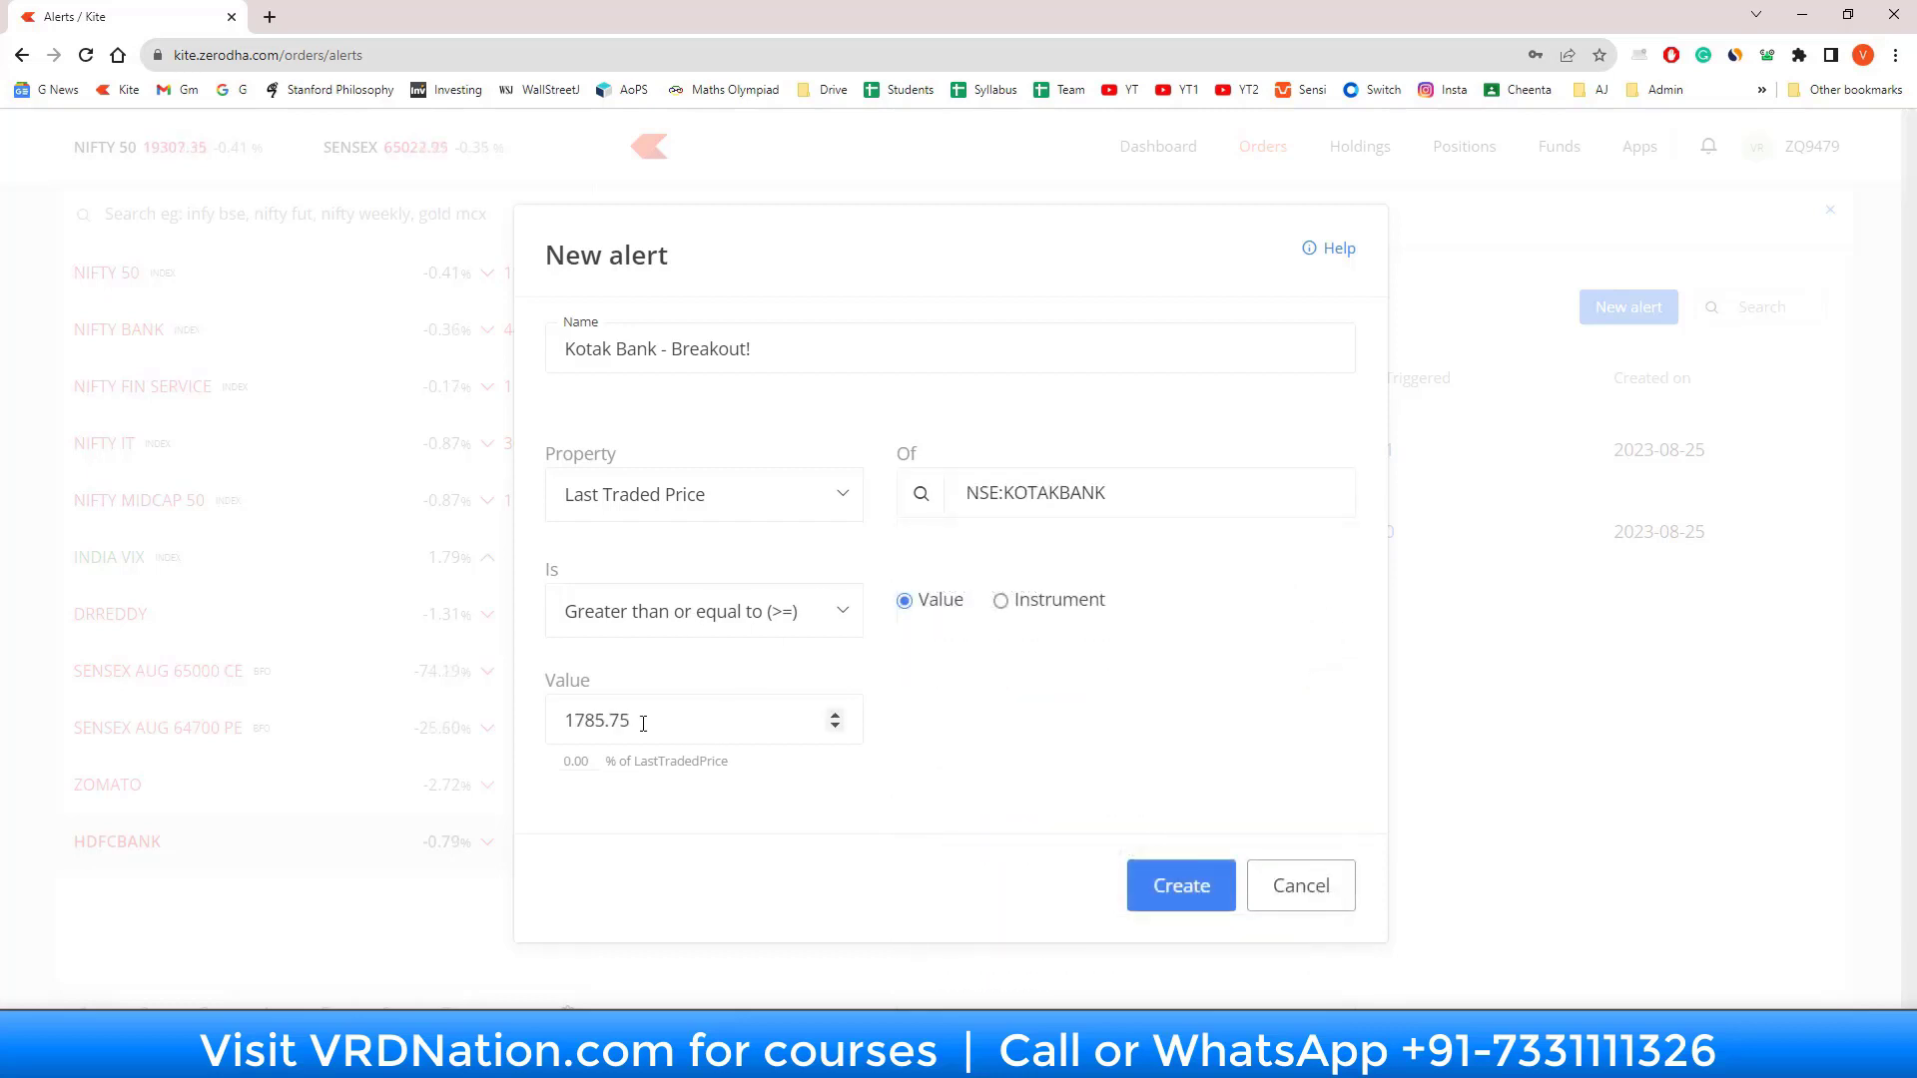
pyautogui.write('2000')
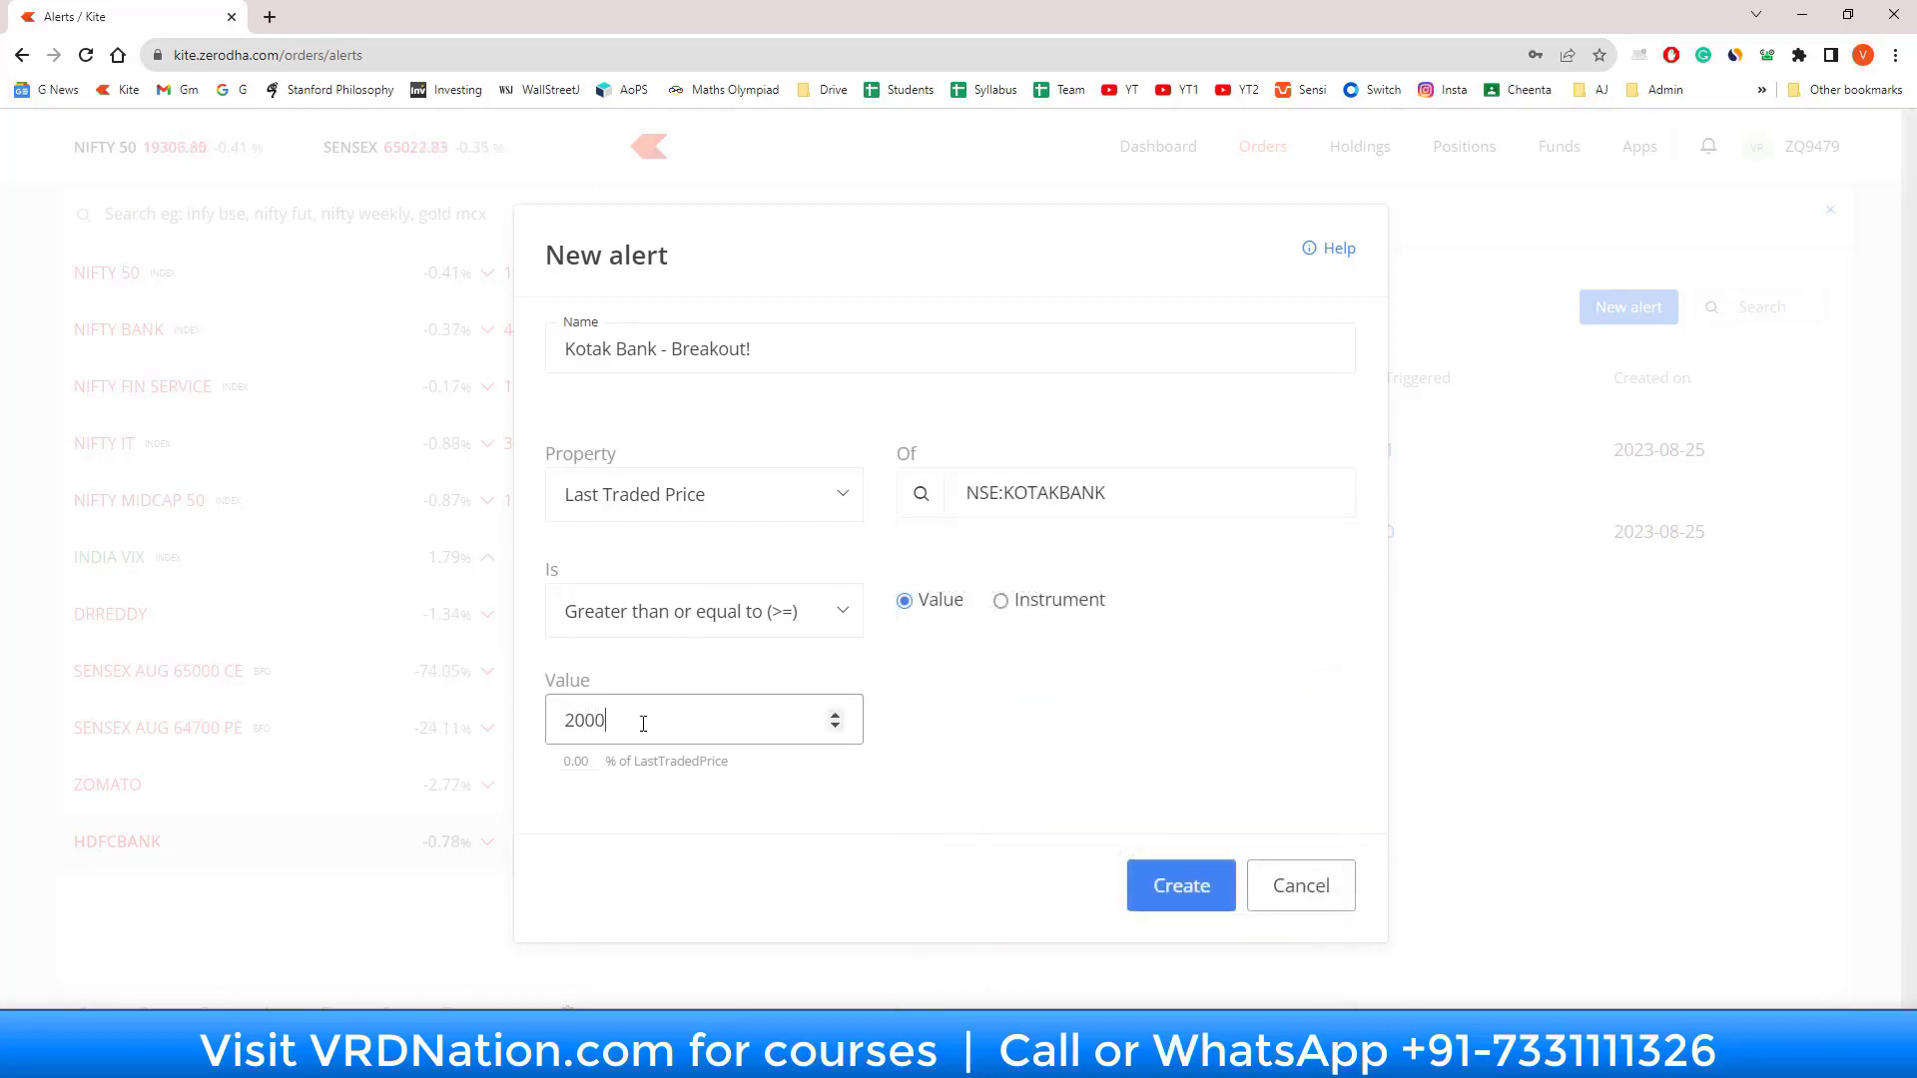
pyautogui.click(1177, 884)
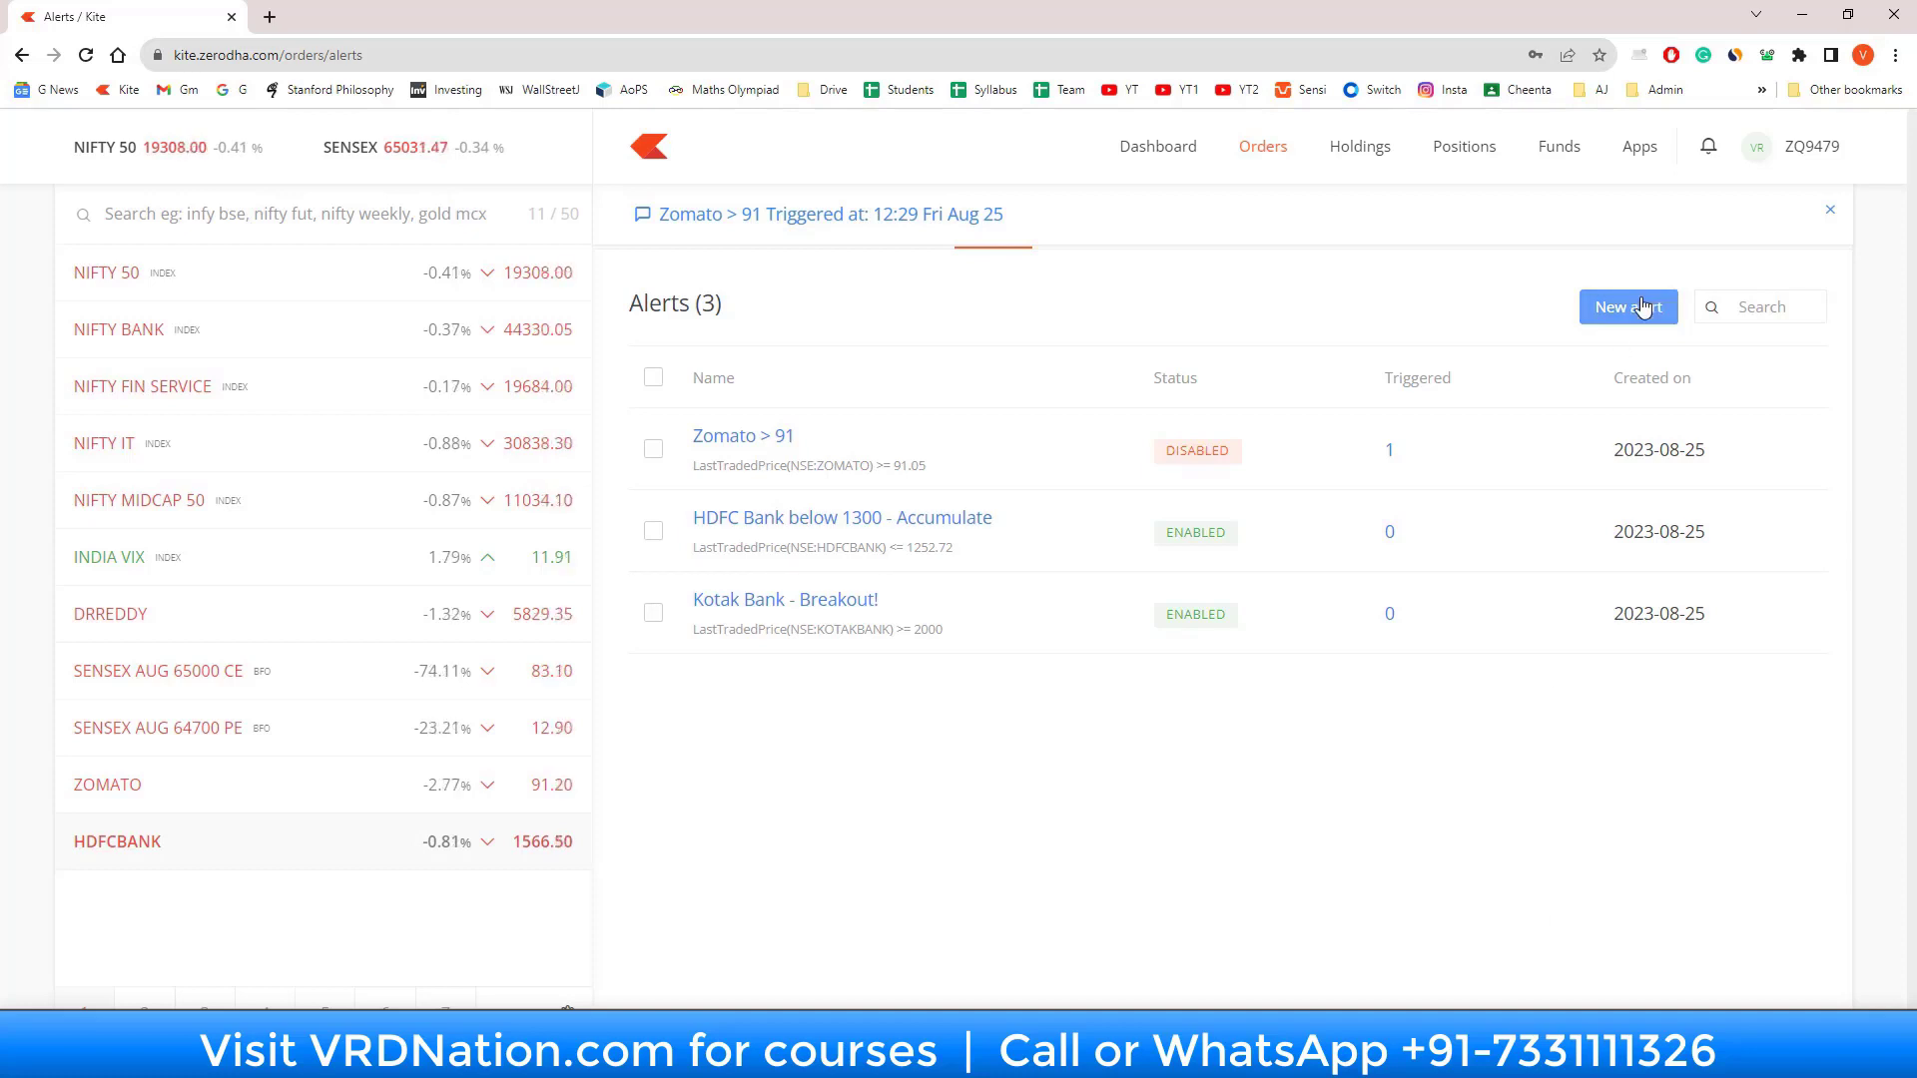
# Step: Start a fourth alert named 'Nifty future at a discount'
pyautogui.click(1627, 306)
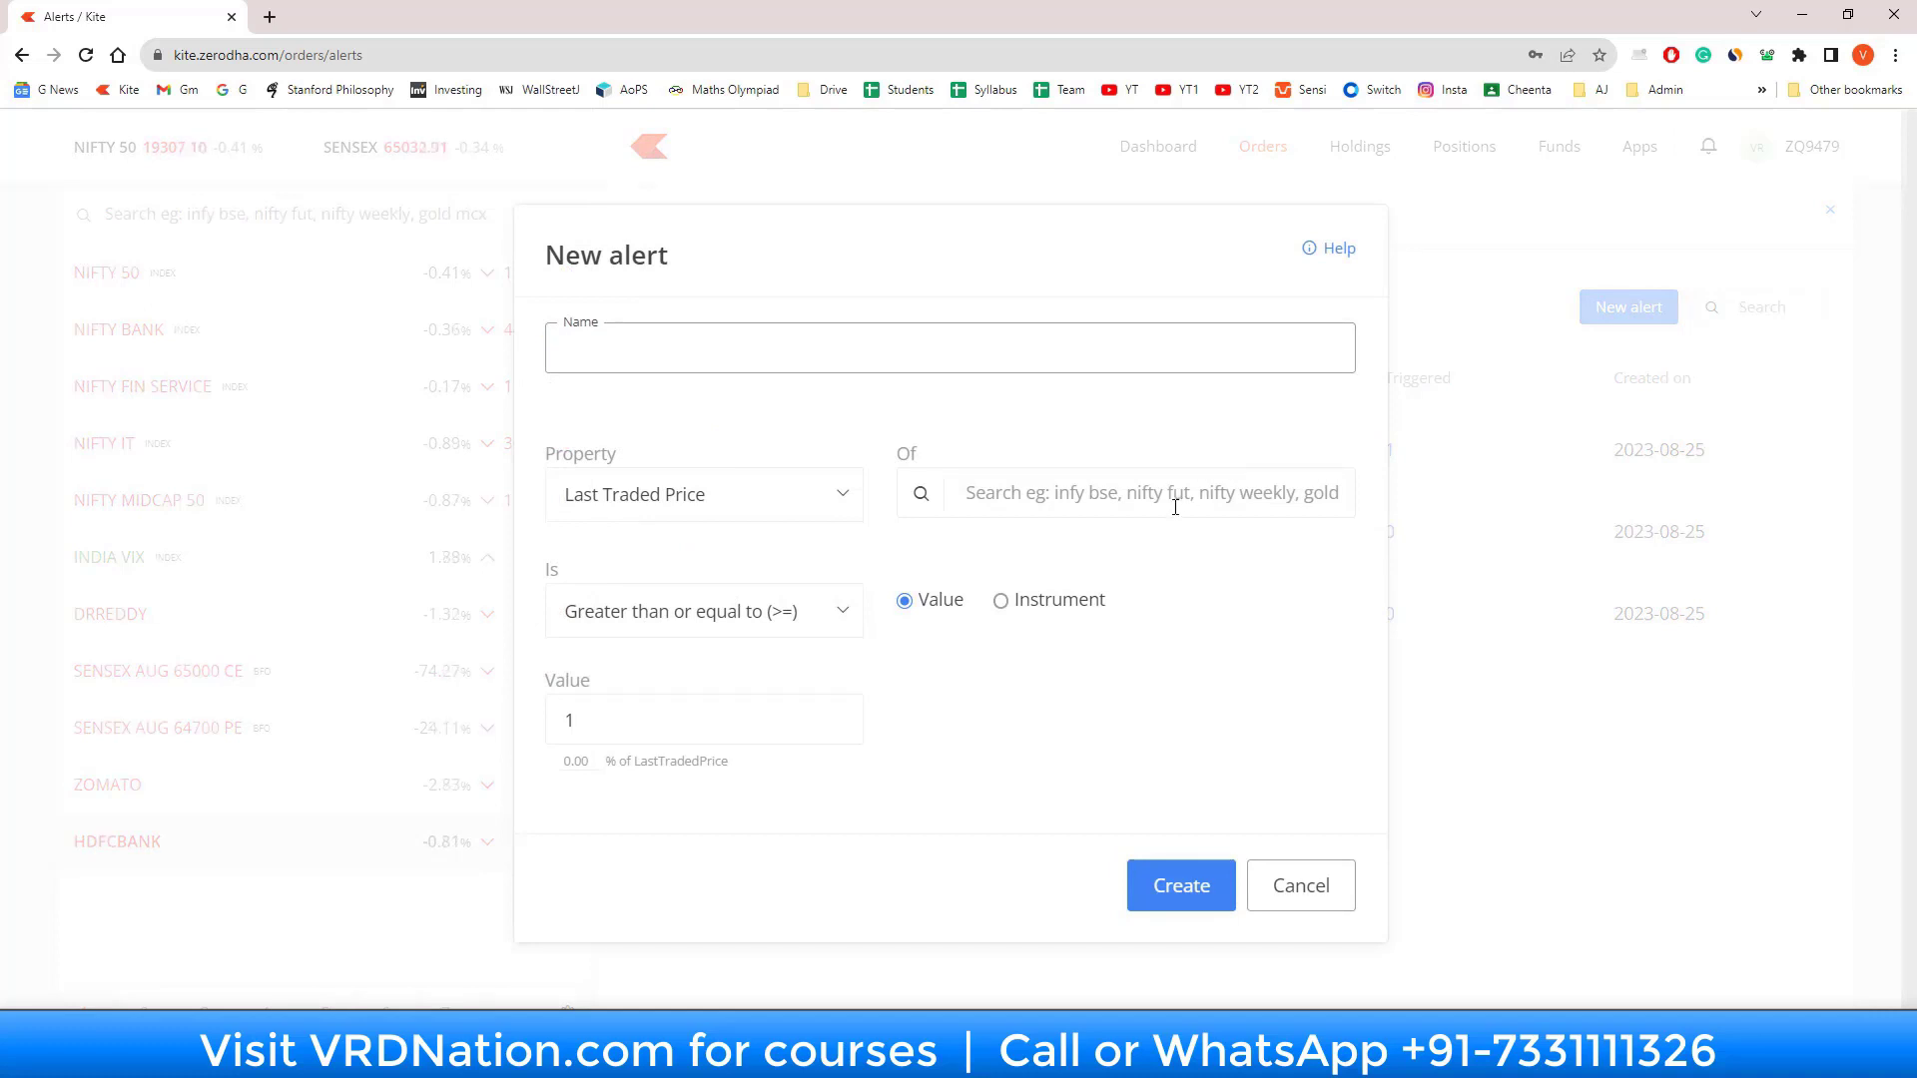
pyautogui.click(949, 346)
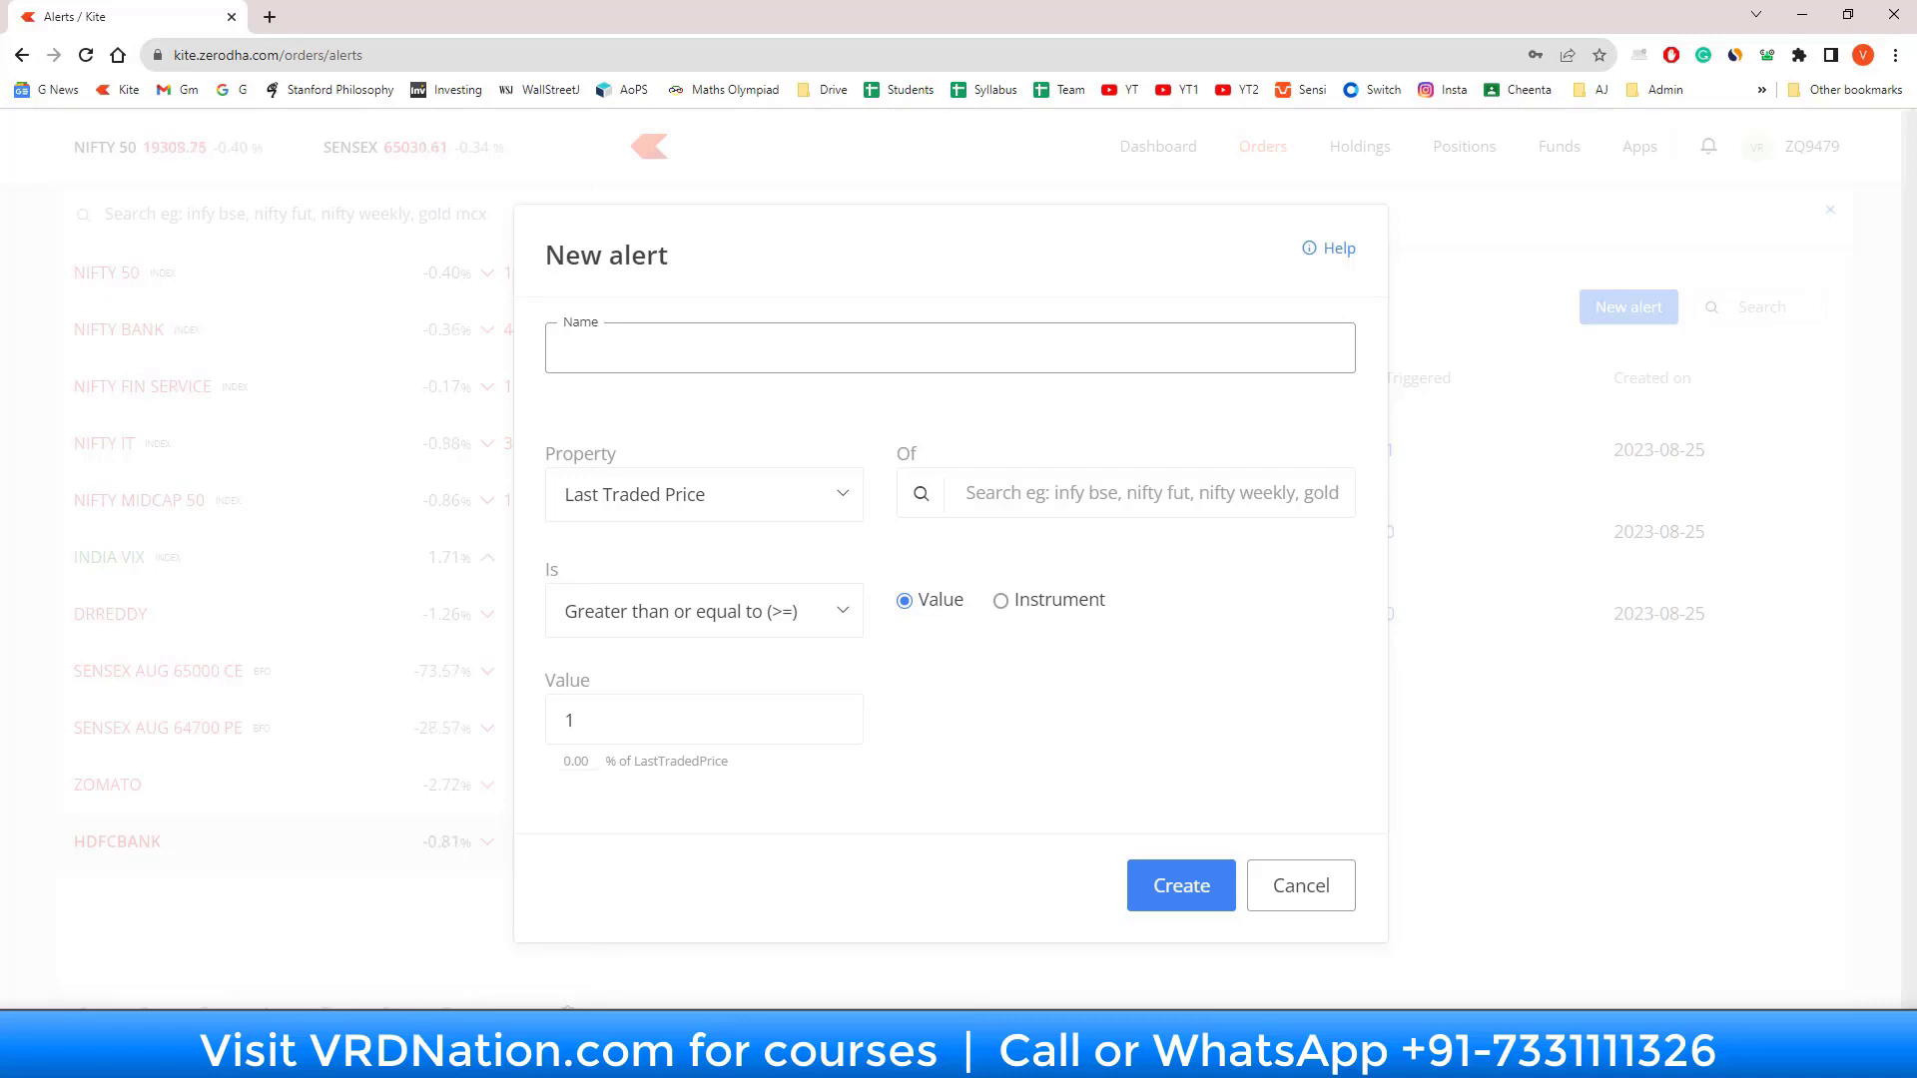
pyautogui.write('Nifty')
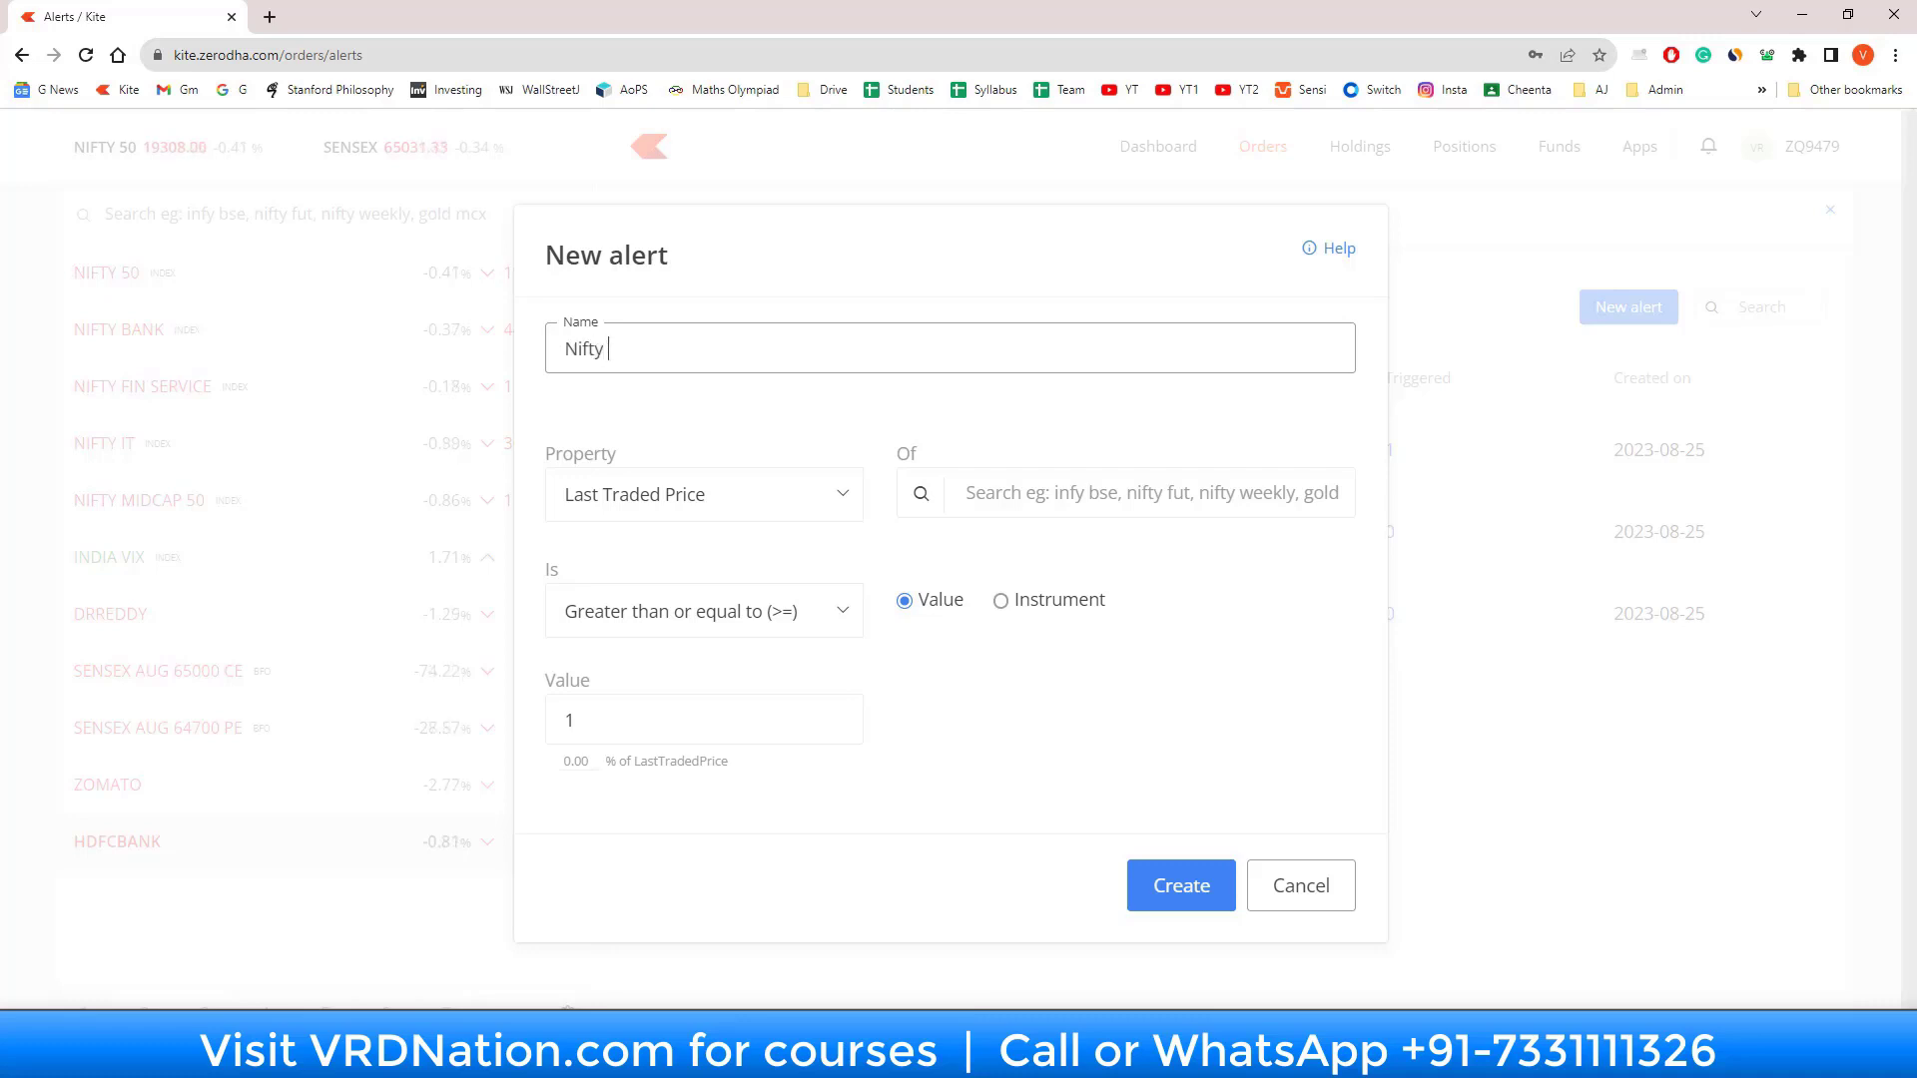
pyautogui.write('future')
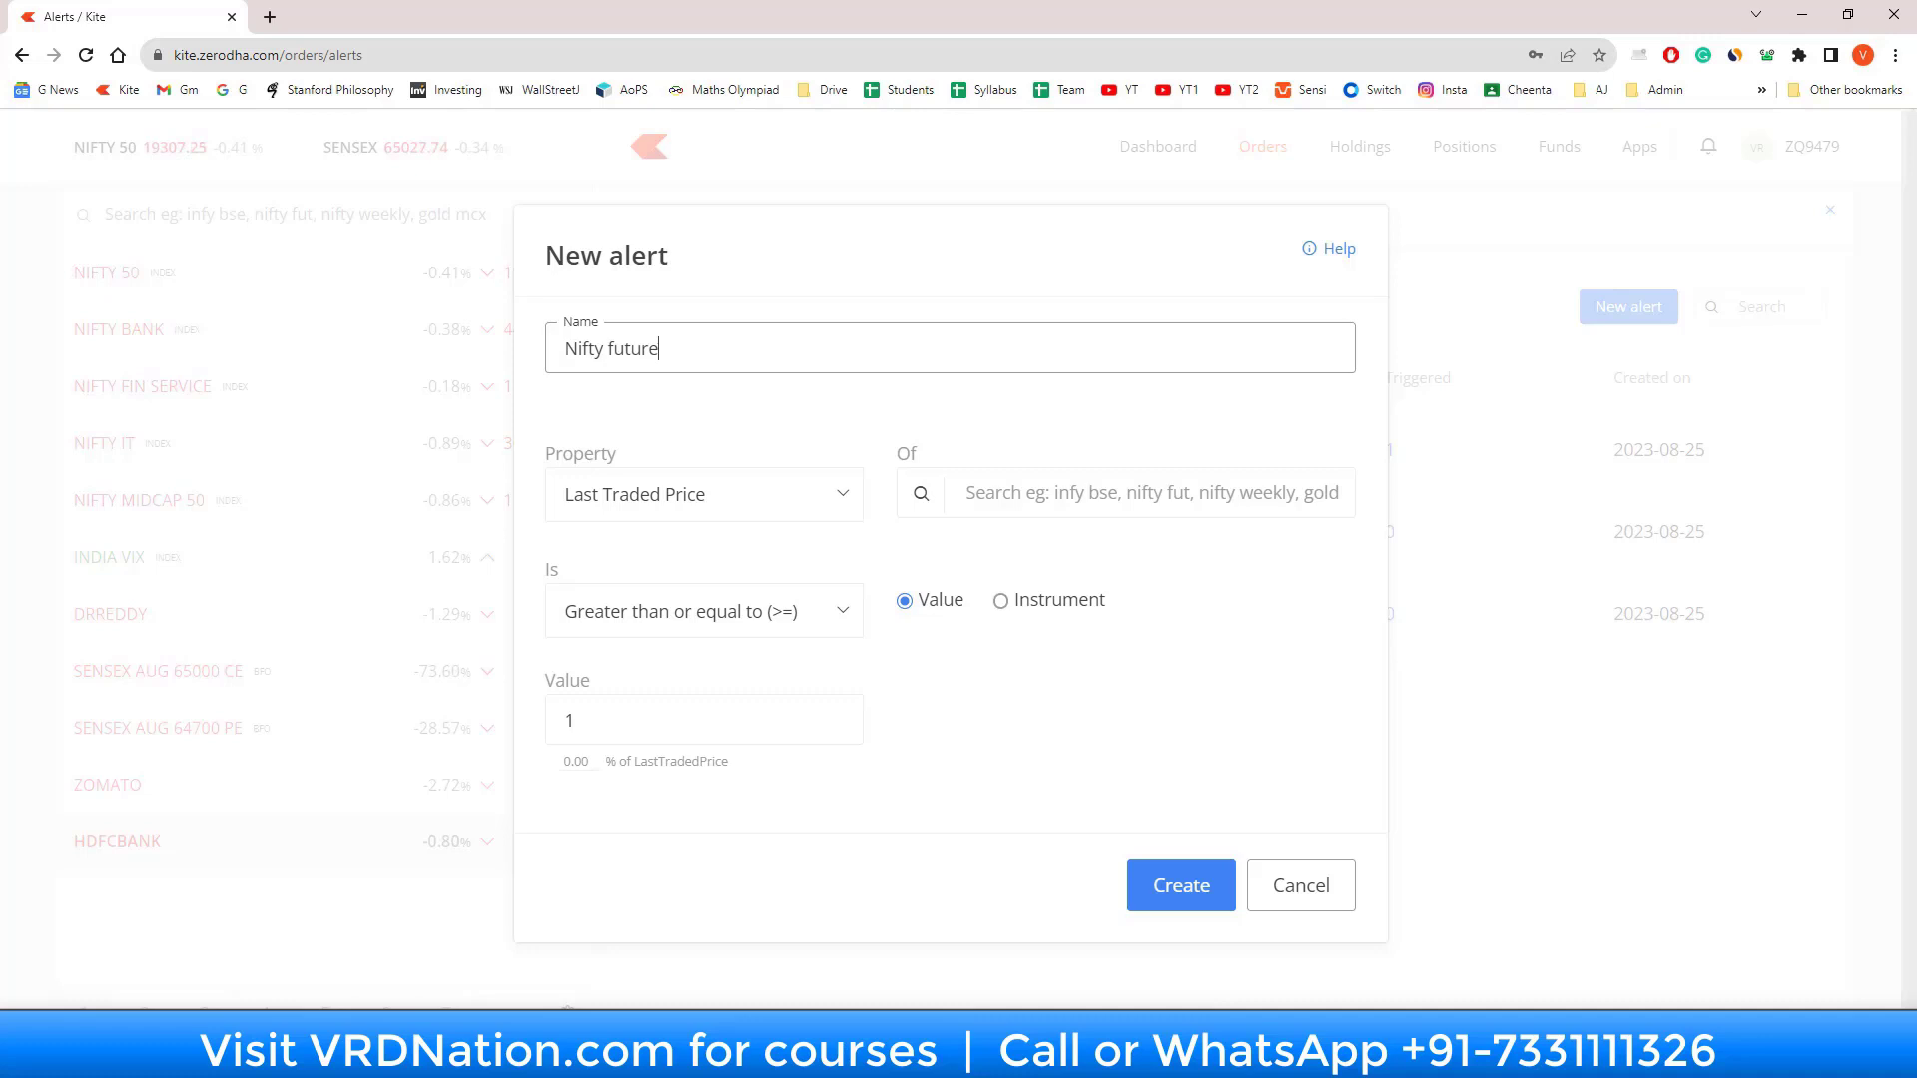
pyautogui.write('at a discount')
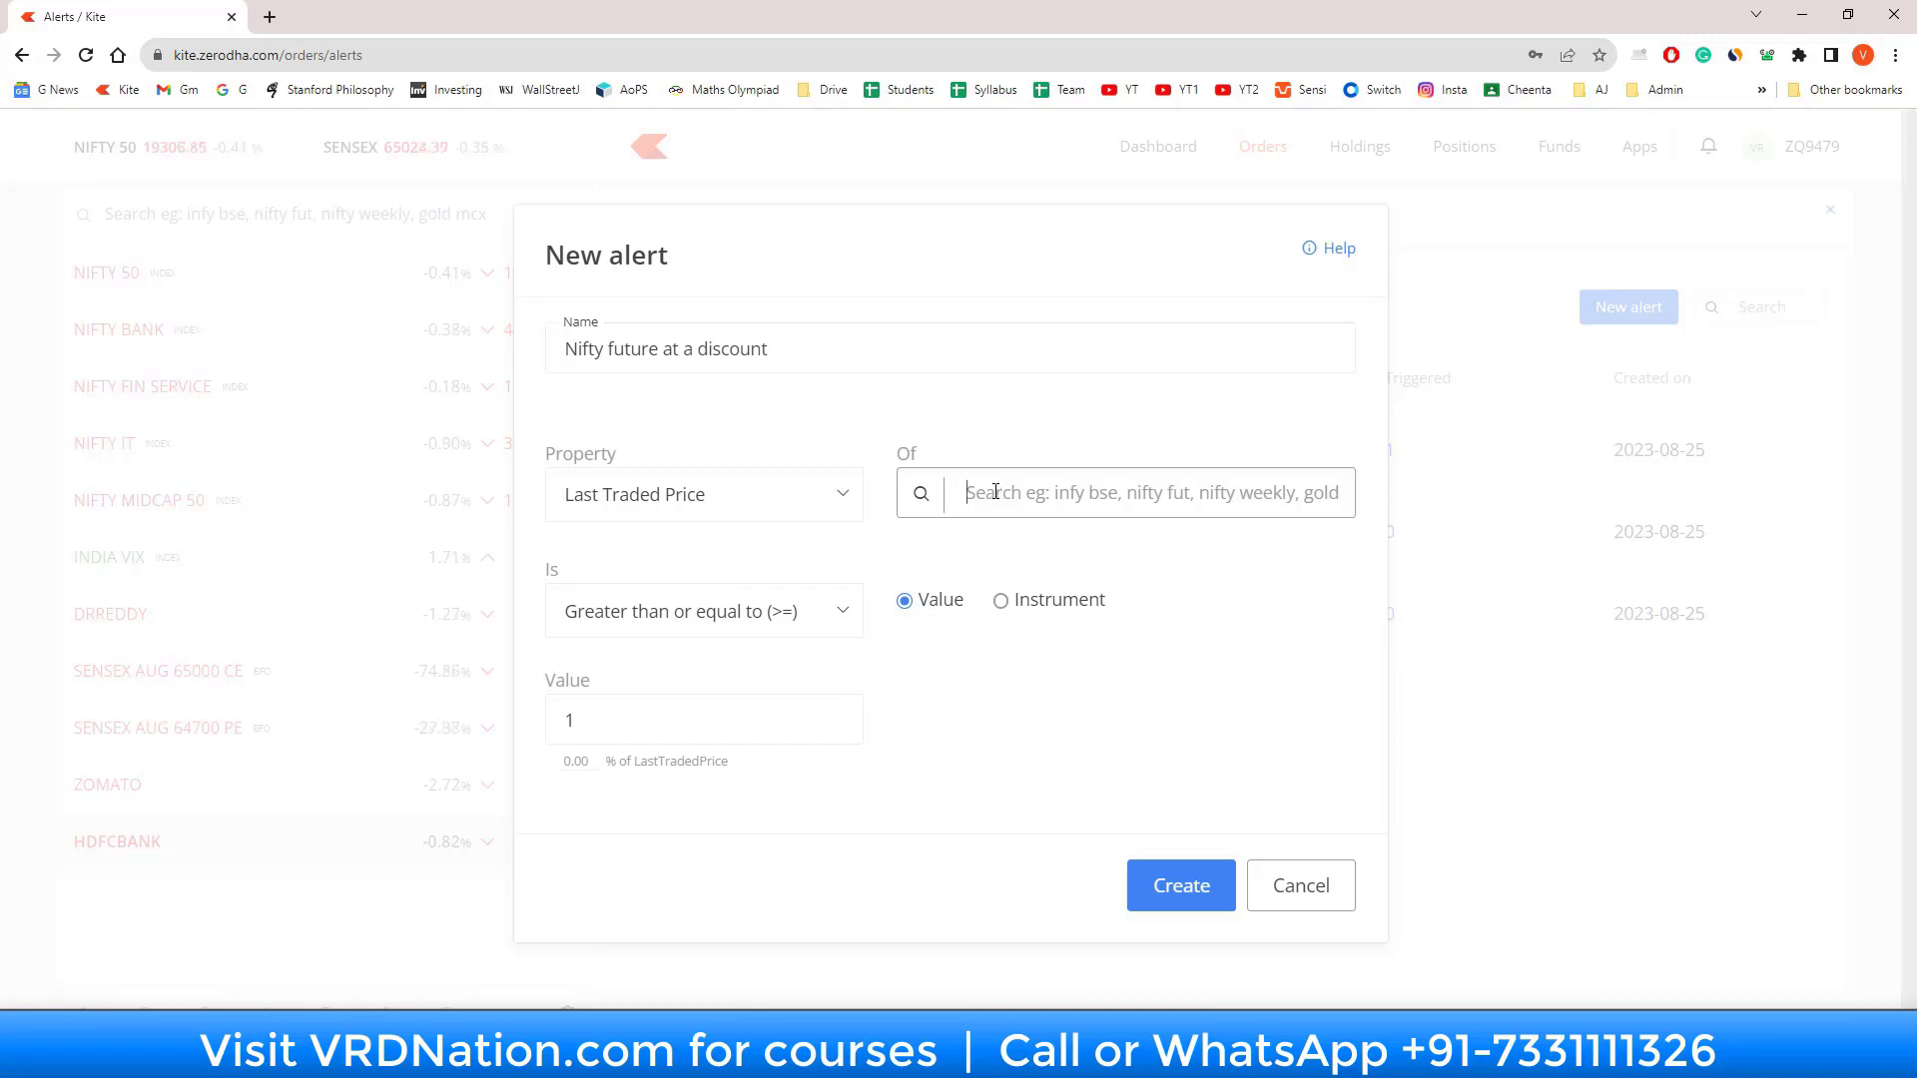
# Step: Watch NIFTY SEP FUT and compare it against another instrument
pyautogui.write('nifty sep')
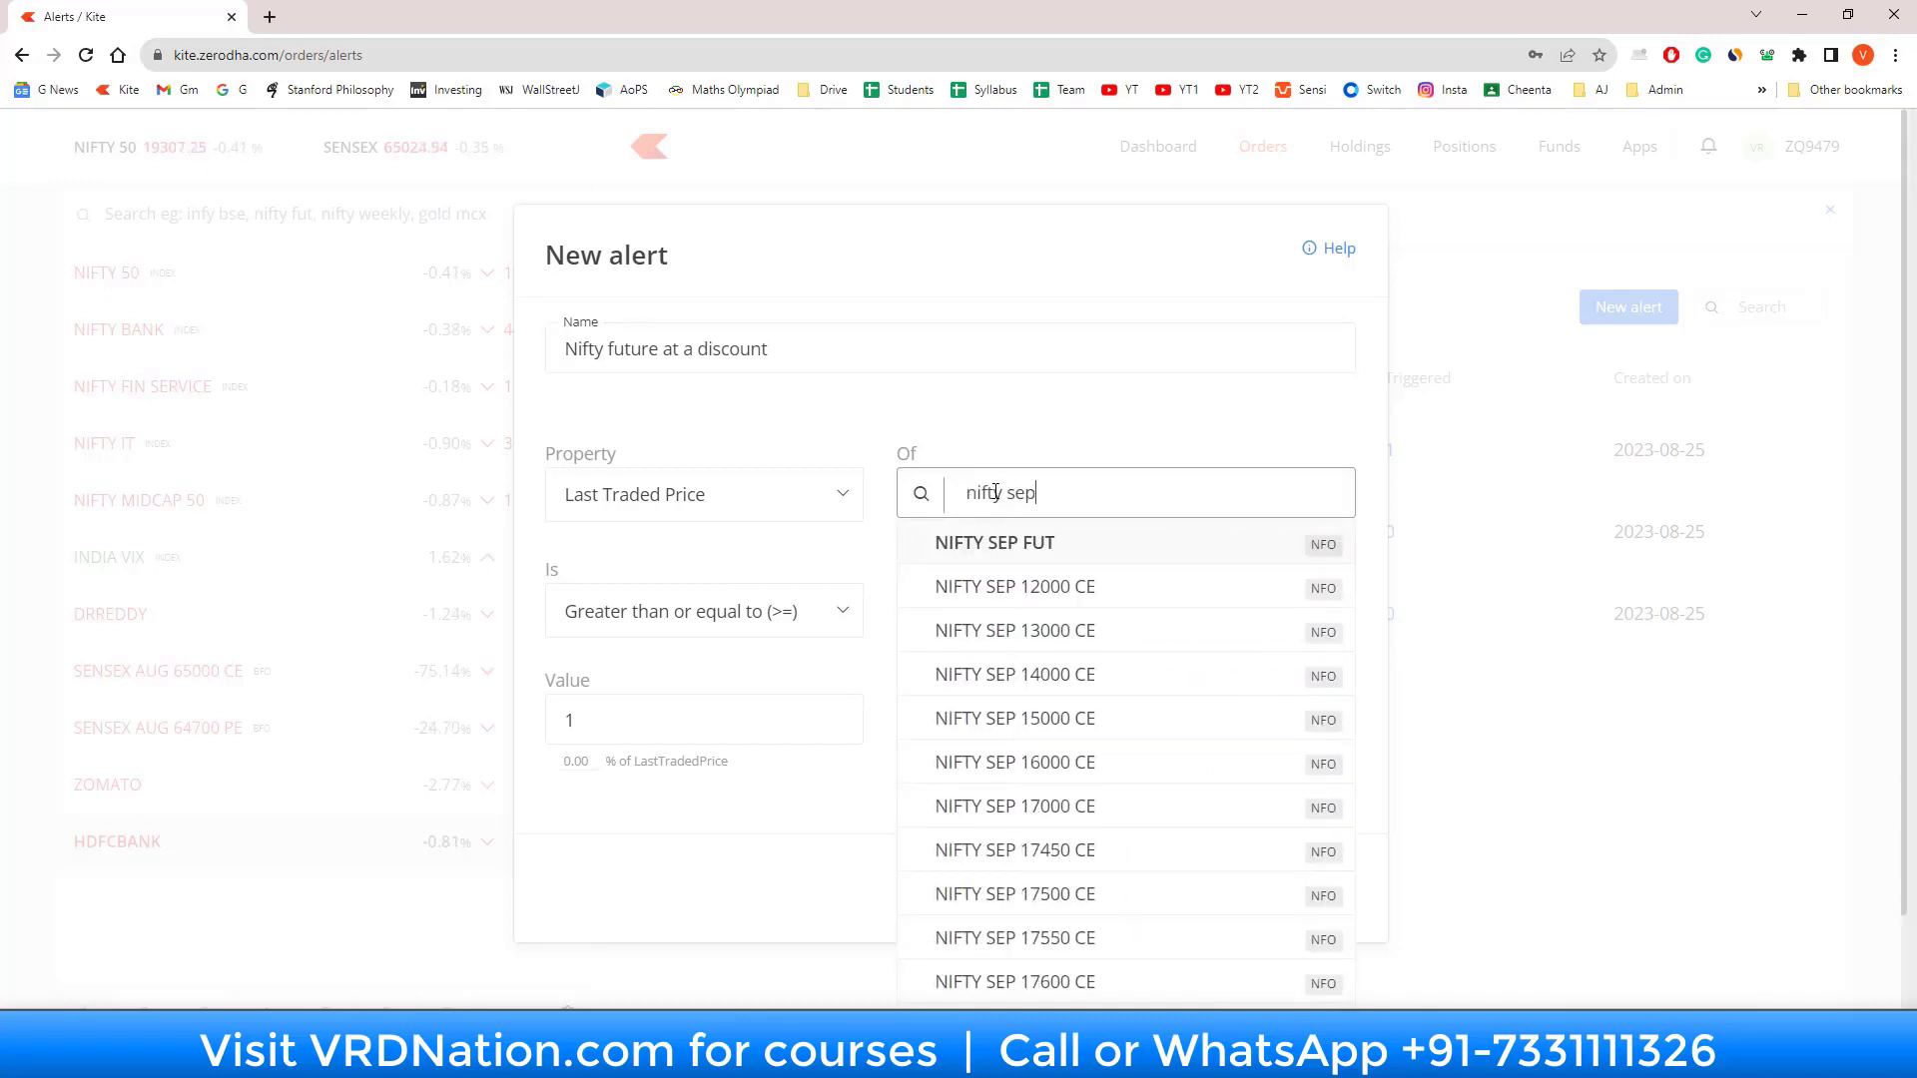
pyautogui.click(994, 543)
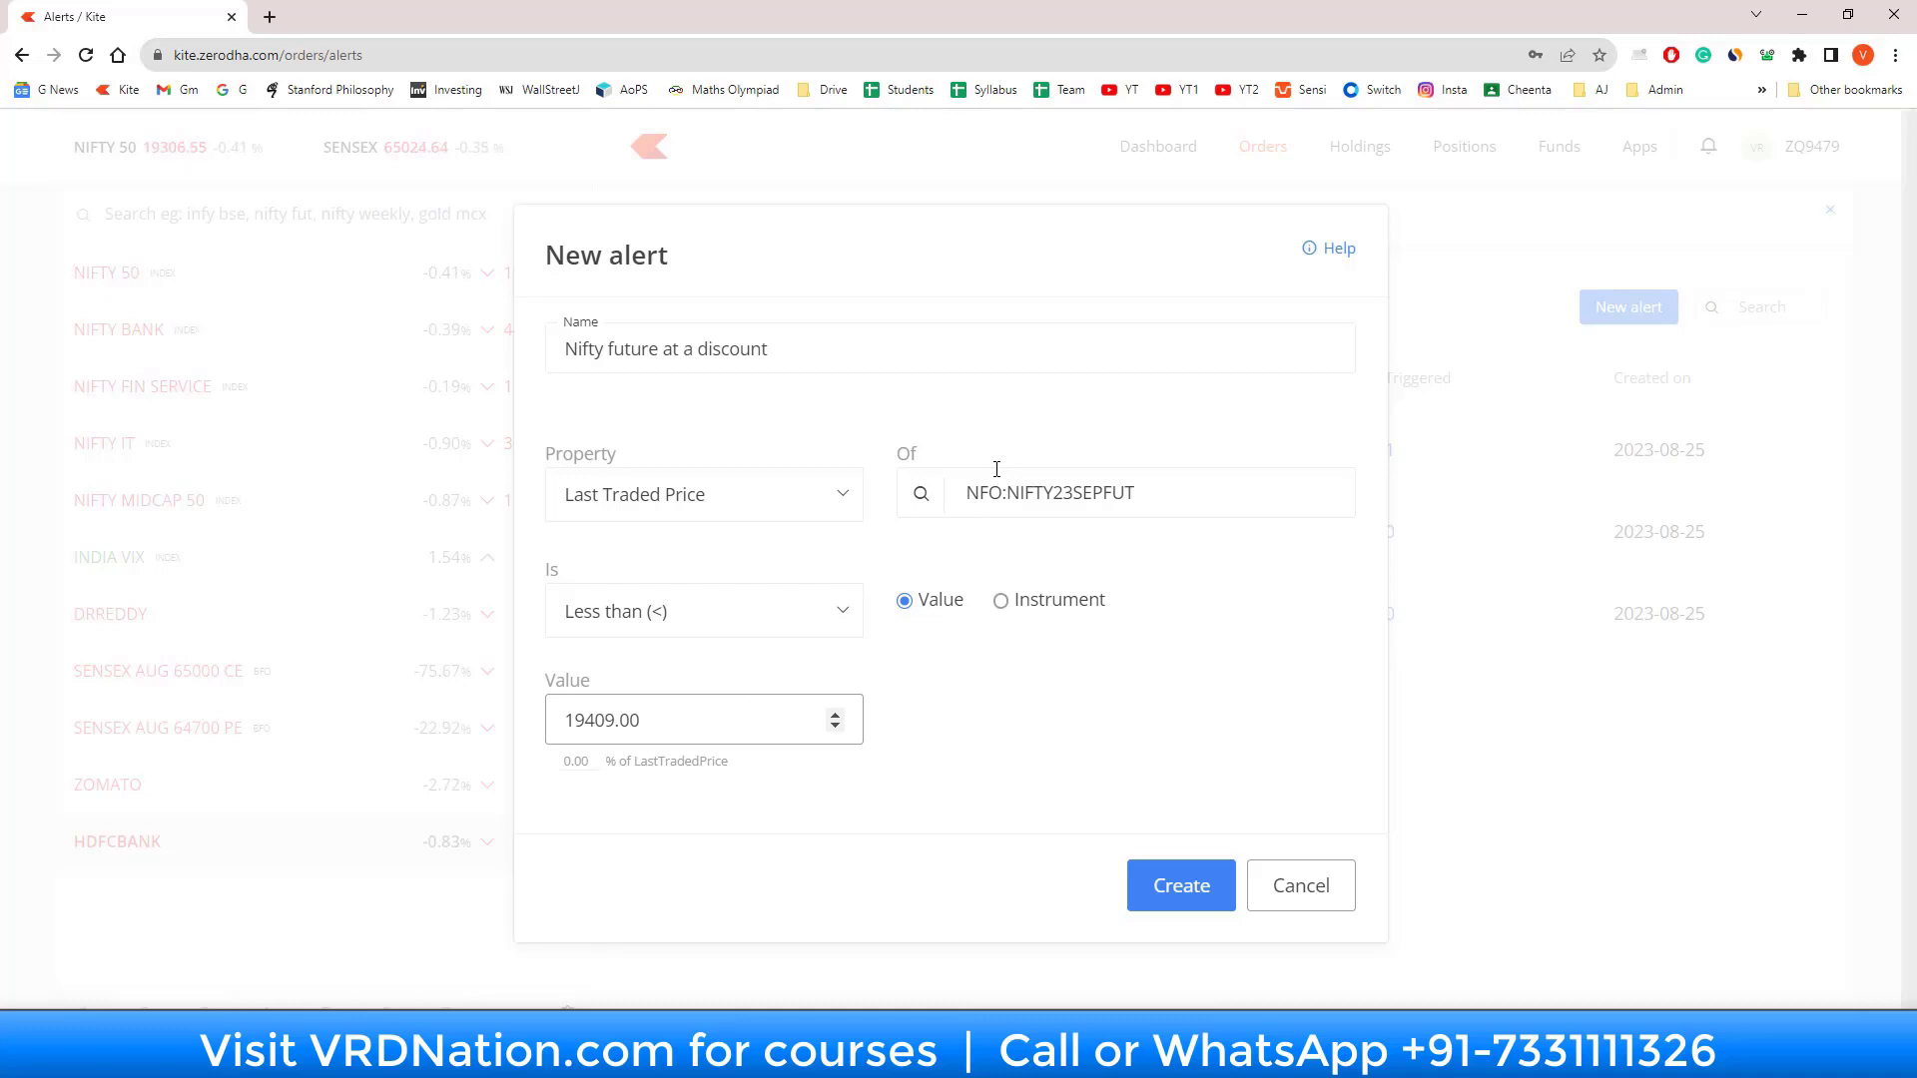
pyautogui.moveTo(954, 621)
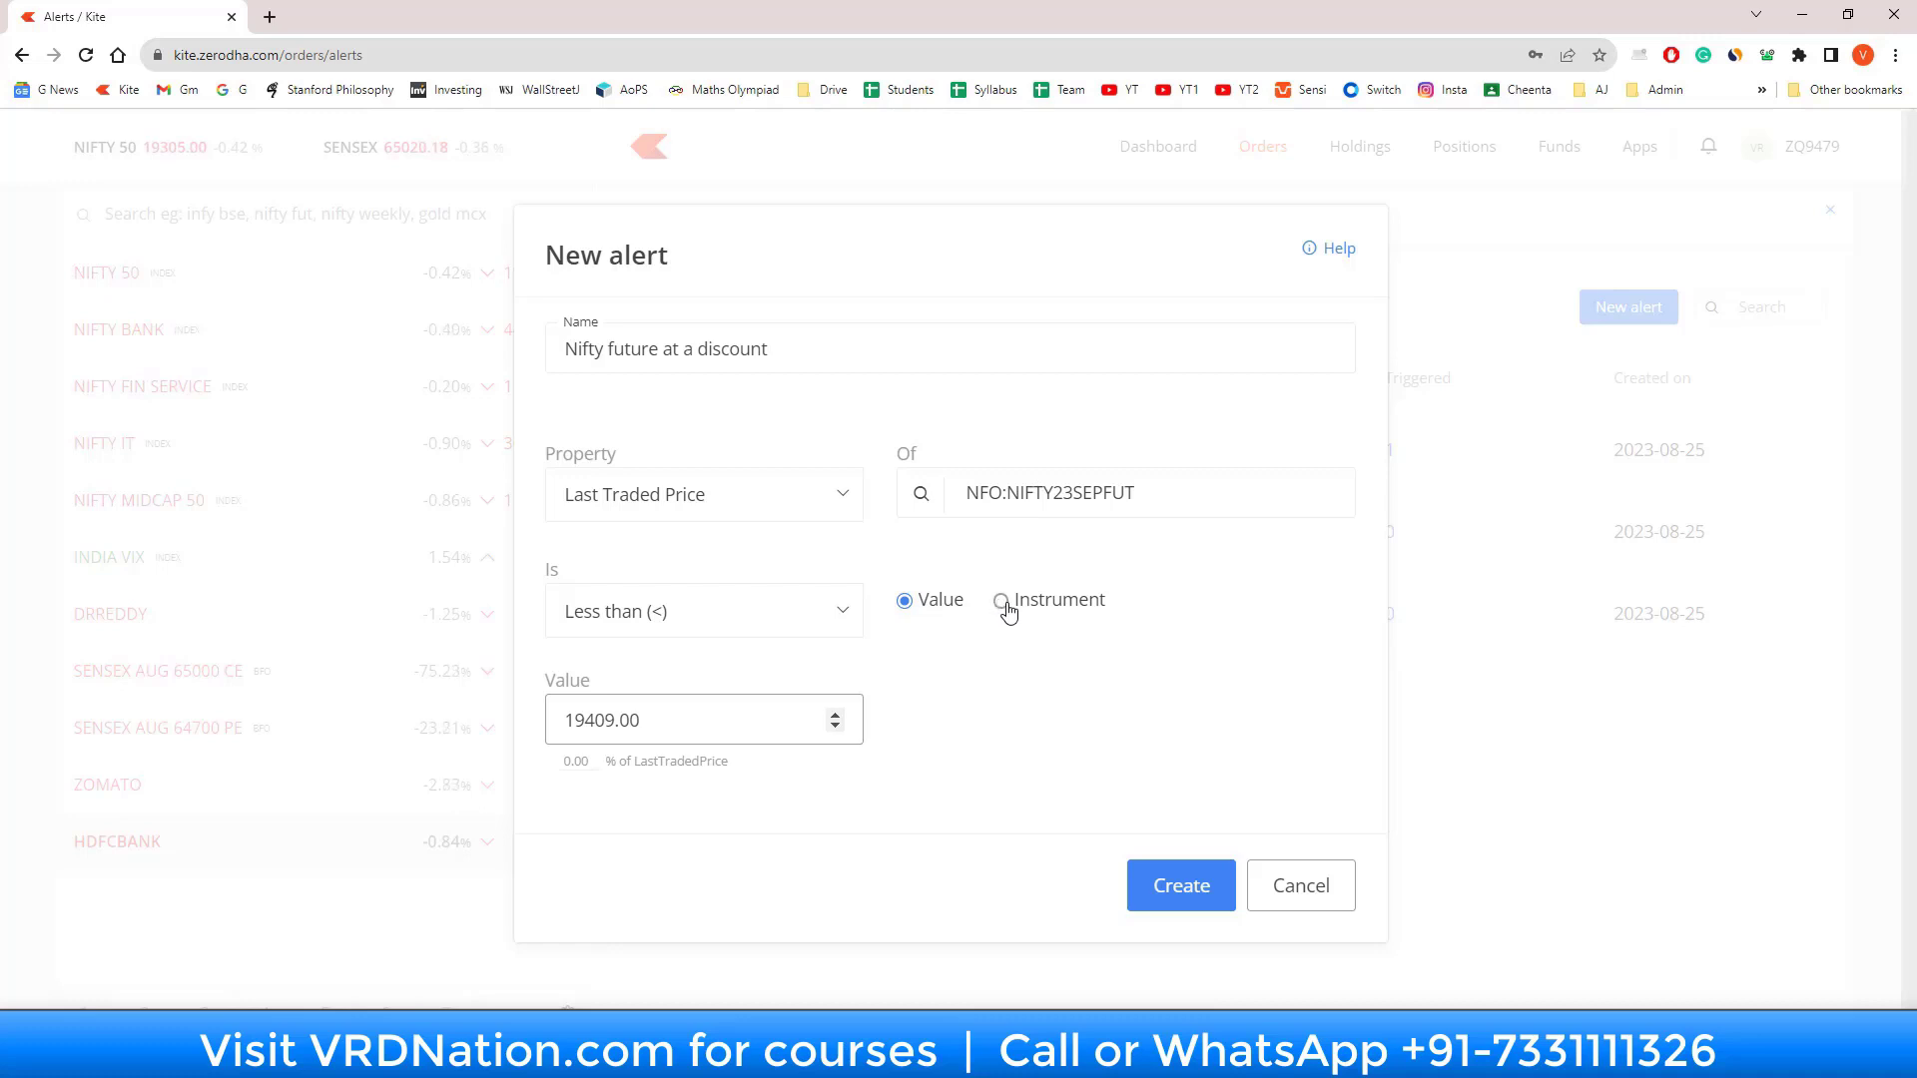
pyautogui.click(1001, 600)
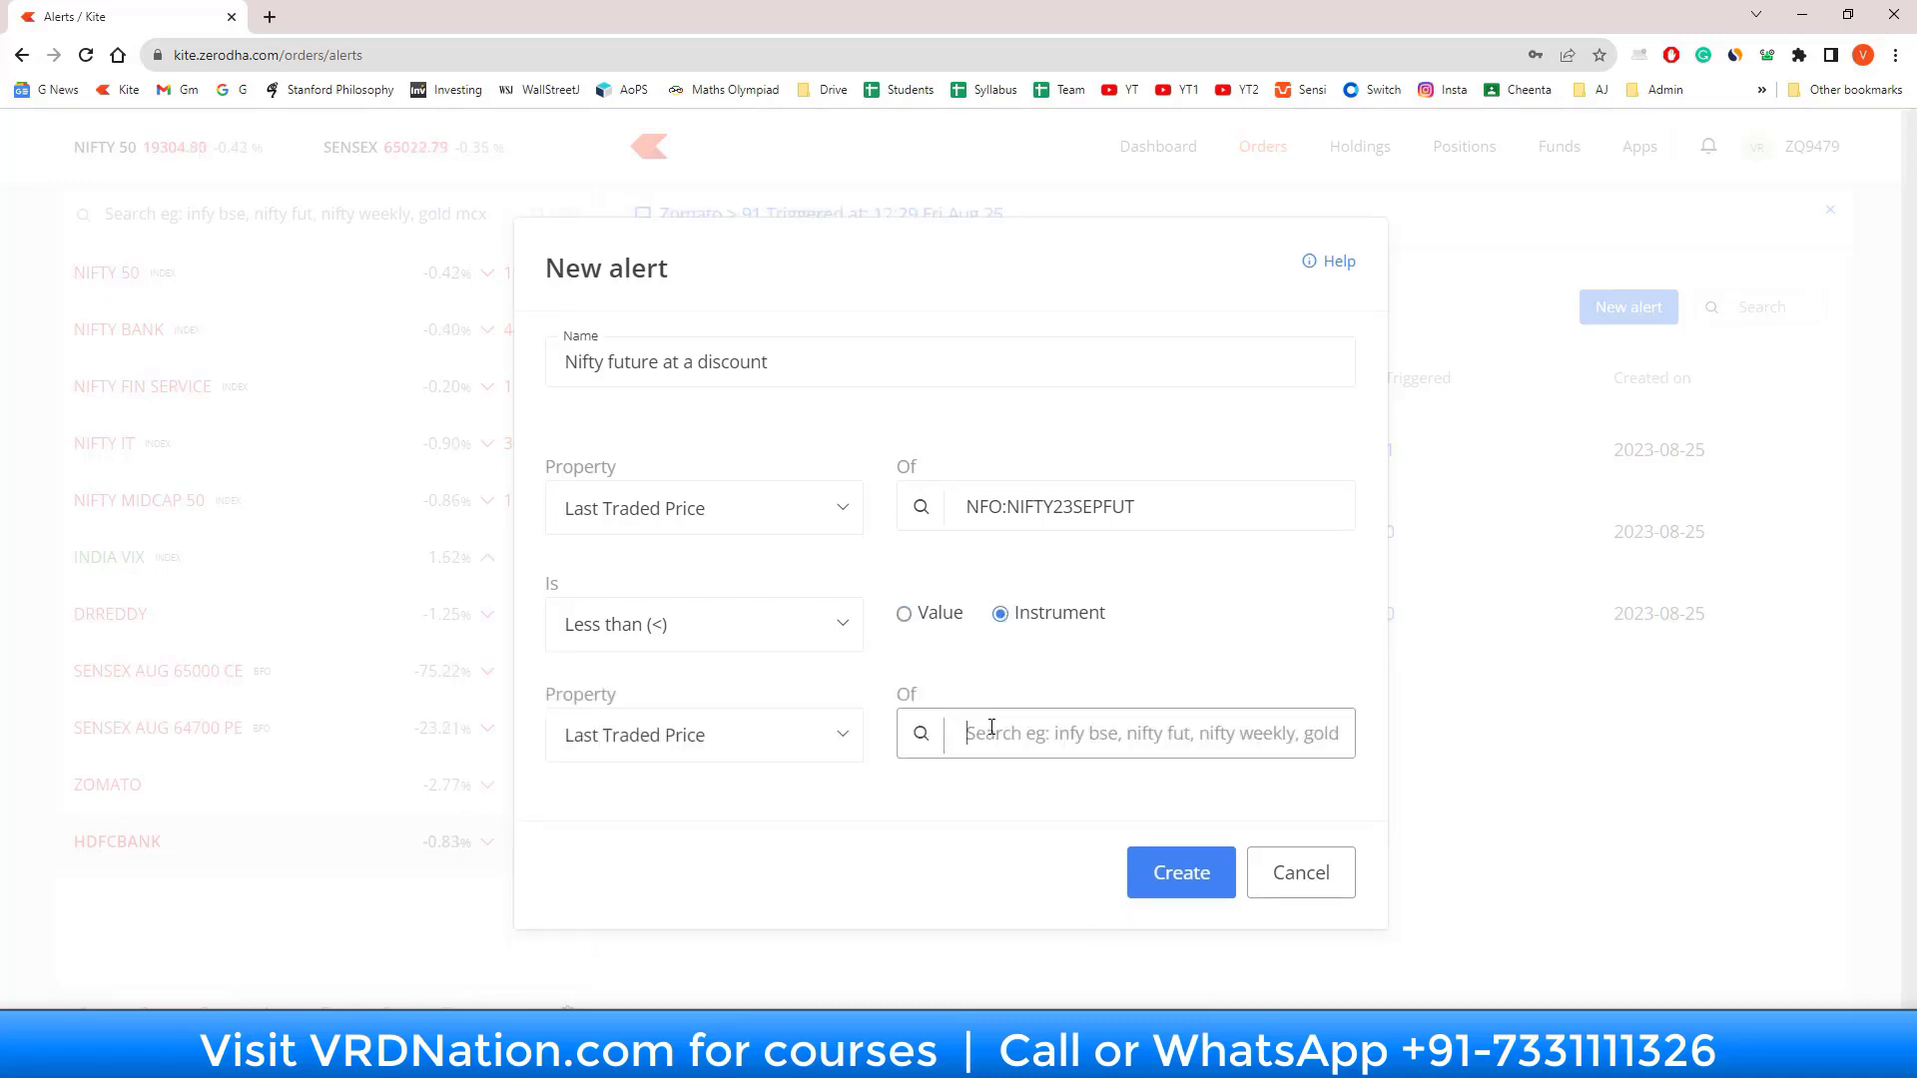
# Step: Compare against NIFTY 50, restore NIFTY23SEPFUT after trying another future, and create the alert
pyautogui.write('nifty 50')
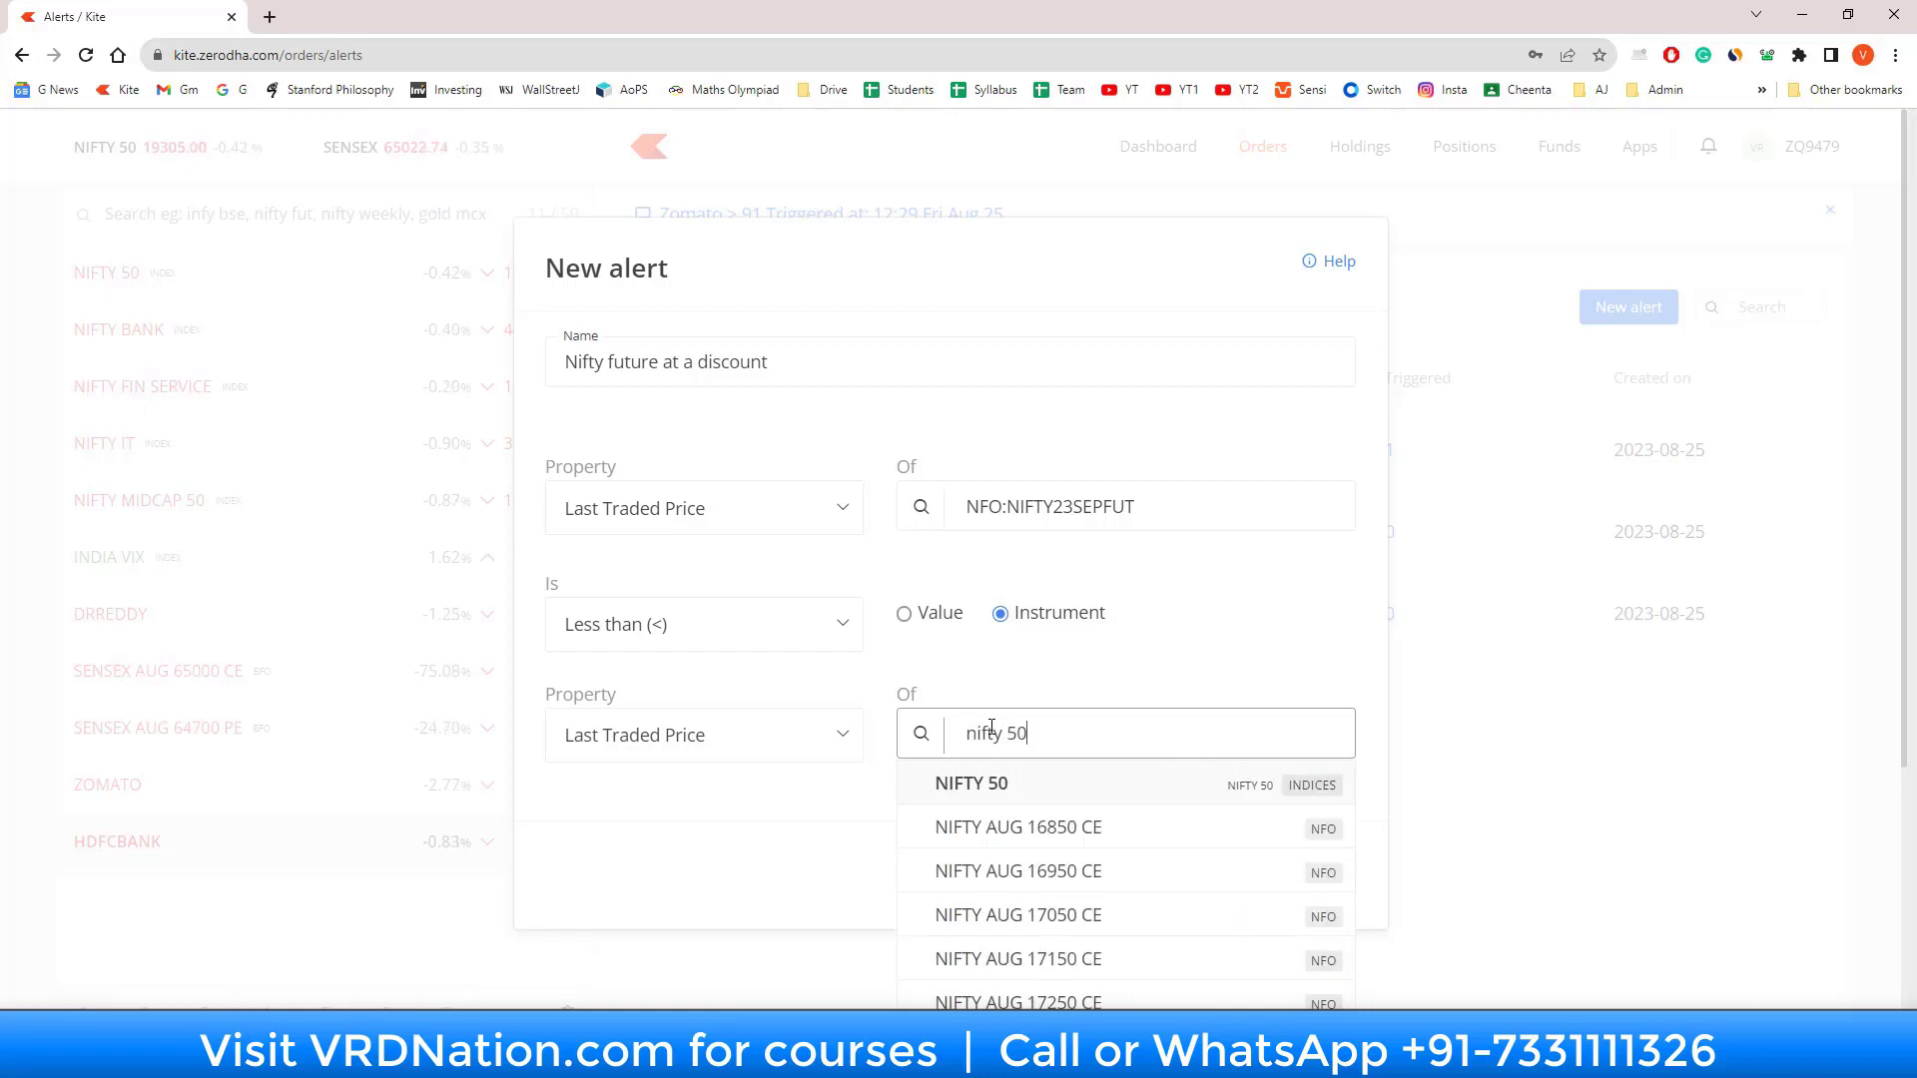
pyautogui.click(970, 783)
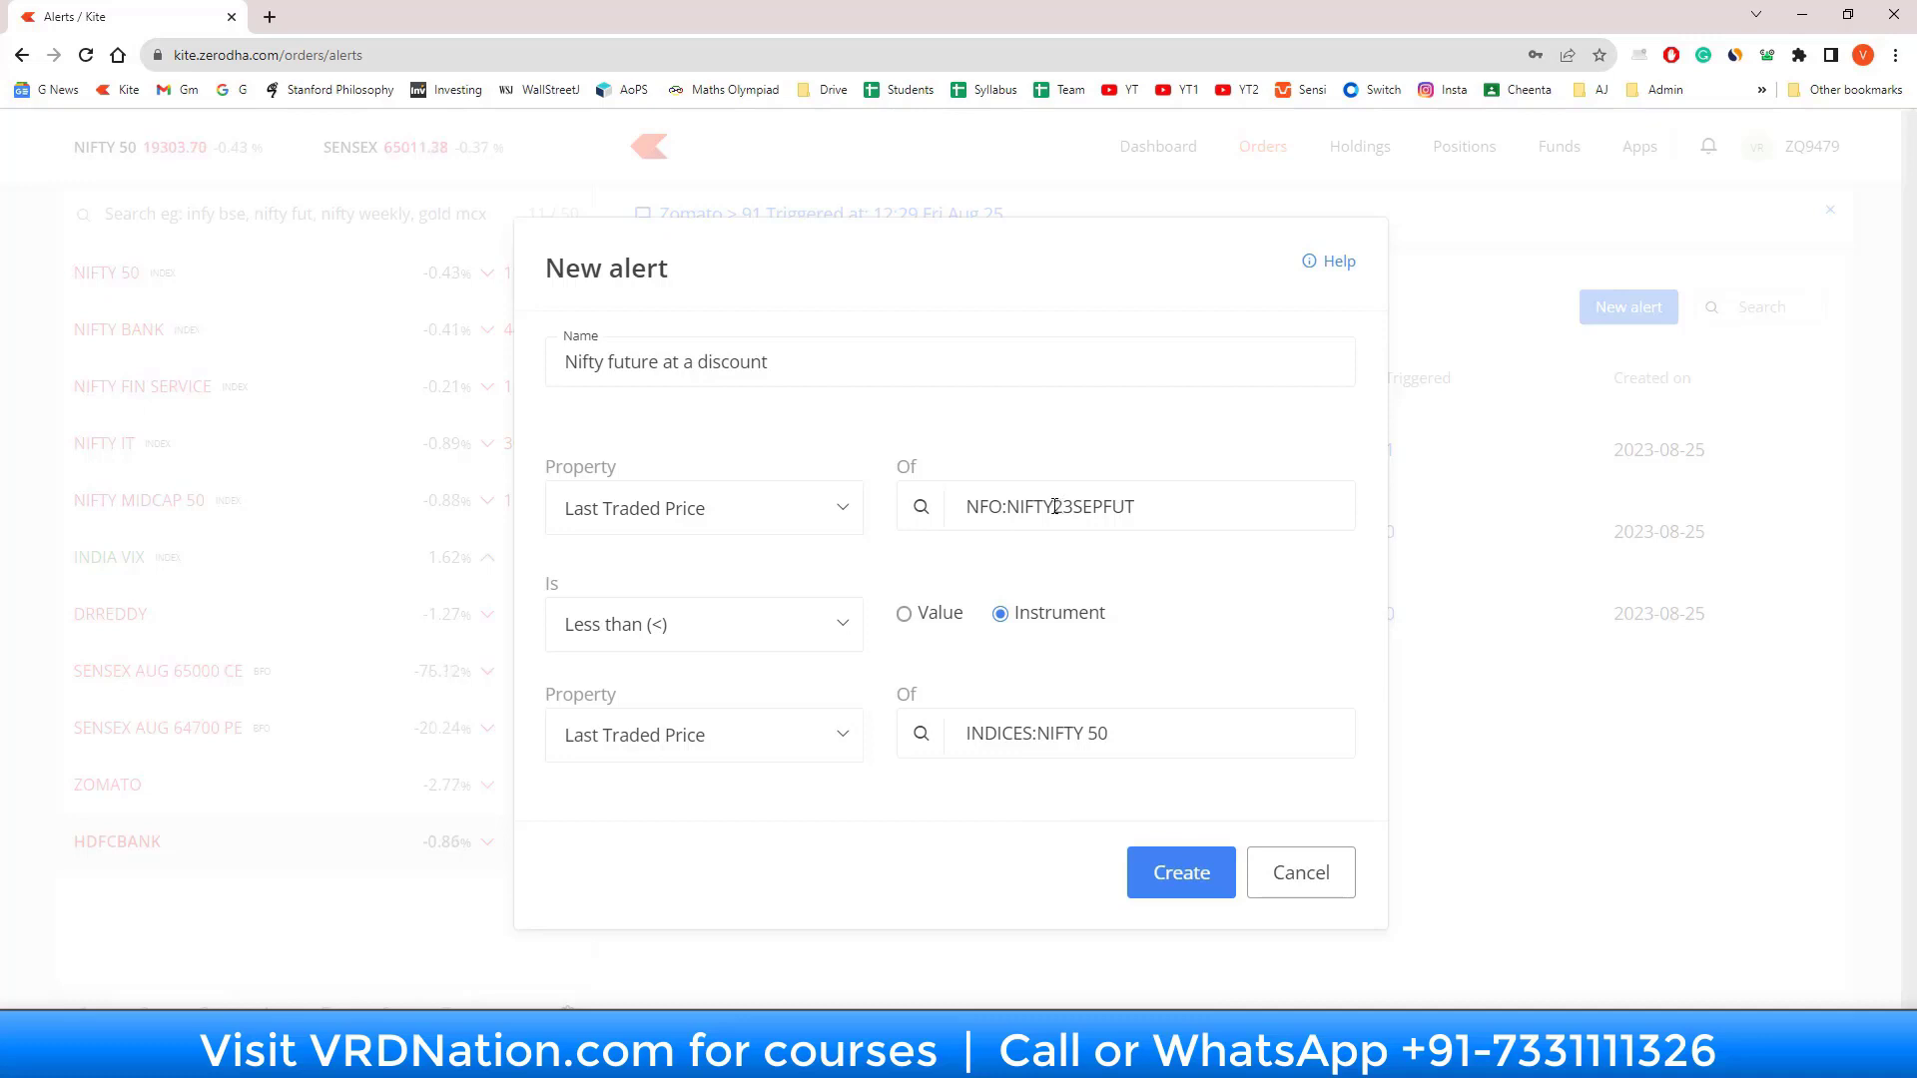
pyautogui.tripleClick(1048, 506)
pyautogui.write('AUG')
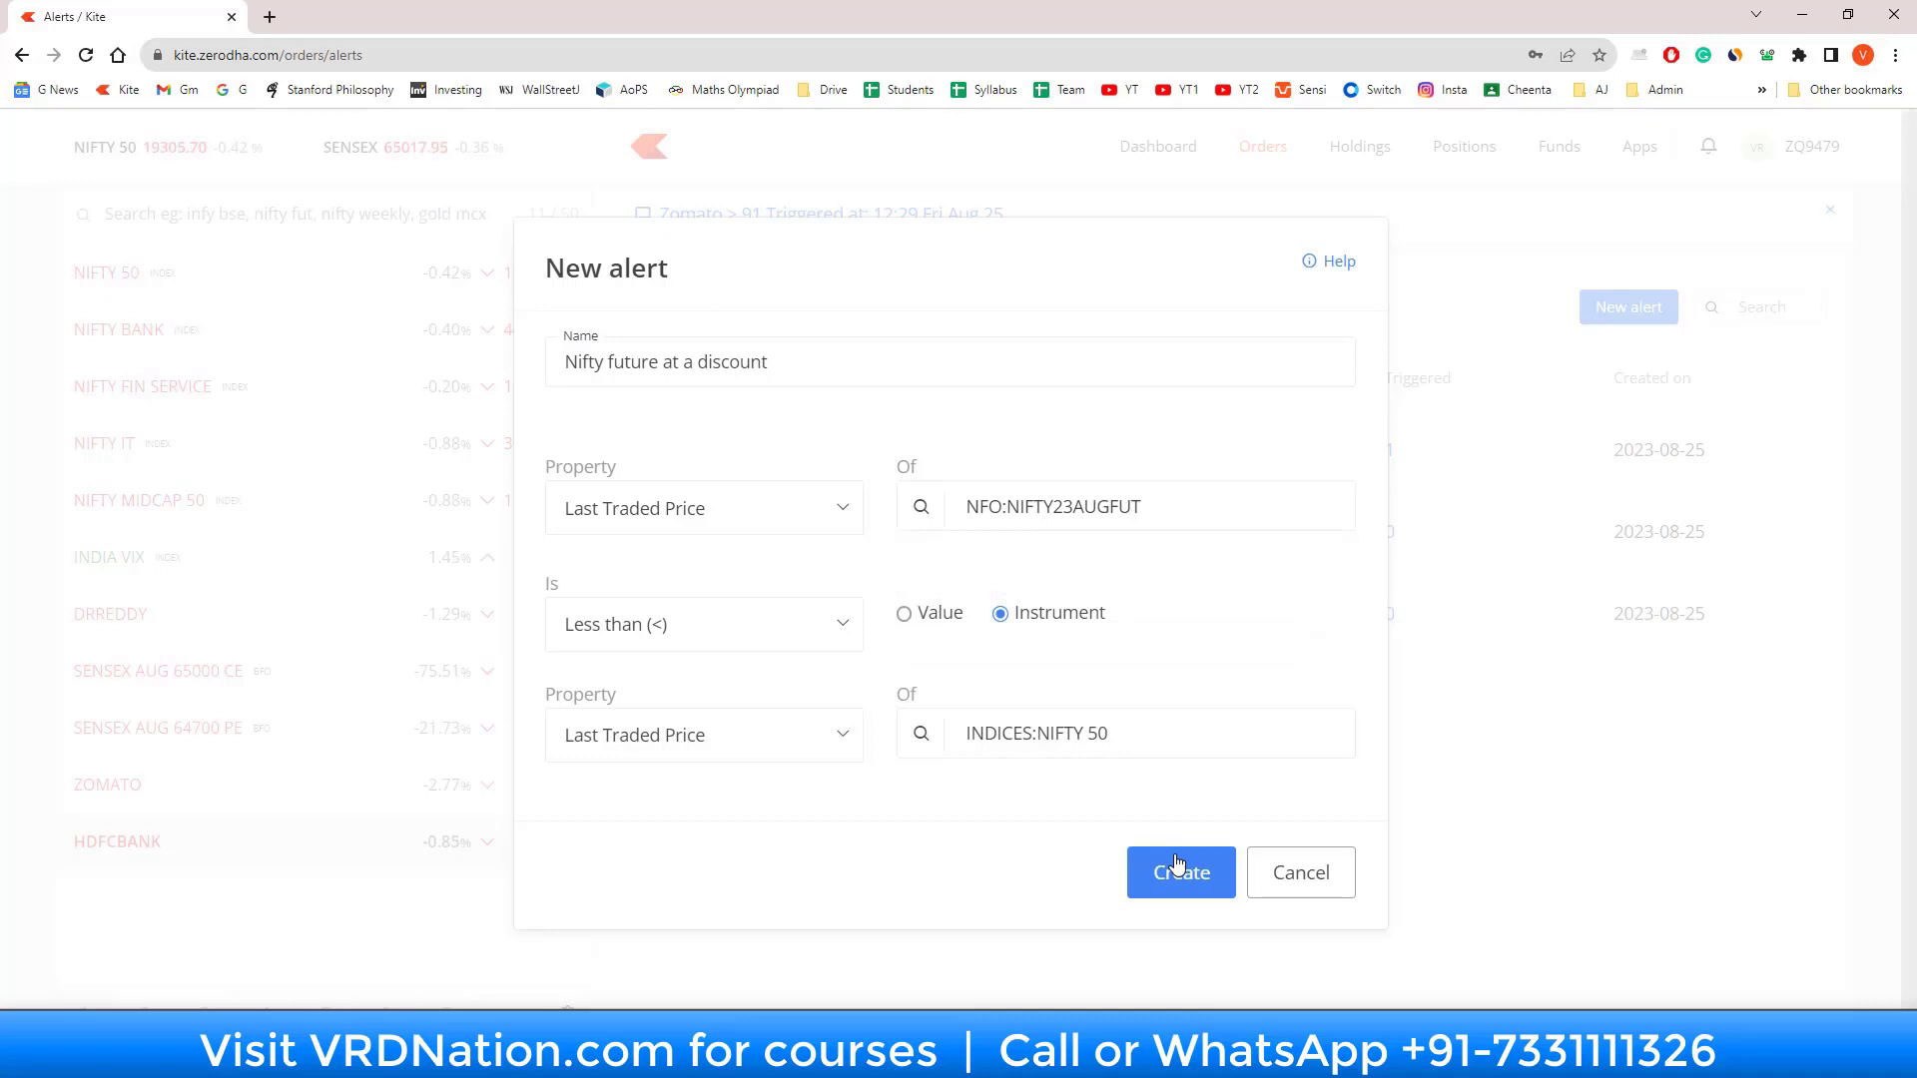
pyautogui.click(1178, 872)
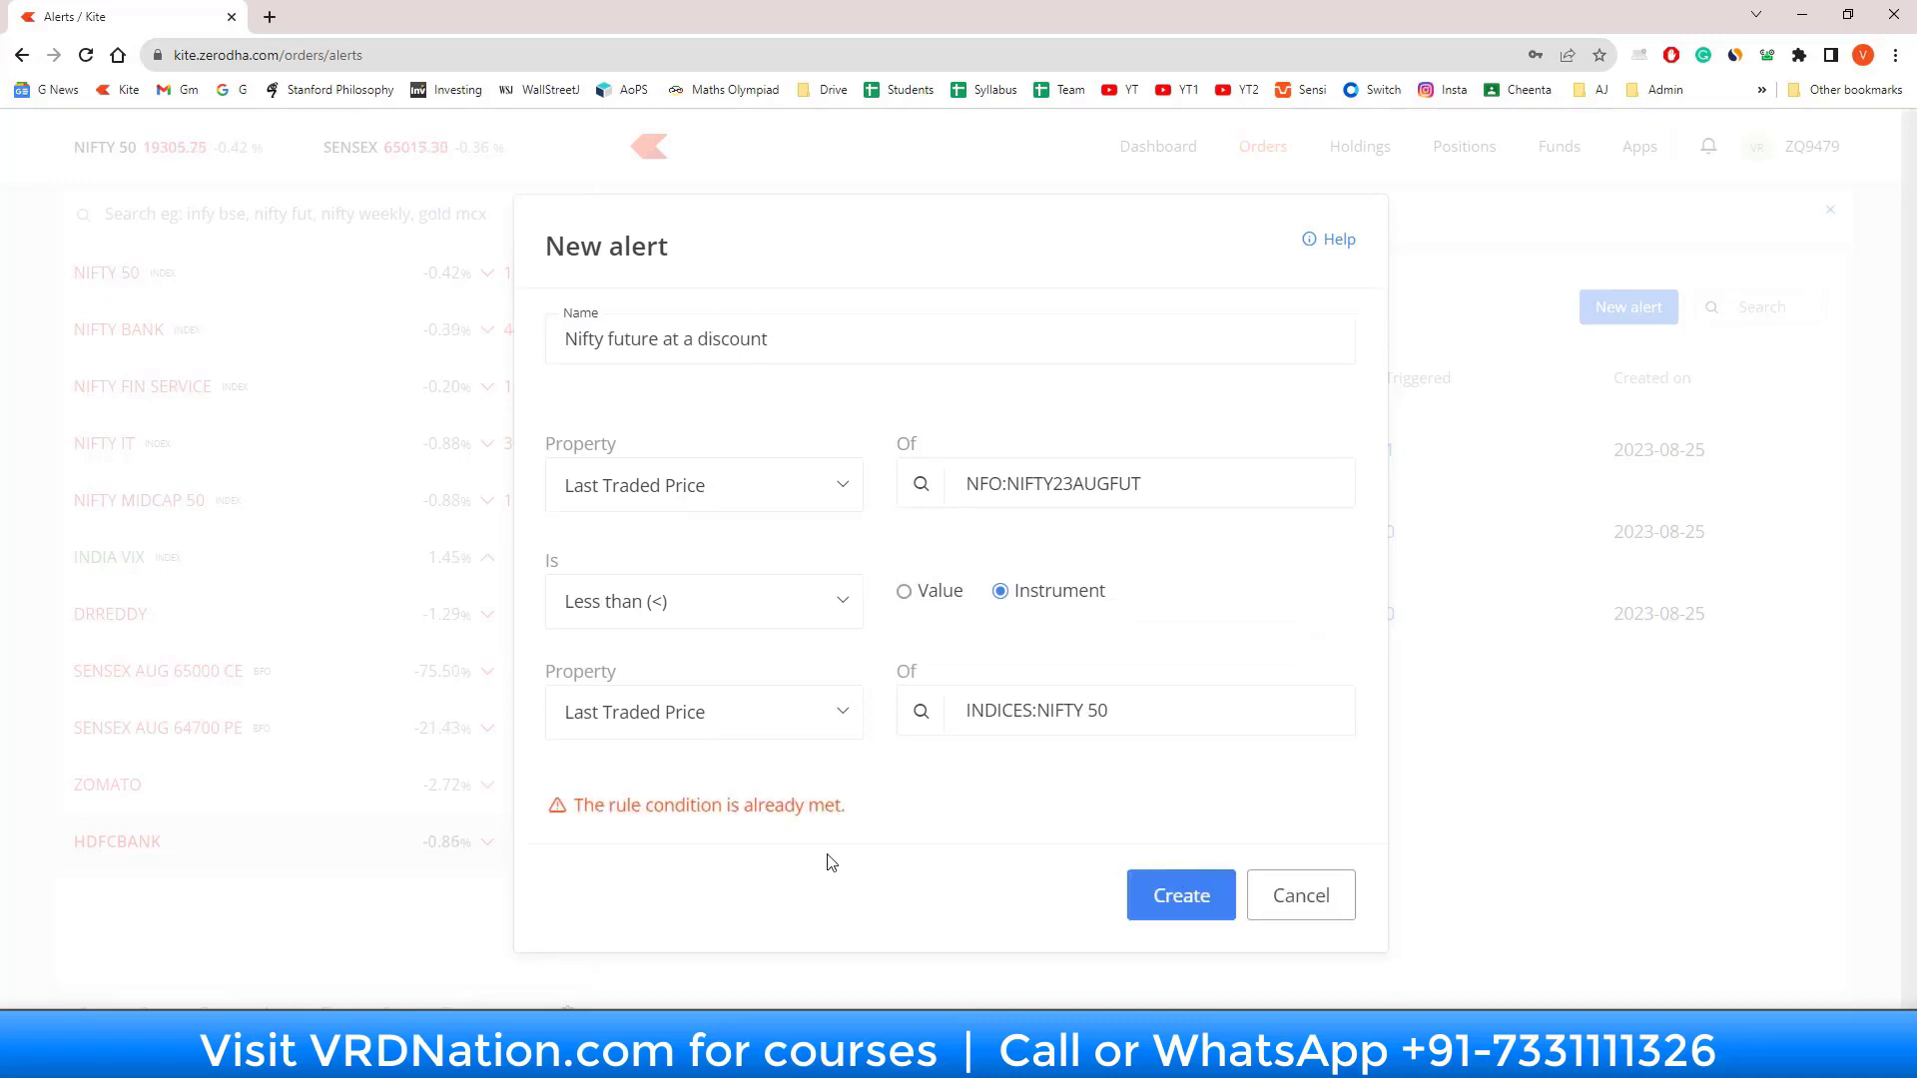
pyautogui.moveTo(911, 840)
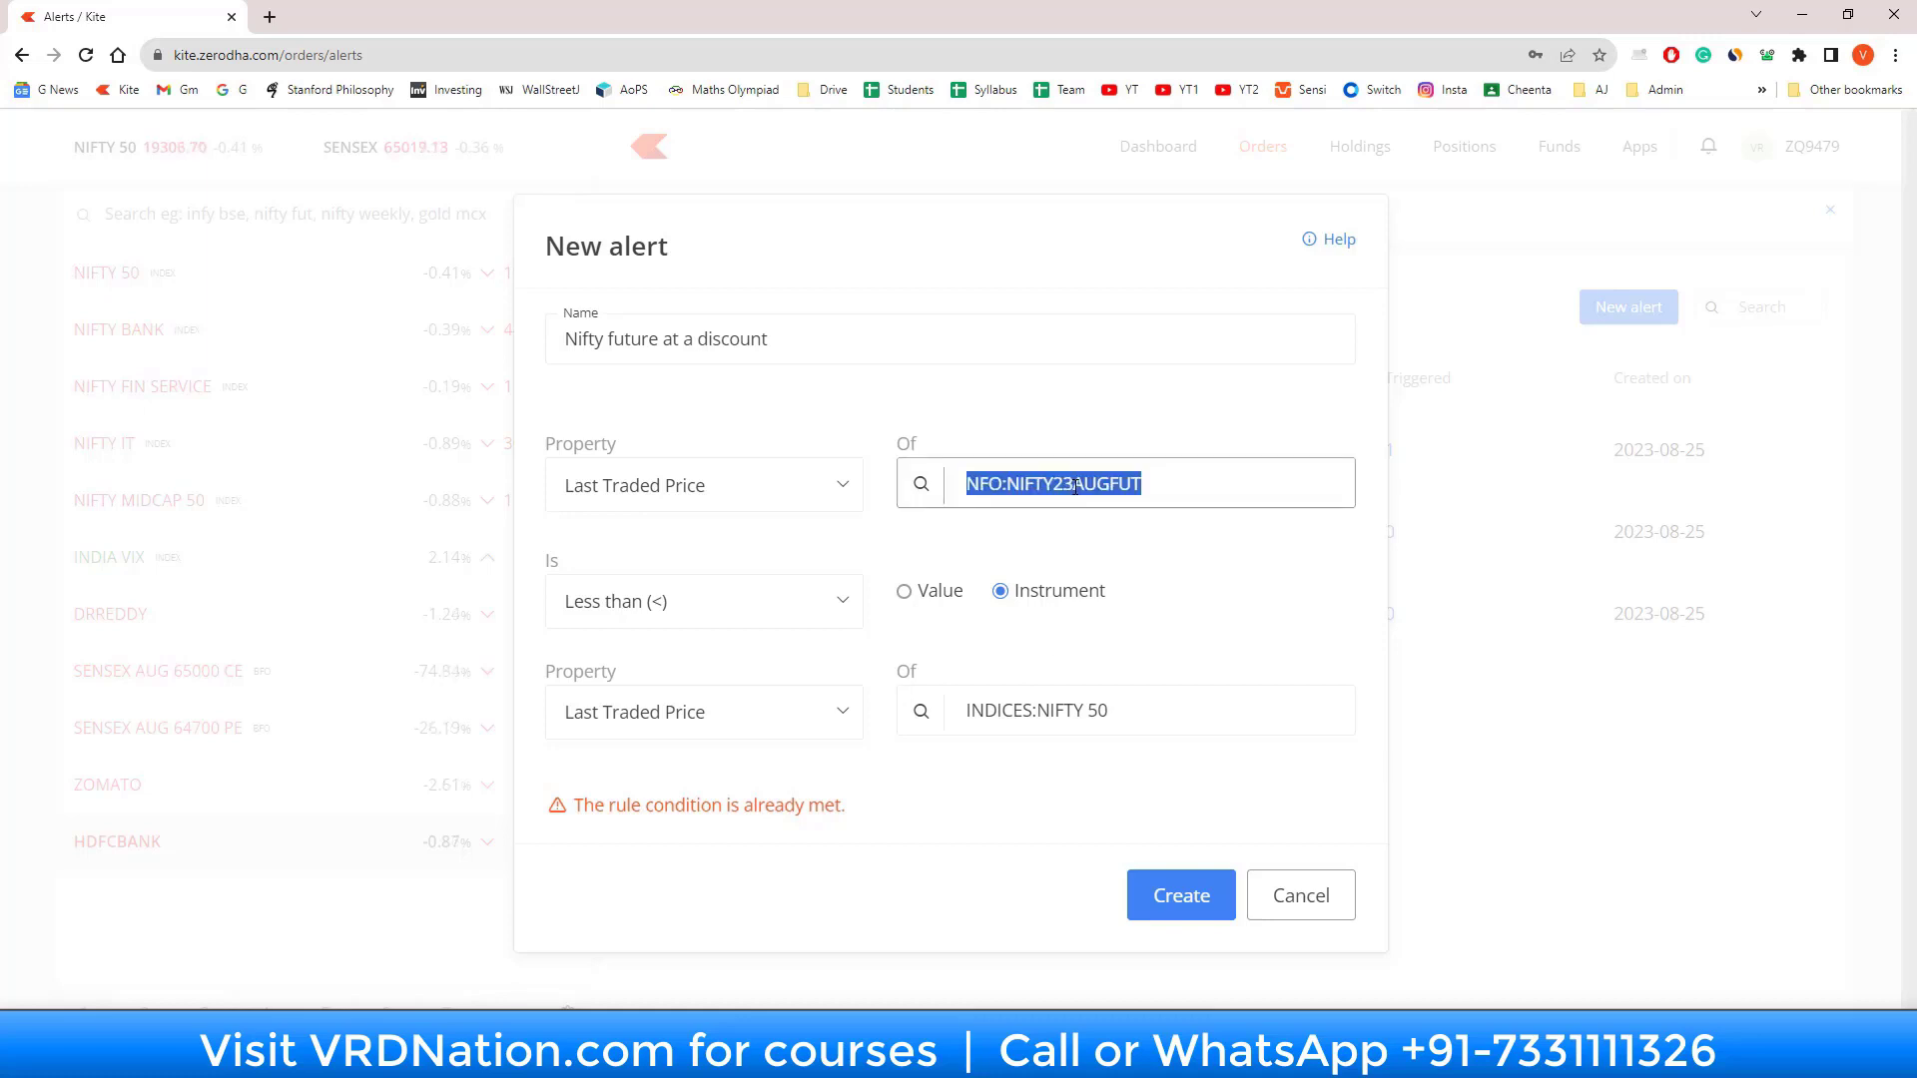
pyautogui.doubleClick(1088, 483)
pyautogui.write('SEP')
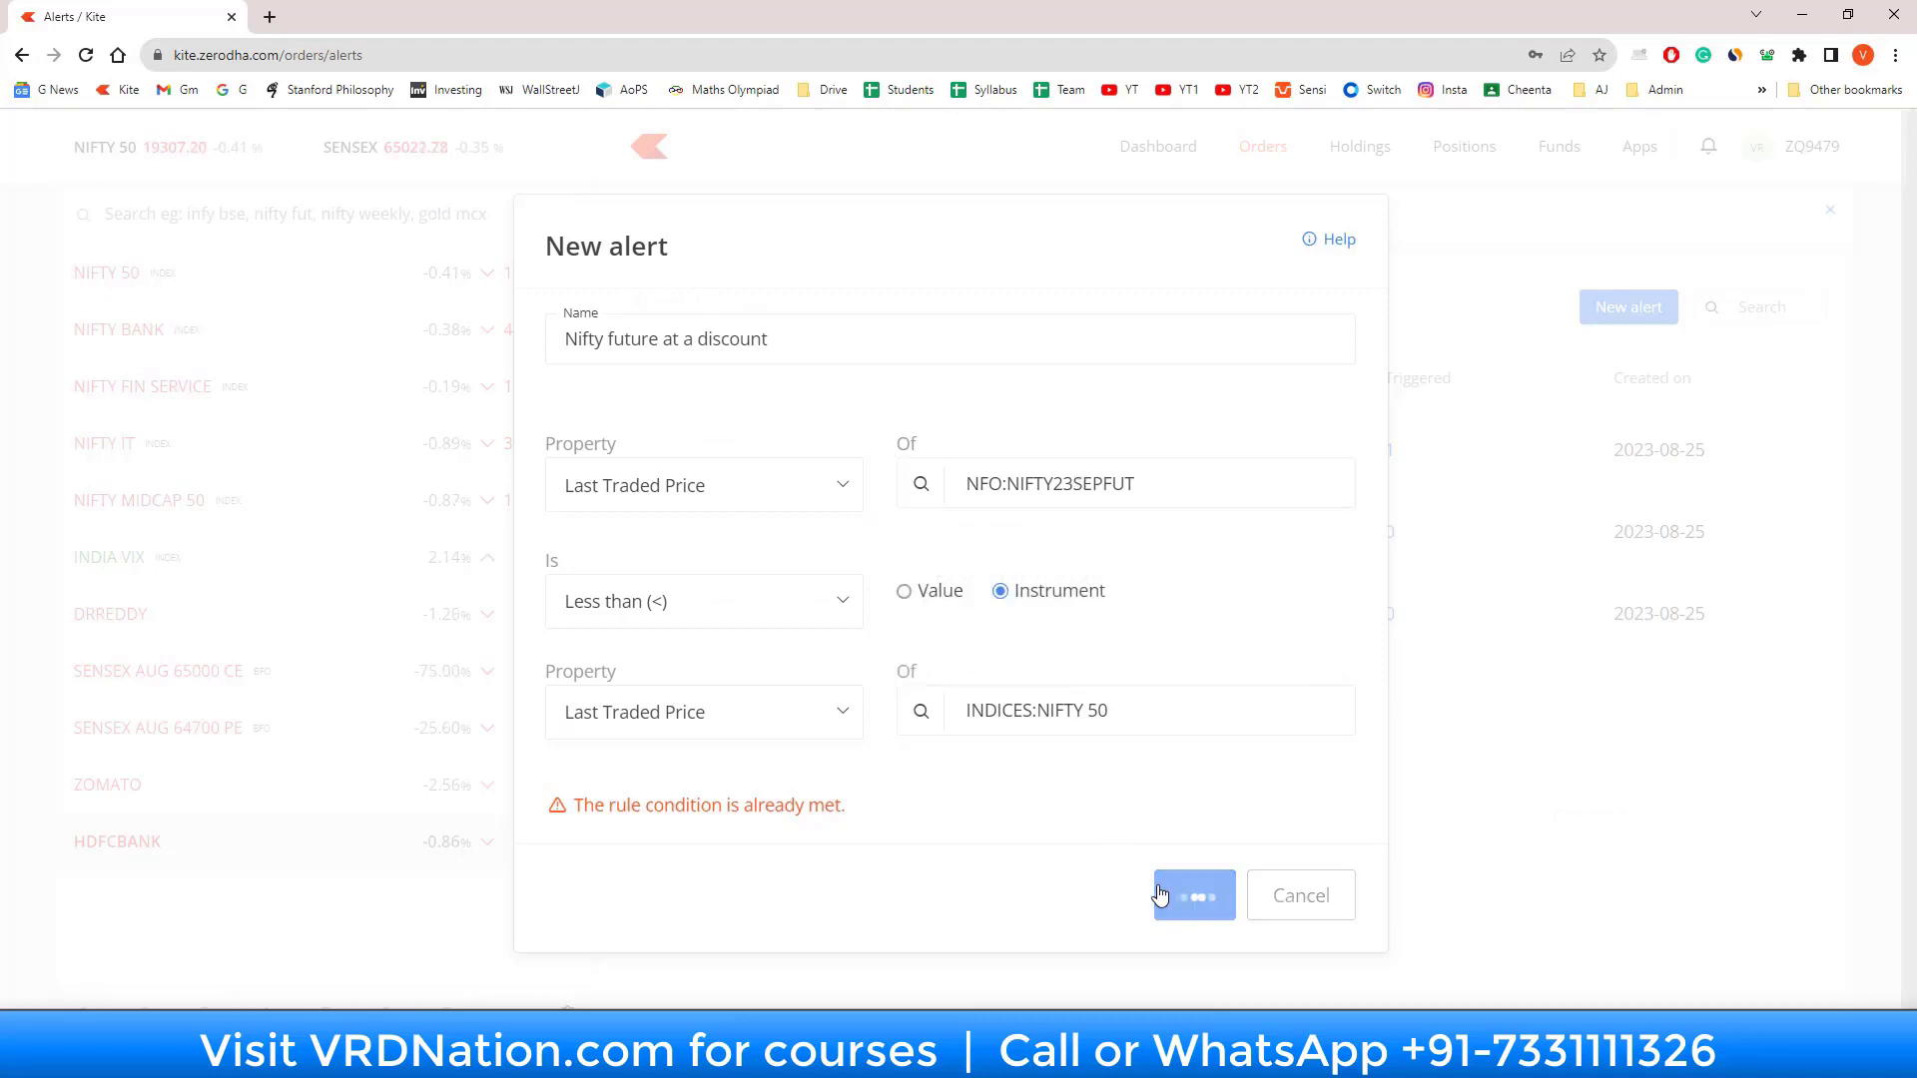
pyautogui.click(1193, 894)
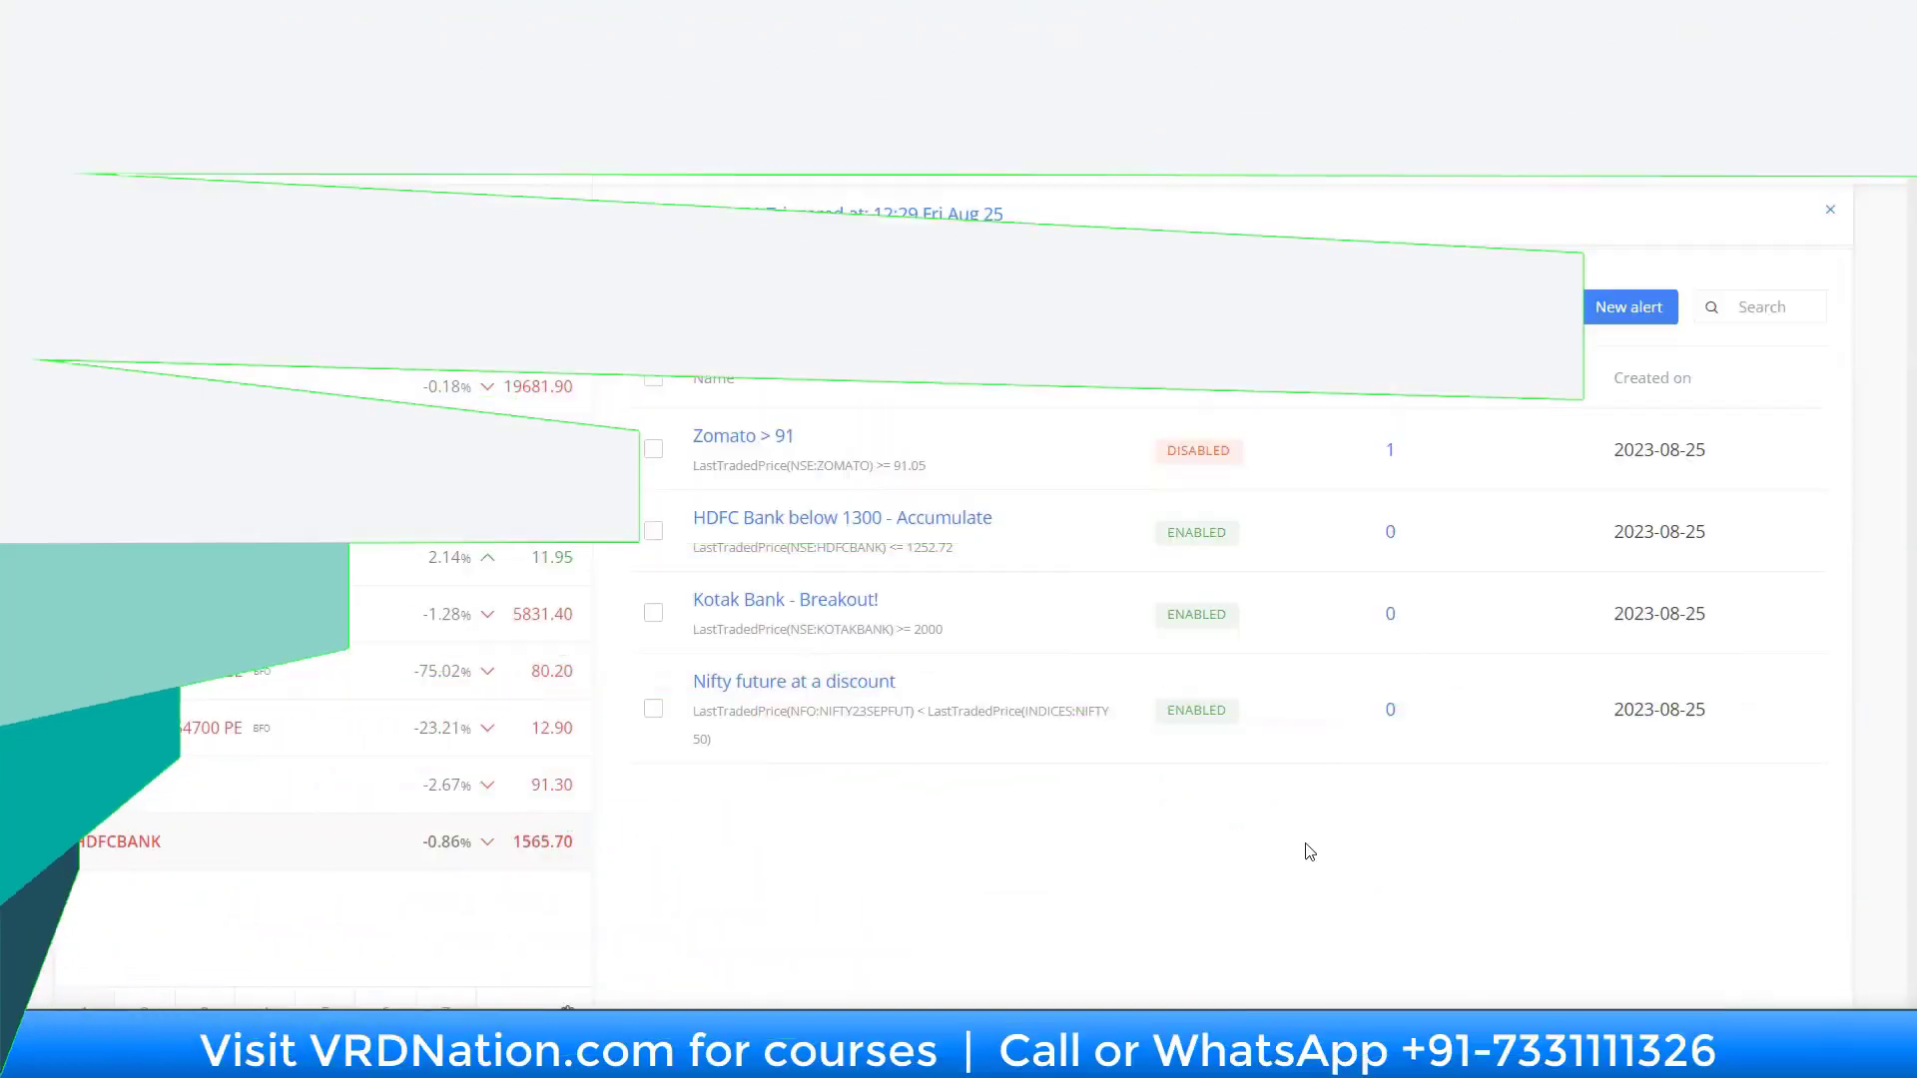
# Step: Start a new blank alert and list the price properties it can watch
pyautogui.click(1628, 307)
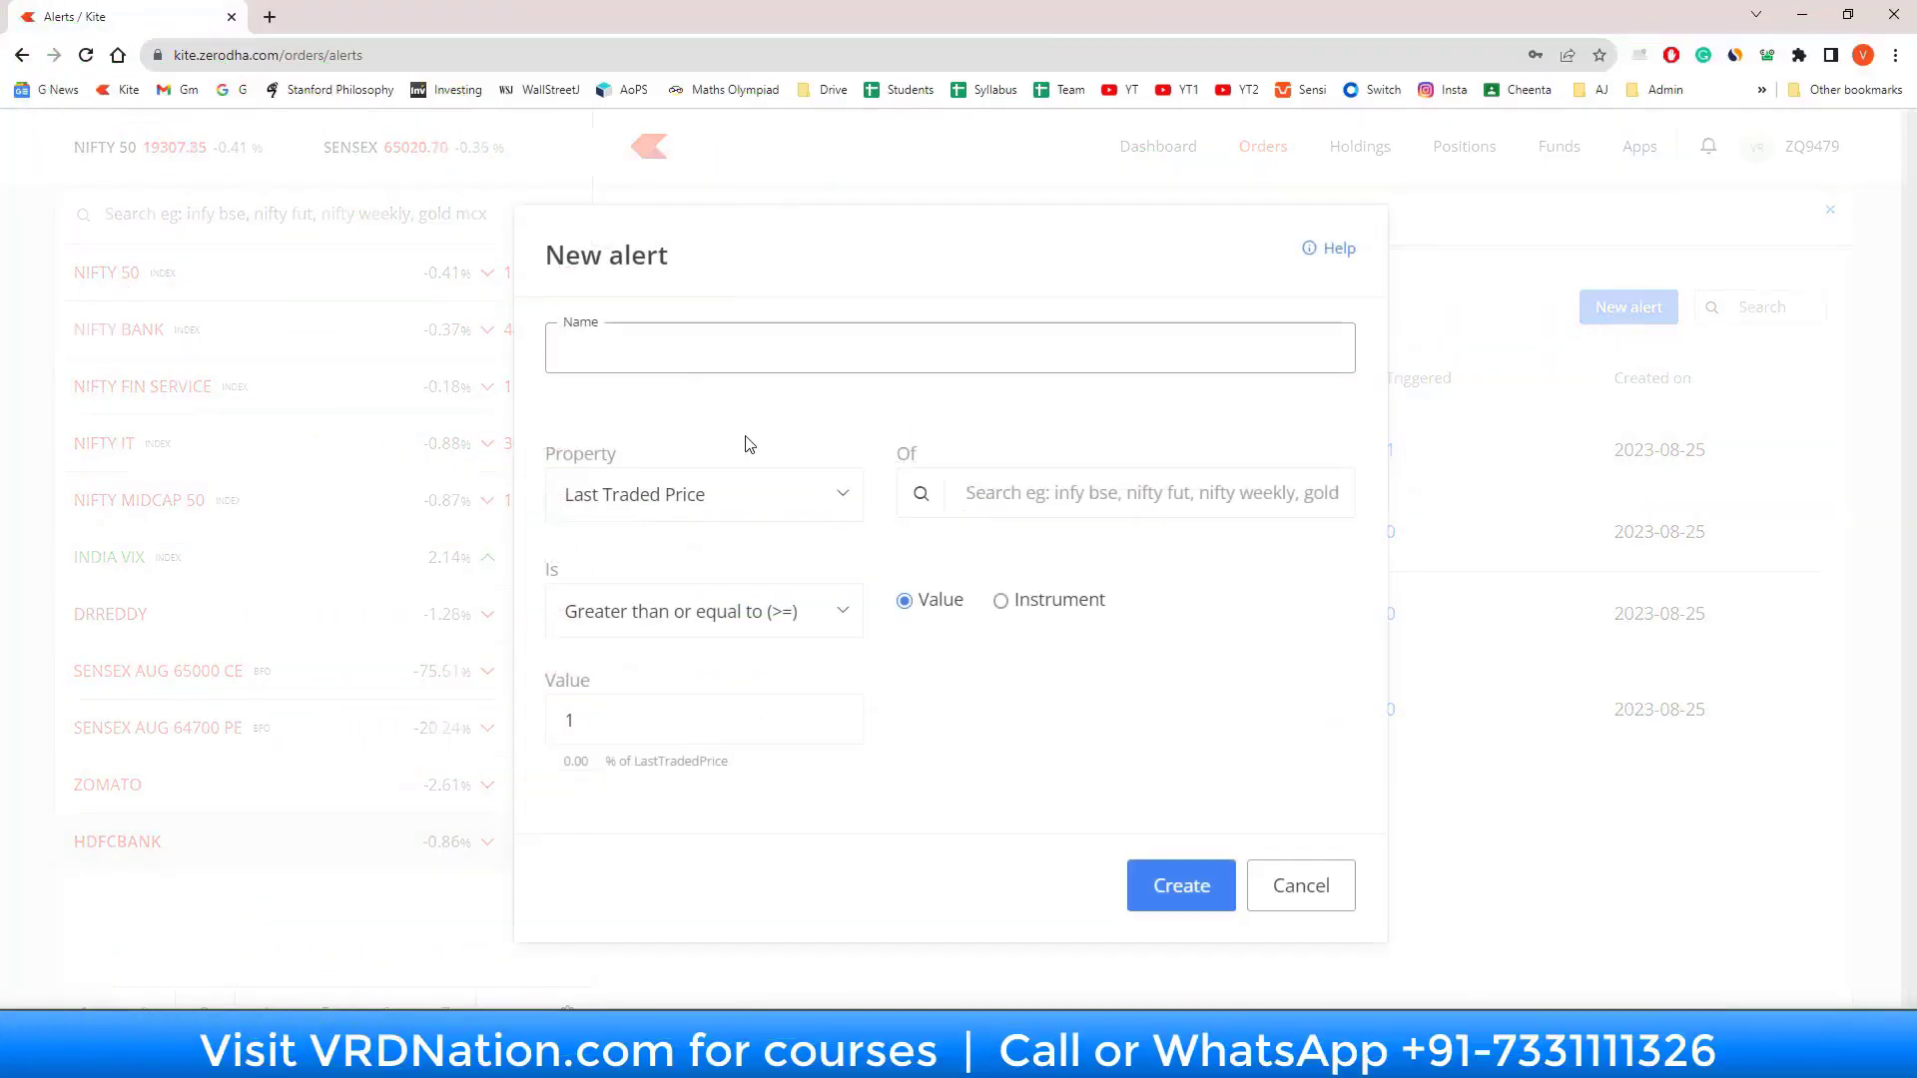
pyautogui.click(703, 495)
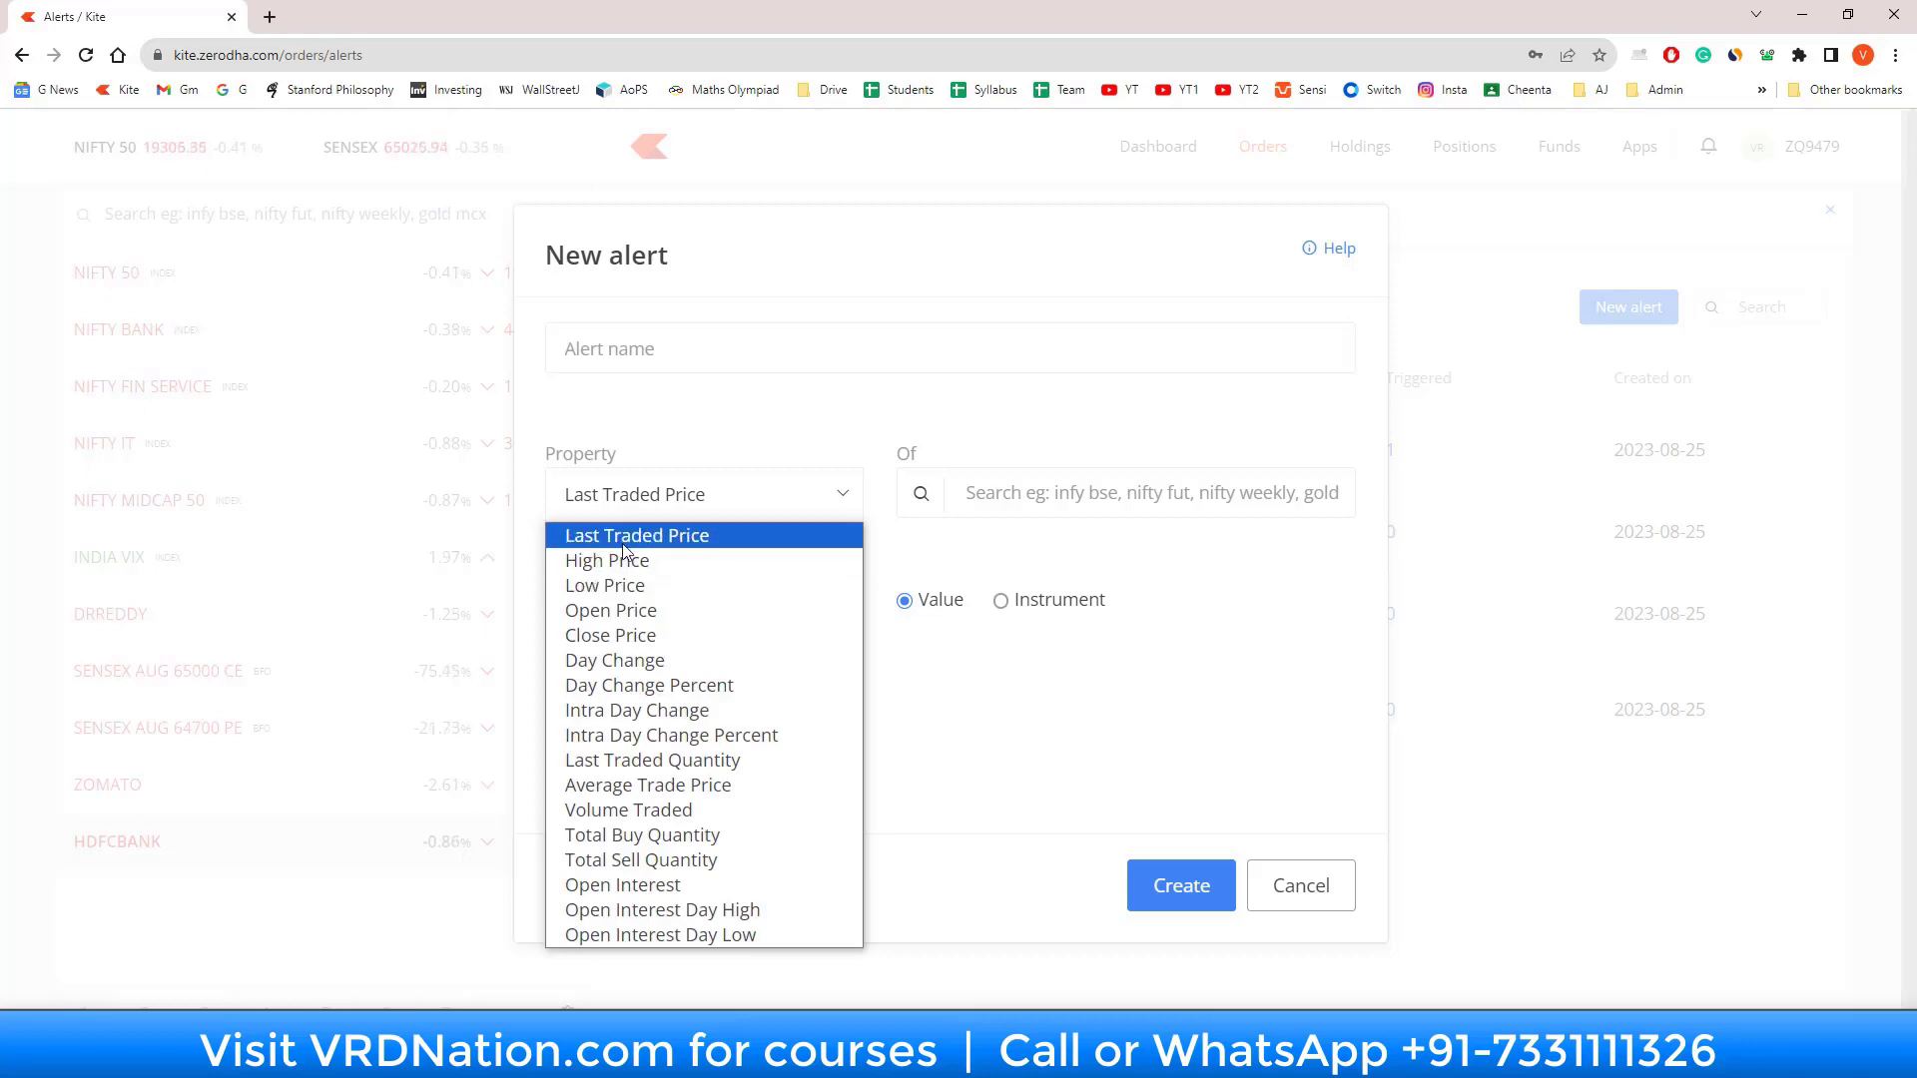
pyautogui.moveTo(606, 560)
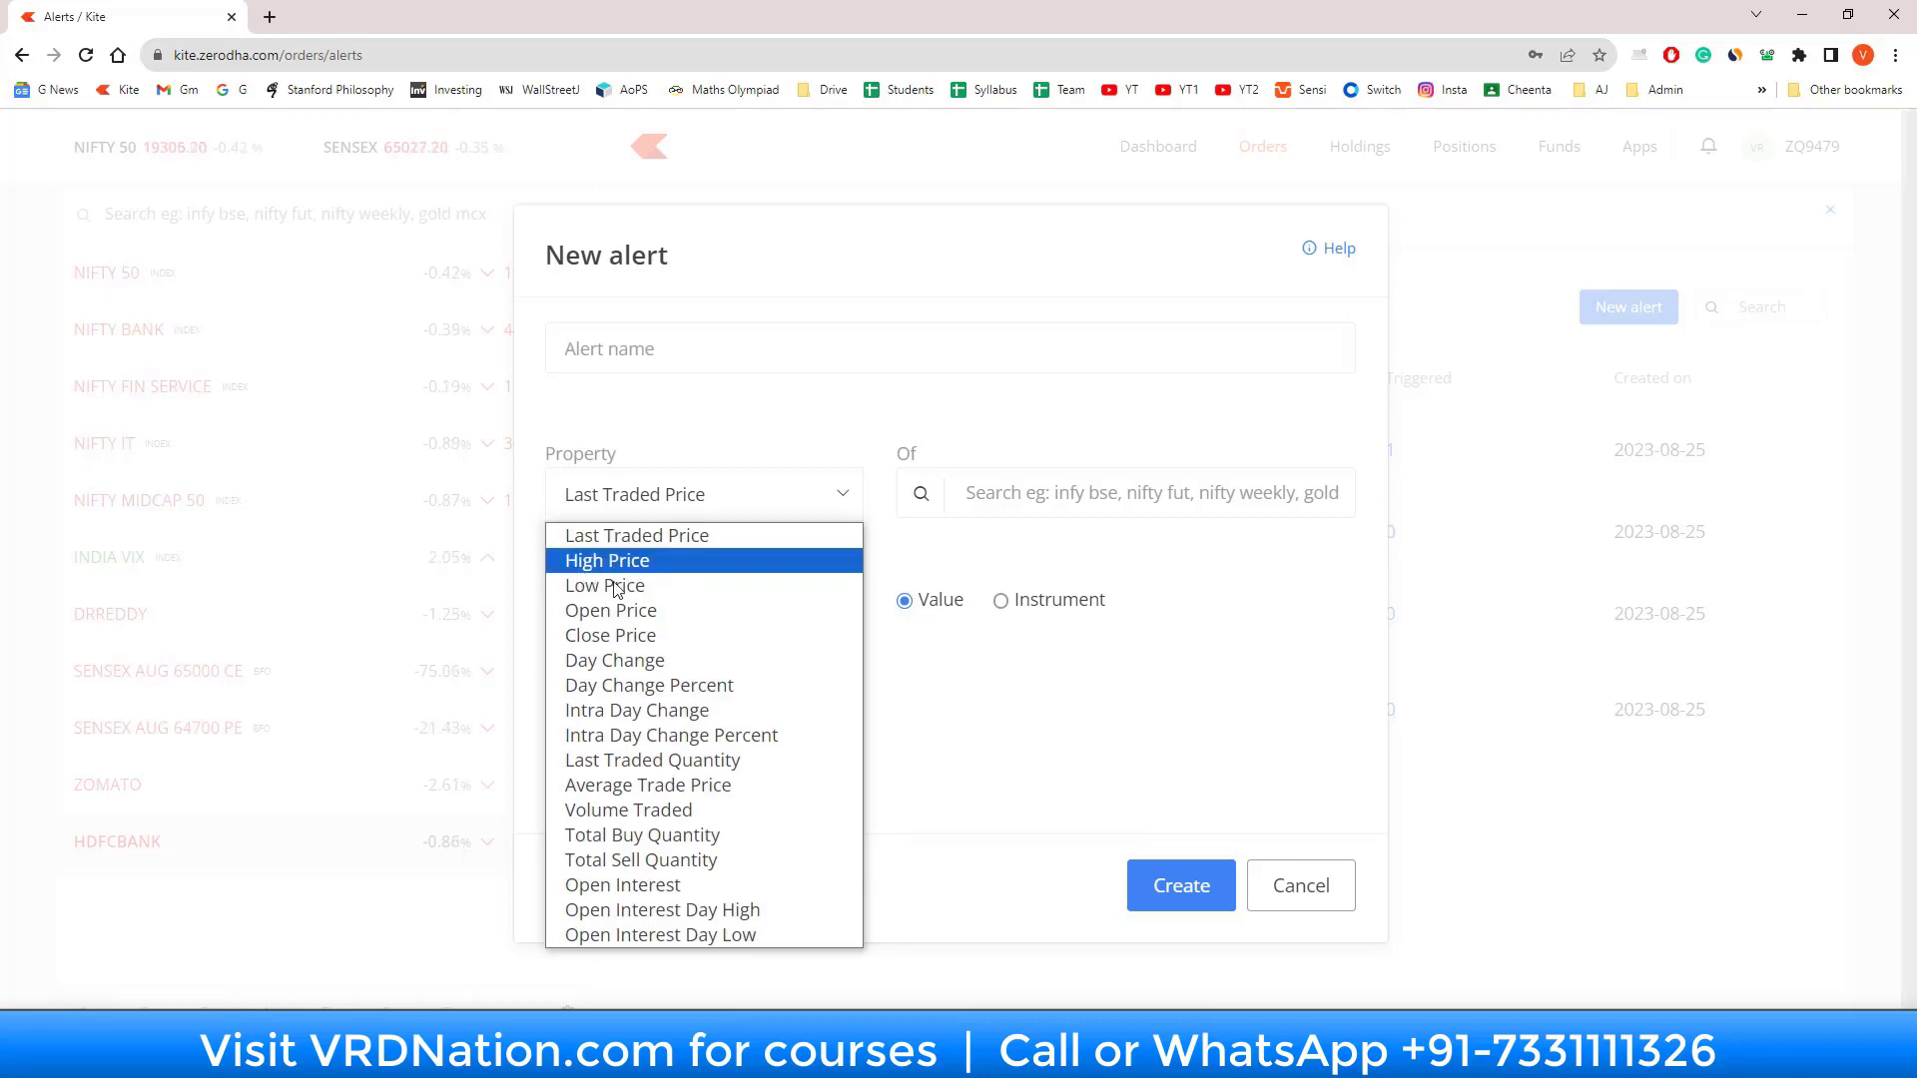
pyautogui.moveTo(609, 635)
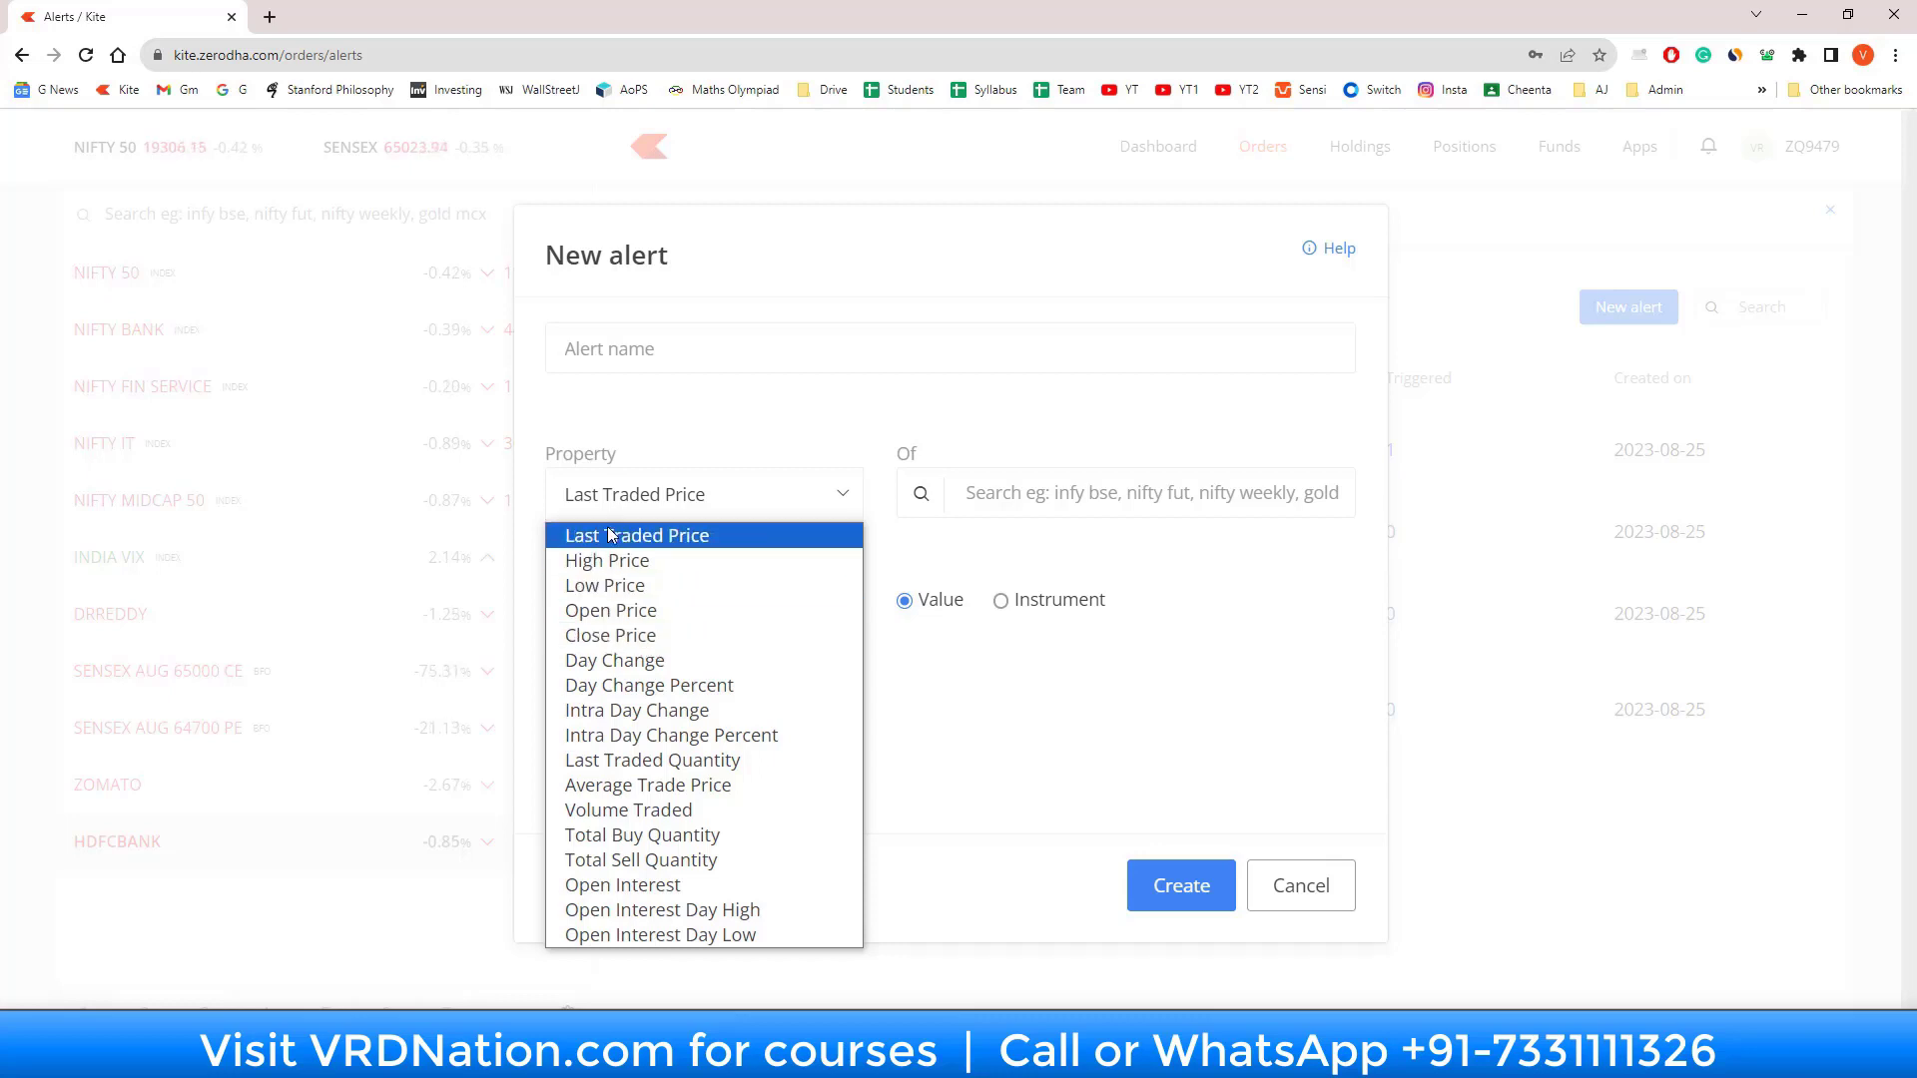
pyautogui.moveTo(617, 642)
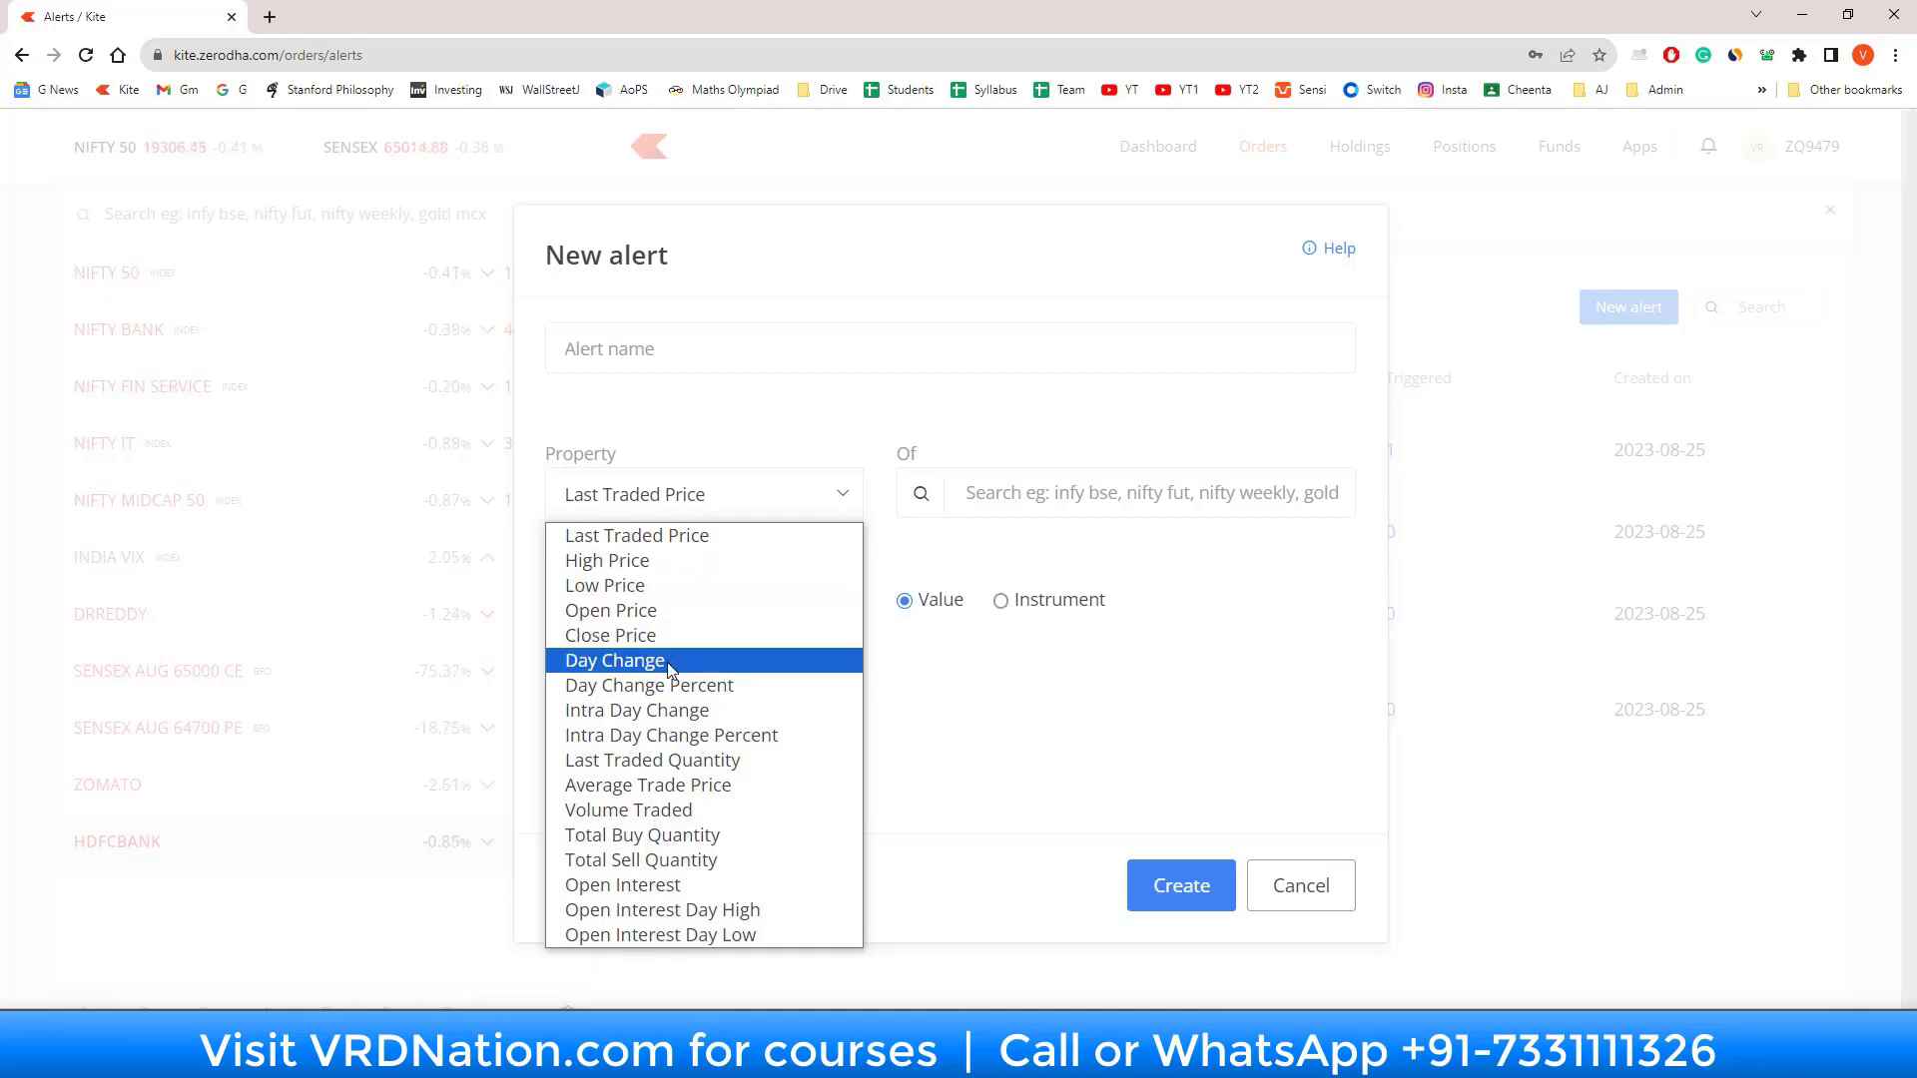
pyautogui.moveTo(635, 685)
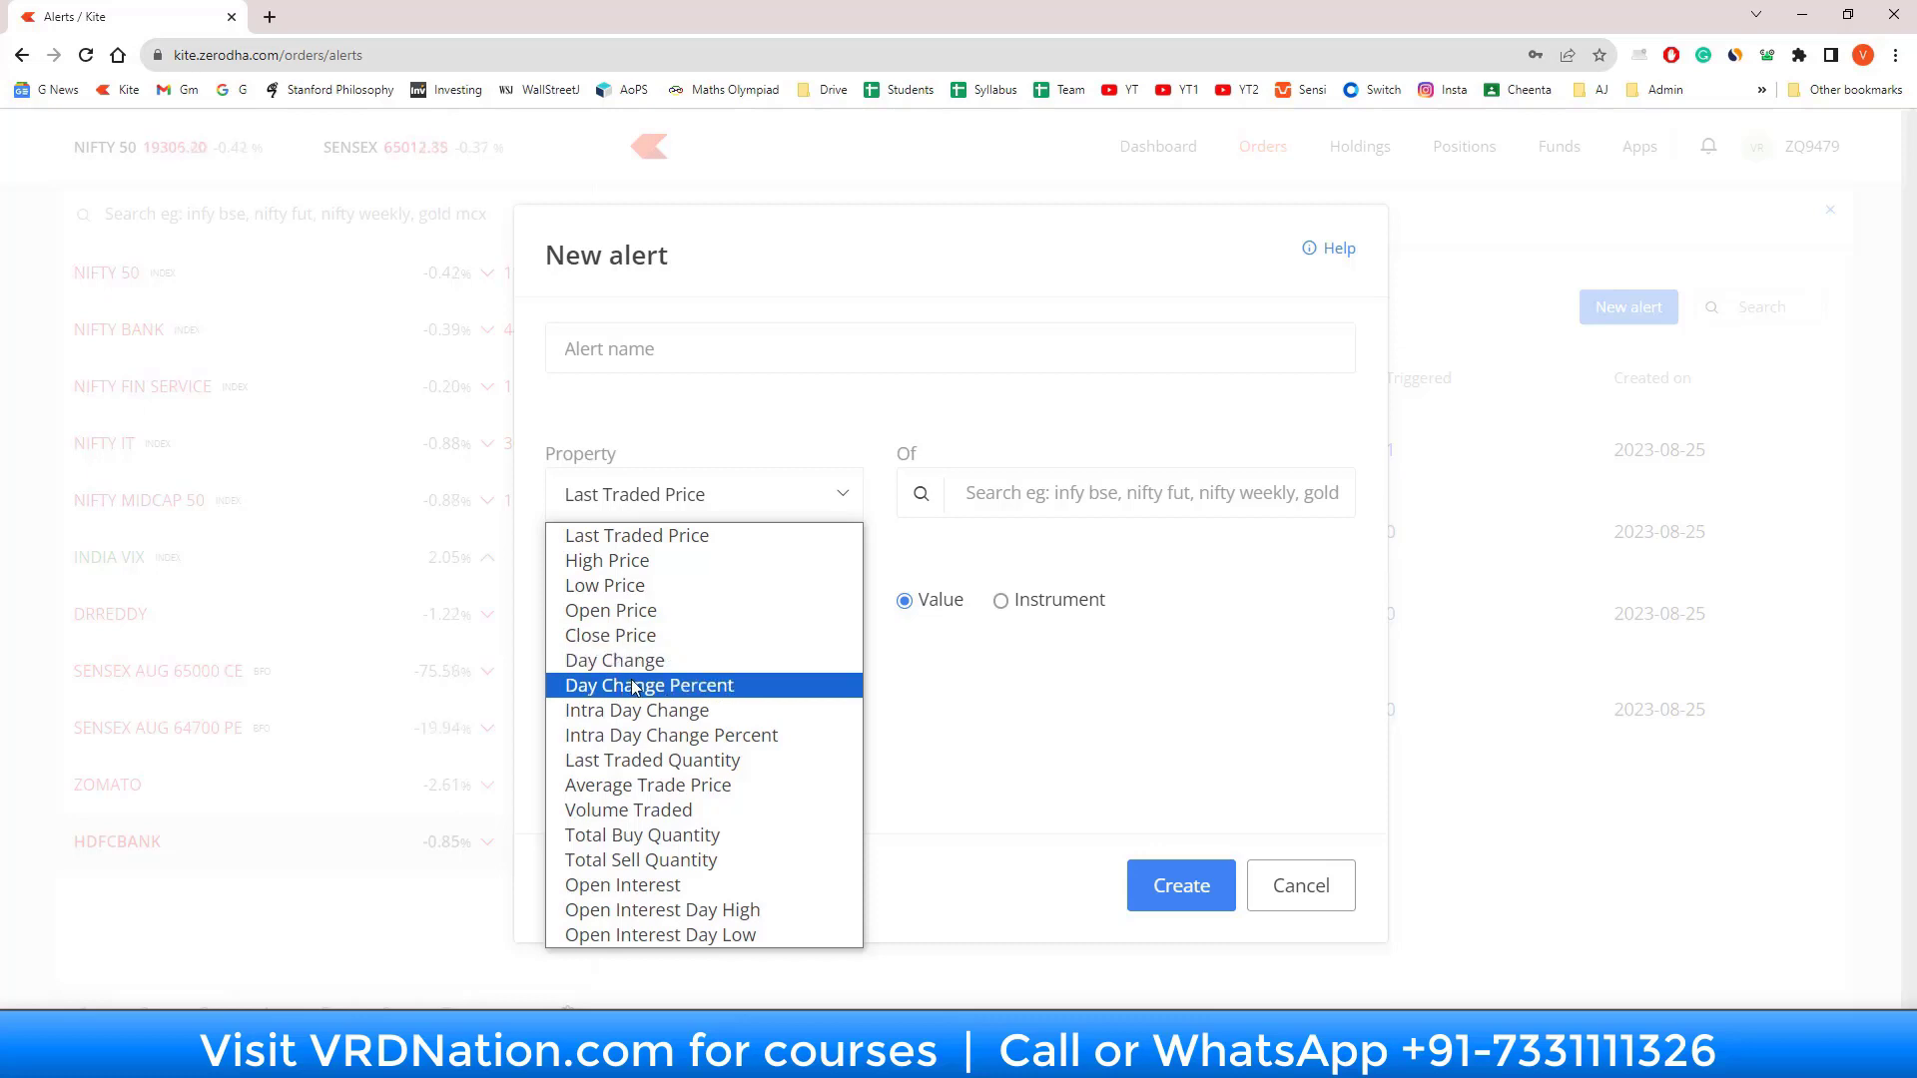
pyautogui.moveTo(670, 734)
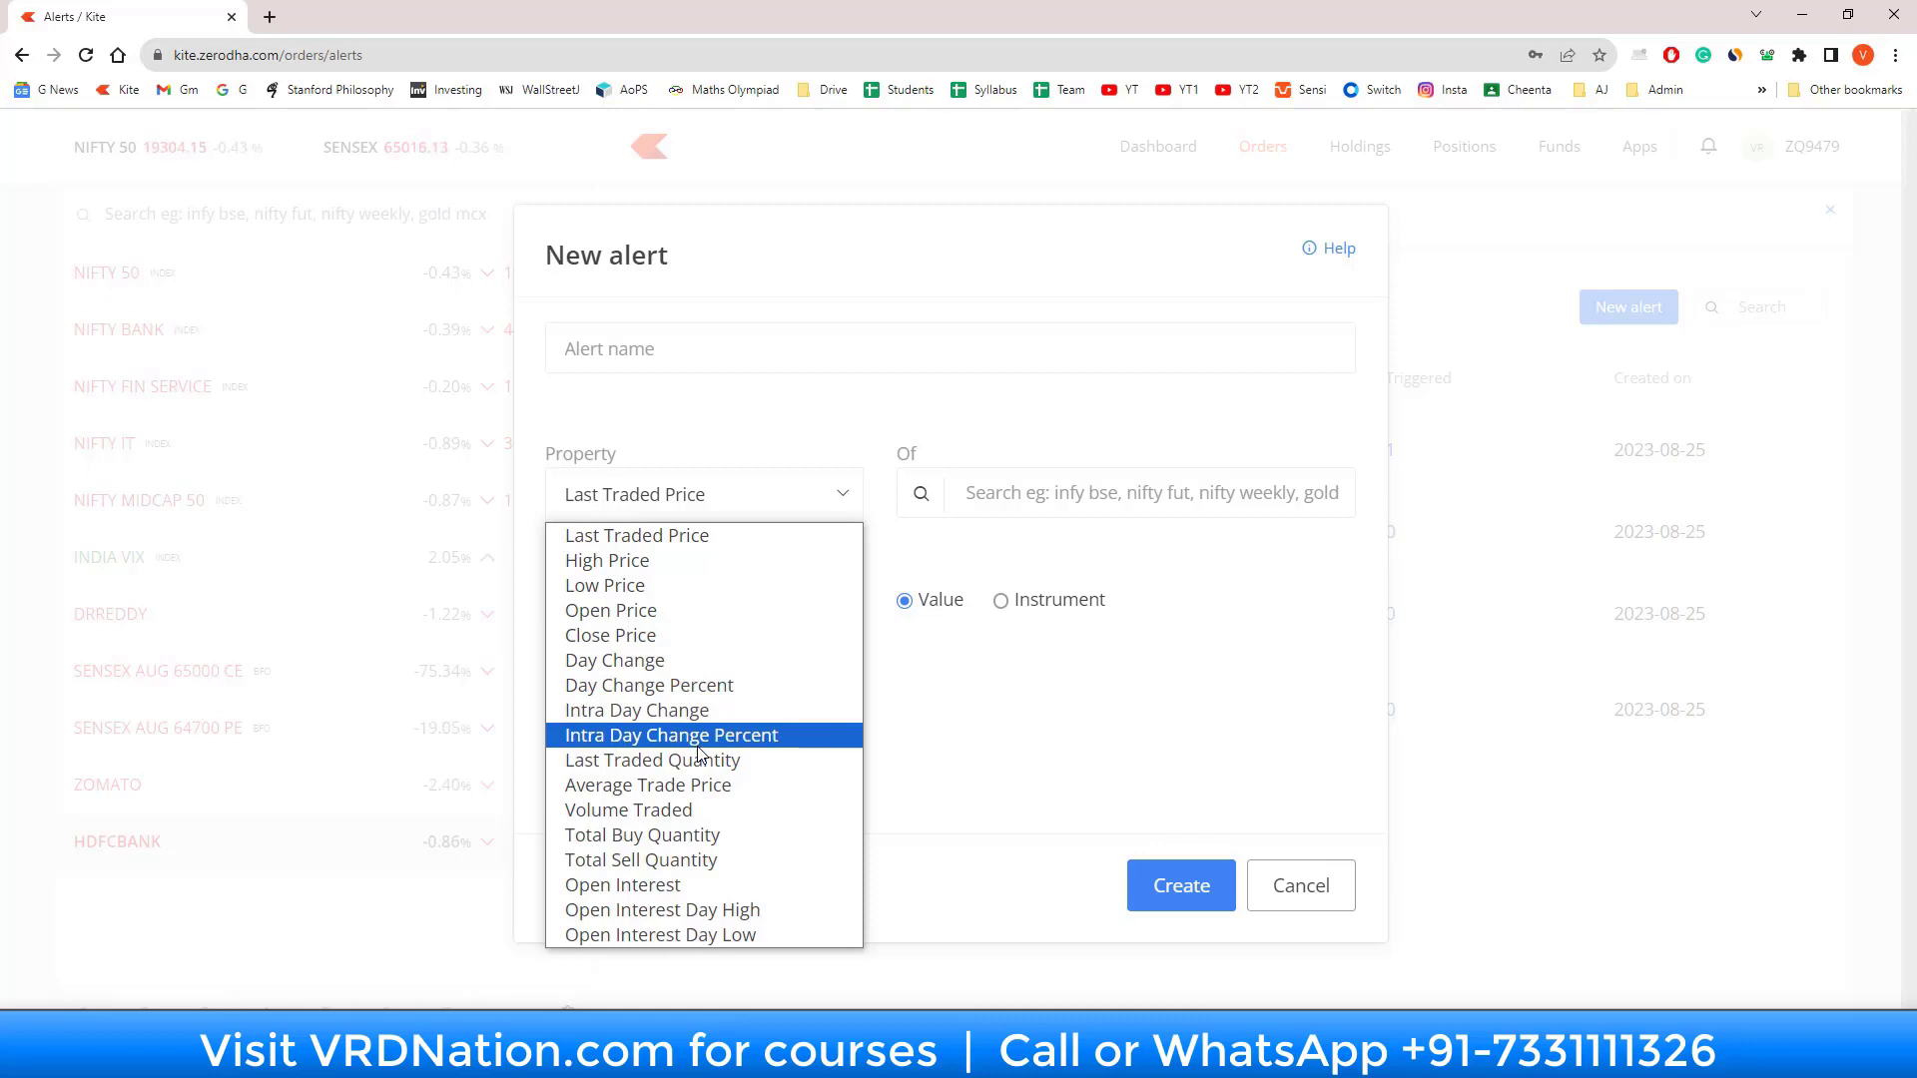
pyautogui.moveTo(652, 759)
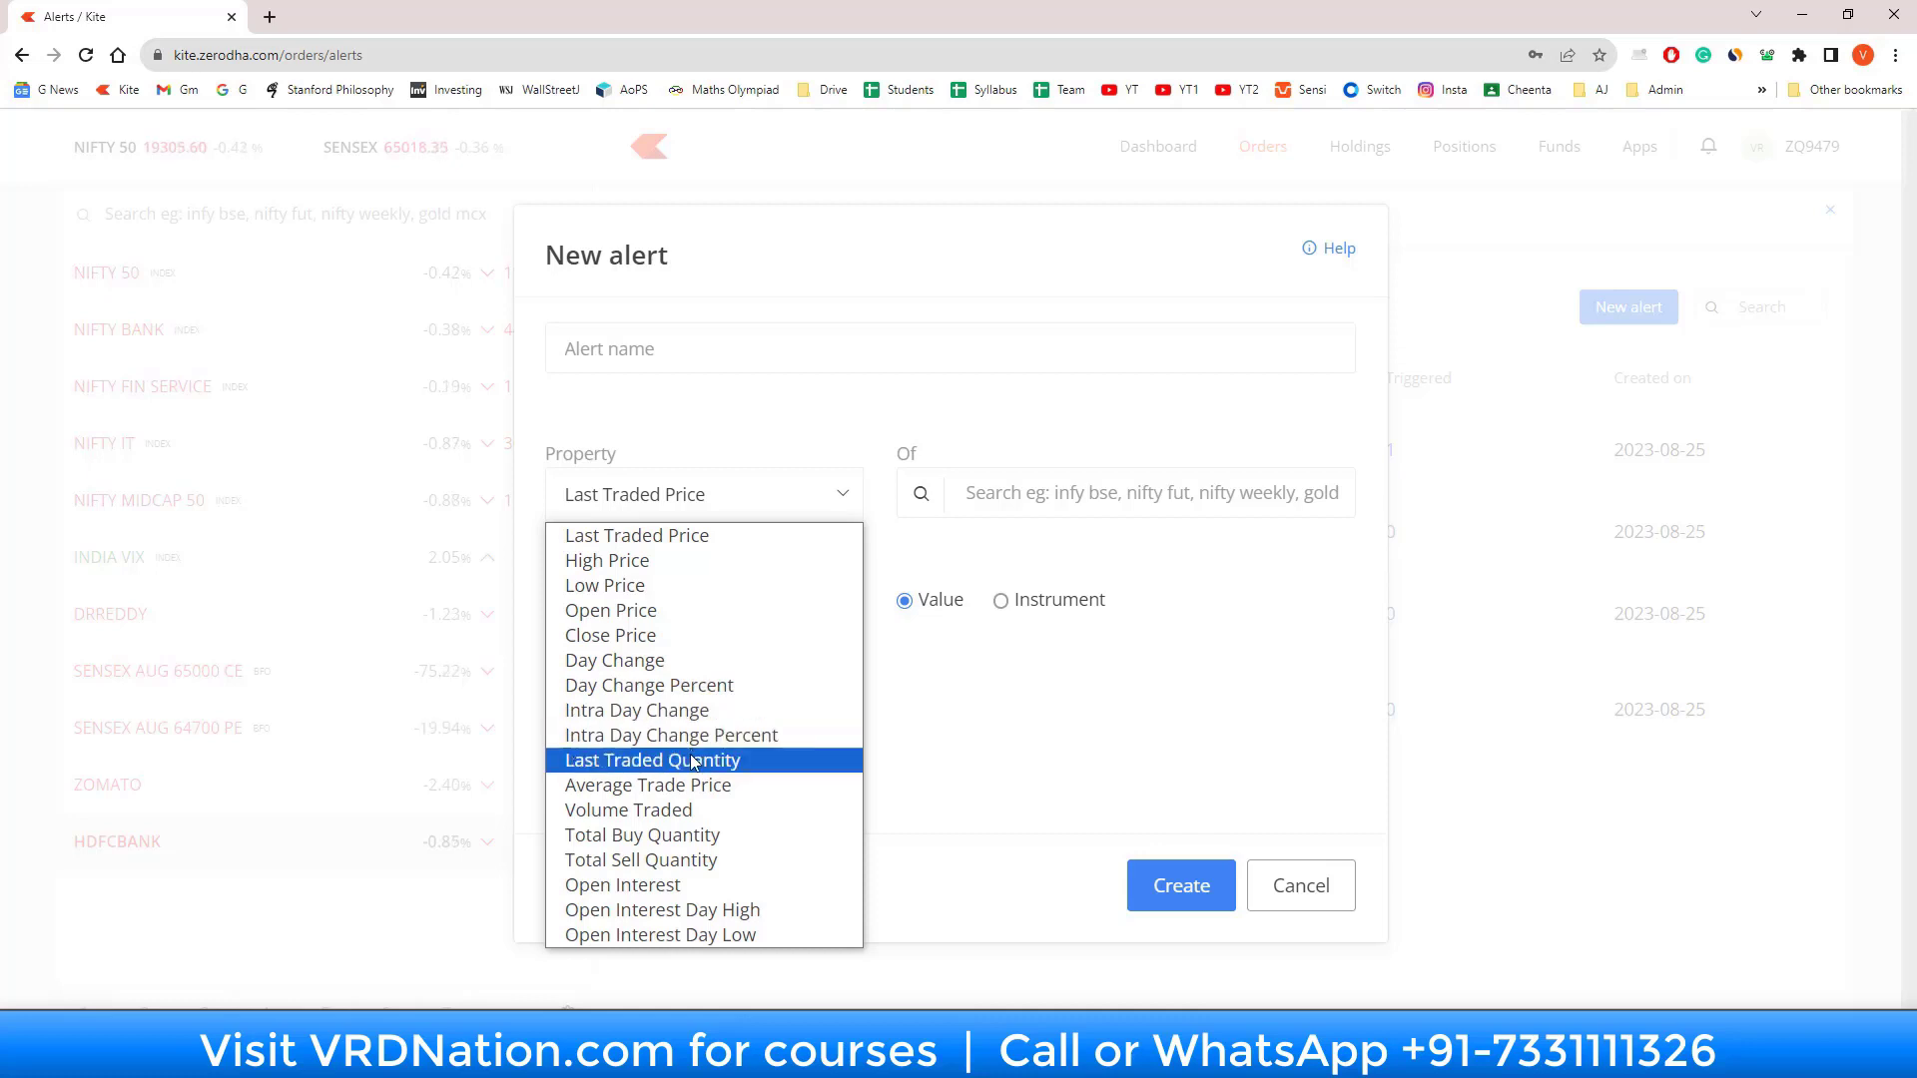
pyautogui.moveTo(628, 810)
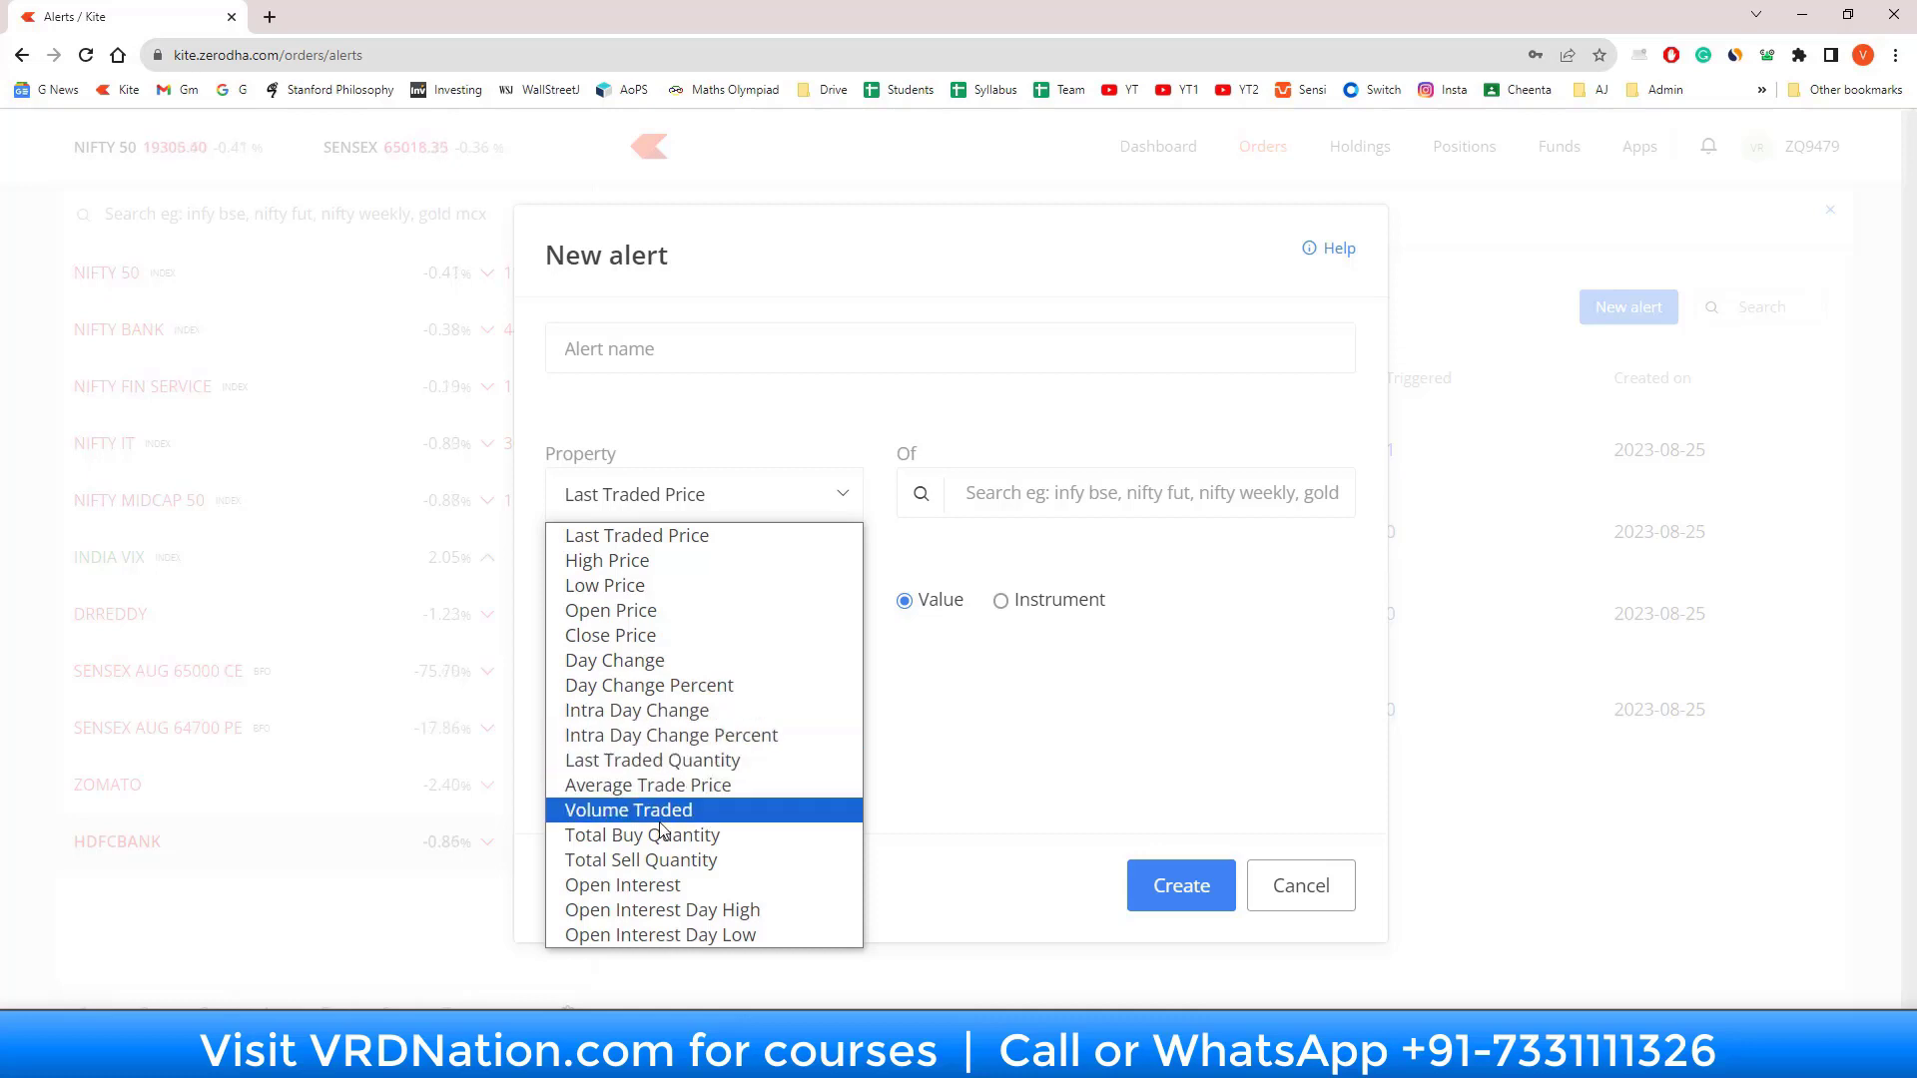
pyautogui.moveTo(648, 784)
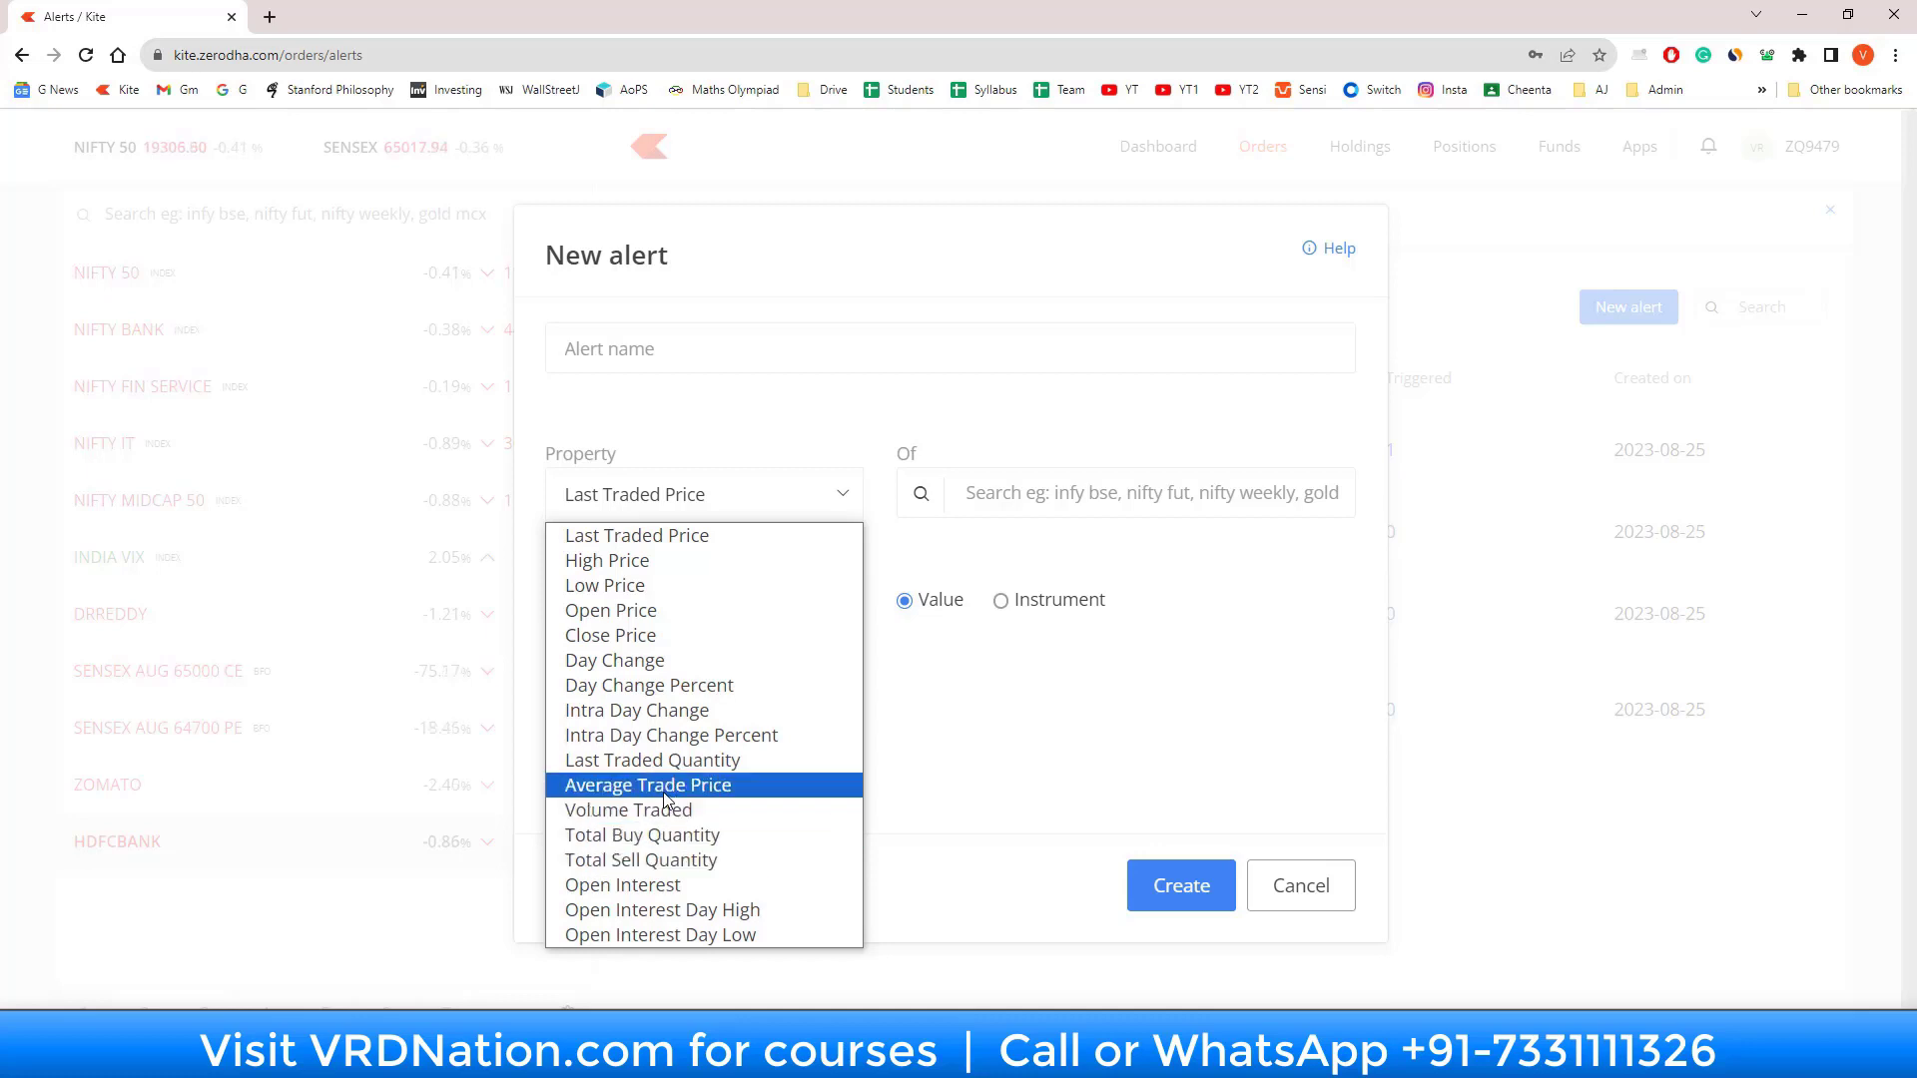
pyautogui.moveTo(652, 759)
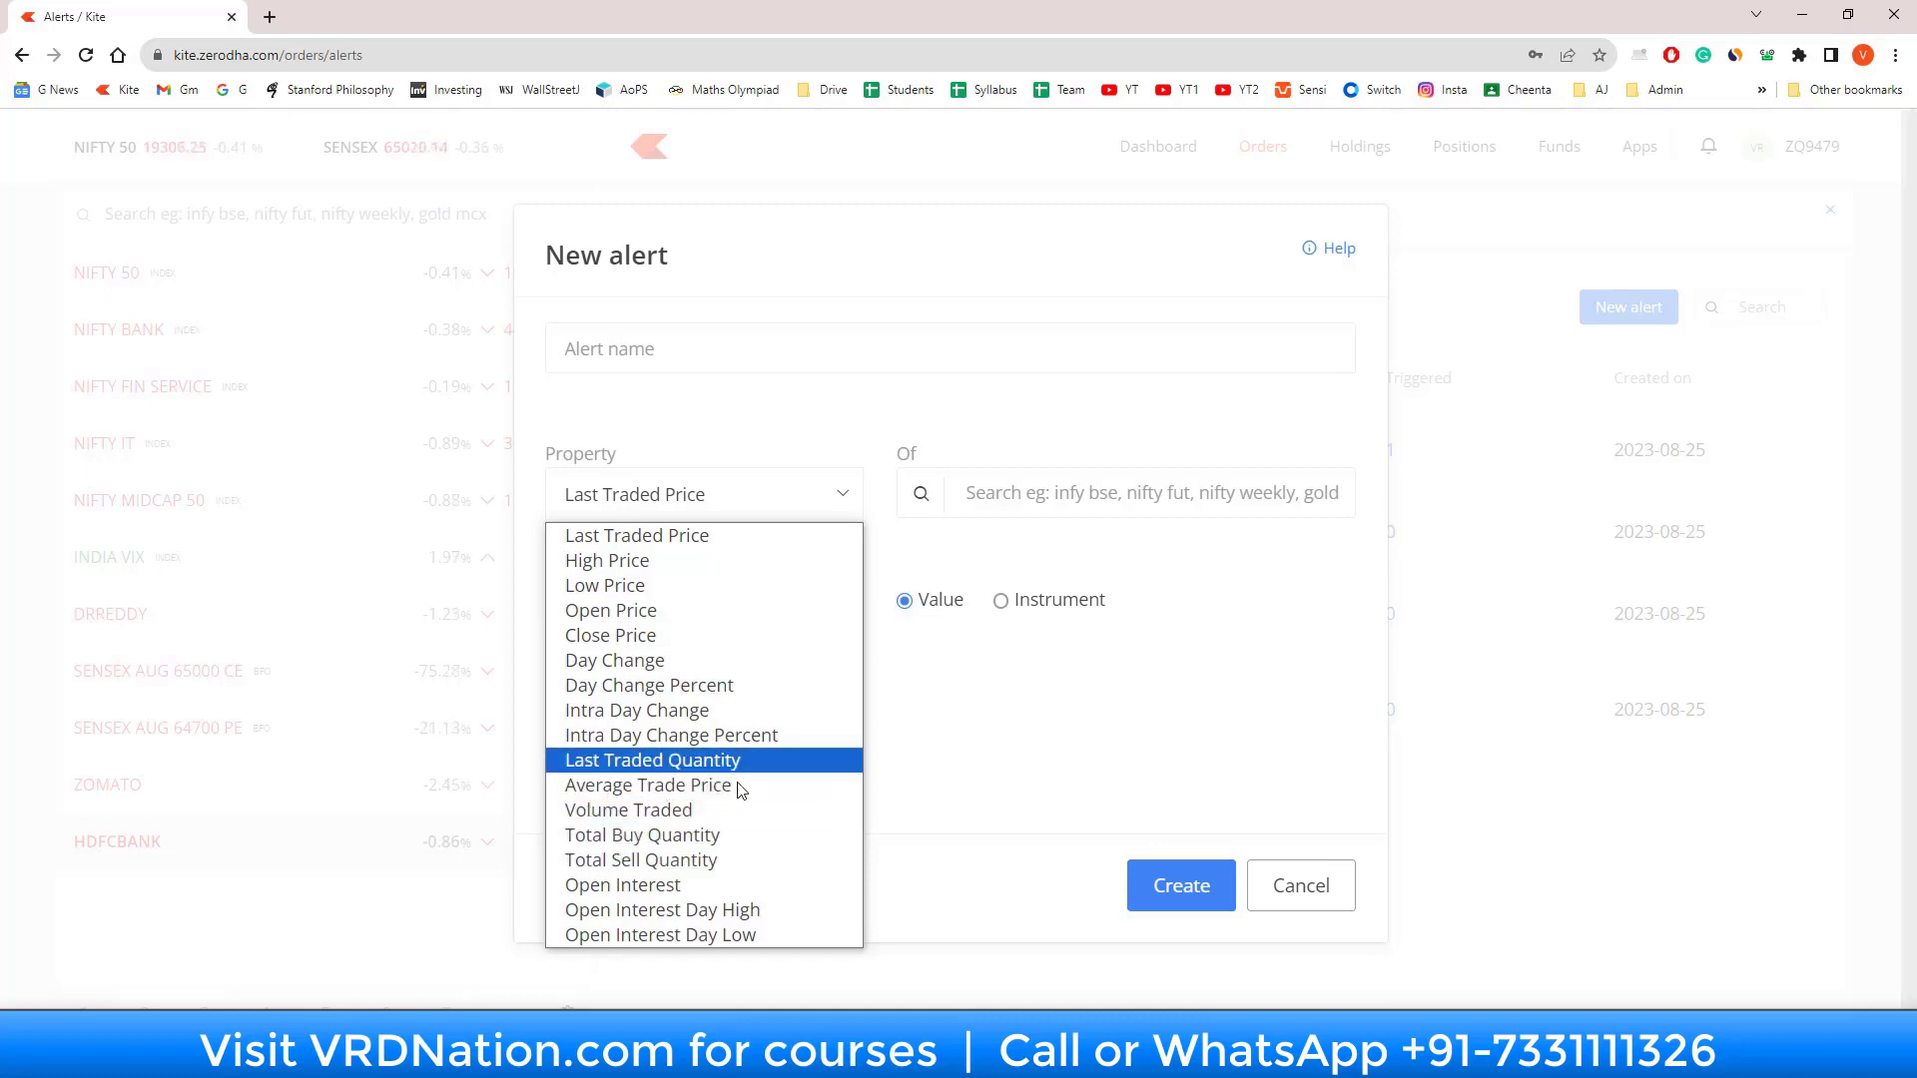
pyautogui.moveTo(757, 902)
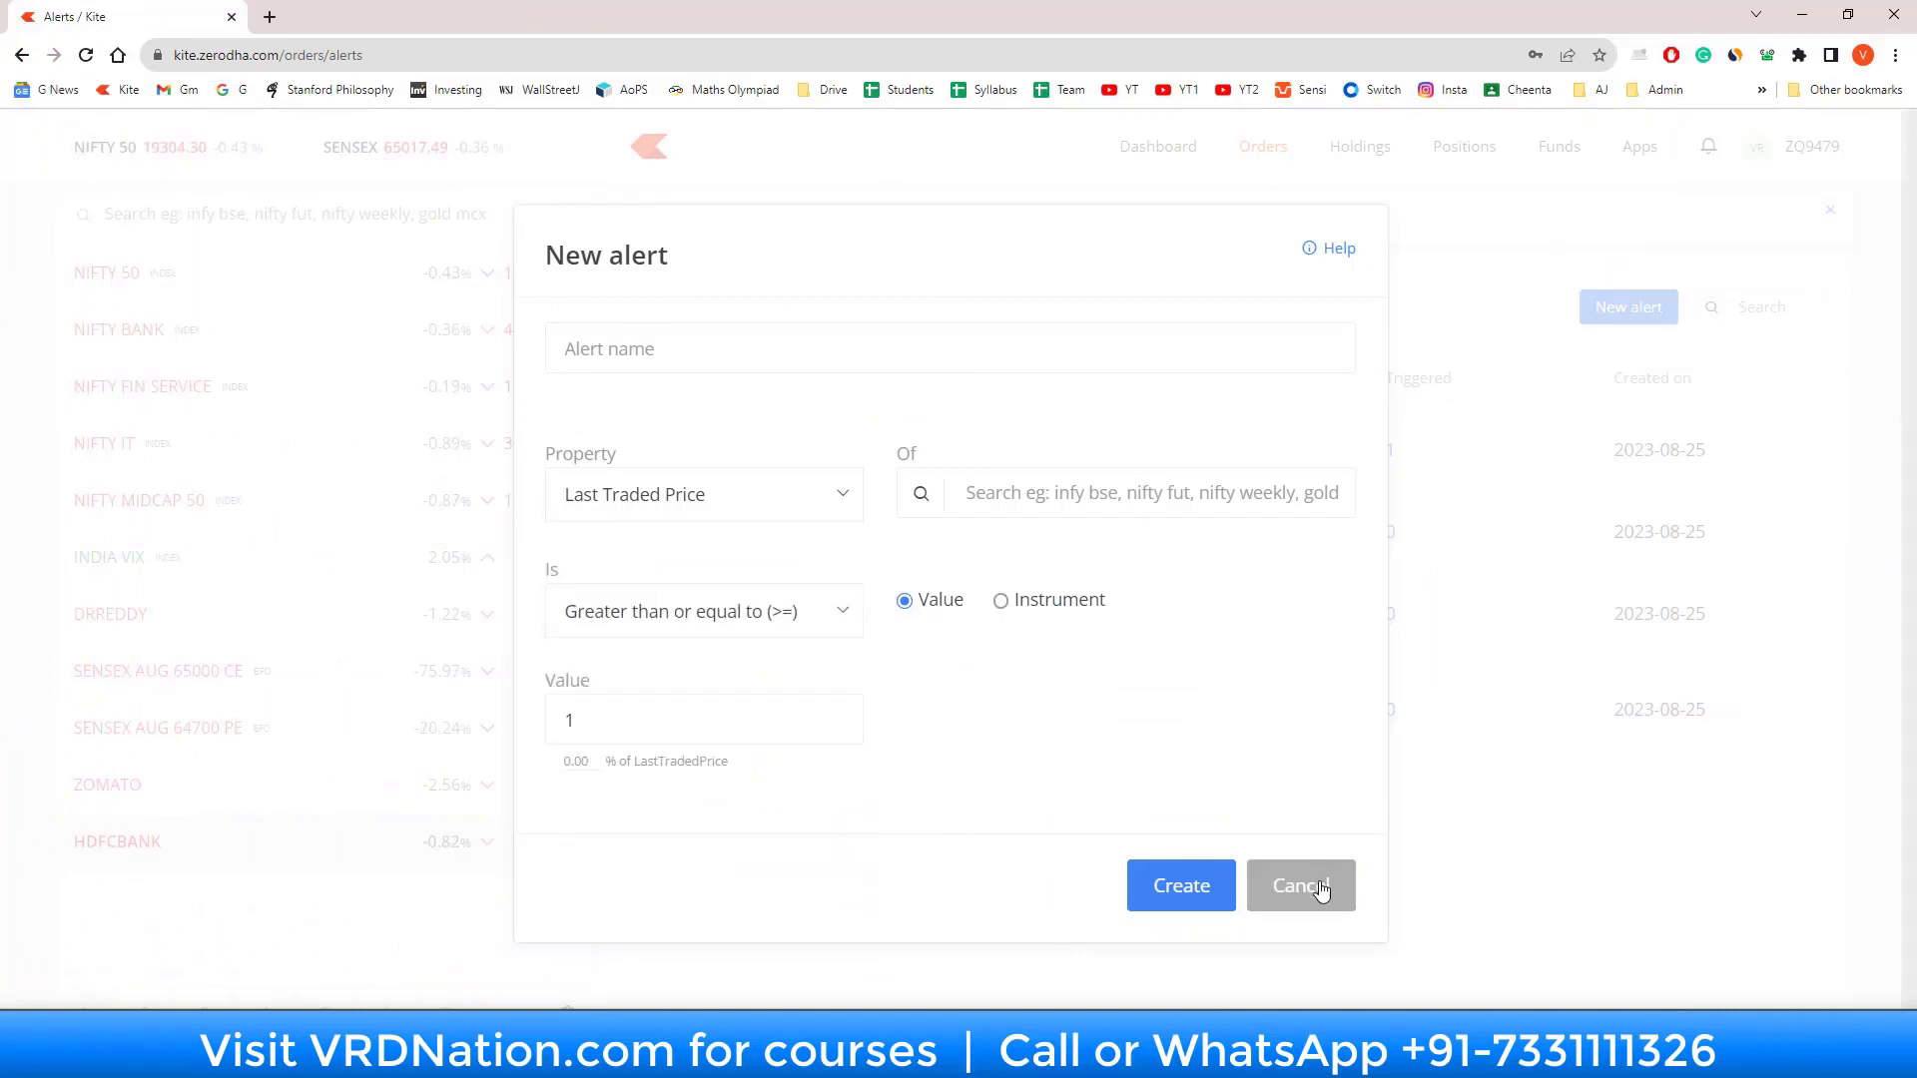
# Step: Cancel the blank New alert form without saving it
pyautogui.click(1298, 886)
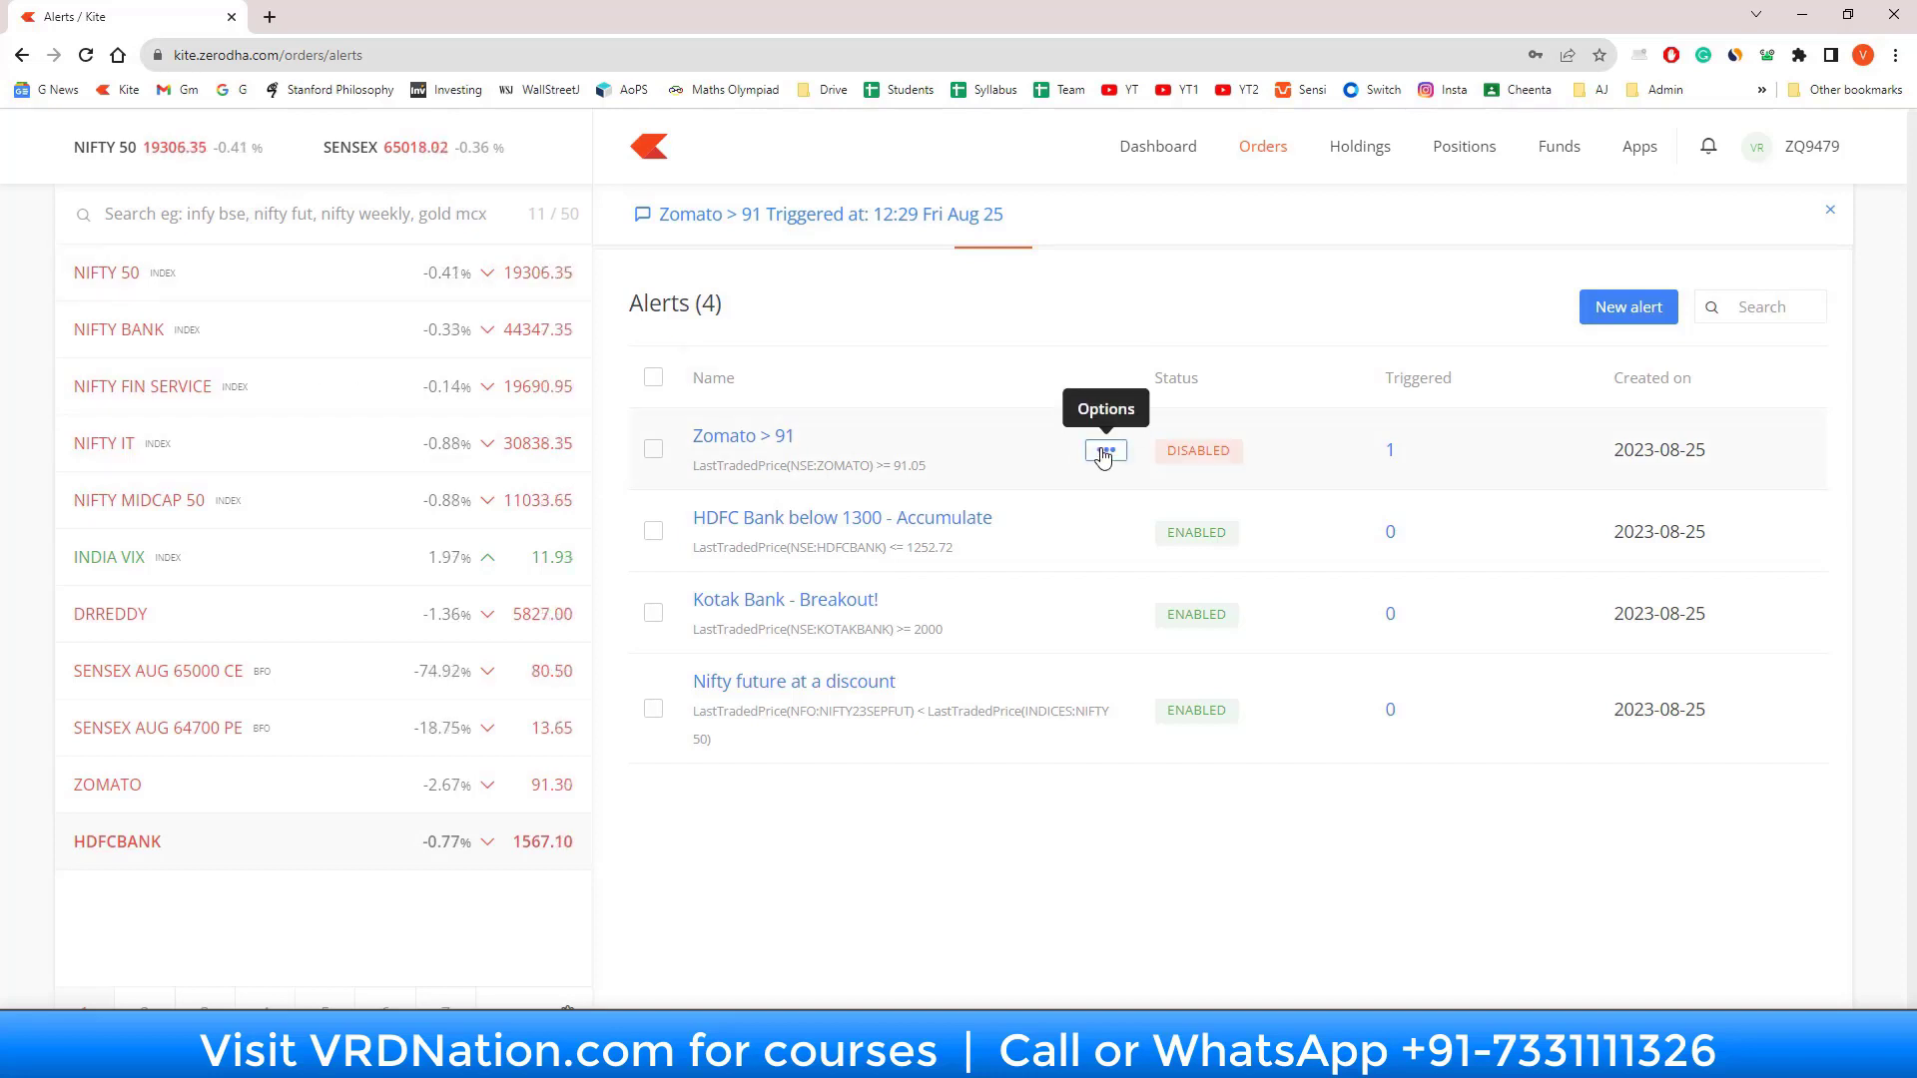
# Step: Remove the Zomato > 91 alert from the alerts list
pyautogui.click(1104, 450)
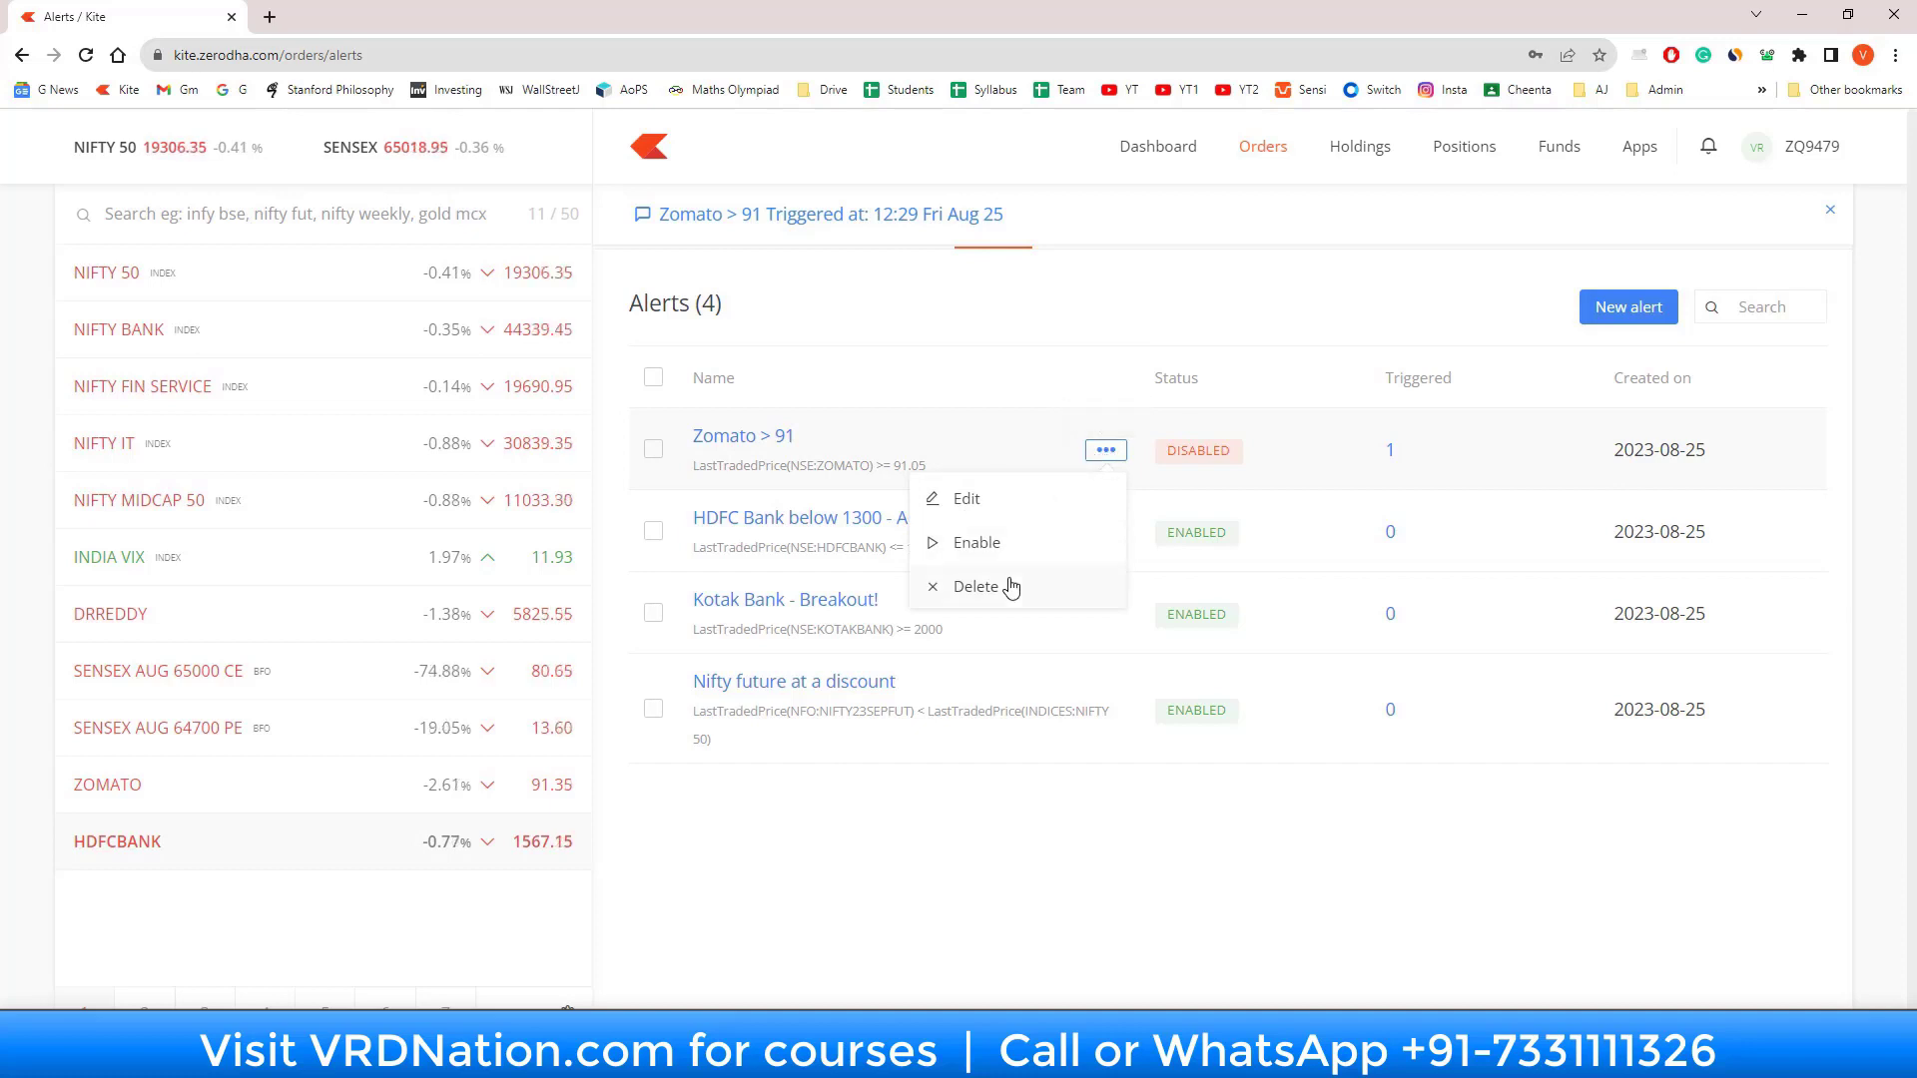
pyautogui.click(975, 587)
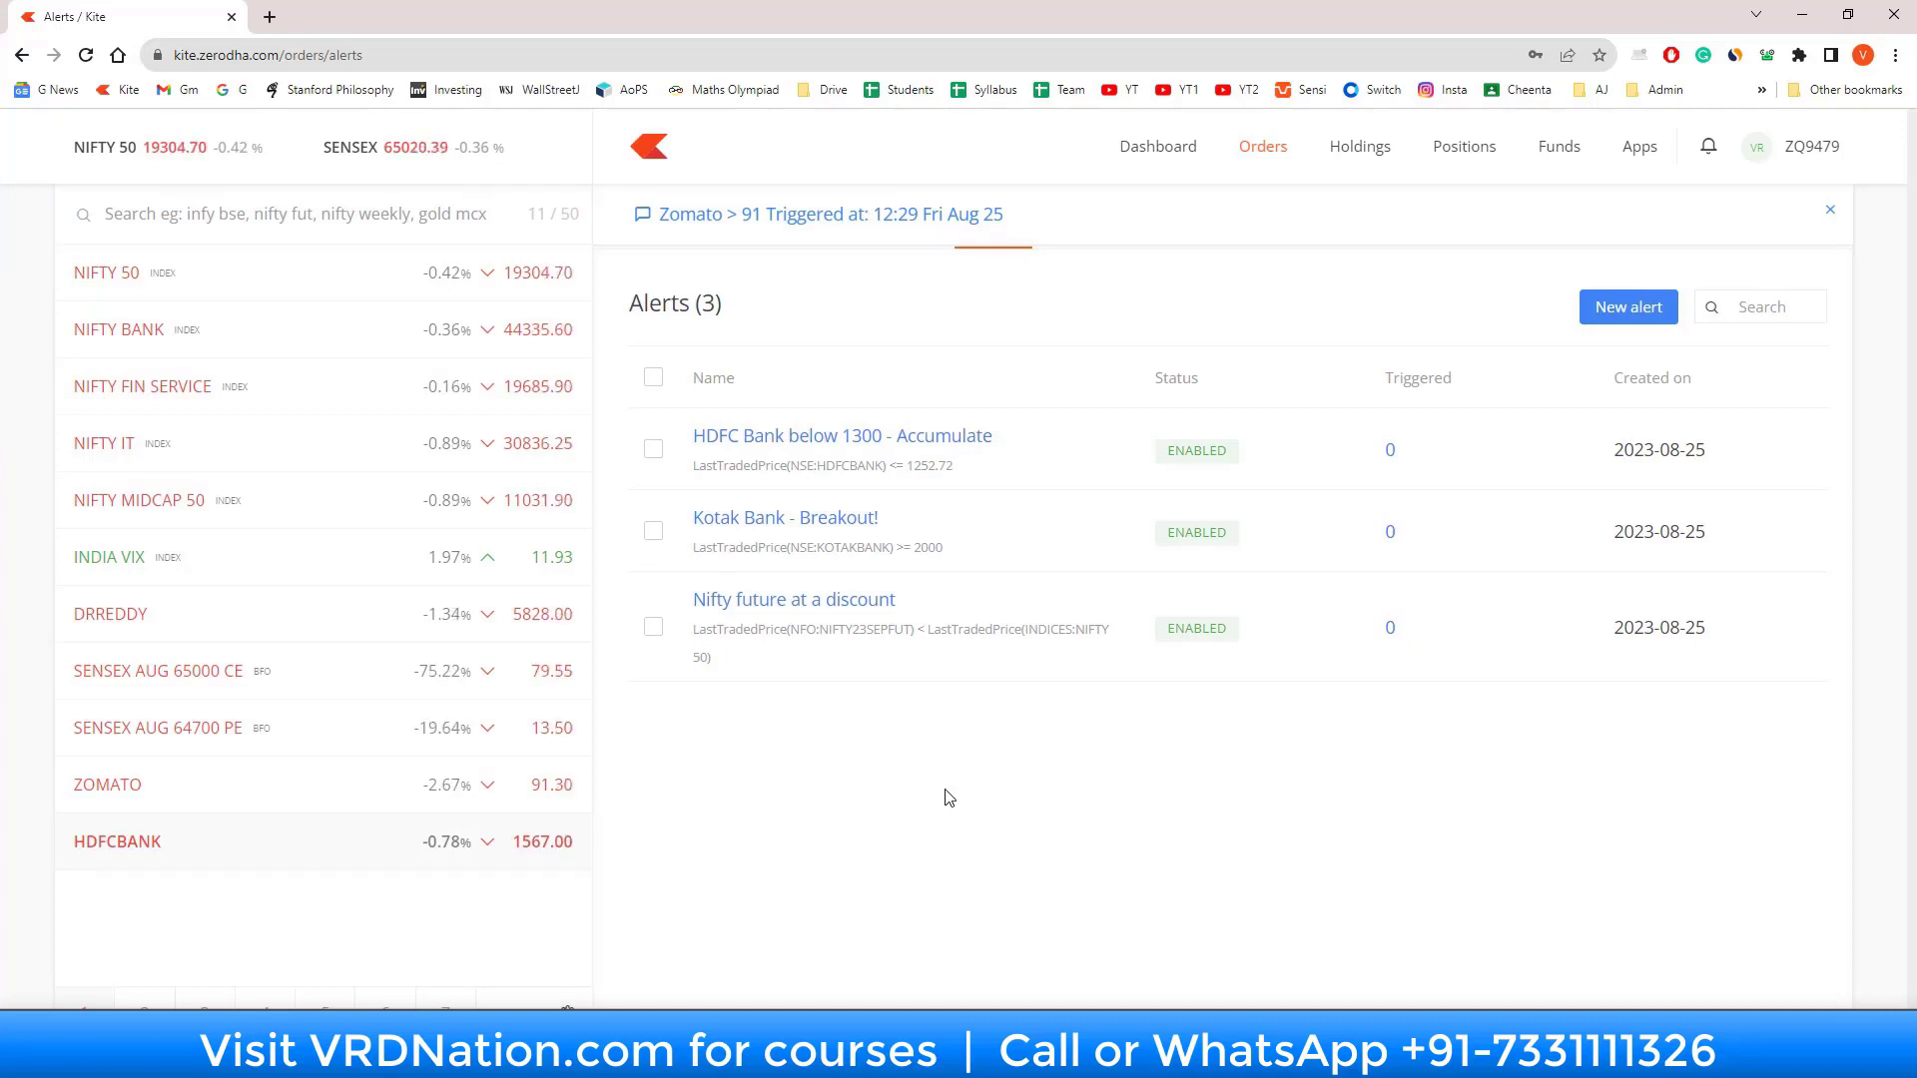
pyautogui.moveTo(941, 802)
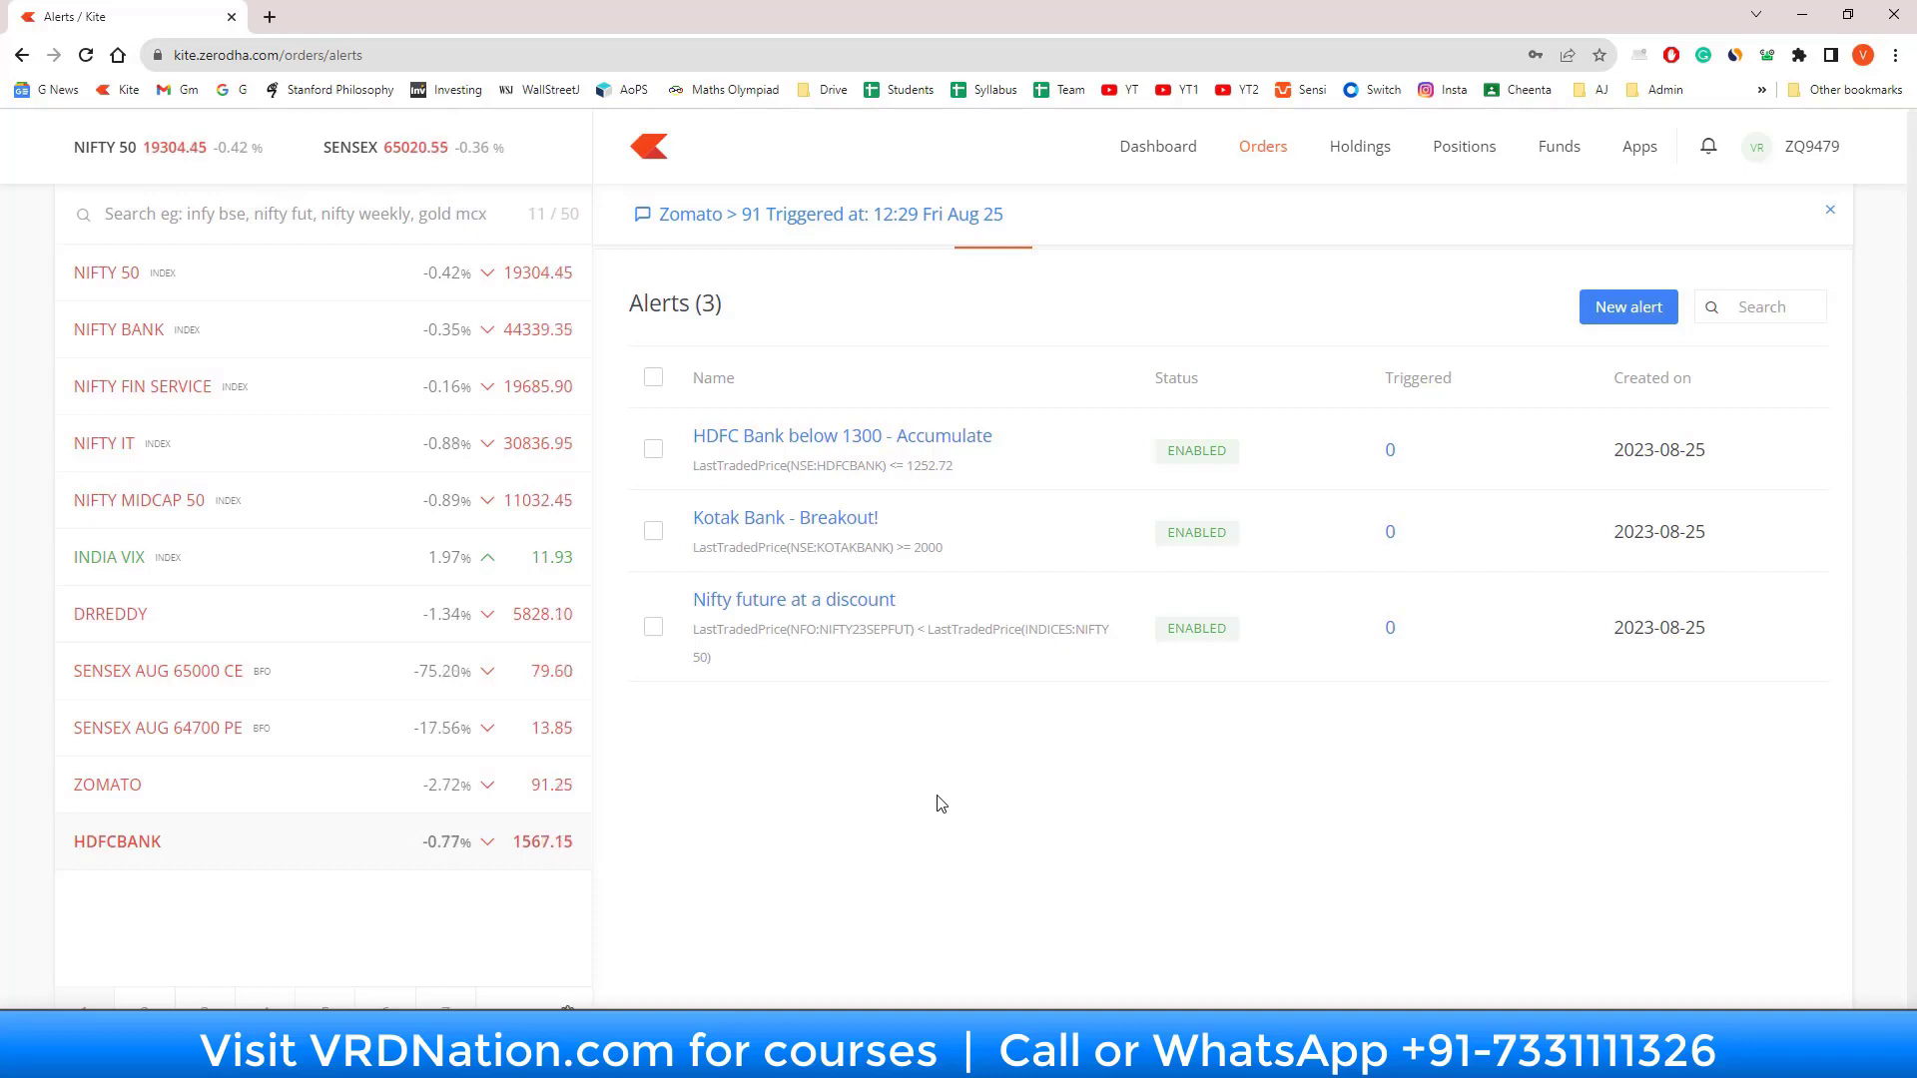